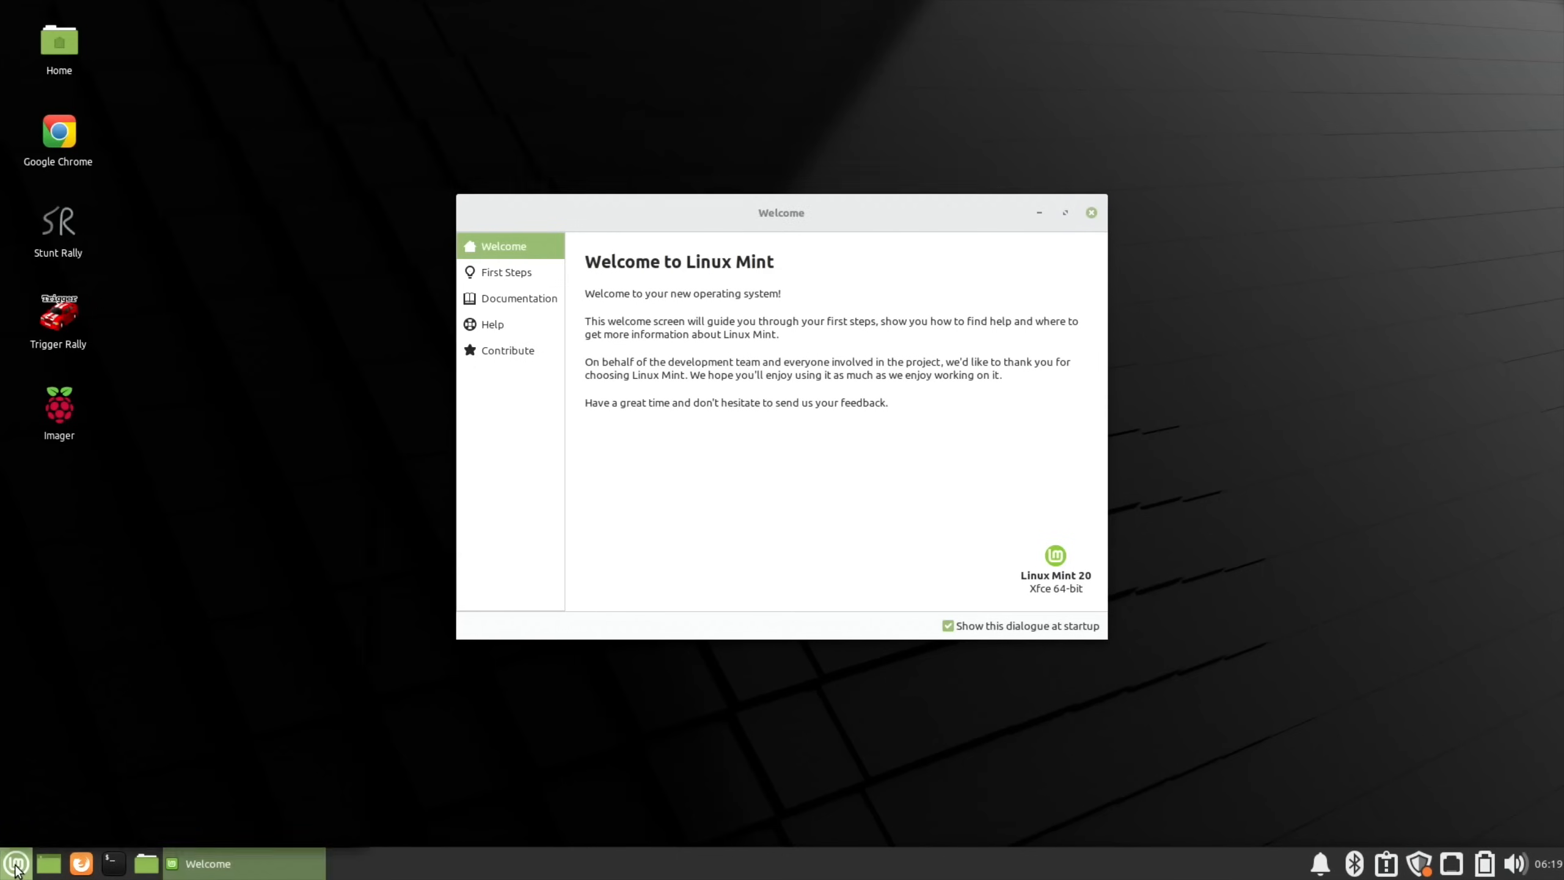
Step: Browse the applications menu through Recently Used, All Applications and Accessories, then dismiss it
{"action": "left_click", "coordinate": [15, 863]}
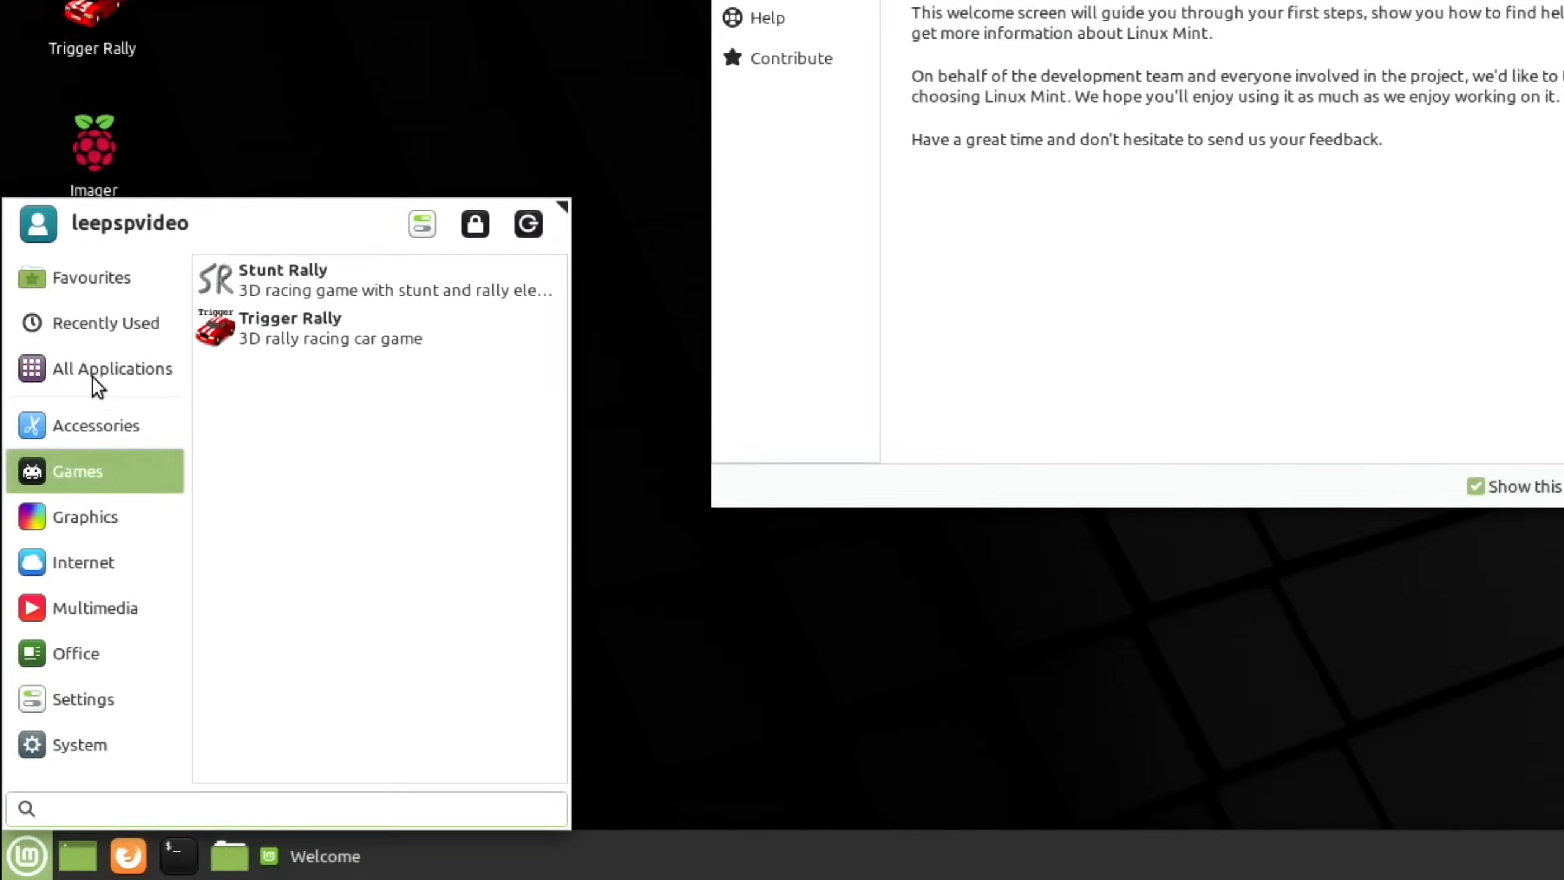
{"action": "left_click", "coordinate": [105, 322]}
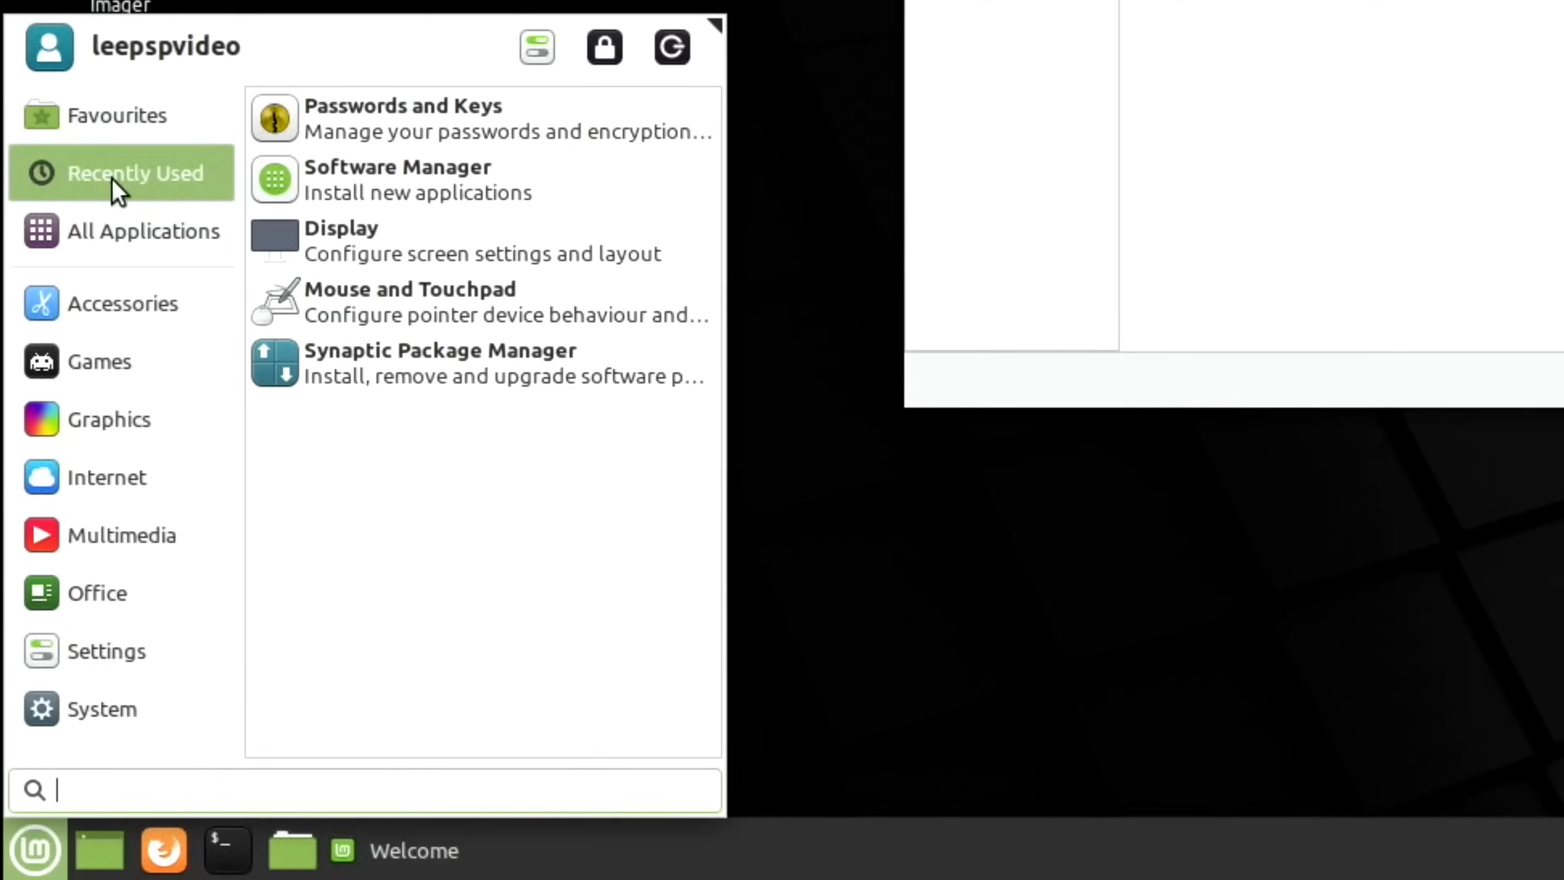
{"action": "left_click", "coordinate": [143, 231]}
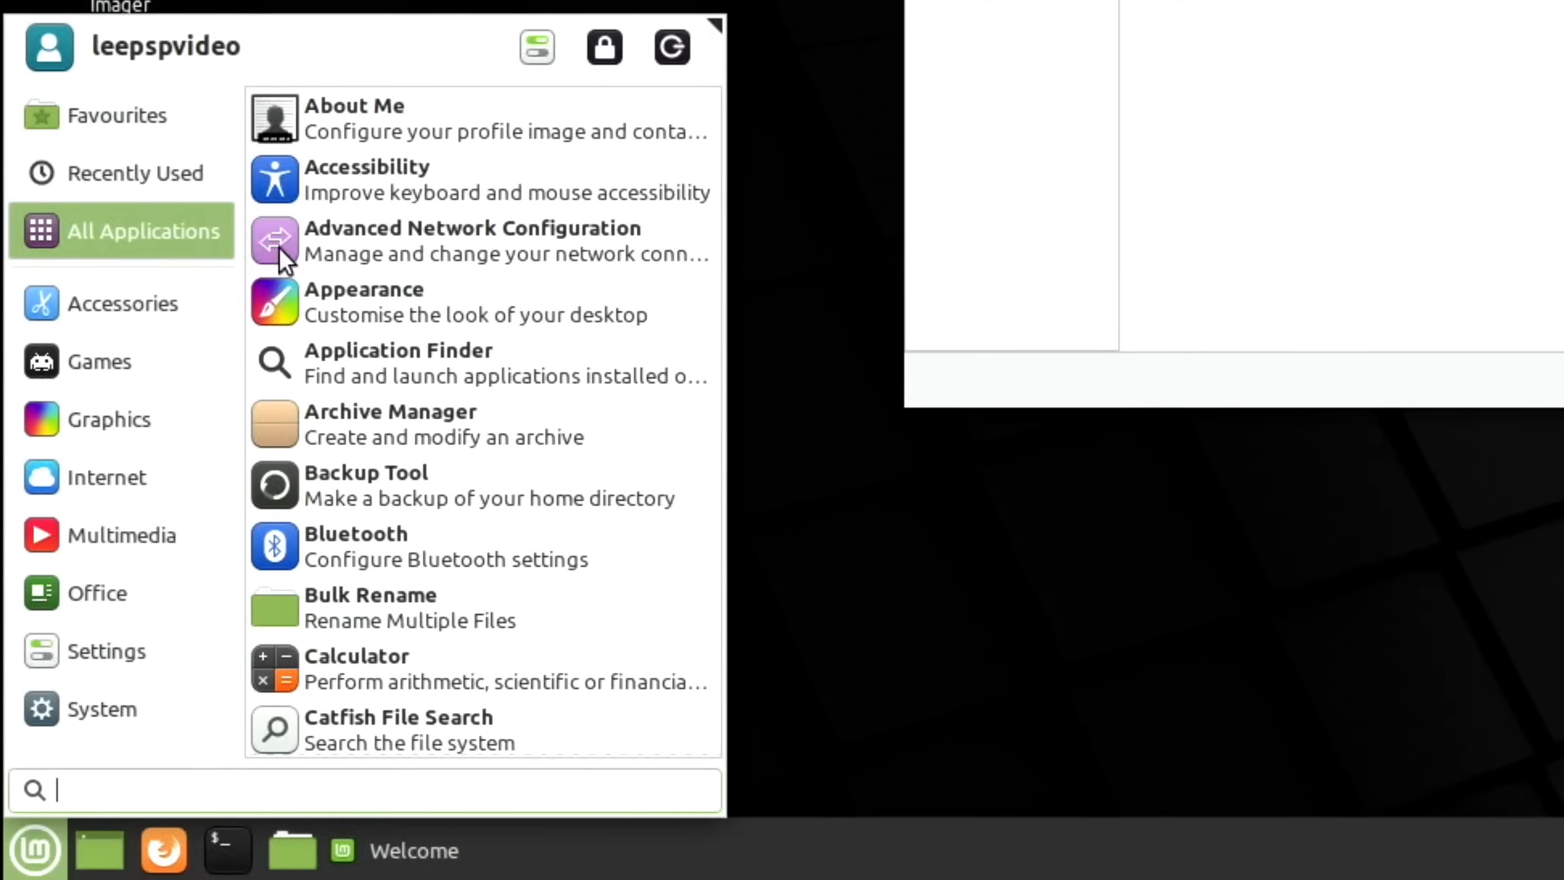
{"action": "scroll", "scroll_direction": "down", "scroll_amount": 3}
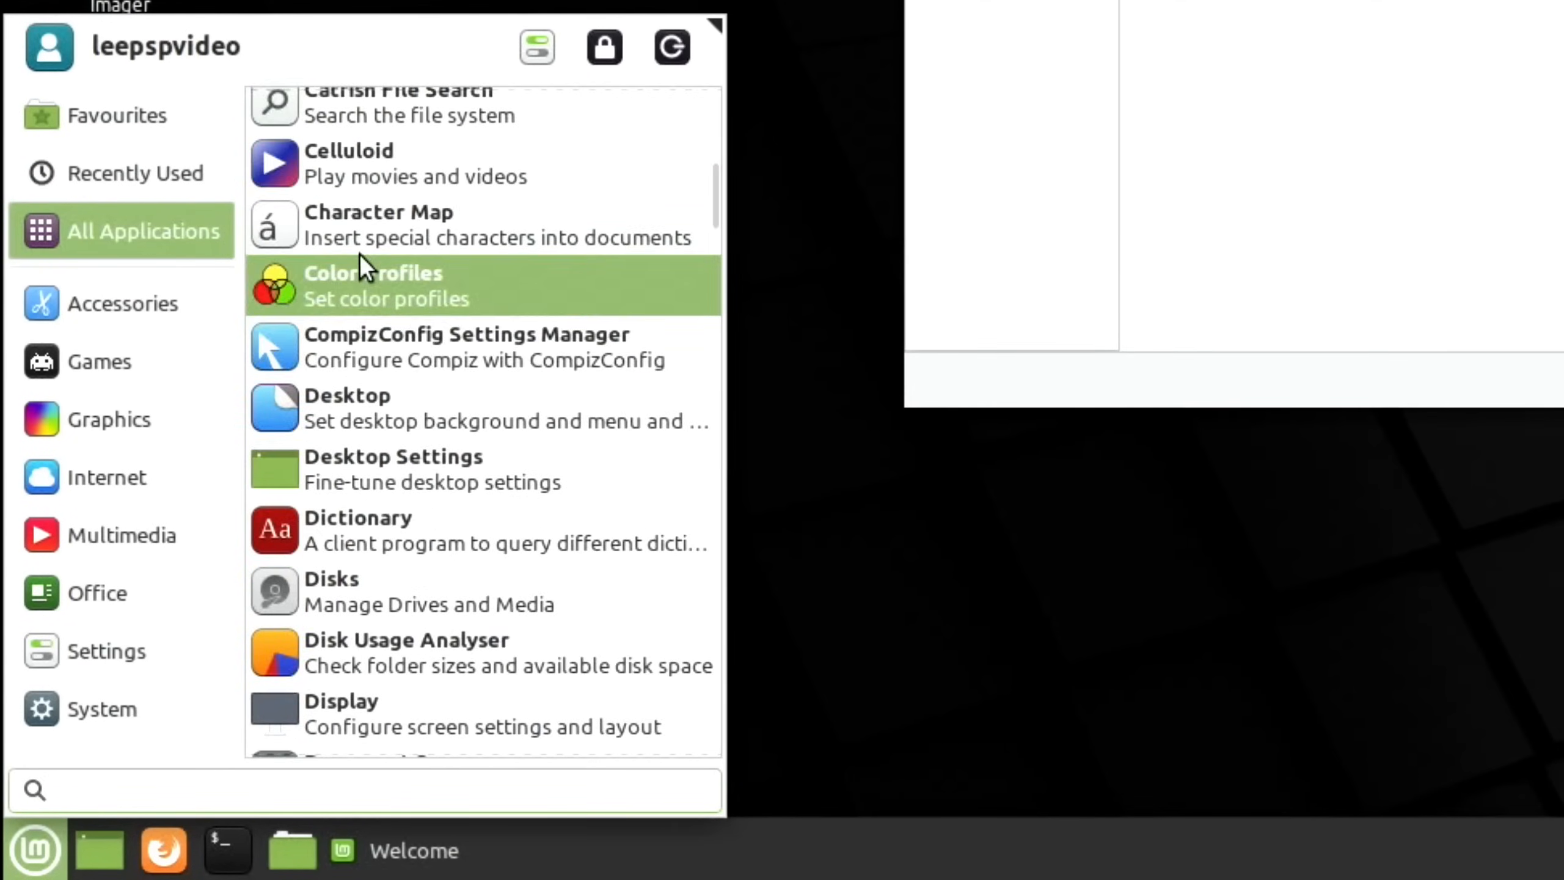
{"action": "scroll", "scroll_direction": "down", "scroll_amount": 3}
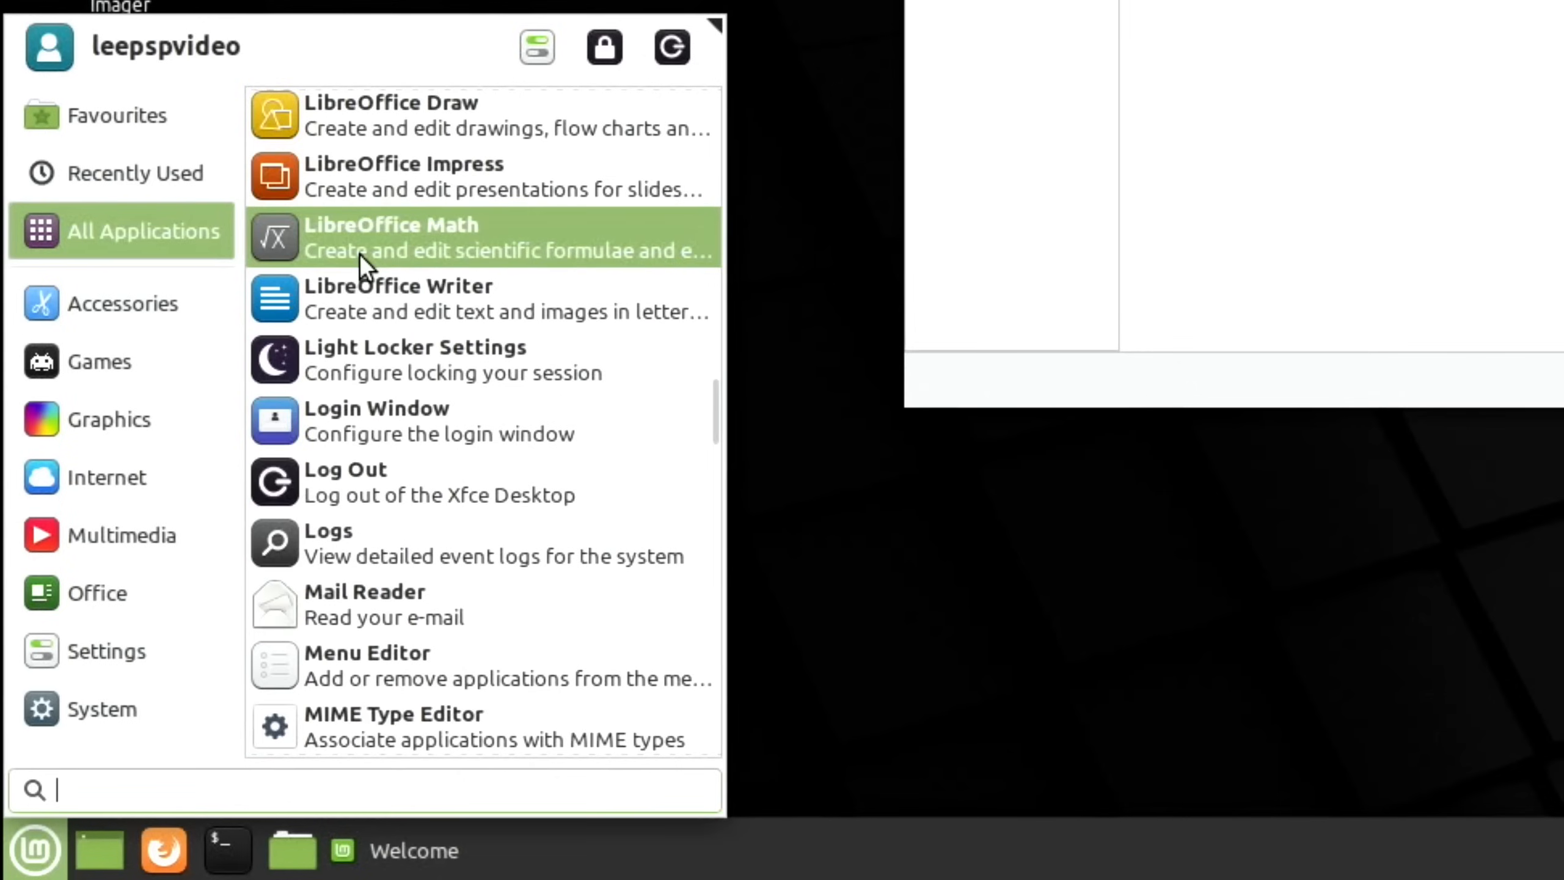
{"action": "scroll", "scroll_direction": "down", "scroll_amount": 3}
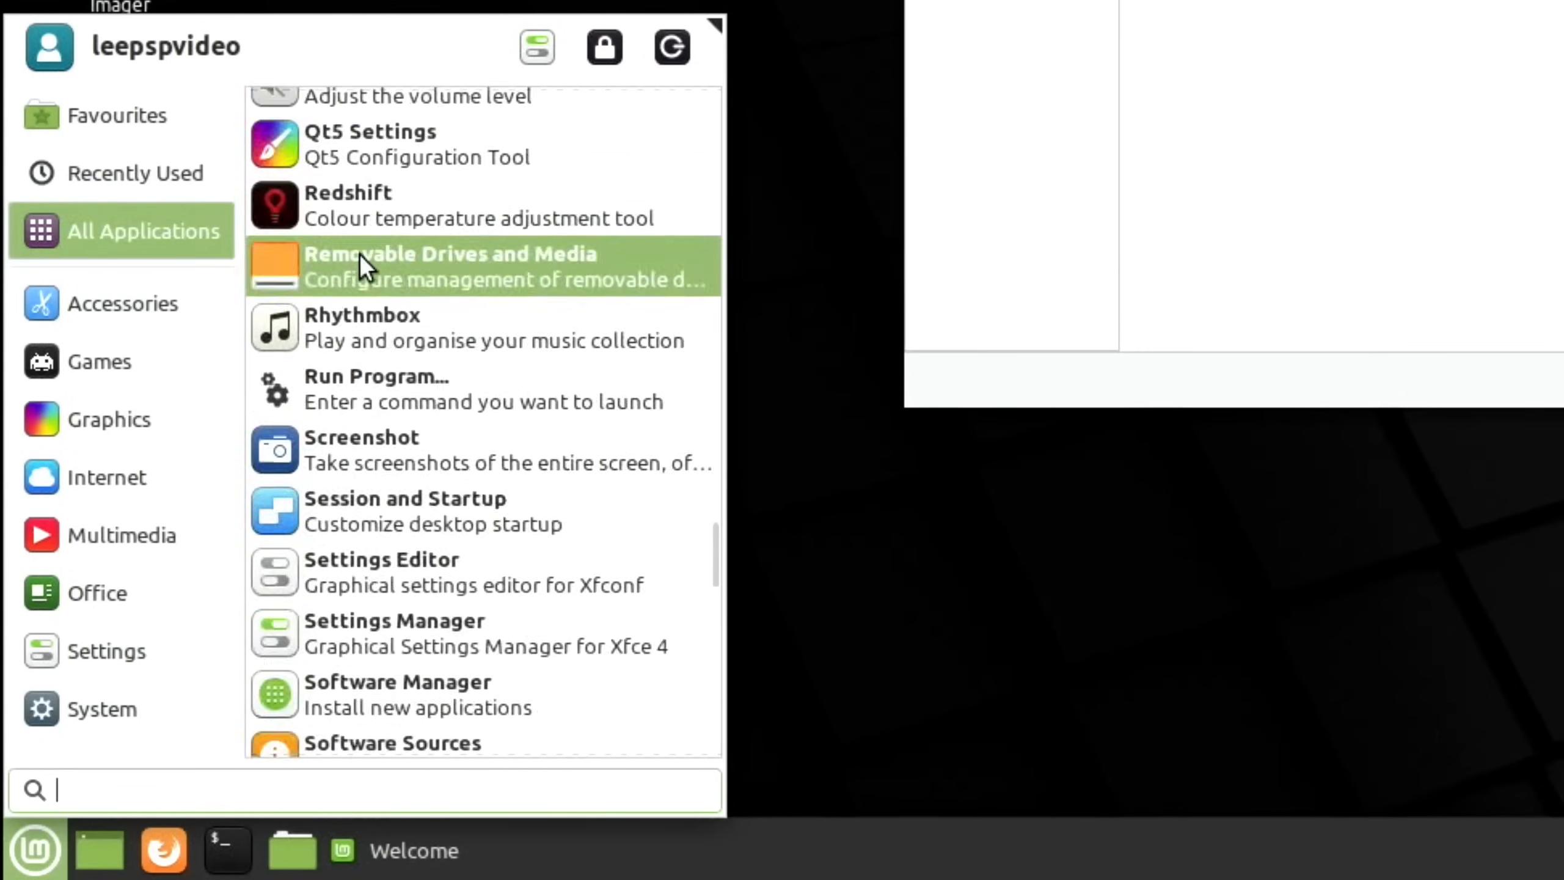
{"action": "left_click", "coordinate": [122, 303]}
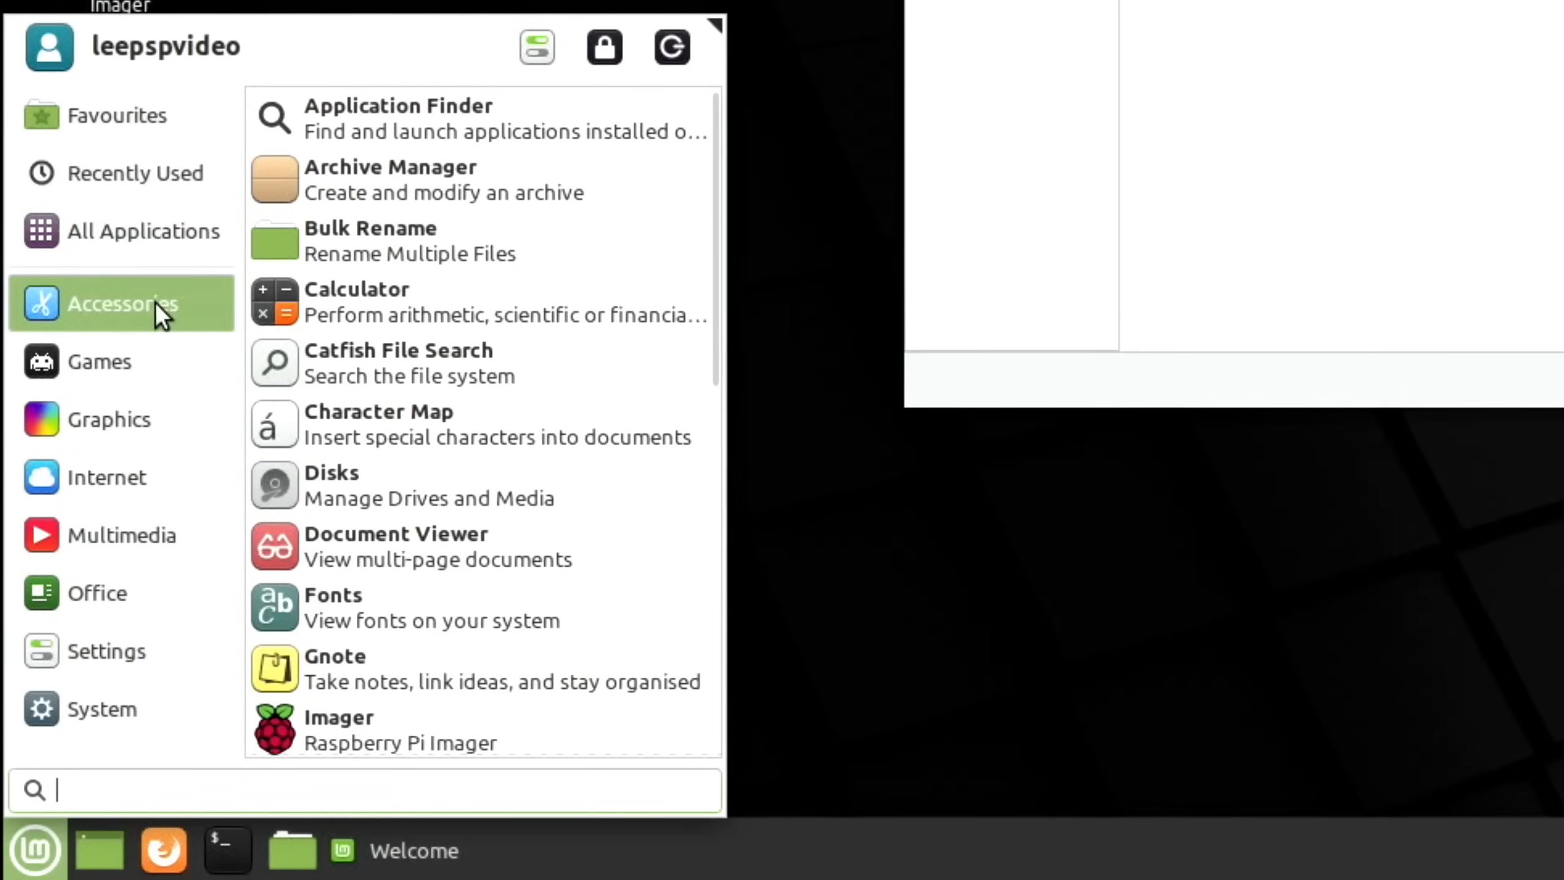
{"action": "mouse_move", "coordinate": [448, 361]}
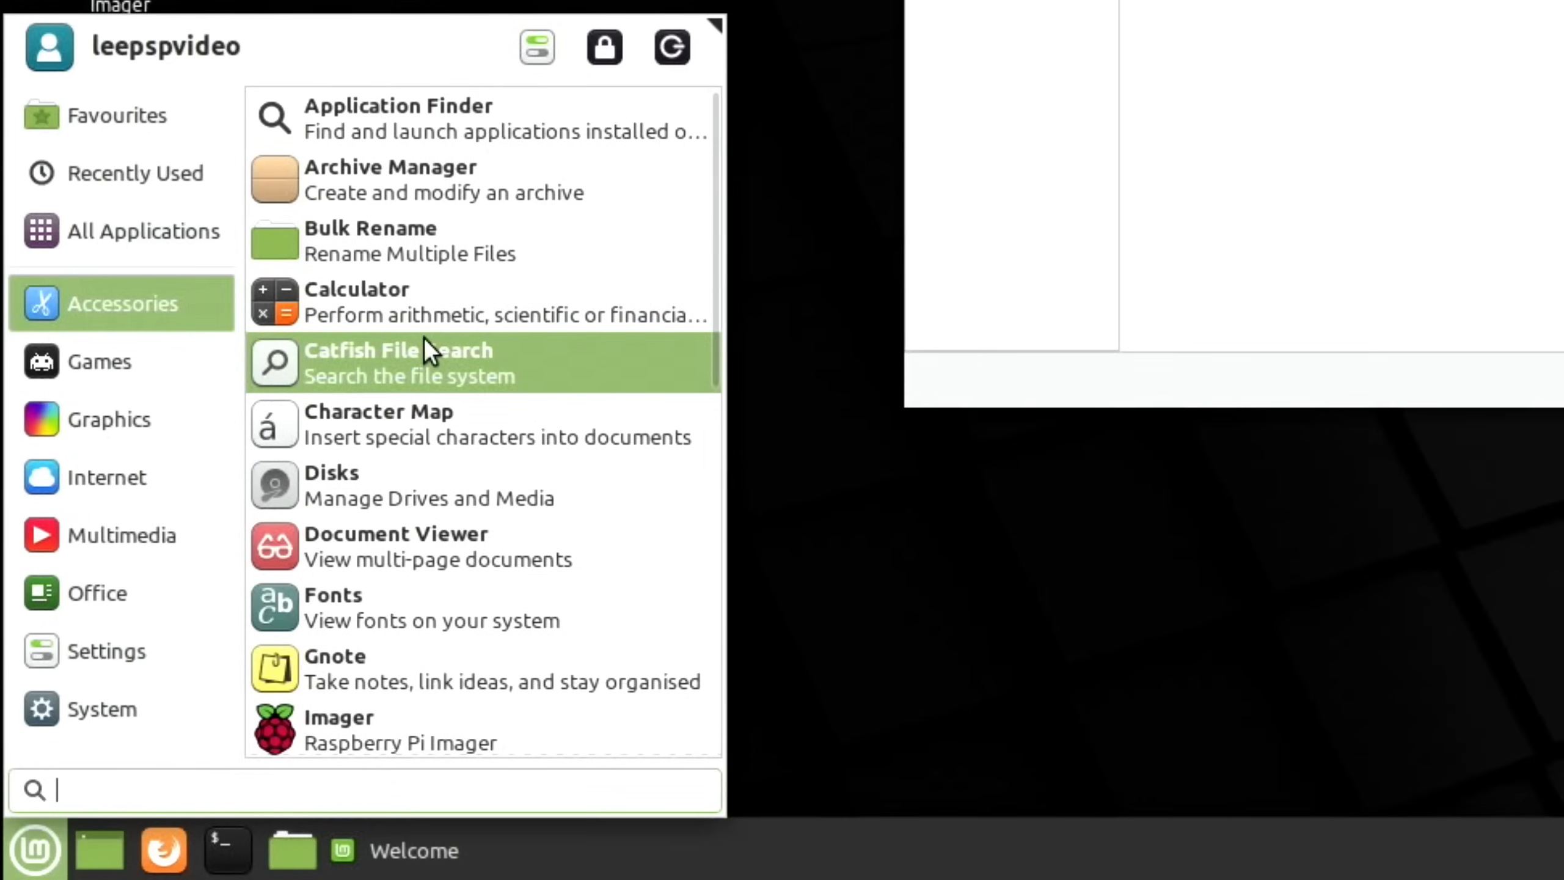
{"action": "left_click", "coordinate": [110, 420]}
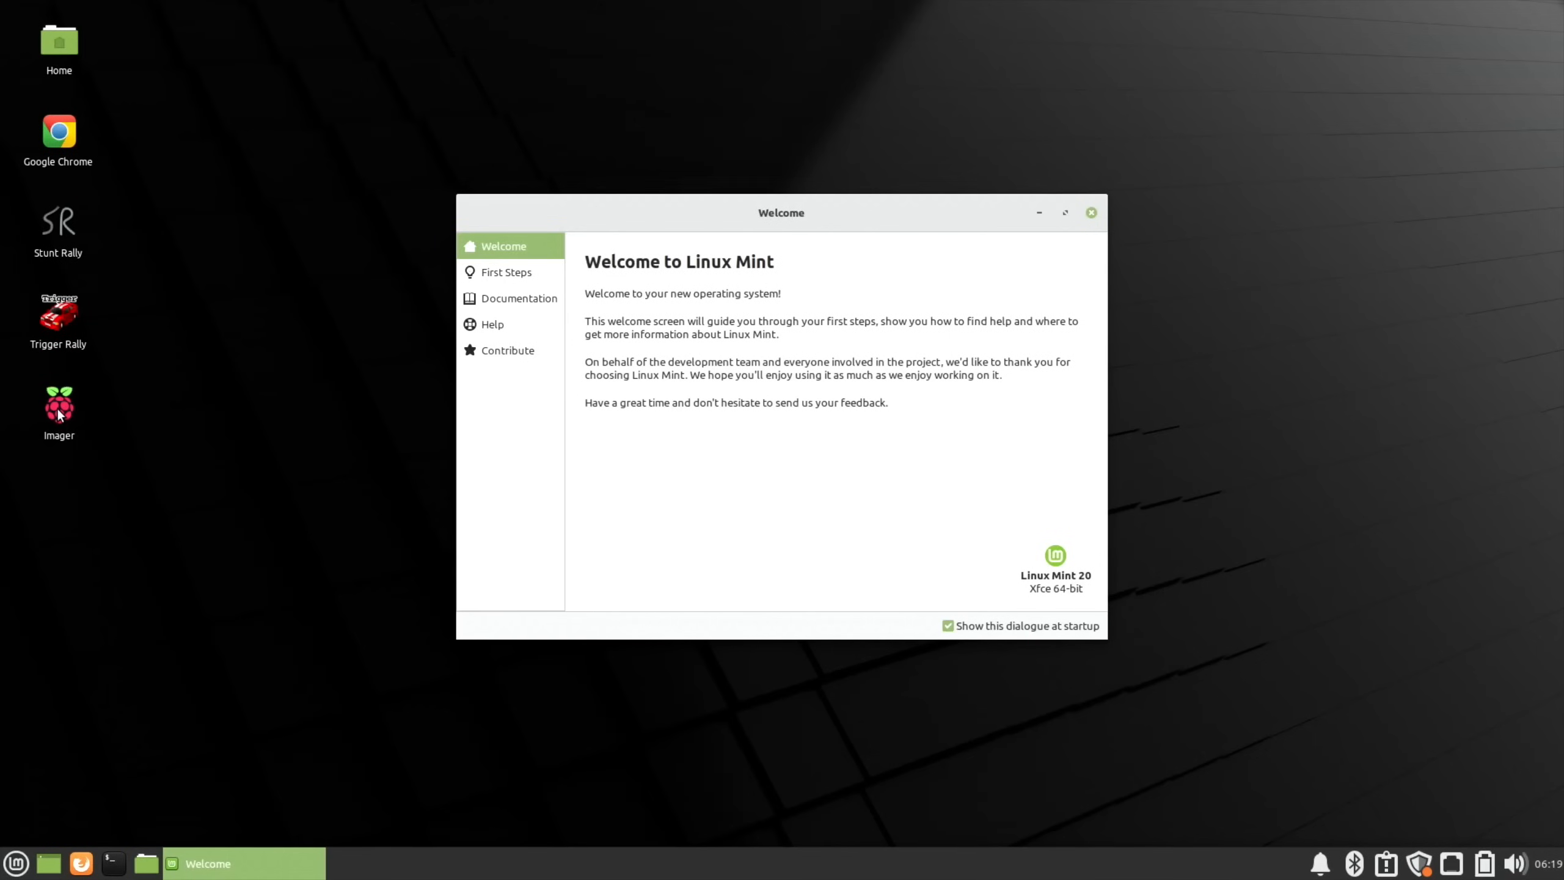
{"action": "mouse_move", "coordinate": [78, 714]}
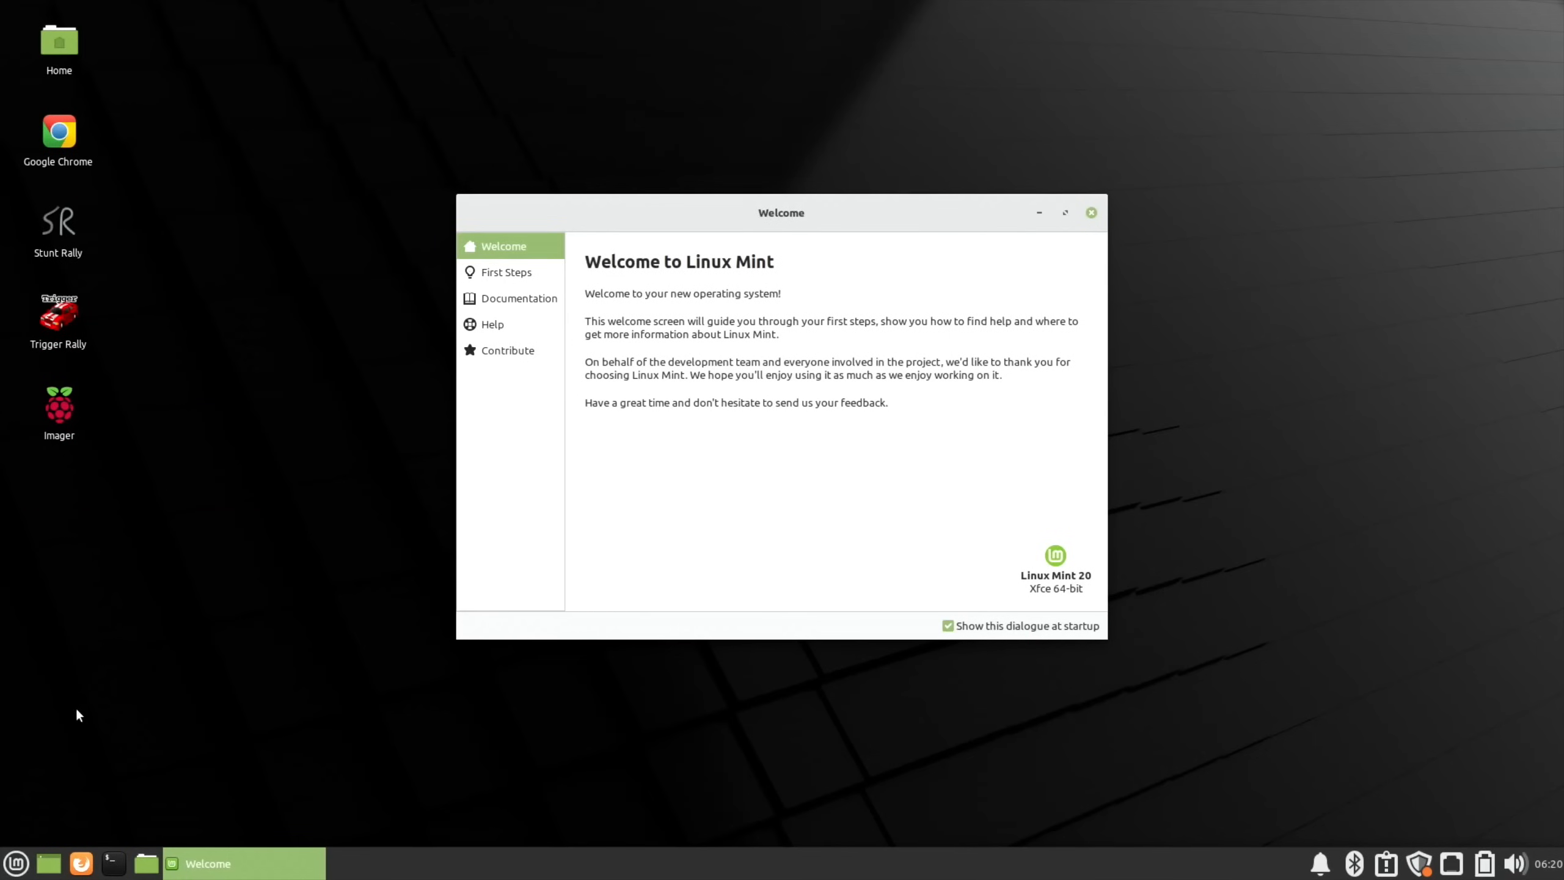
Step: Launch Software Manager, dismiss the Welcome window and return to the store home page
{"action": "left_click", "coordinate": [15, 863]}
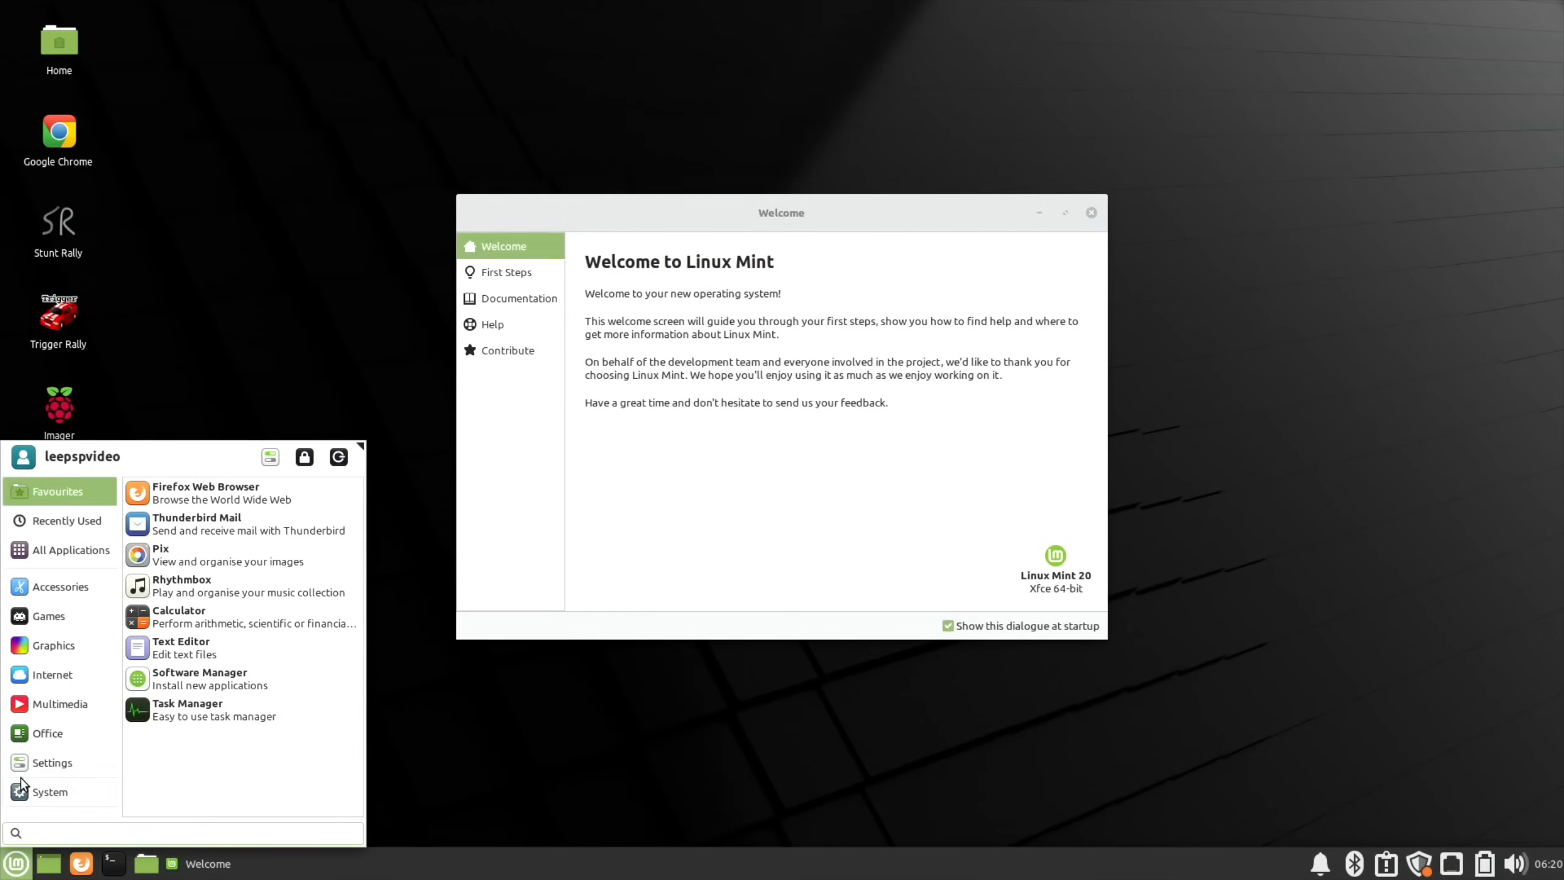
{"action": "left_click", "coordinate": [51, 790]}
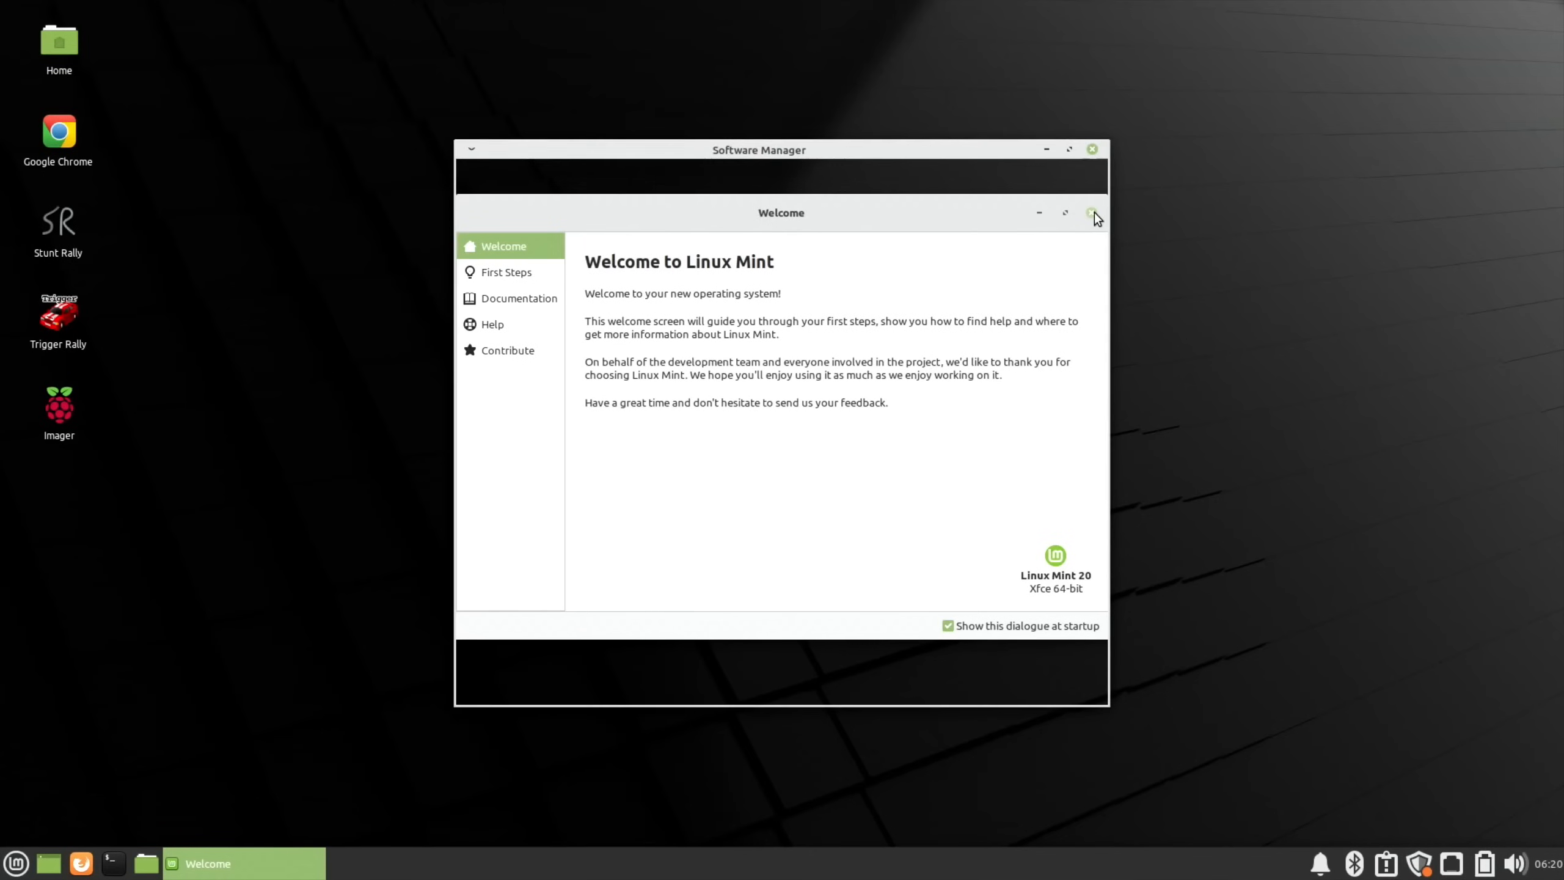
{"action": "left_click", "coordinate": [1093, 212]}
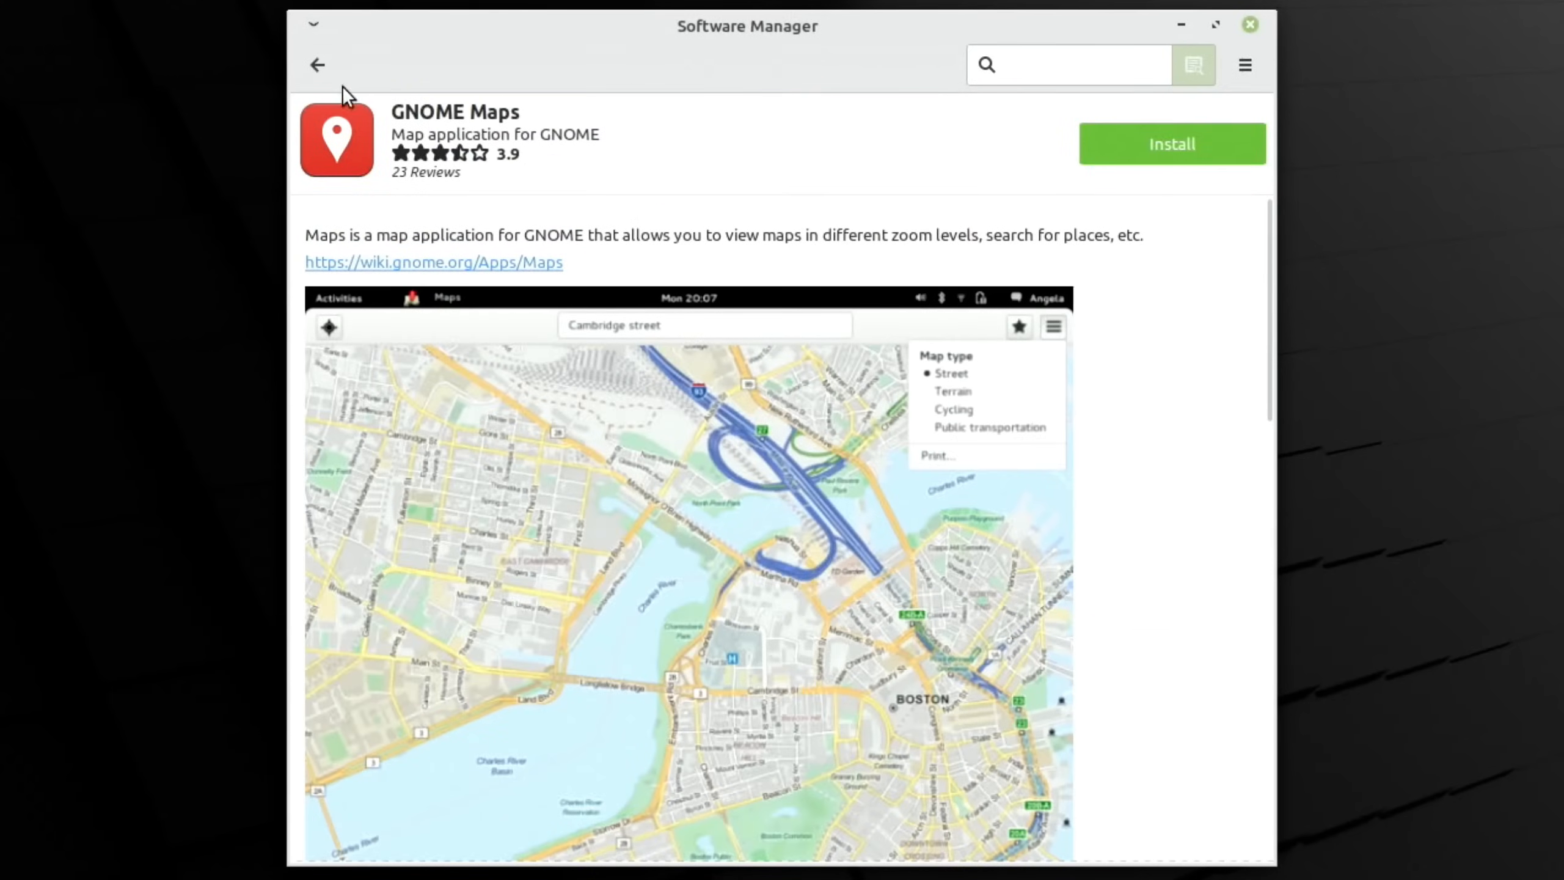
{"action": "left_click", "coordinate": [318, 65]}
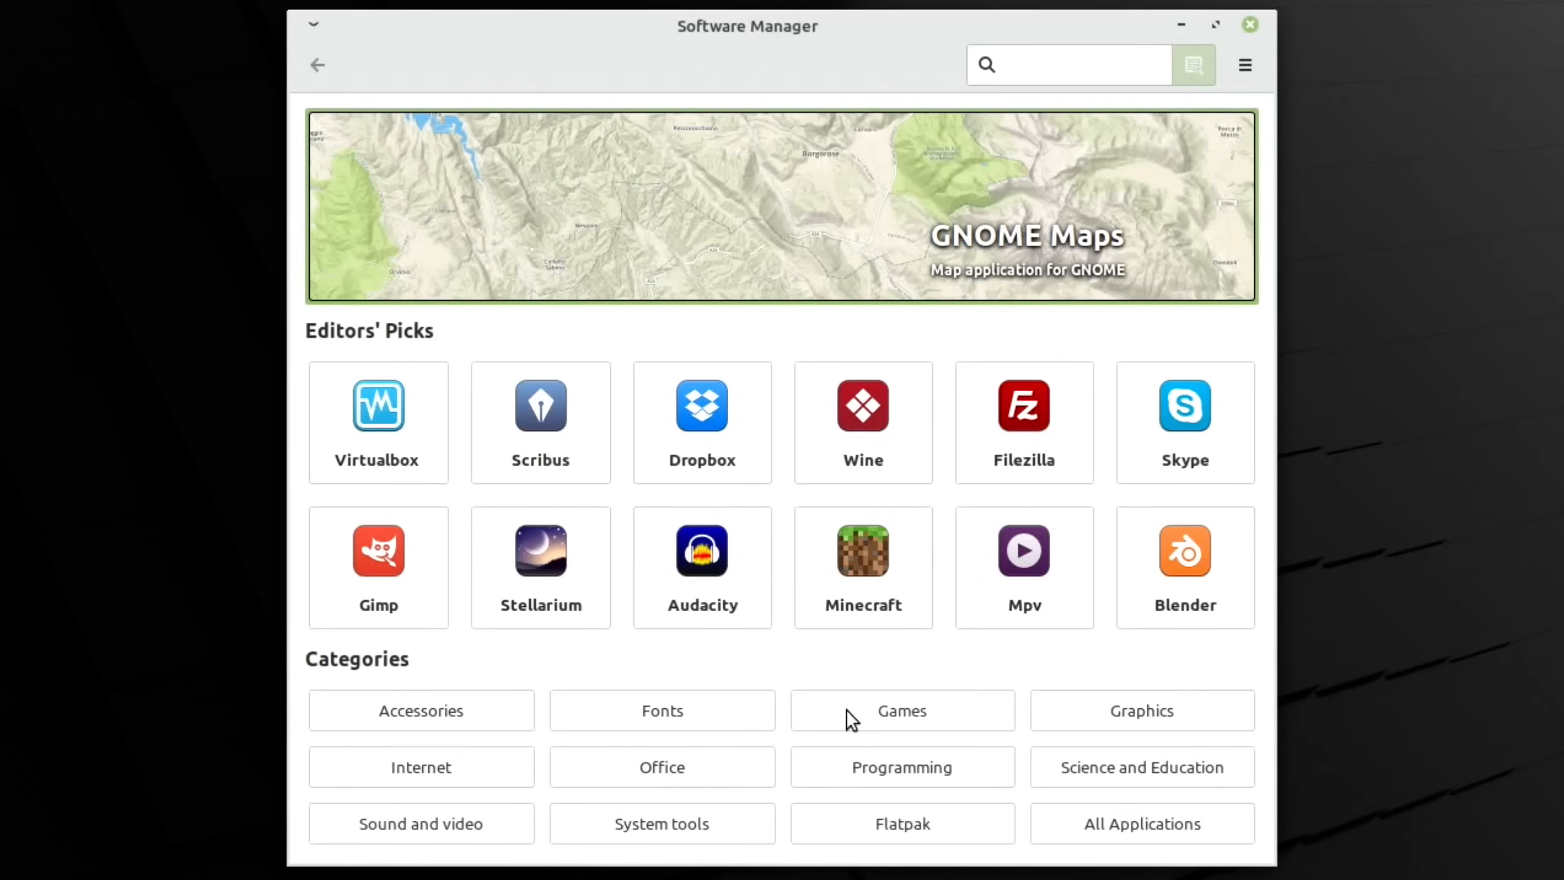
Step: Narrow the Games category to Emulators, listing Wine, Playonlinux, Dosbox and Mame
{"action": "left_click", "coordinate": [901, 710]}
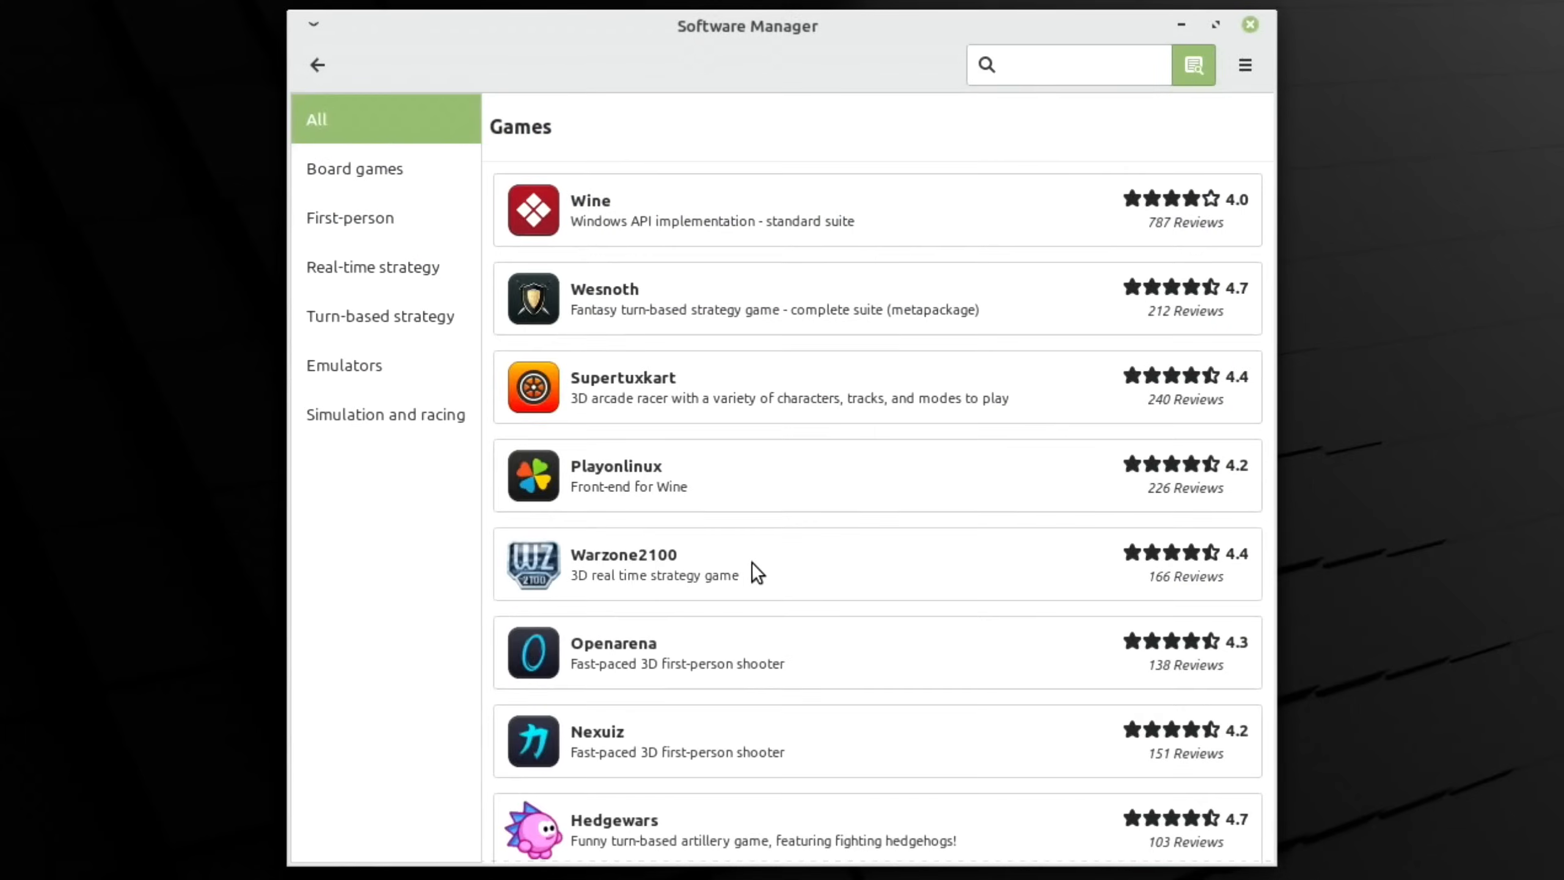
{"action": "scroll", "scroll_direction": "down", "scroll_amount": 3}
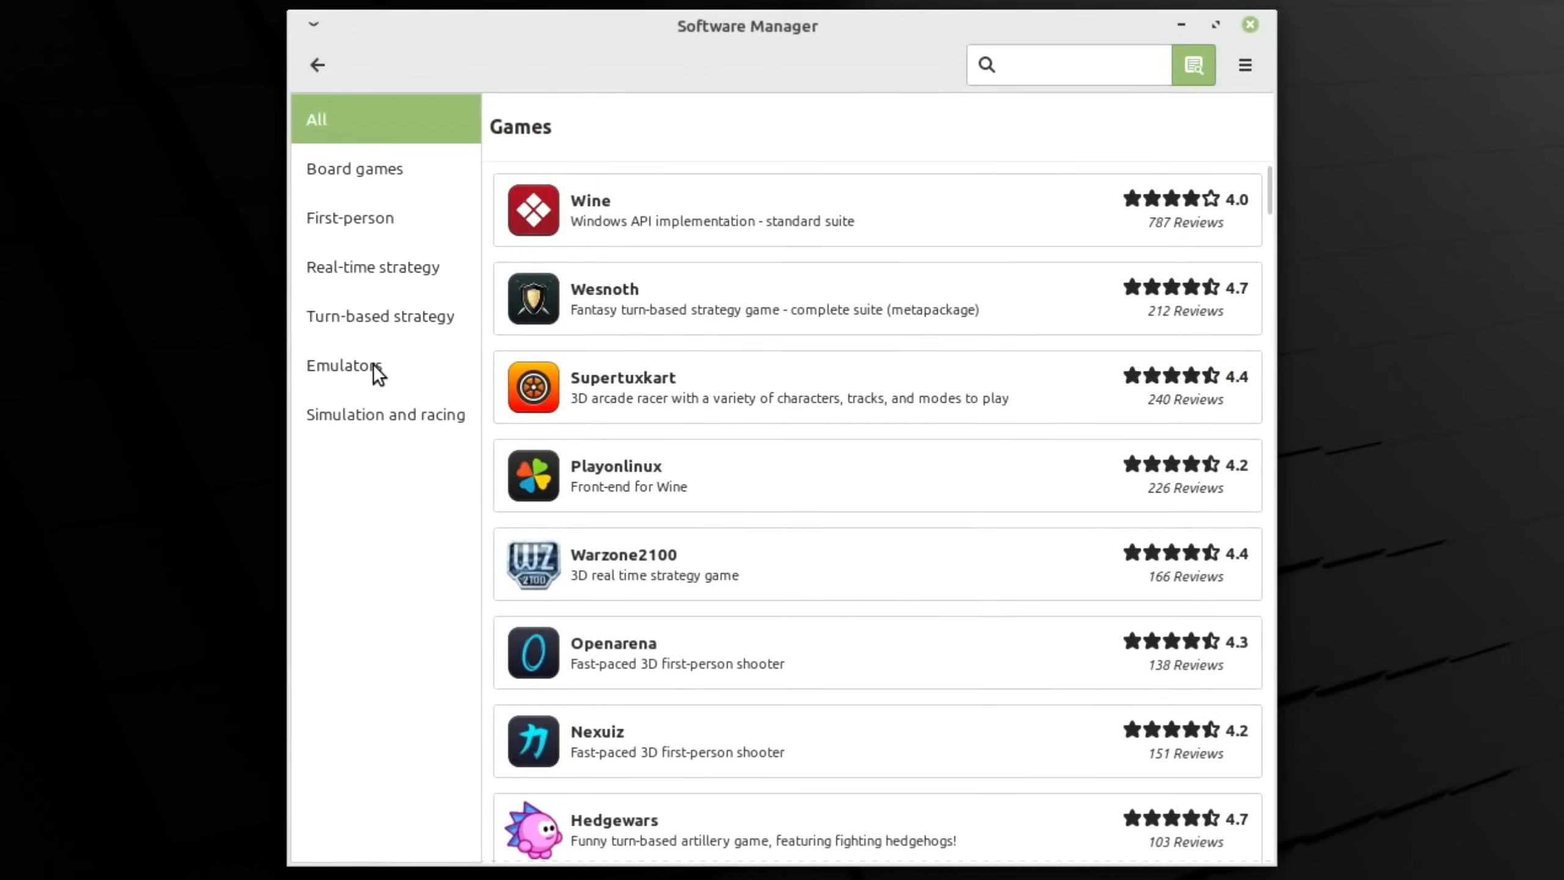
{"action": "left_click", "coordinate": [345, 365]}
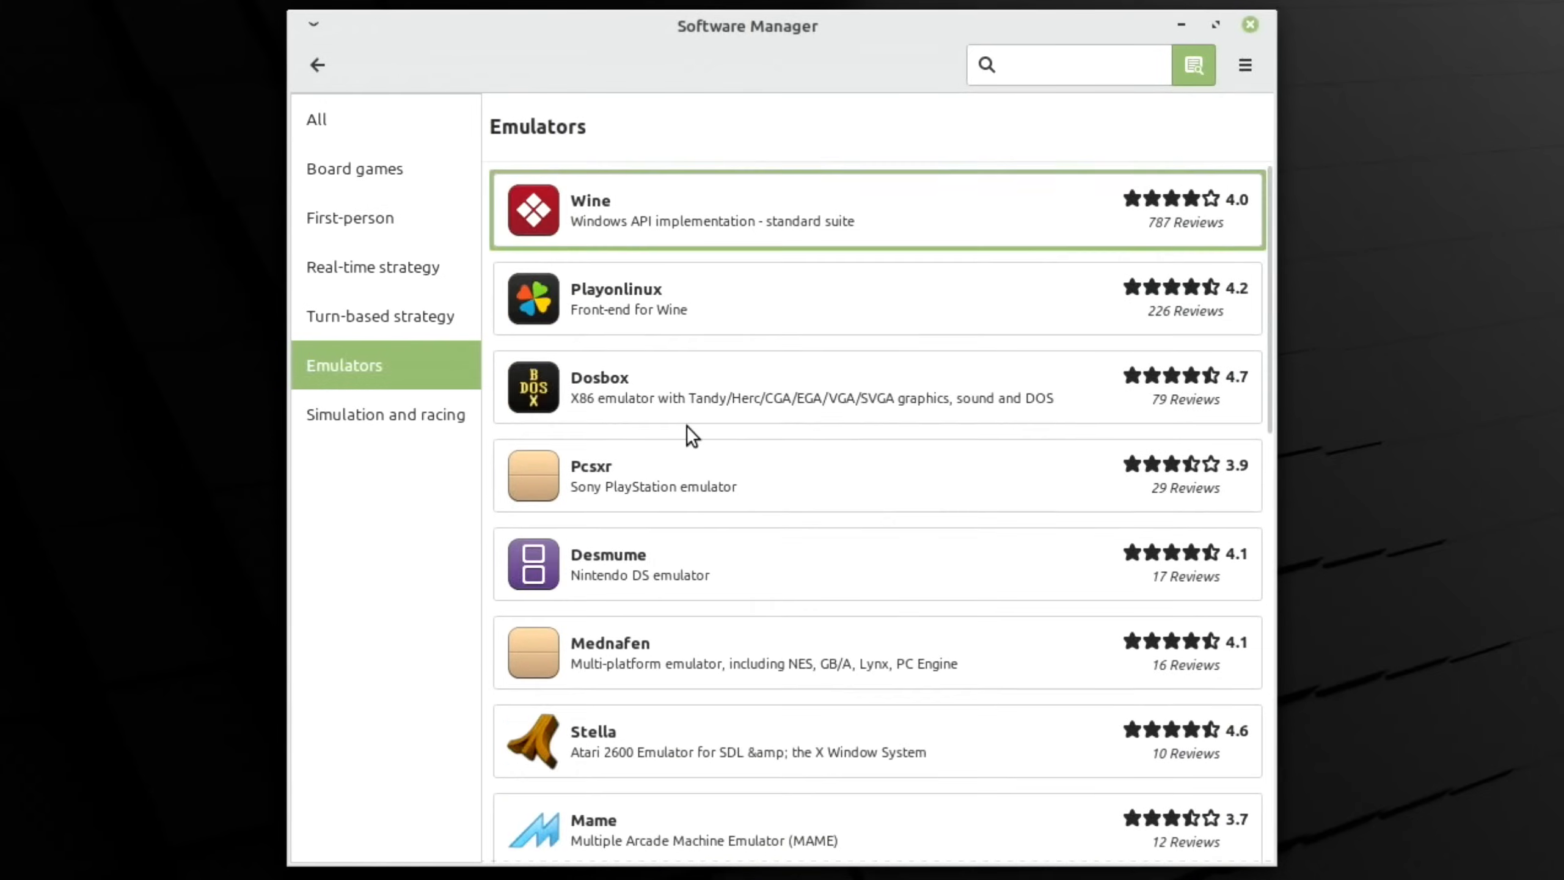
{"action": "scroll", "scroll_direction": "down", "scroll_amount": 3}
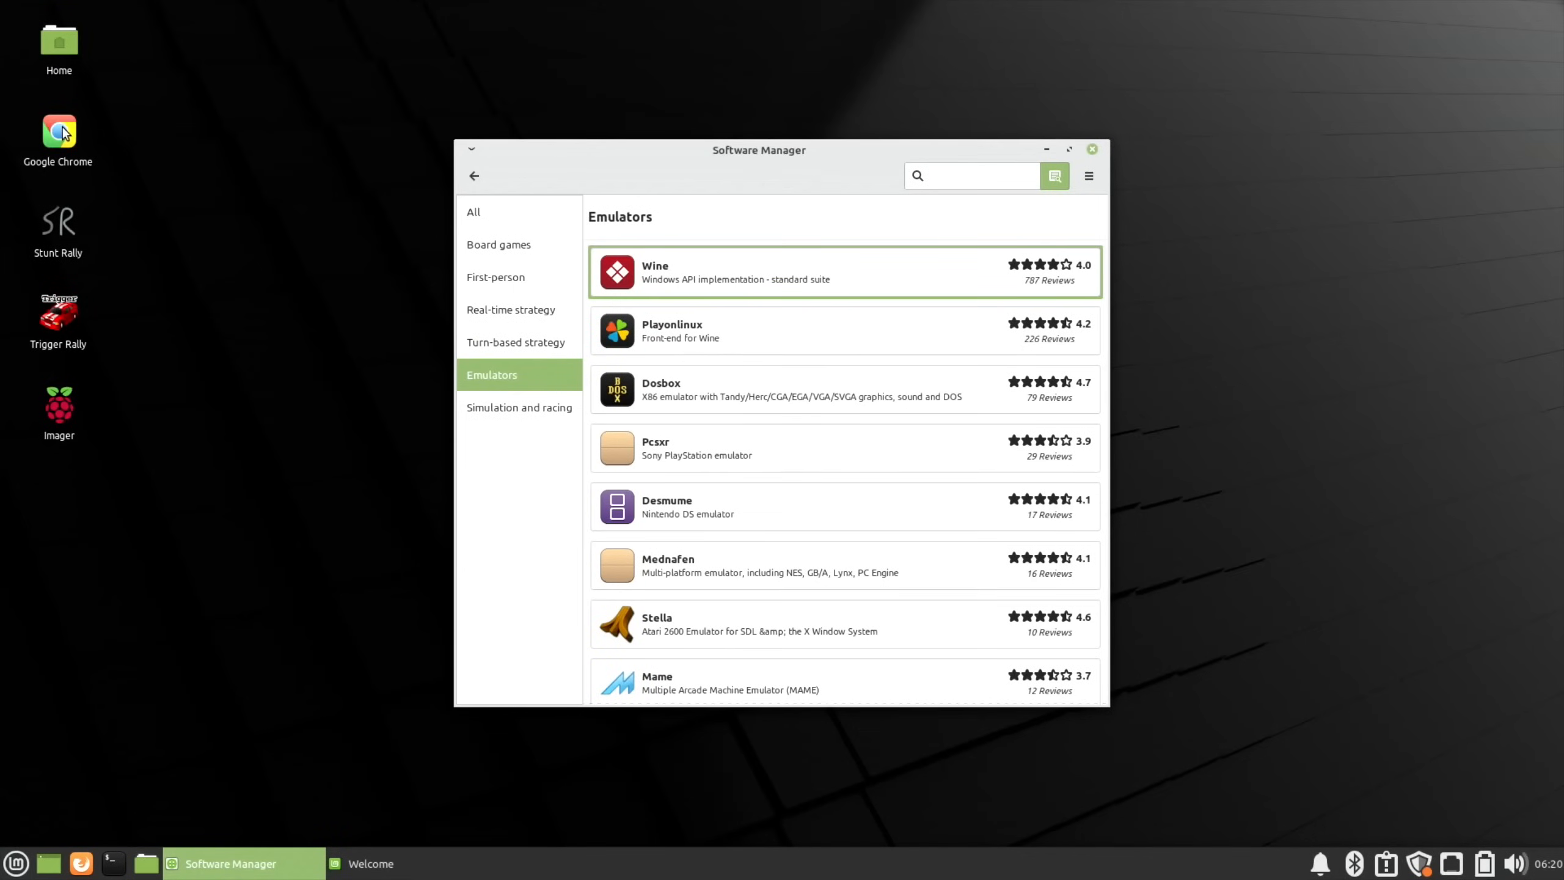
Step: Launch Chrome on the EveryMac Mid-2010 MacBook Pro specs page, then search Google for youtube
{"action": "left_click", "coordinate": [57, 130]}
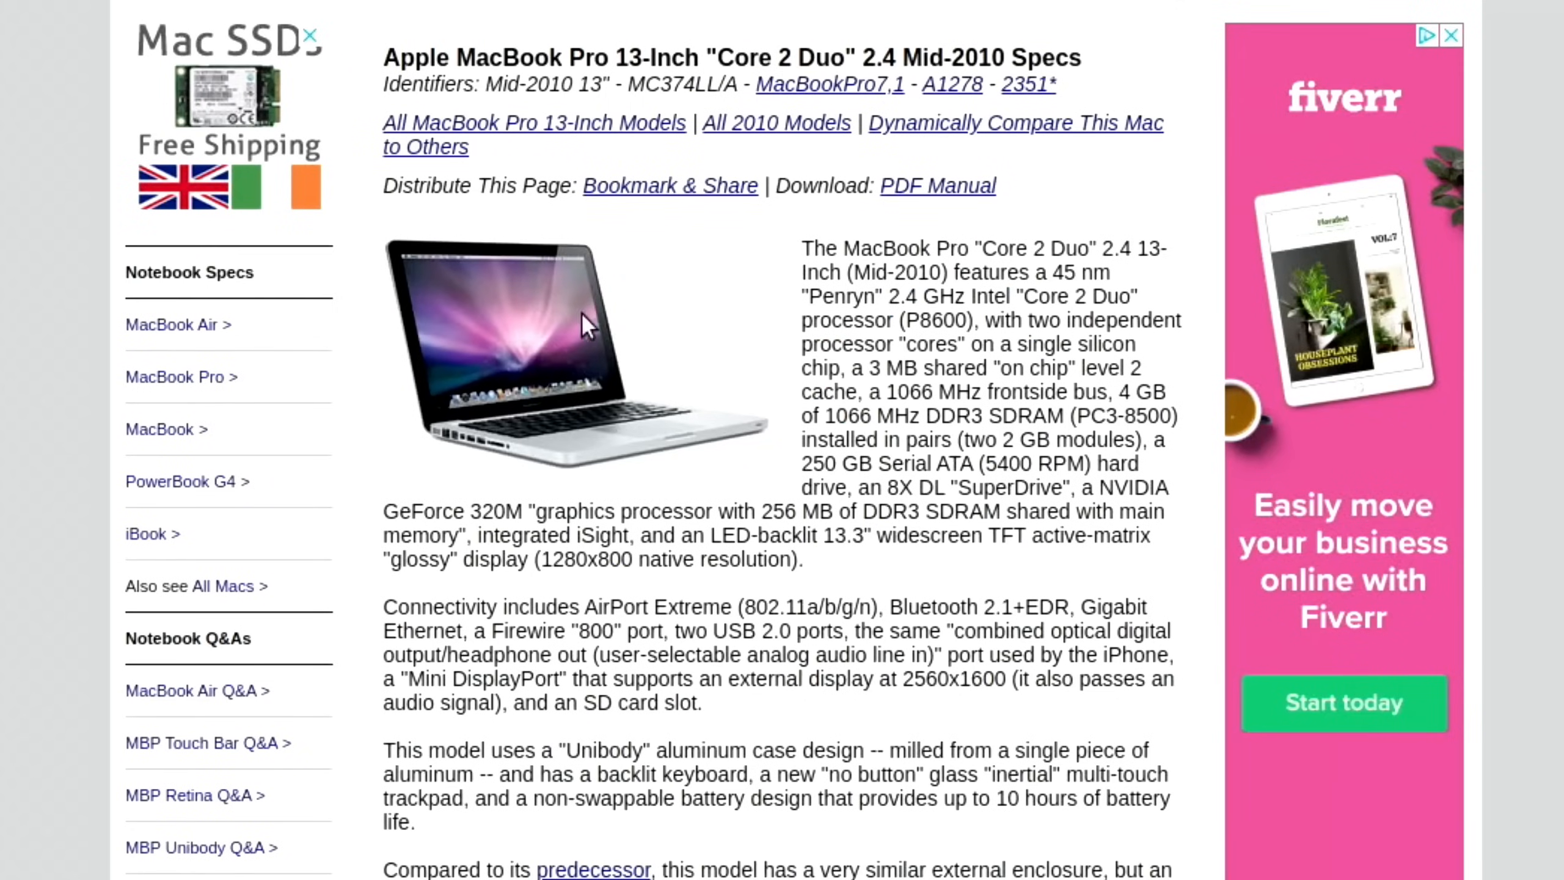
{"action": "mouse_move", "coordinate": [547, 338]}
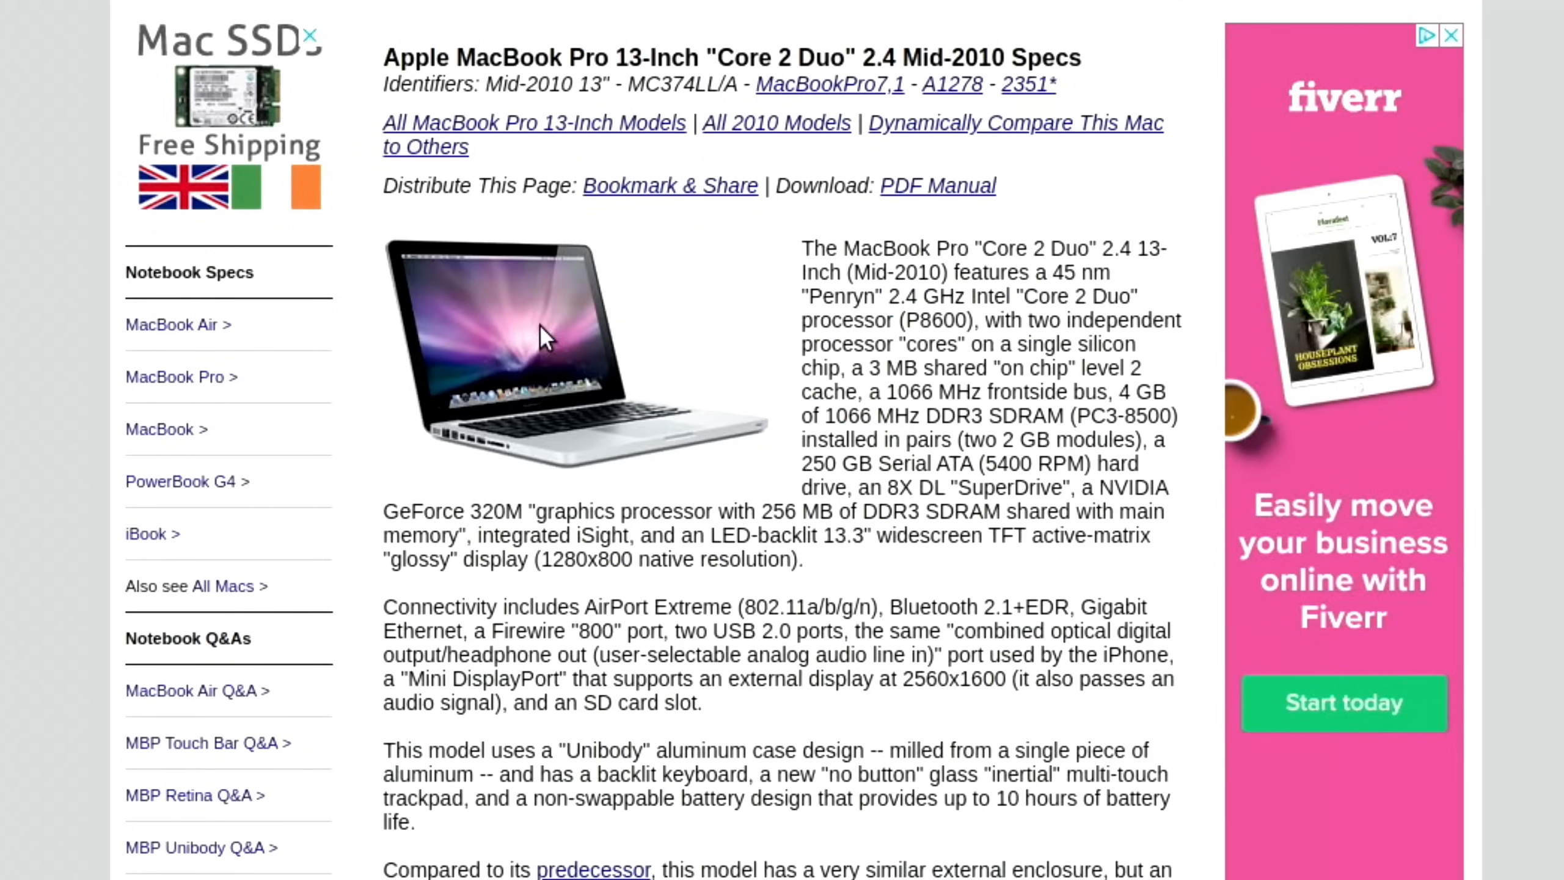
{"action": "mouse_move", "coordinate": [733, 322]}
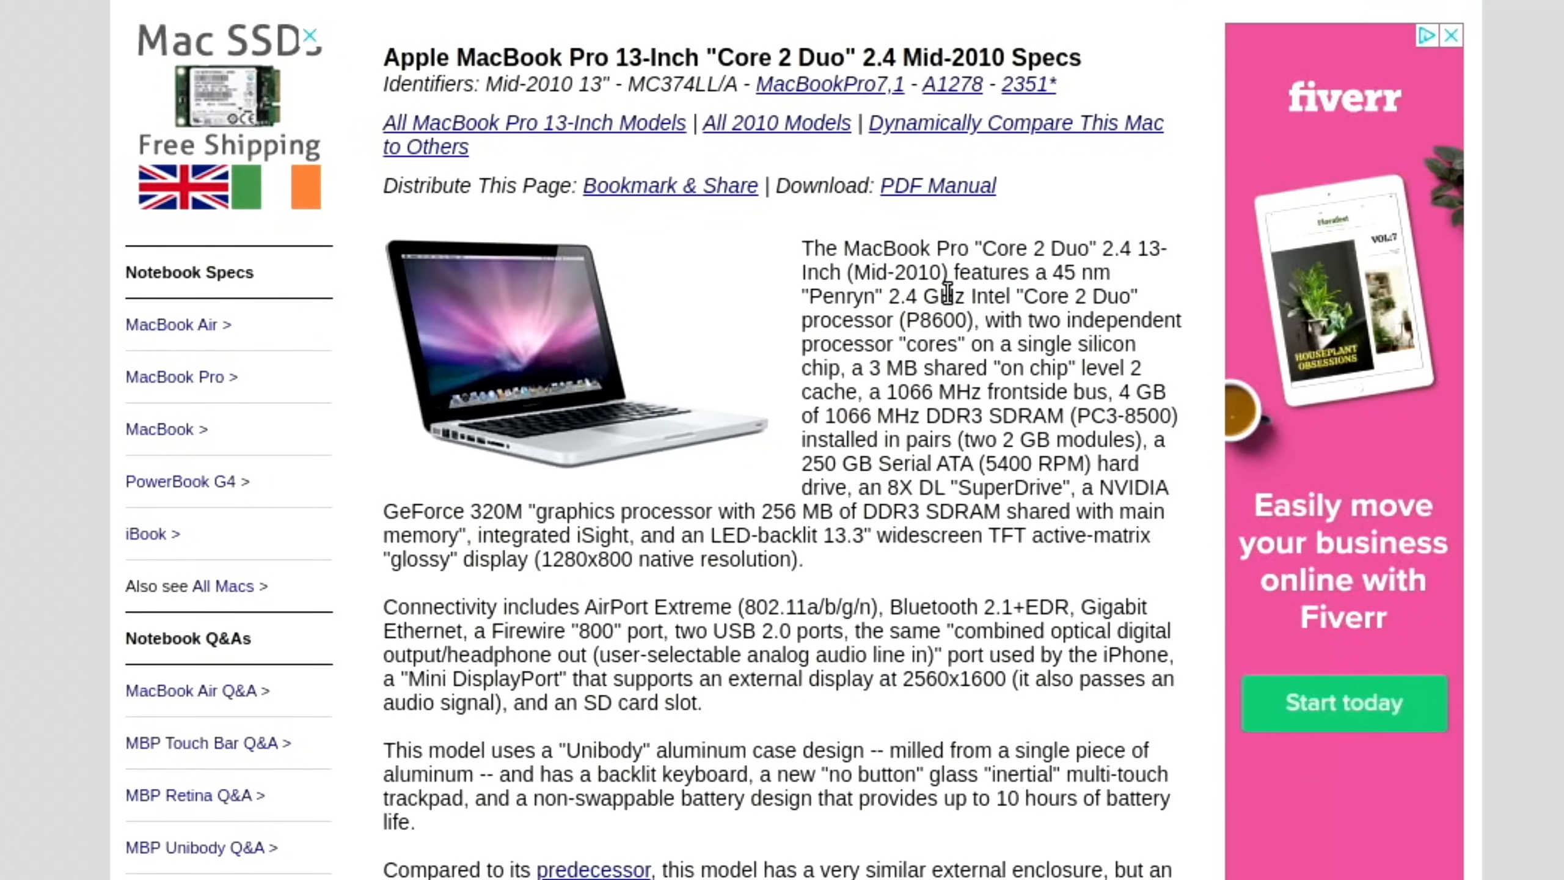
{"action": "mouse_move", "coordinate": [1148, 311]}
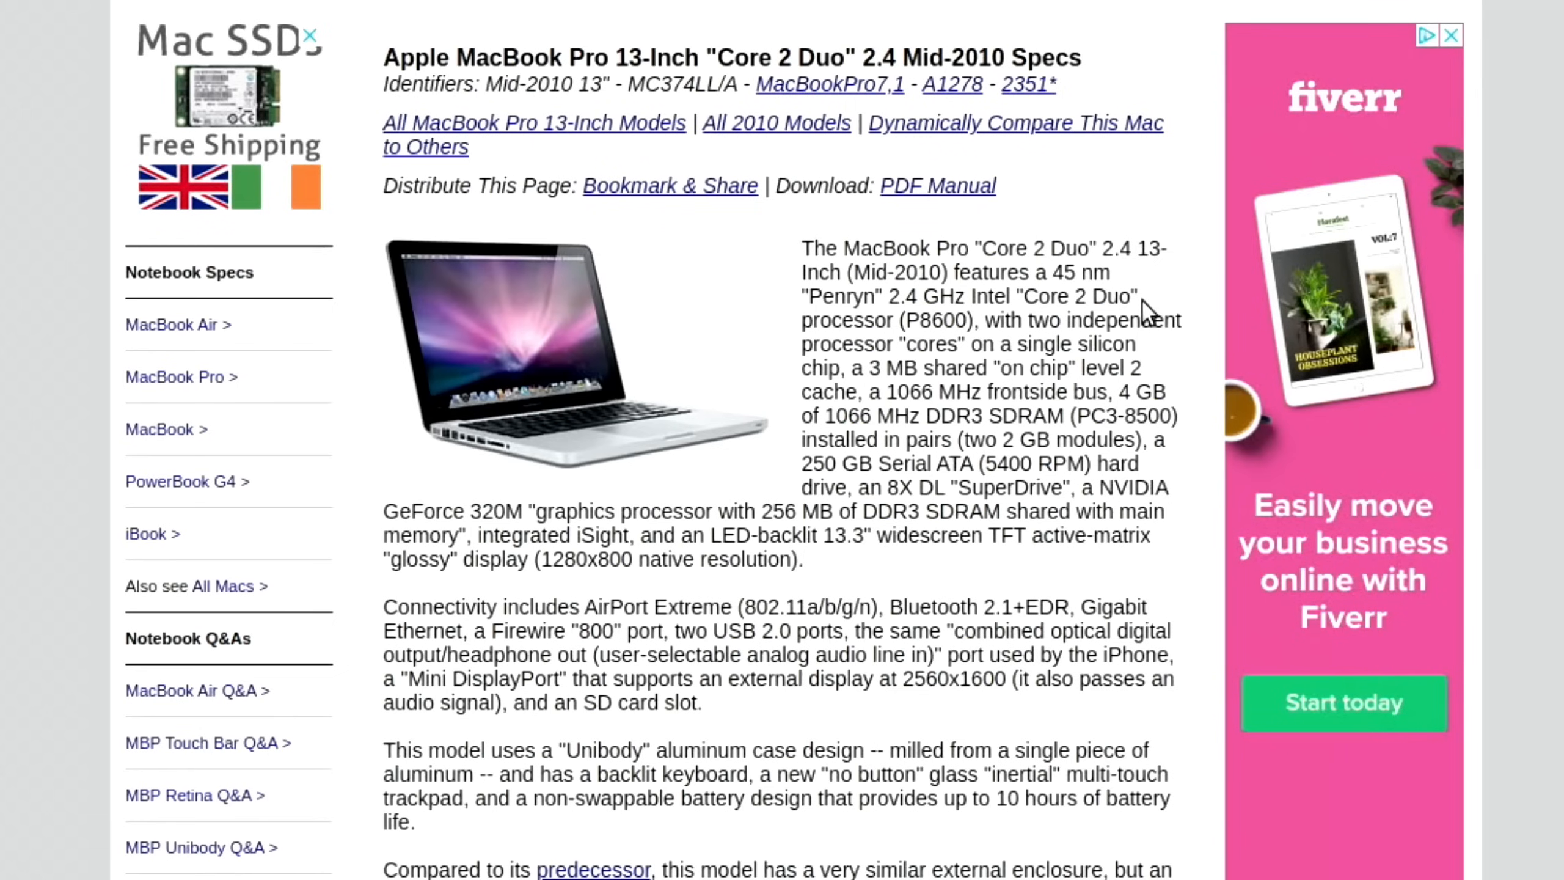
{"action": "mouse_move", "coordinate": [788, 415]}
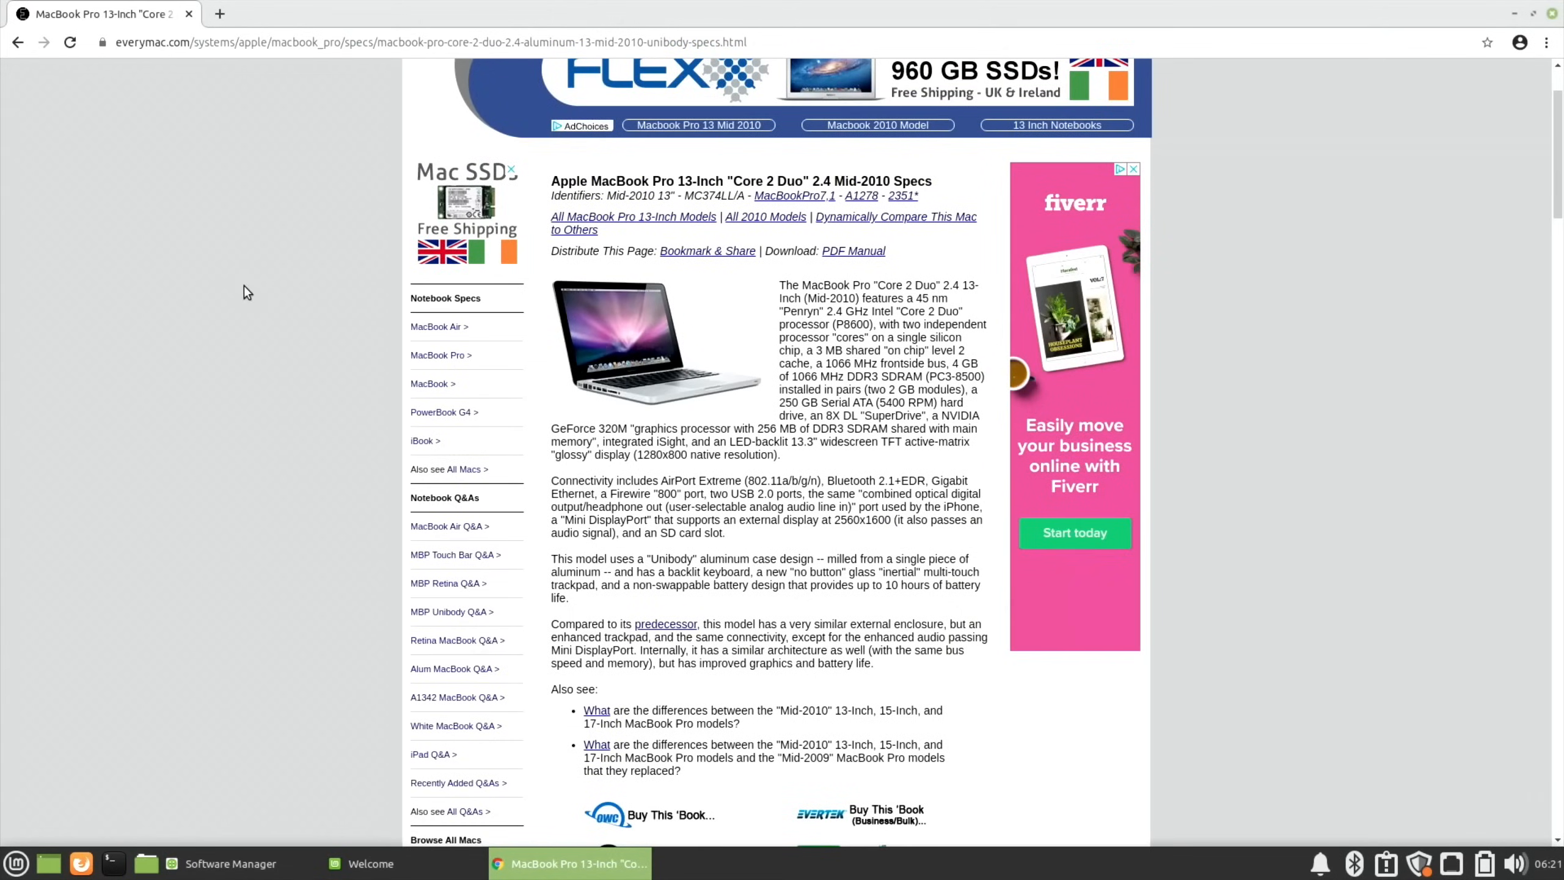
{"action": "scroll", "scroll_direction": "down", "scroll_amount": 3}
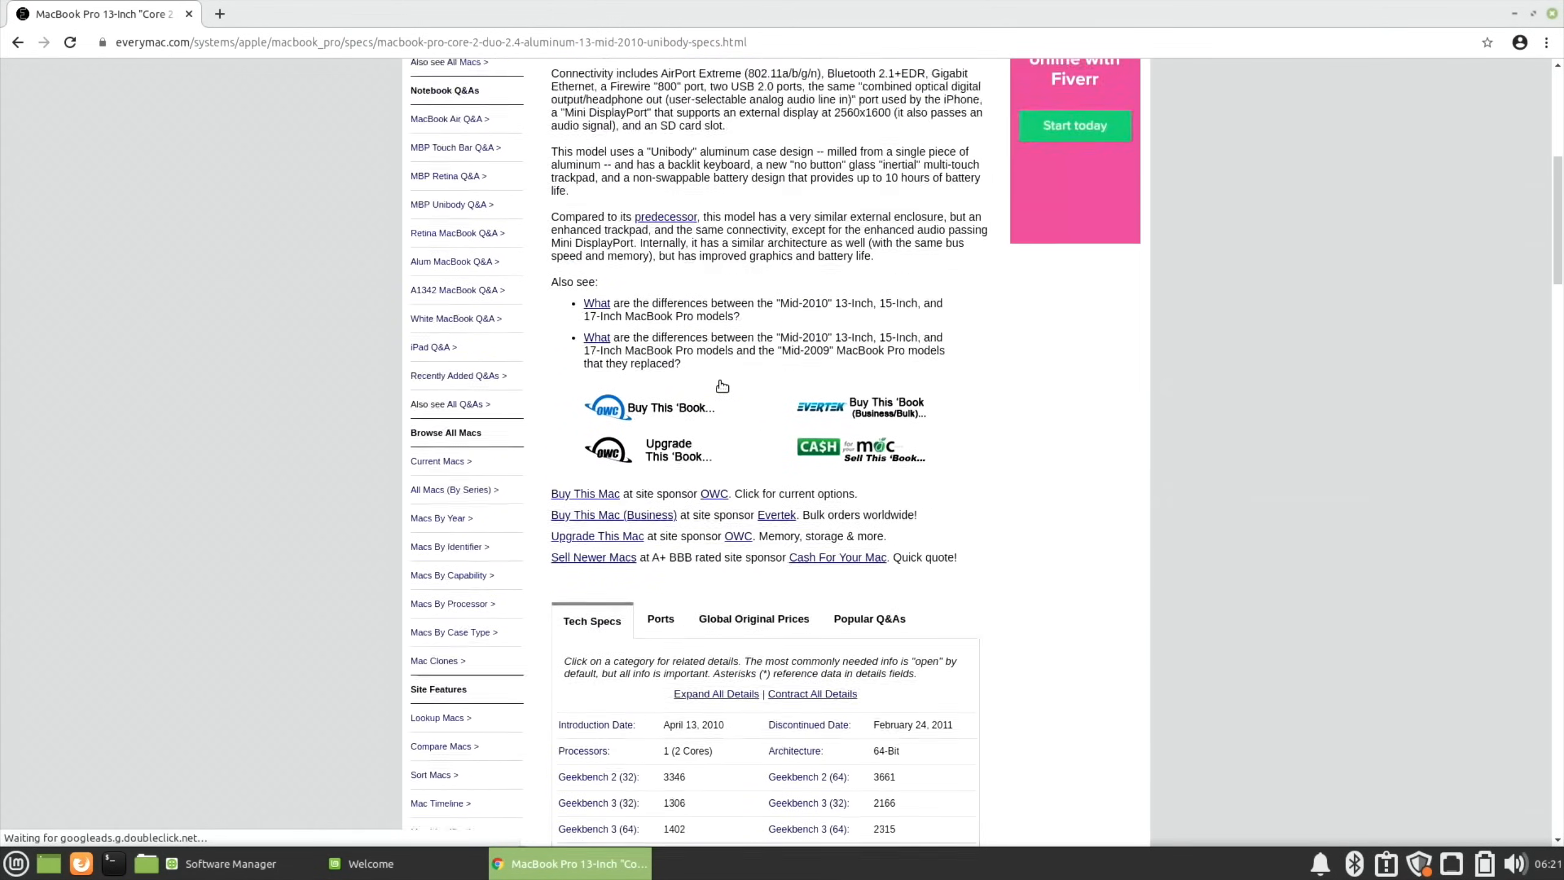
{"action": "scroll", "scroll_direction": "down", "scroll_amount": 3}
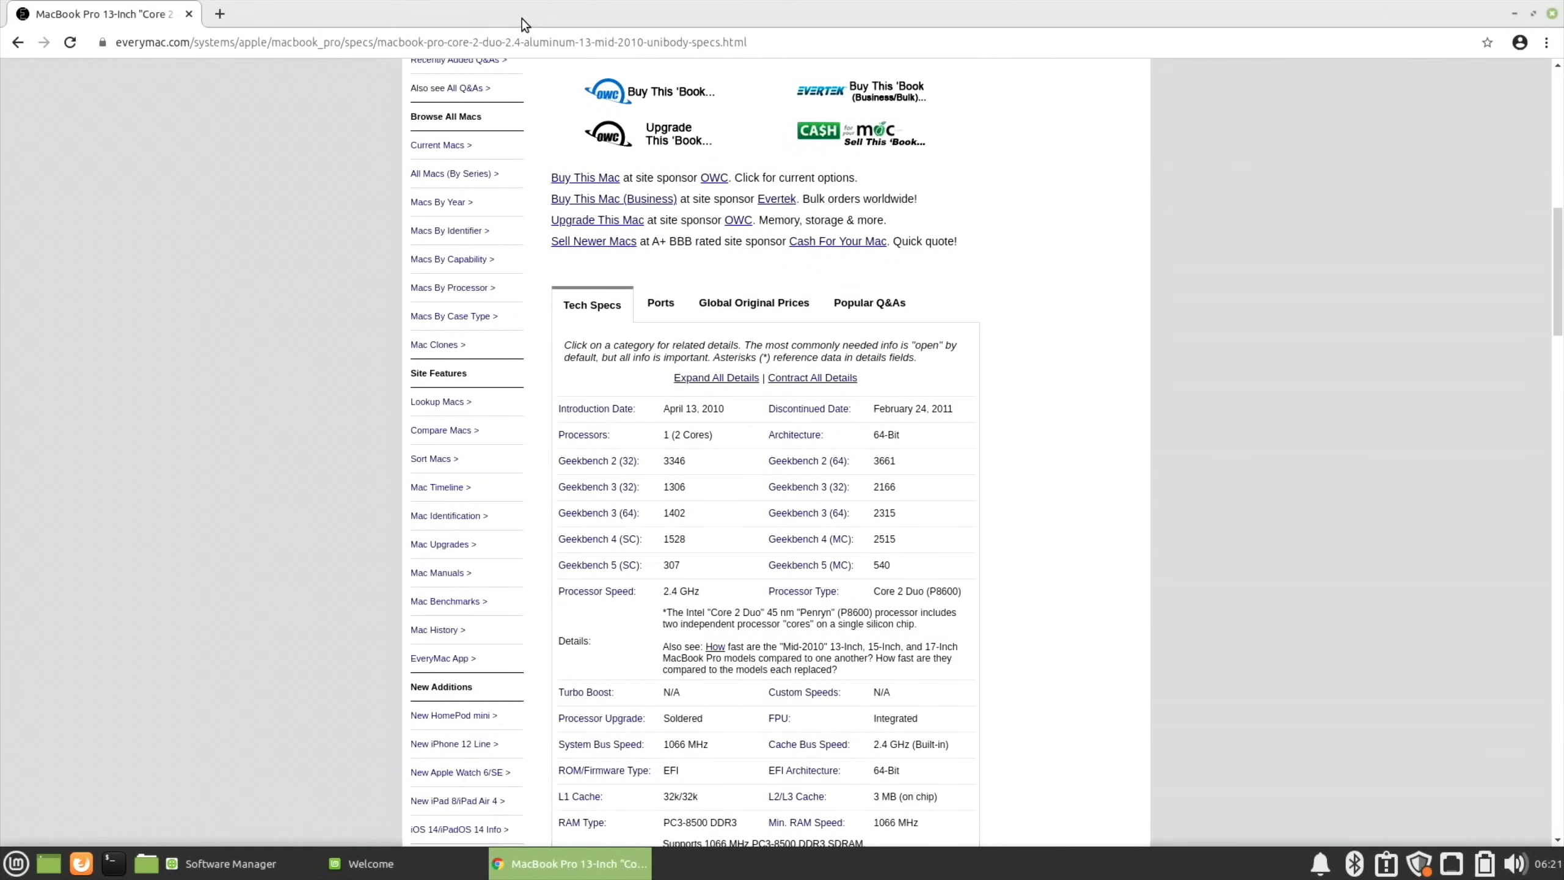
{"action": "left_click", "coordinate": [498, 42]}
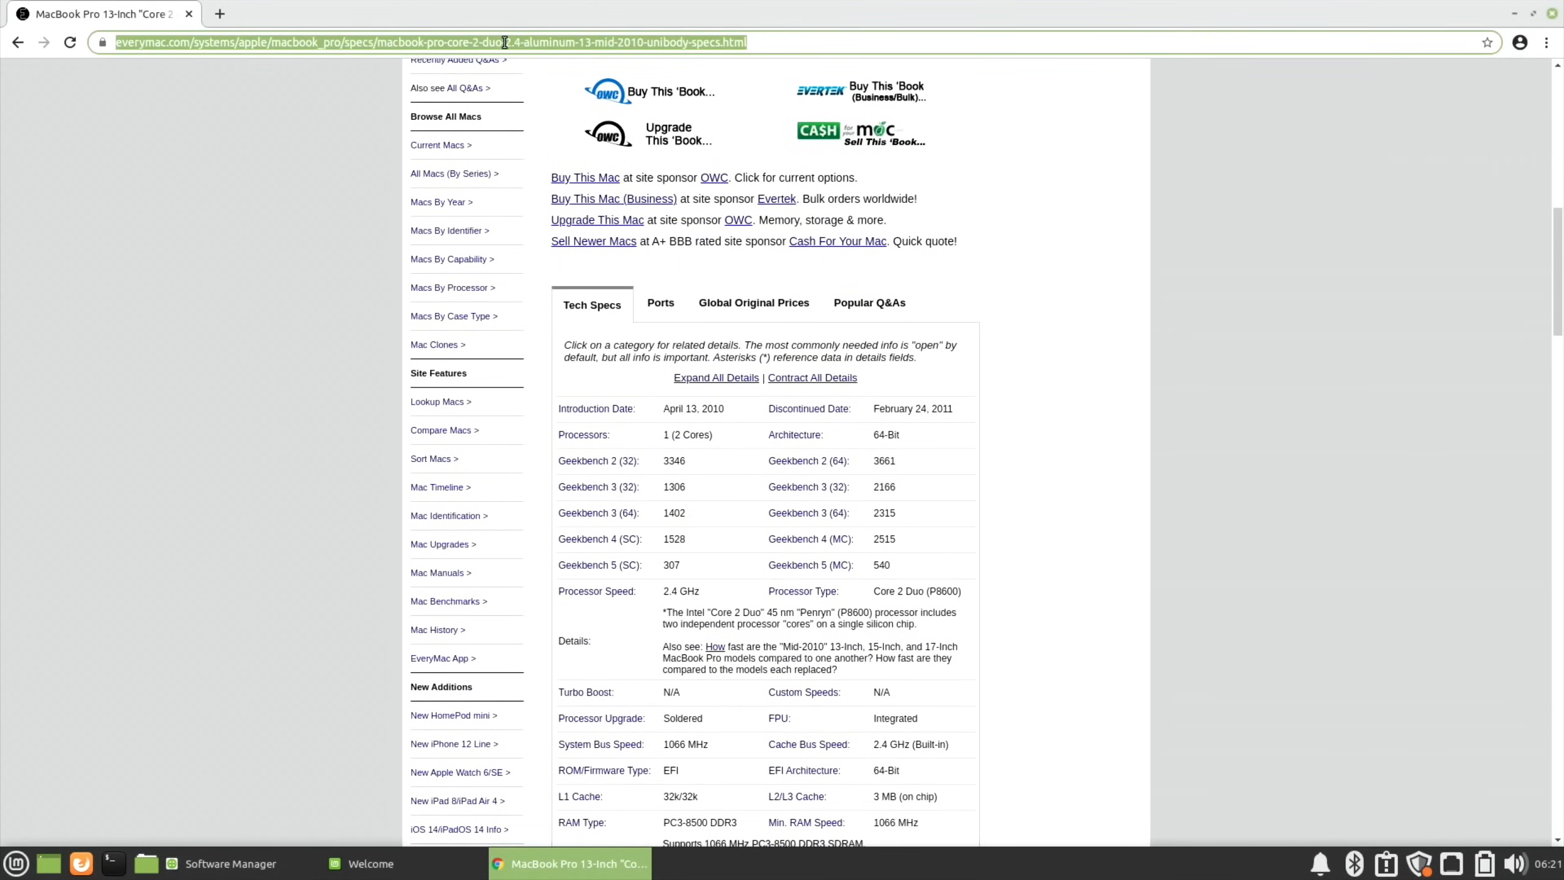
{"action": "type", "text": "youtube"}
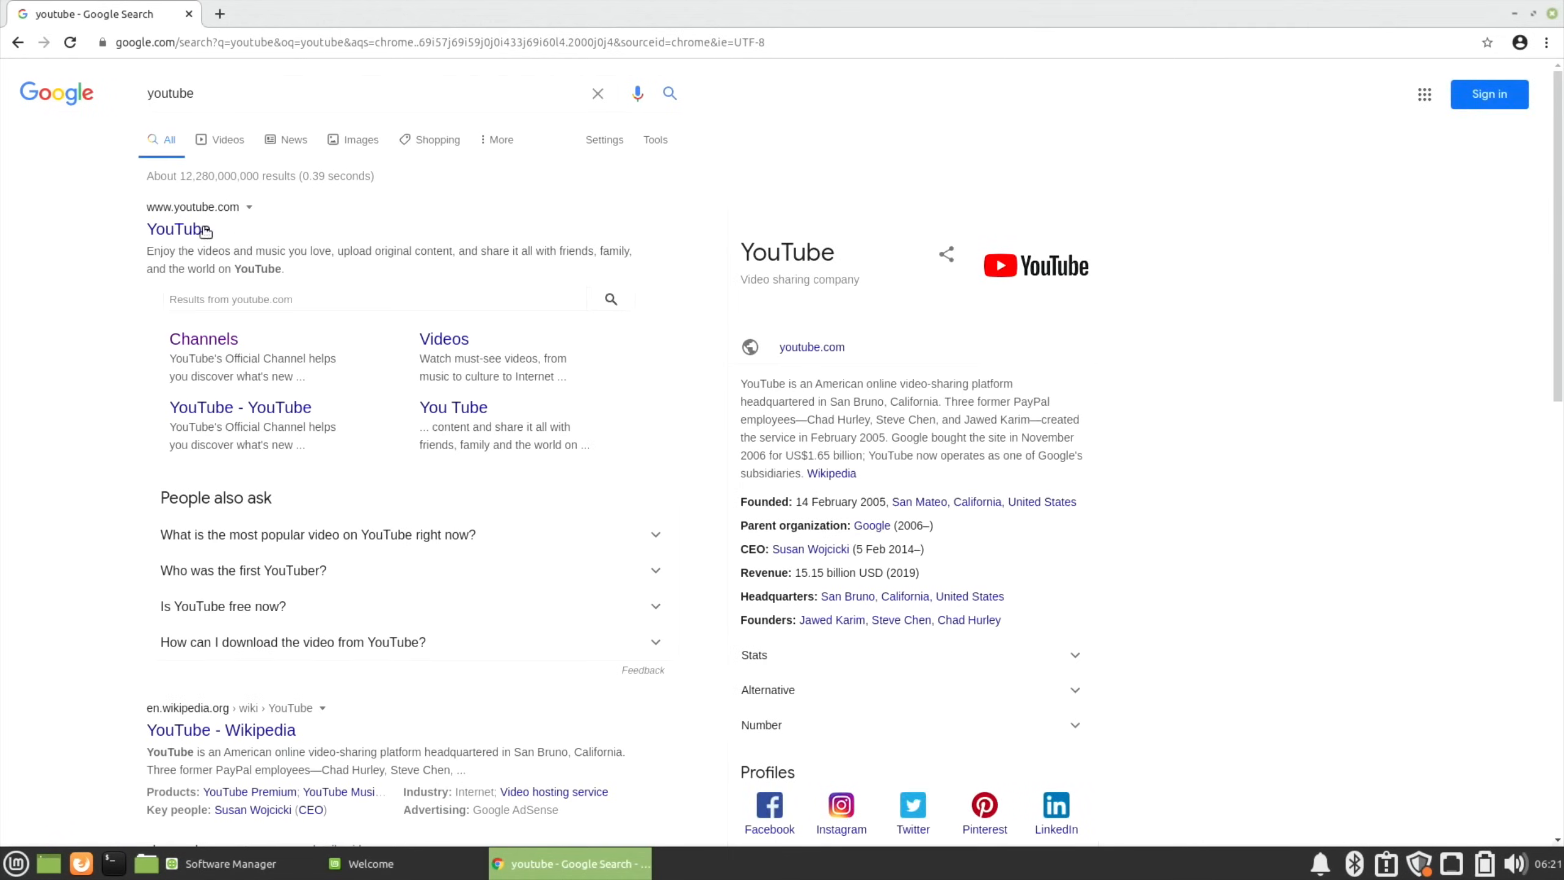
Step: Go to YouTube and play leepspvideo's Immortals Fenyx Rising Stadia video, checking its playback settings
{"action": "left_click", "coordinate": [179, 229]}
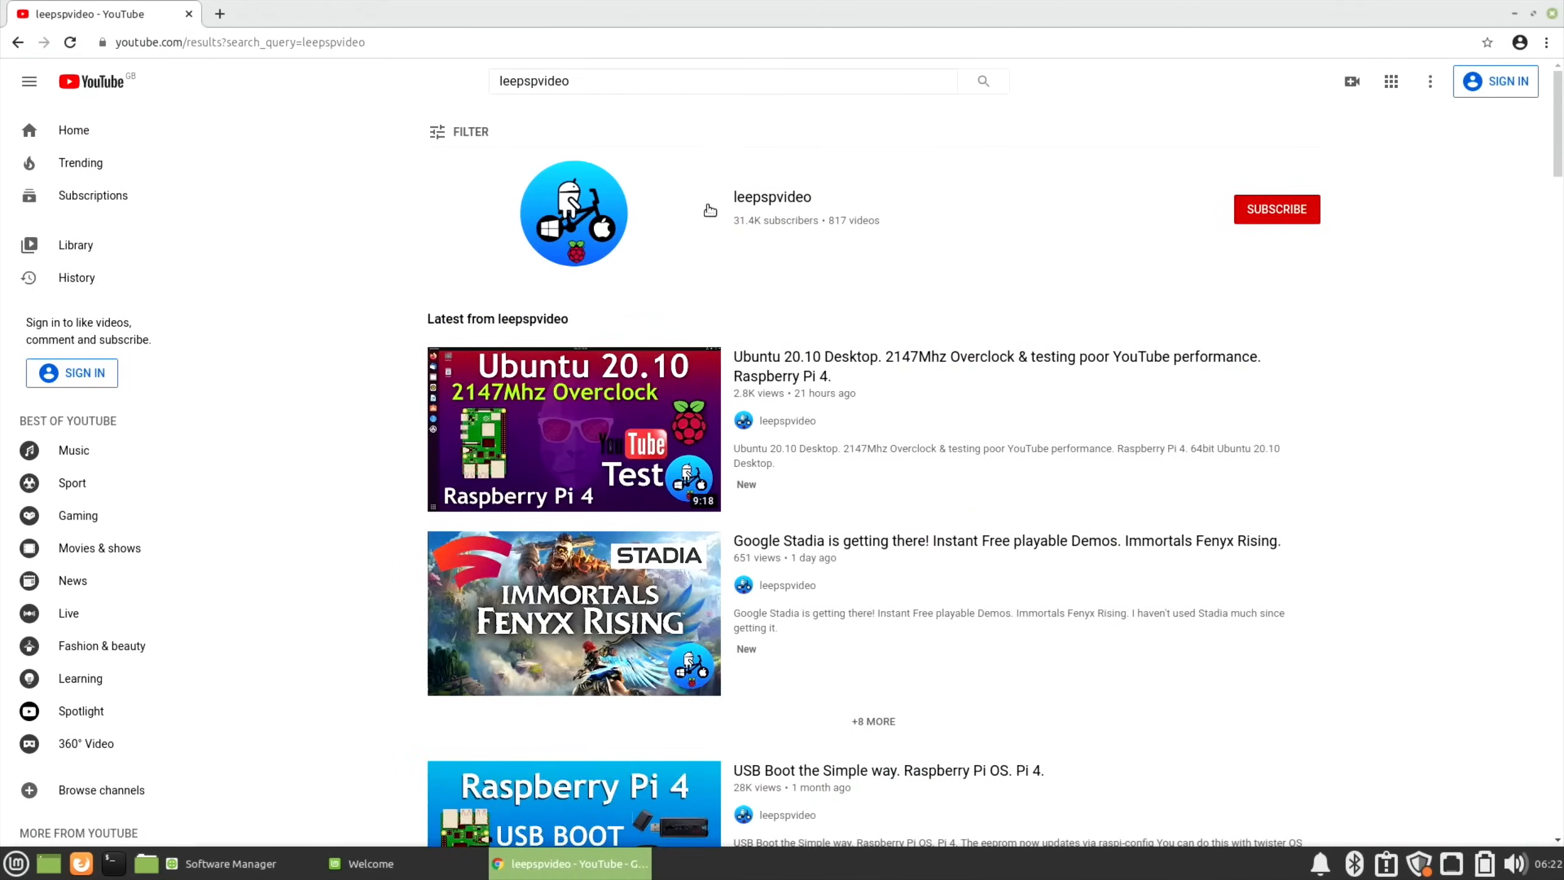
{"action": "left_click", "coordinate": [573, 612]}
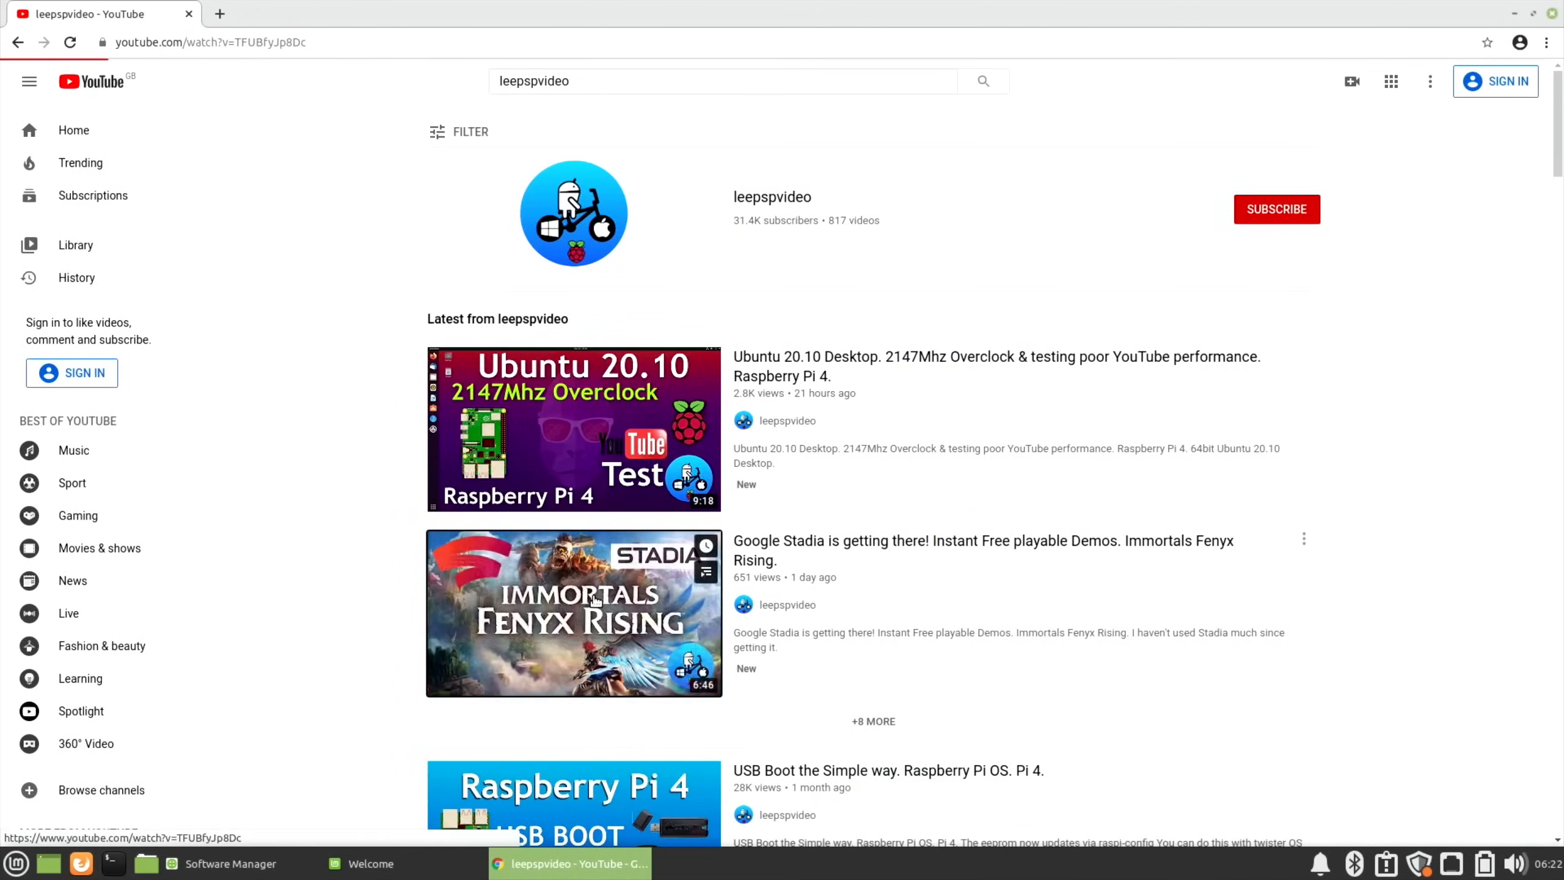
{"action": "left_click", "coordinate": [573, 613]}
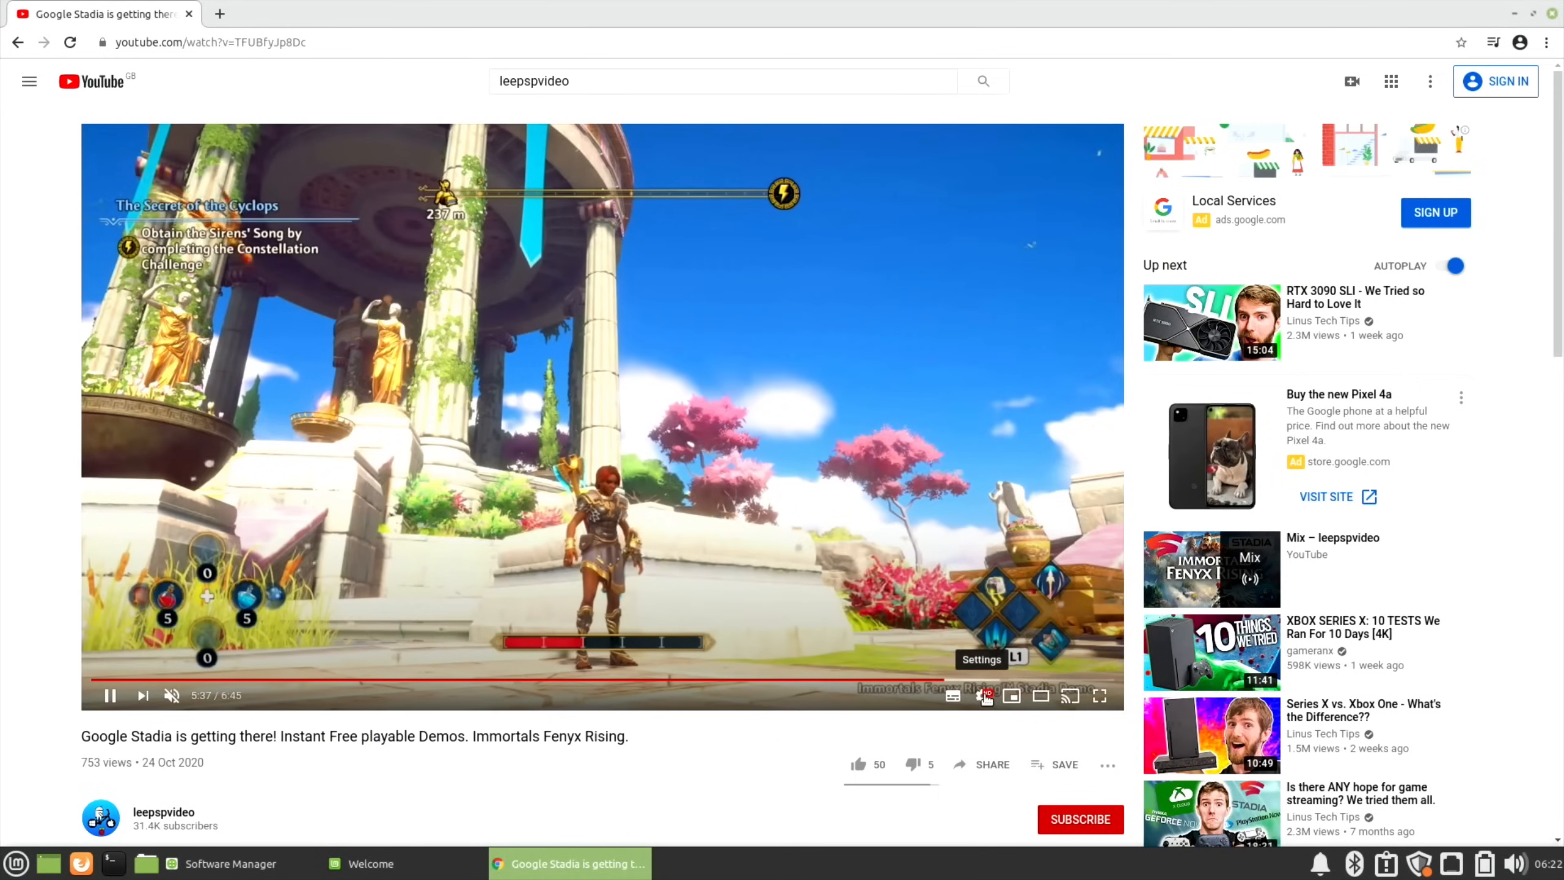
{"action": "left_click", "coordinate": [980, 695]}
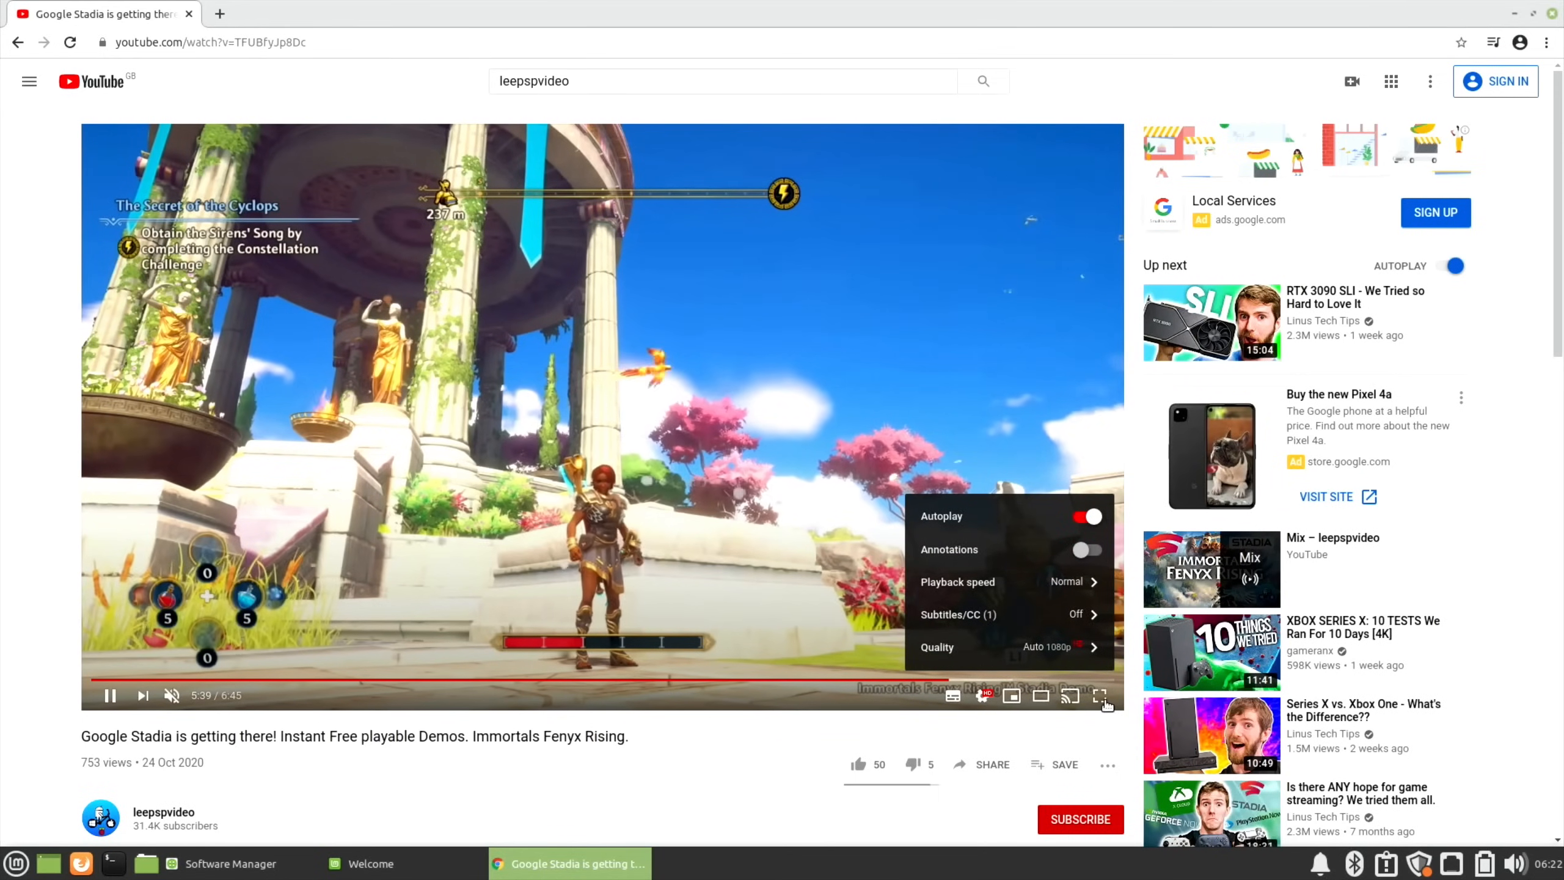
{"action": "left_click", "coordinate": [1100, 696]}
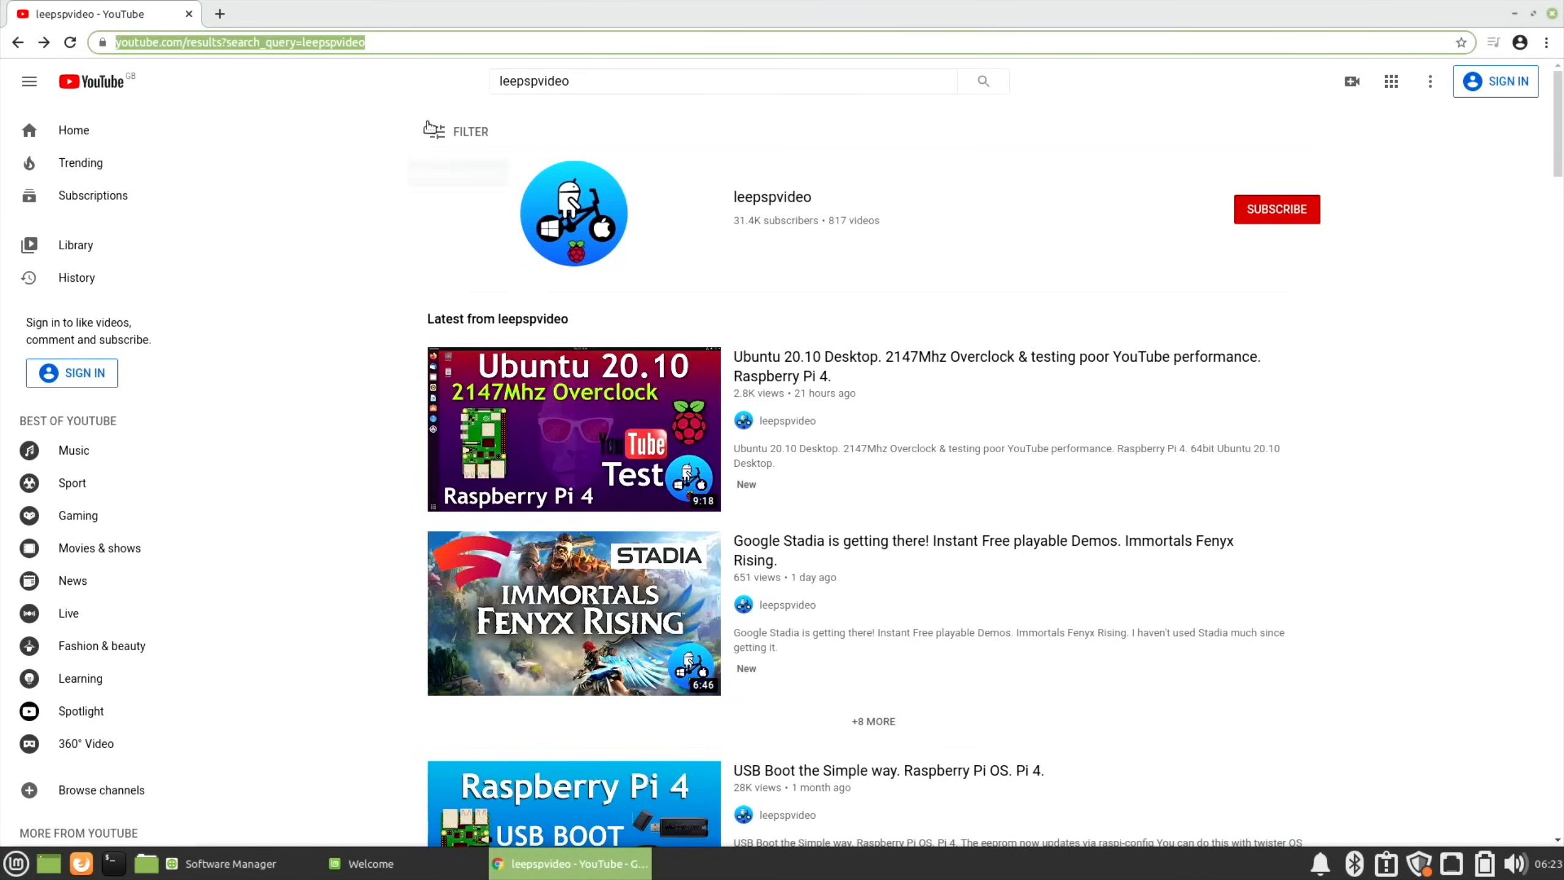
Step: Search YouTube for 'leepspvideo mid 2010' to list the channel's Mid 2010 MacBook videos
{"action": "left_click", "coordinate": [721, 81]}
{"action": "type", "text": " mid 2010"}
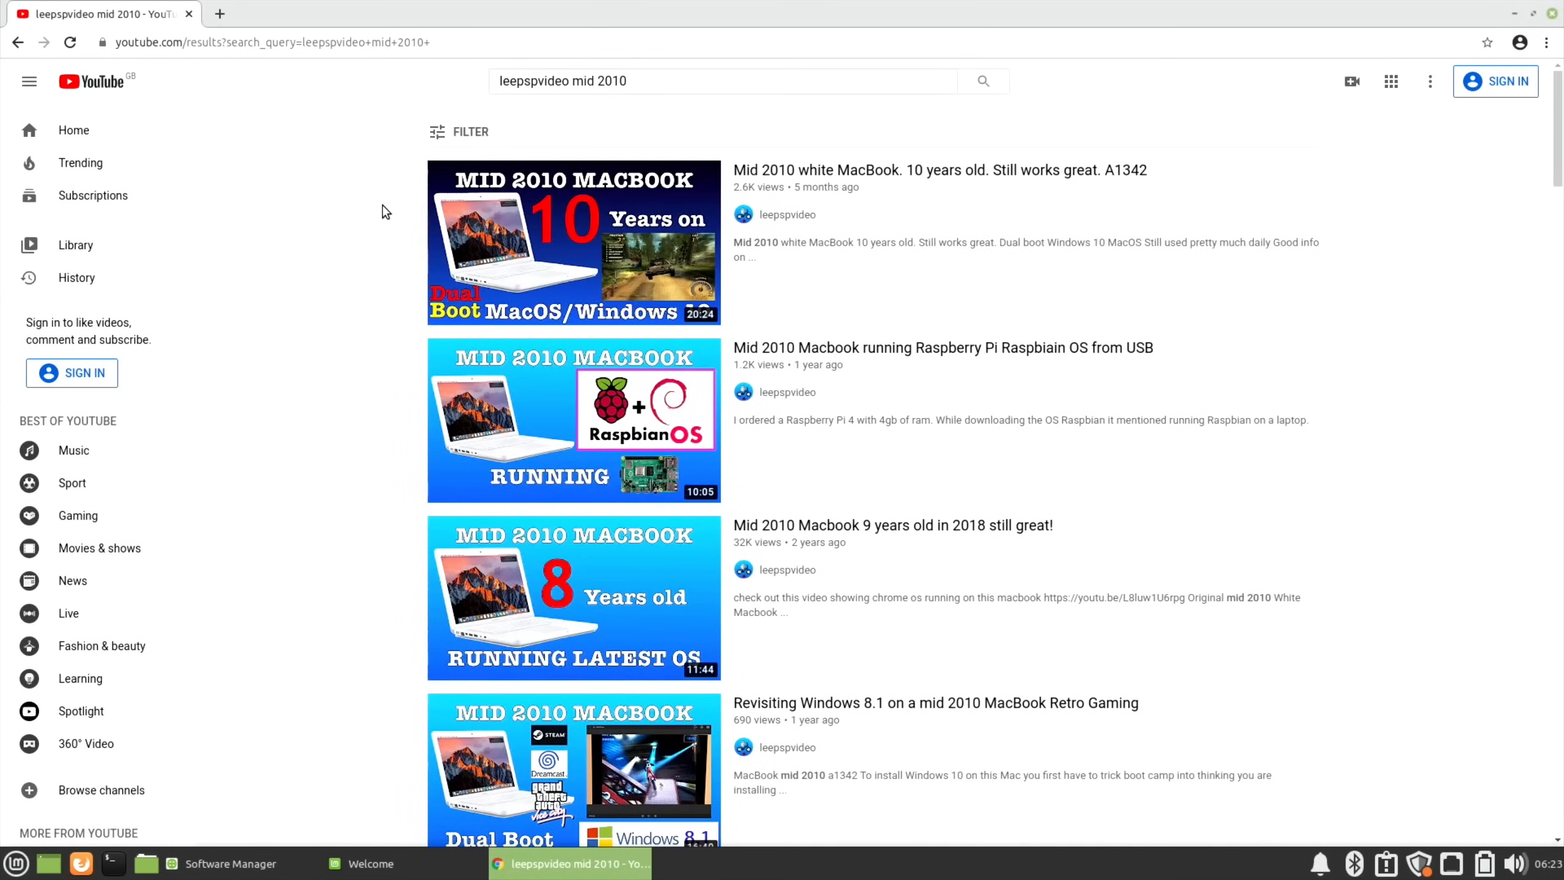
{"action": "mouse_move", "coordinate": [370, 398]}
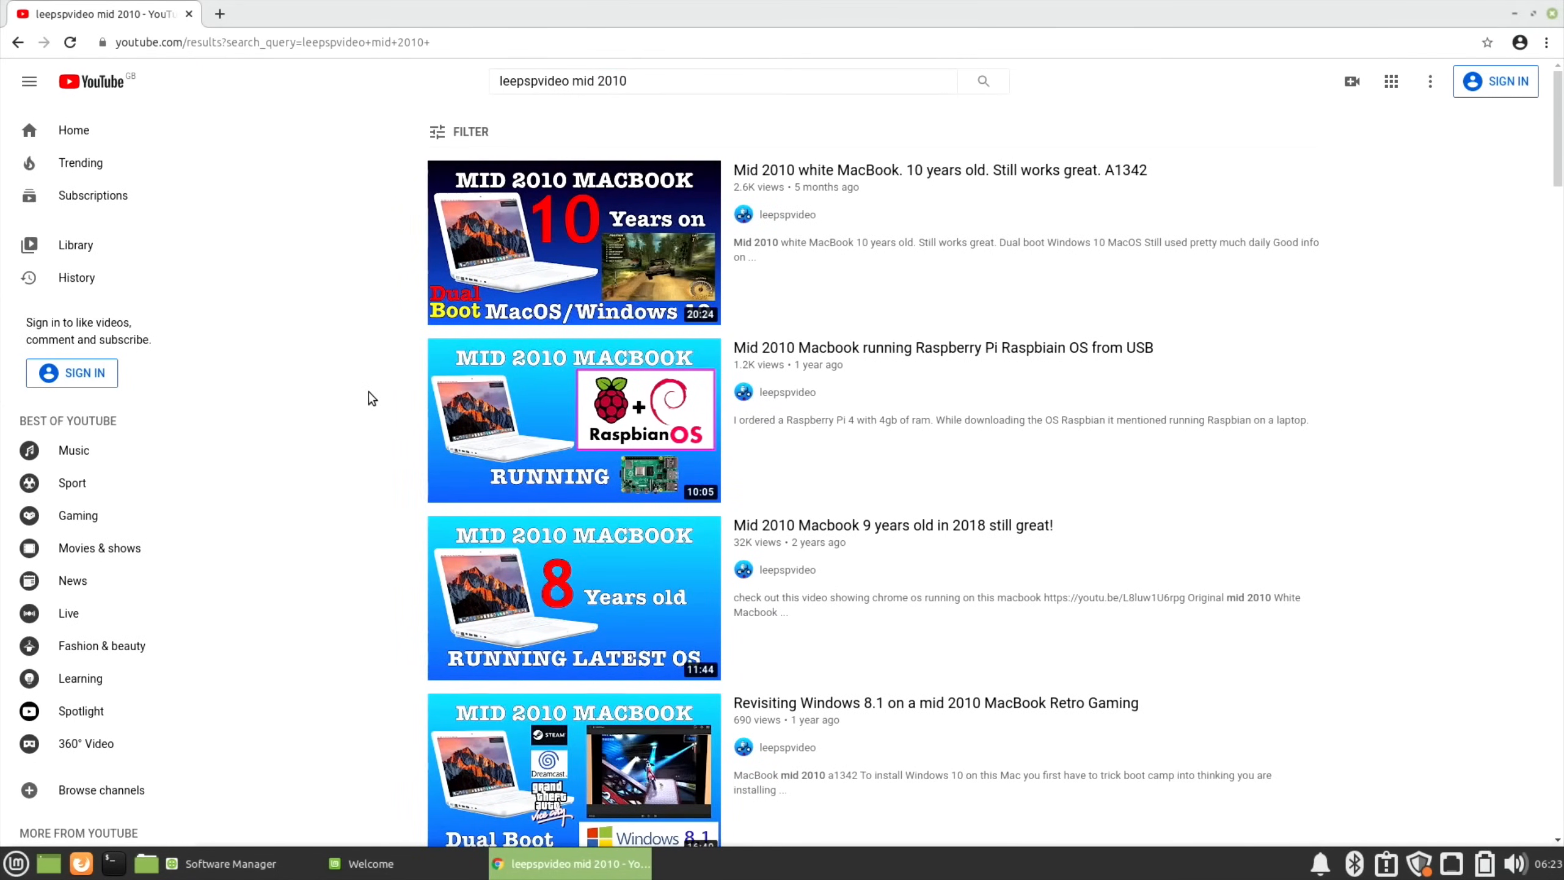
{"action": "scroll", "scroll_direction": "down", "scroll_amount": 3}
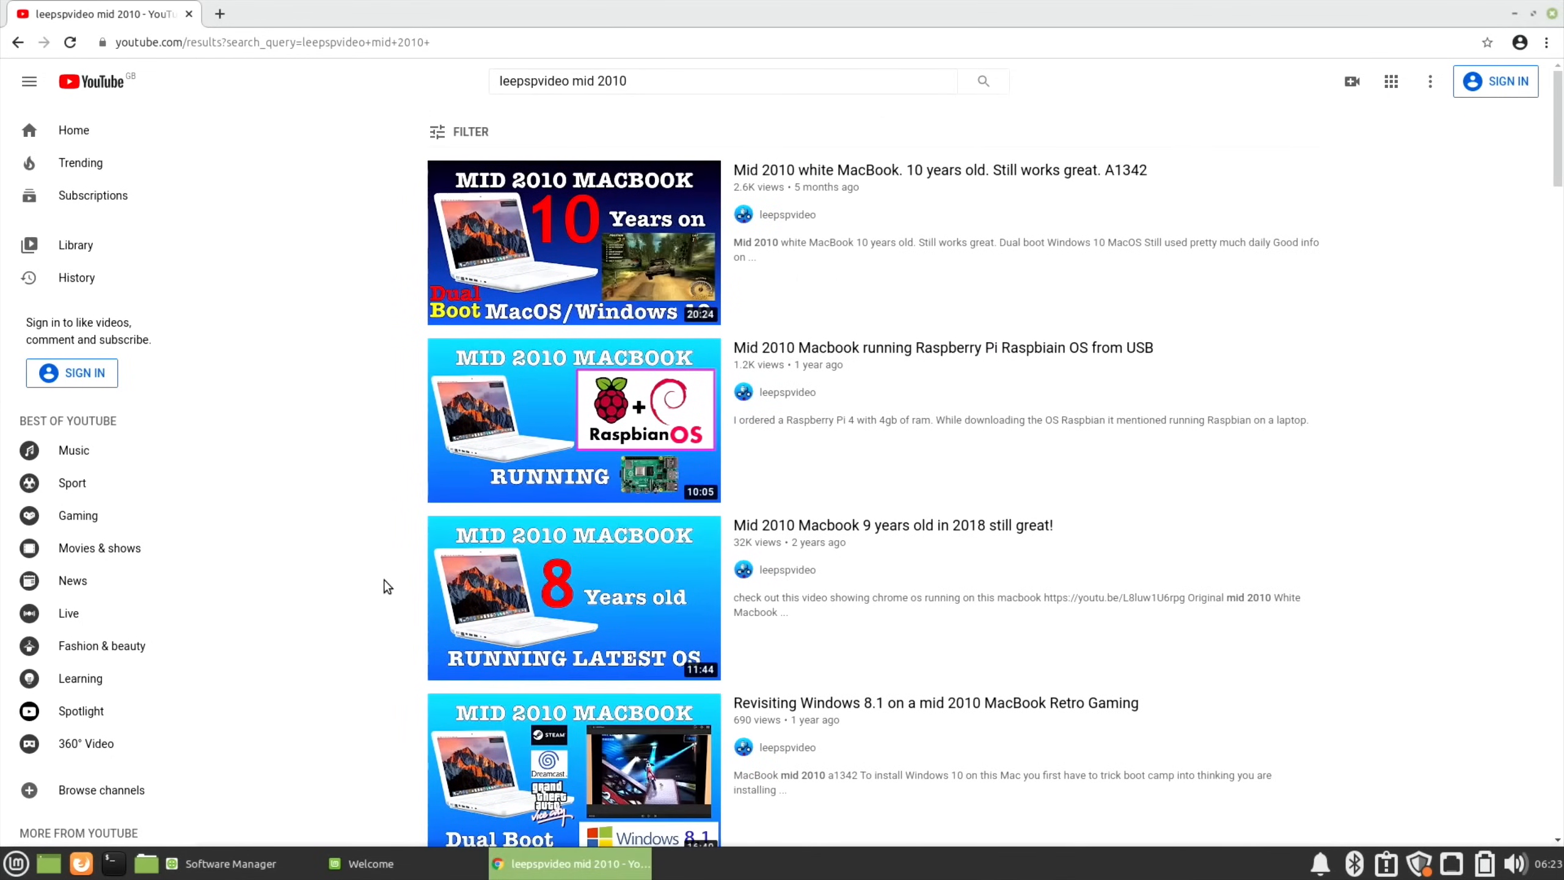
{"action": "mouse_move", "coordinate": [302, 461]}
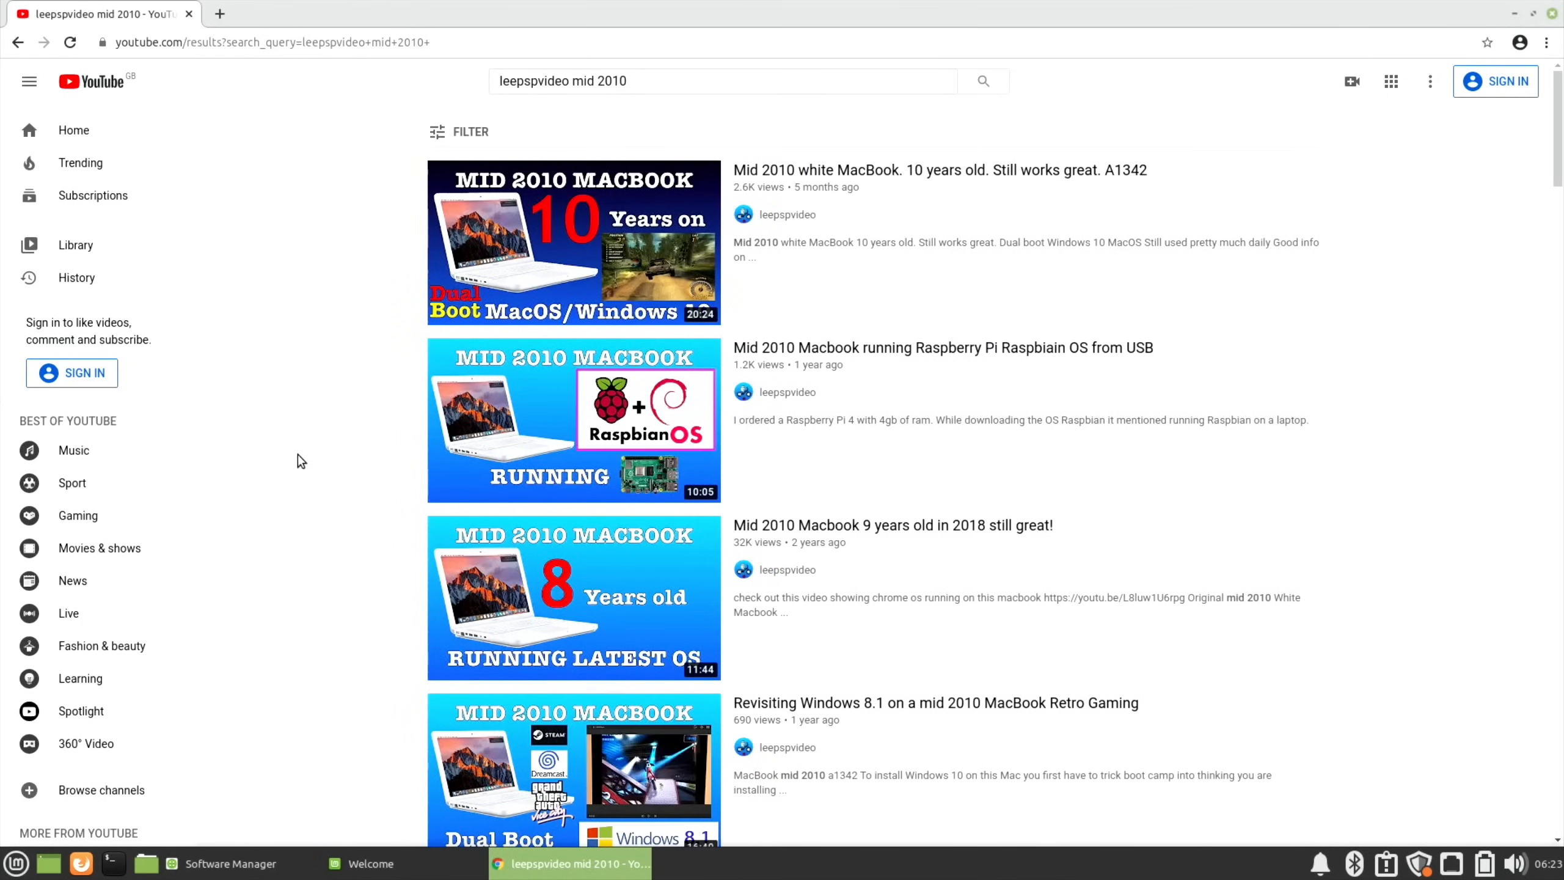
{"action": "mouse_move", "coordinate": [314, 589]}
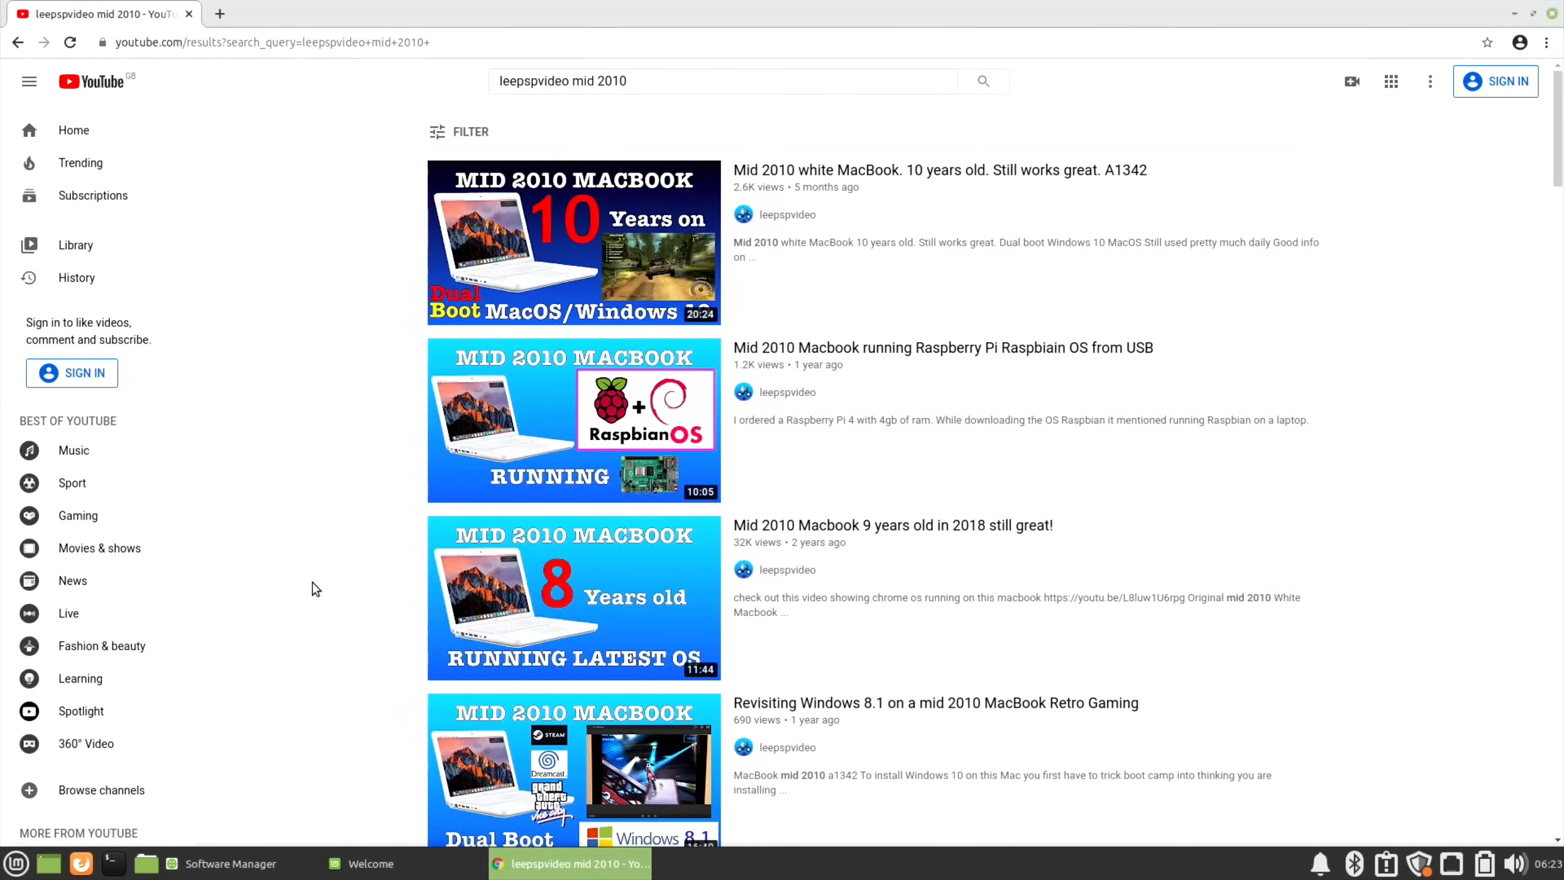
{"action": "mouse_move", "coordinate": [341, 493]}
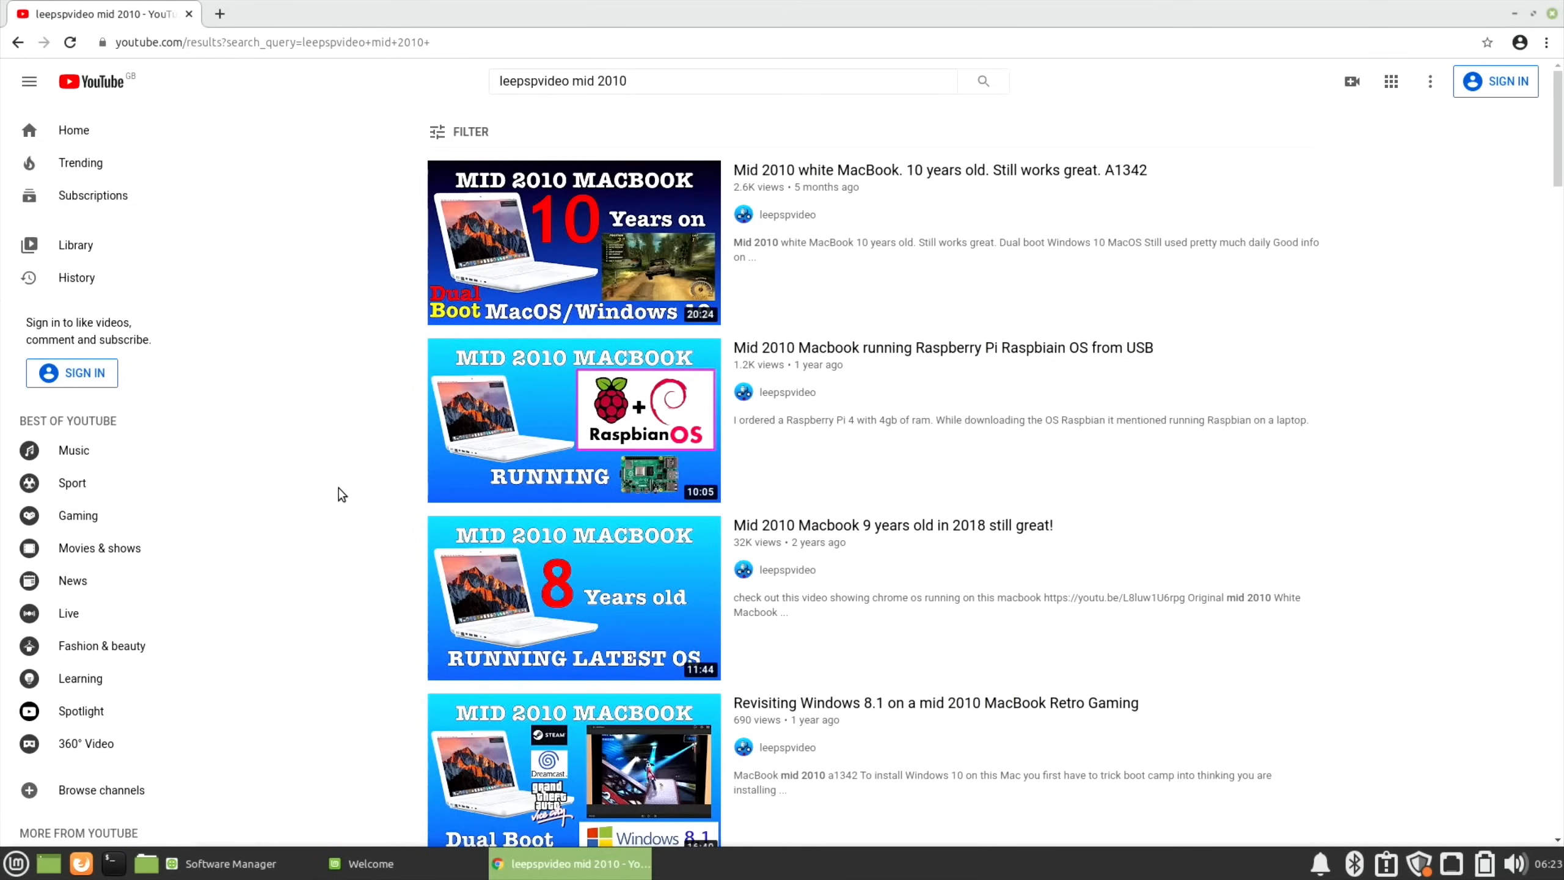
{"action": "left_click", "coordinate": [268, 42]}
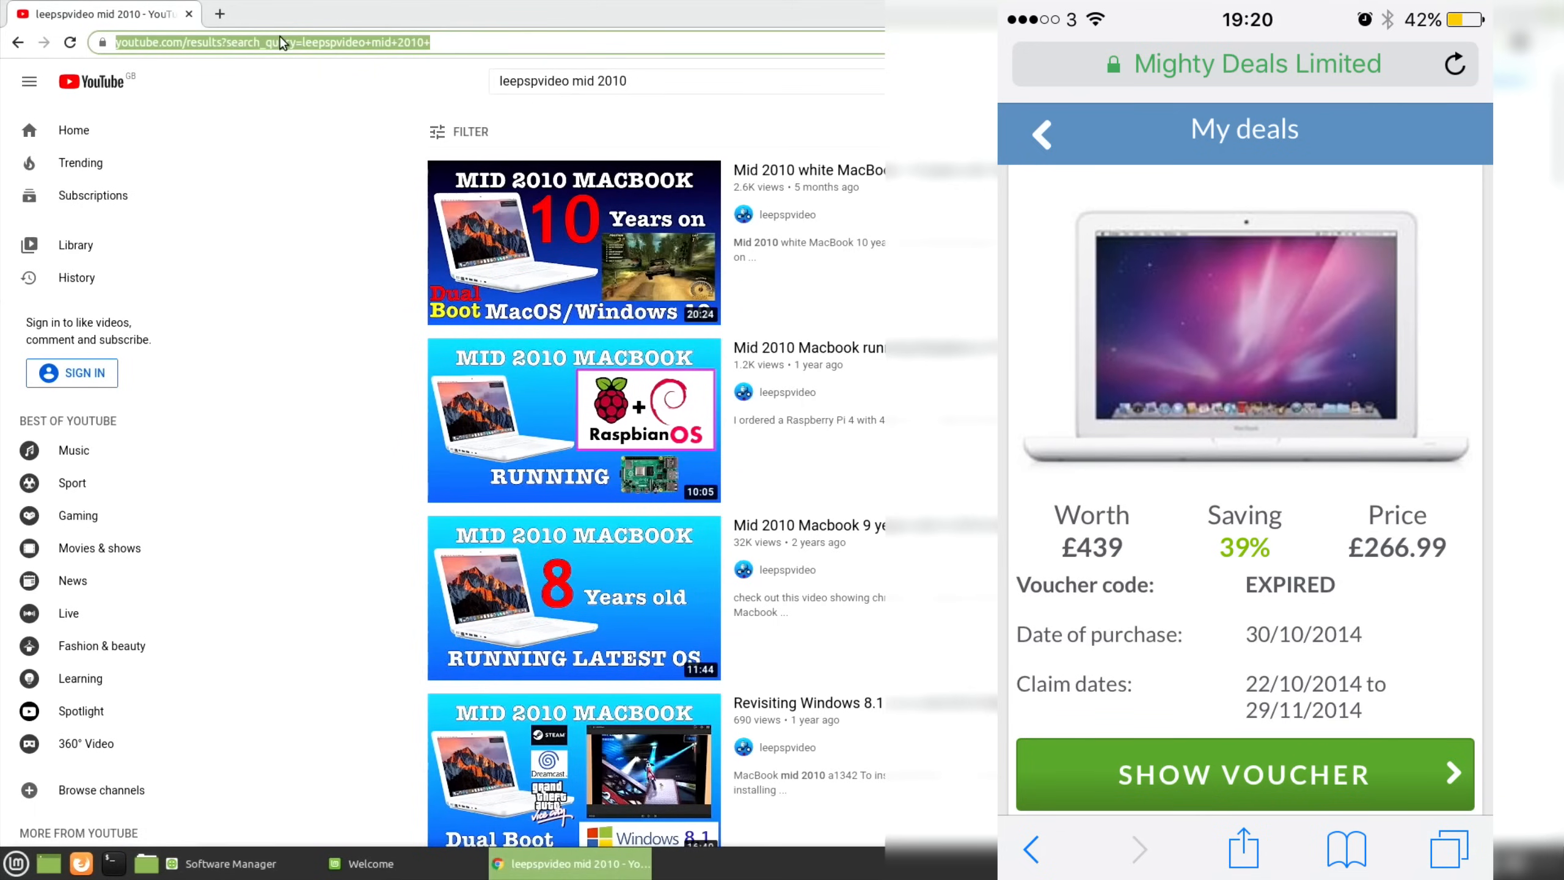
Step: Search hotukdeals and bbc in two tabs, opening the BBC homepage and hotukdeals.com
{"action": "type", "text": "hotu"}
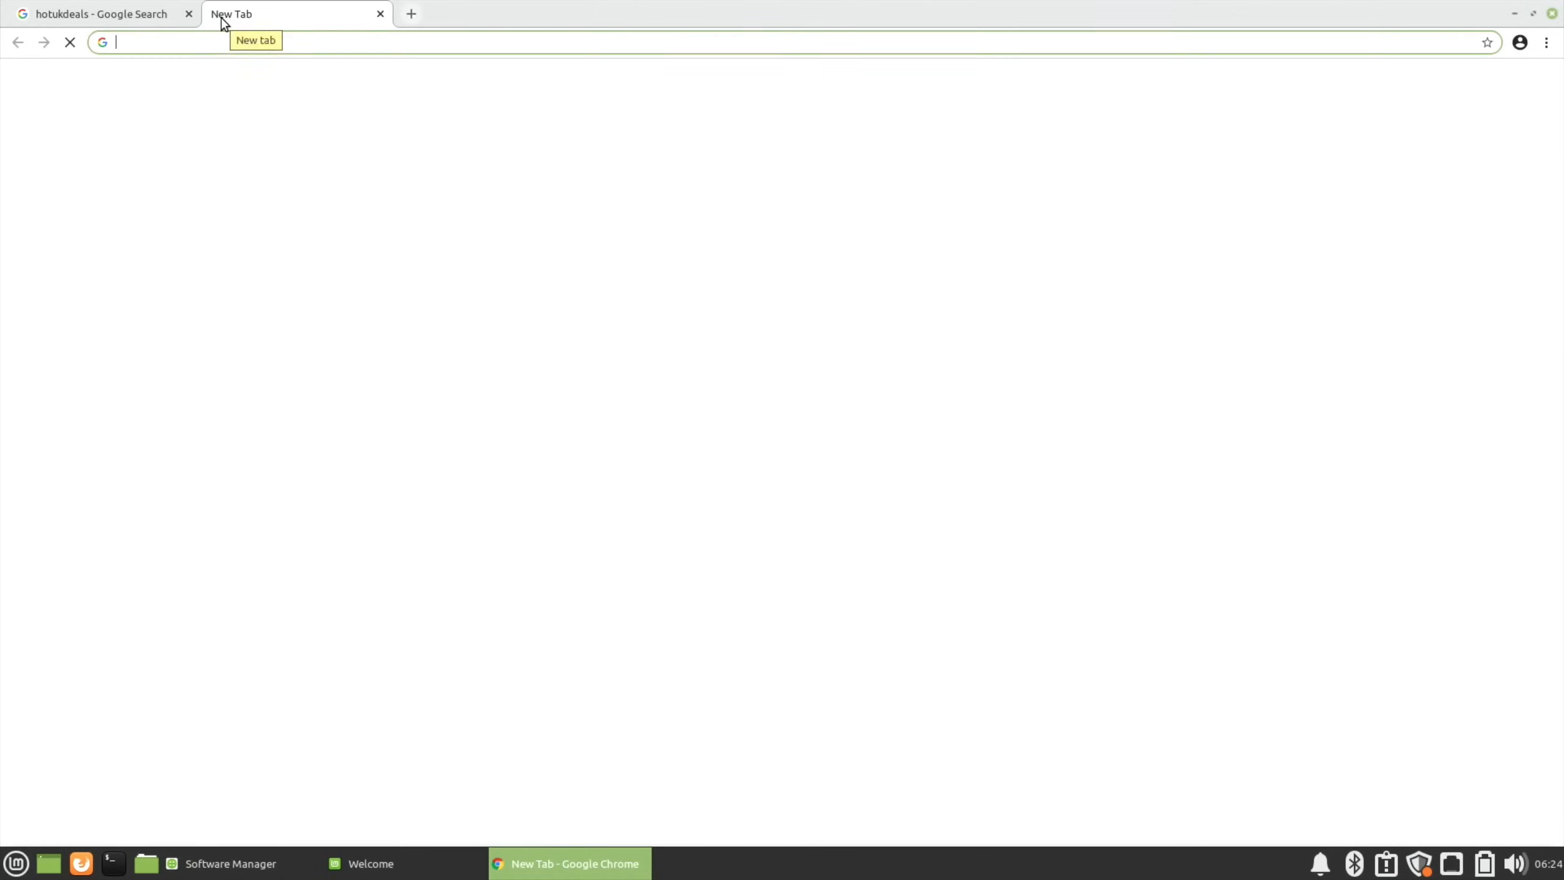
{"action": "type", "text": "bbc"}
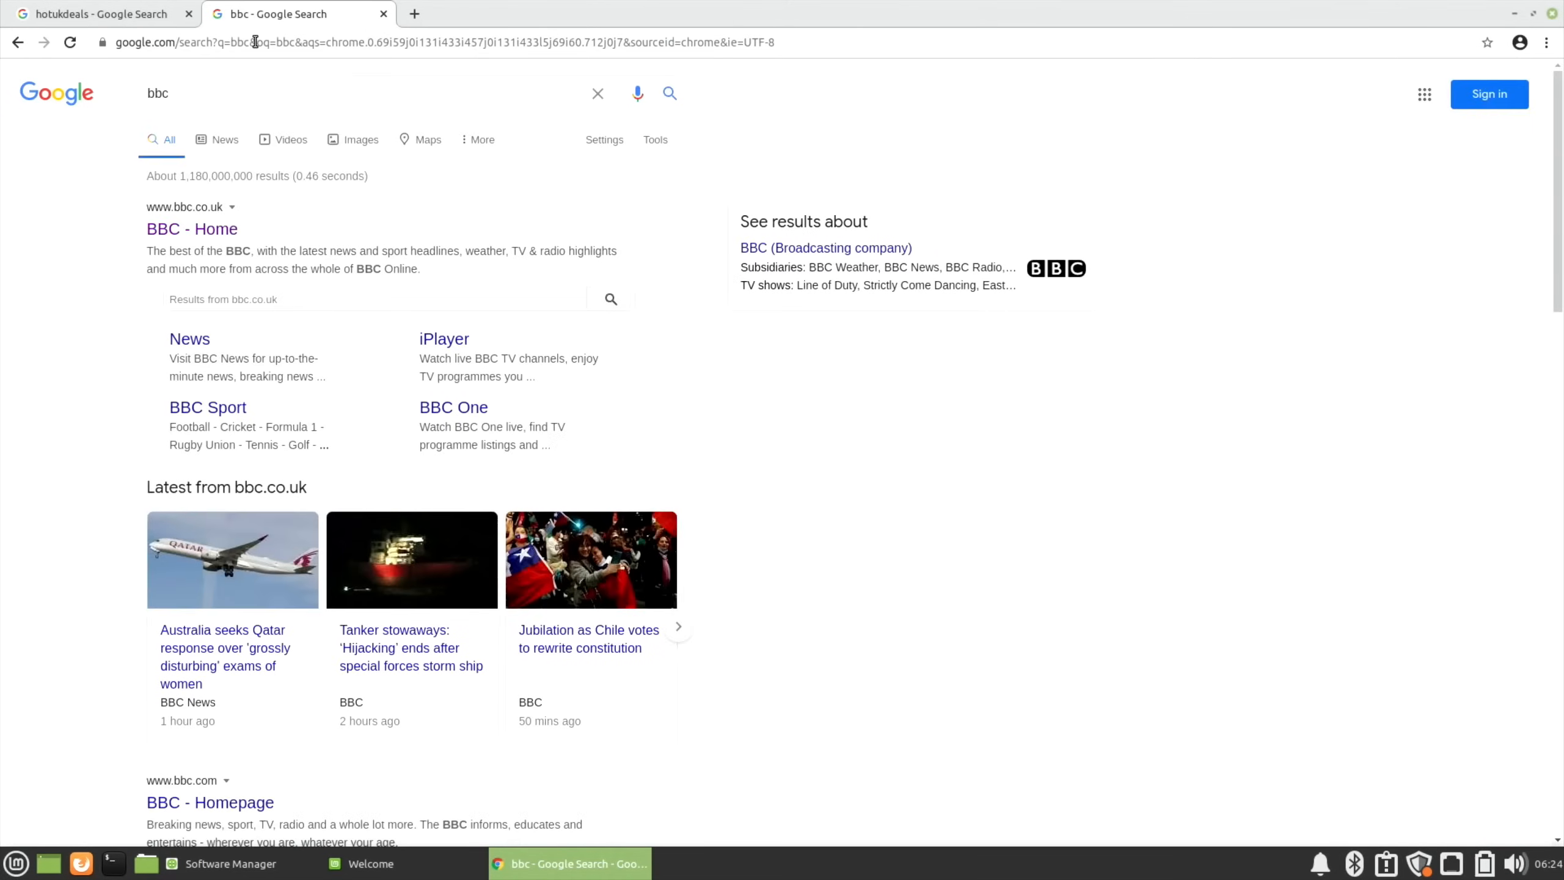
{"action": "left_click", "coordinate": [192, 228]}
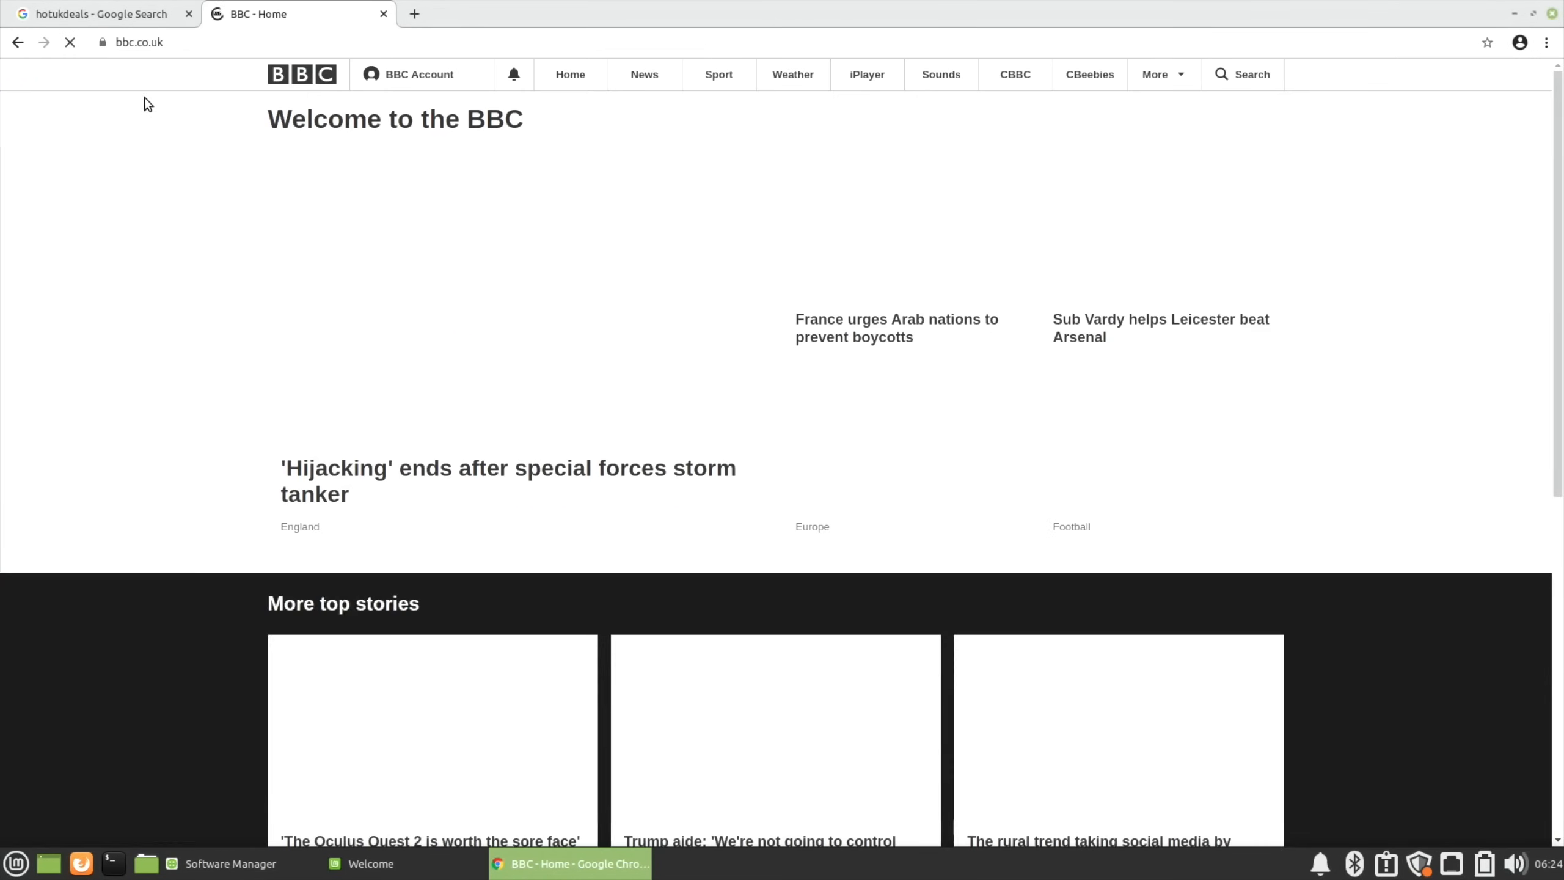
{"action": "left_click", "coordinate": [96, 13]}
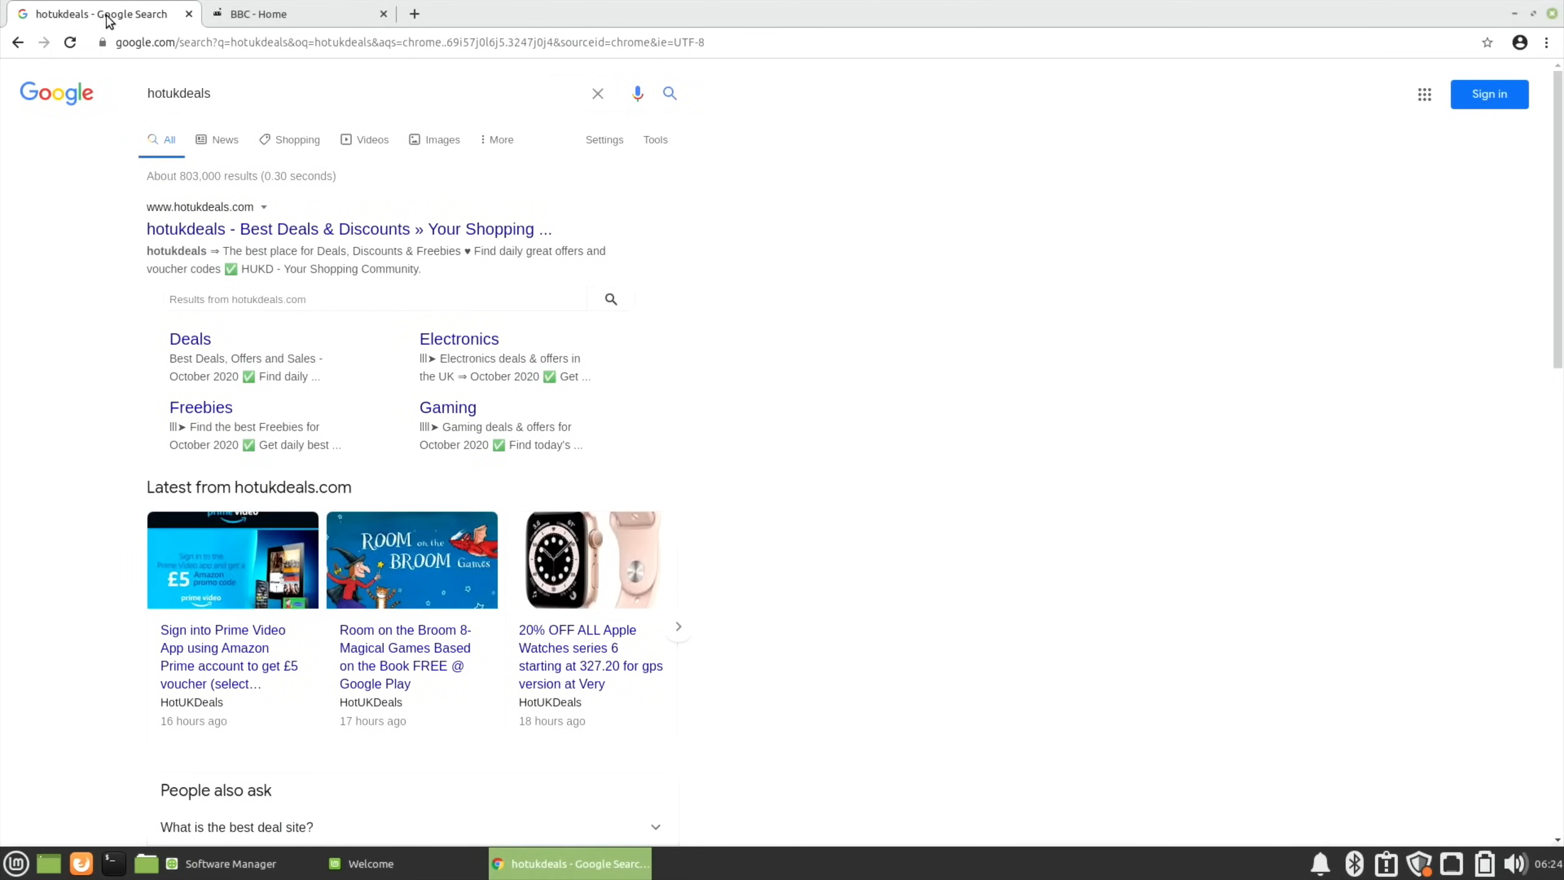
{"action": "left_click", "coordinate": [290, 13]}
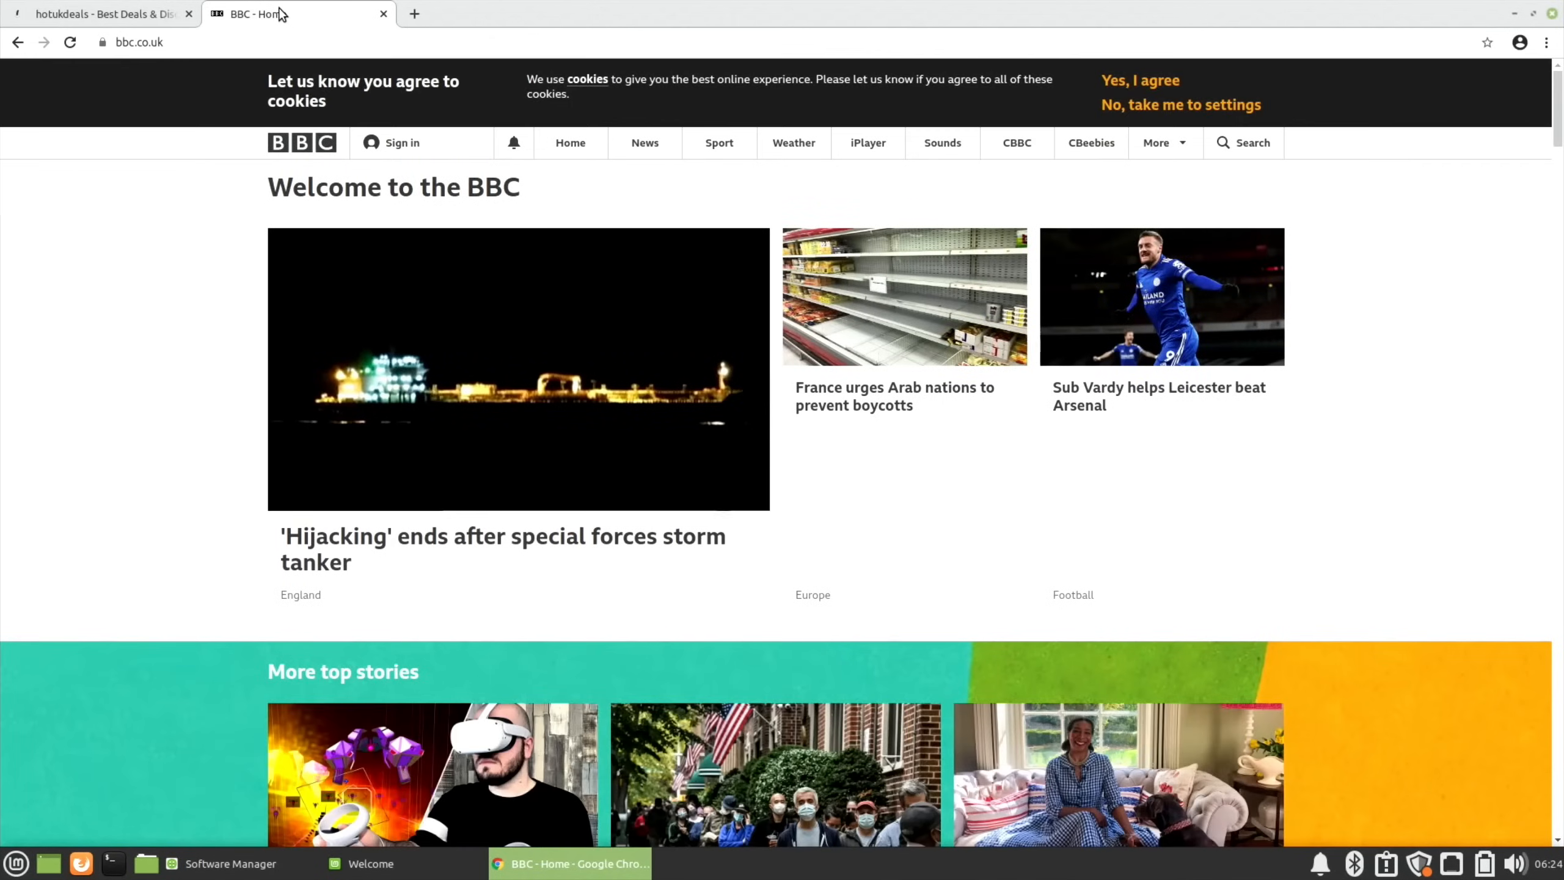
Step: Scroll through the BBC homepage and the hotukdeals deals page
{"action": "scroll", "scroll_direction": "down", "scroll_amount": 3}
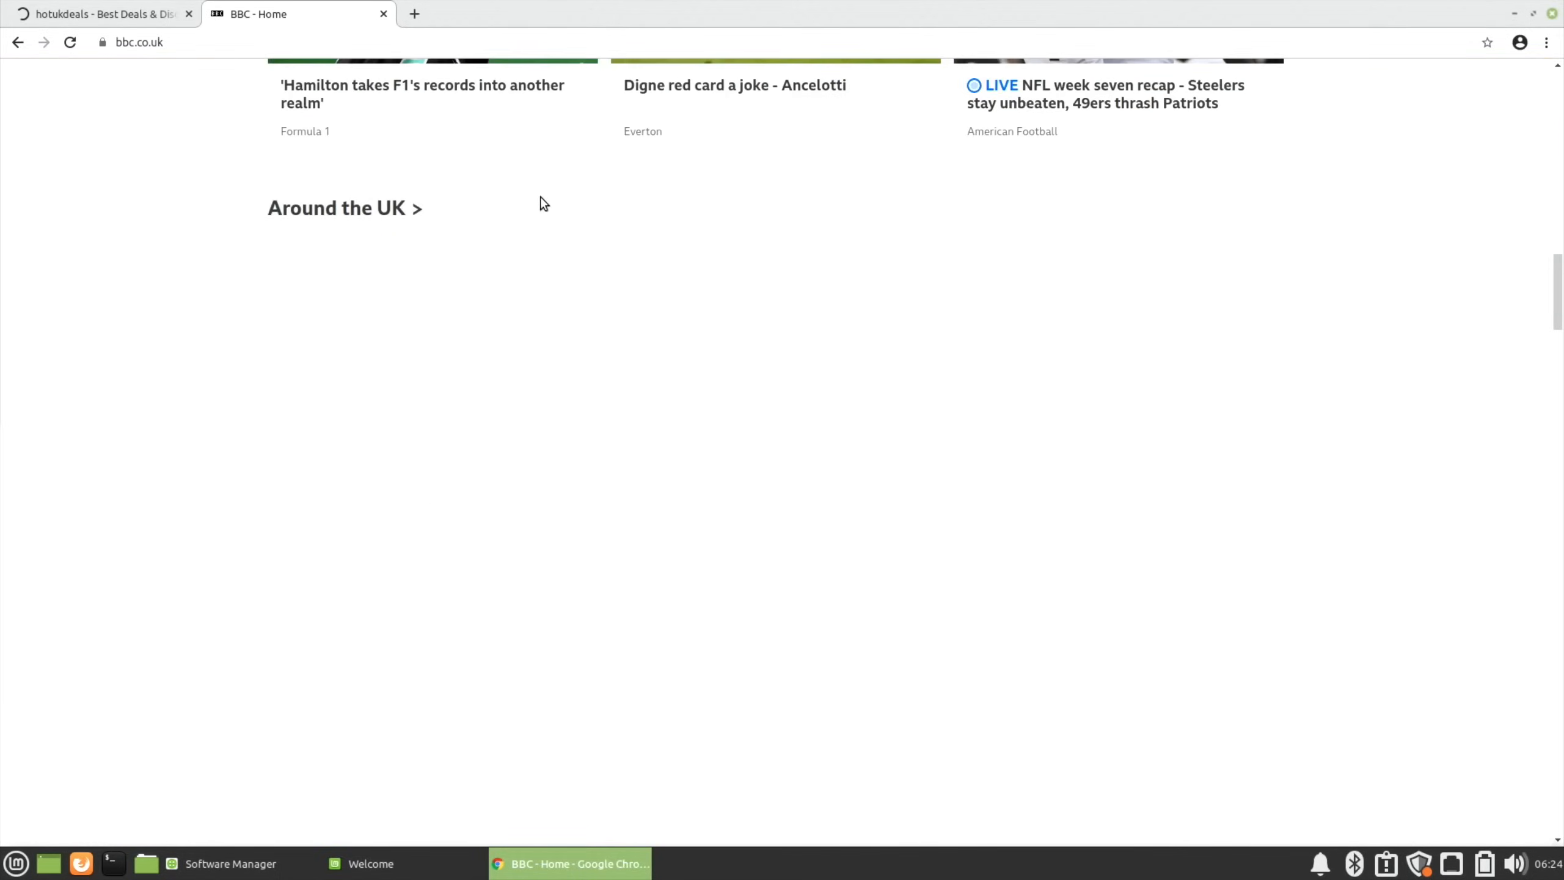
{"action": "scroll", "scroll_direction": "down", "scroll_amount": 3}
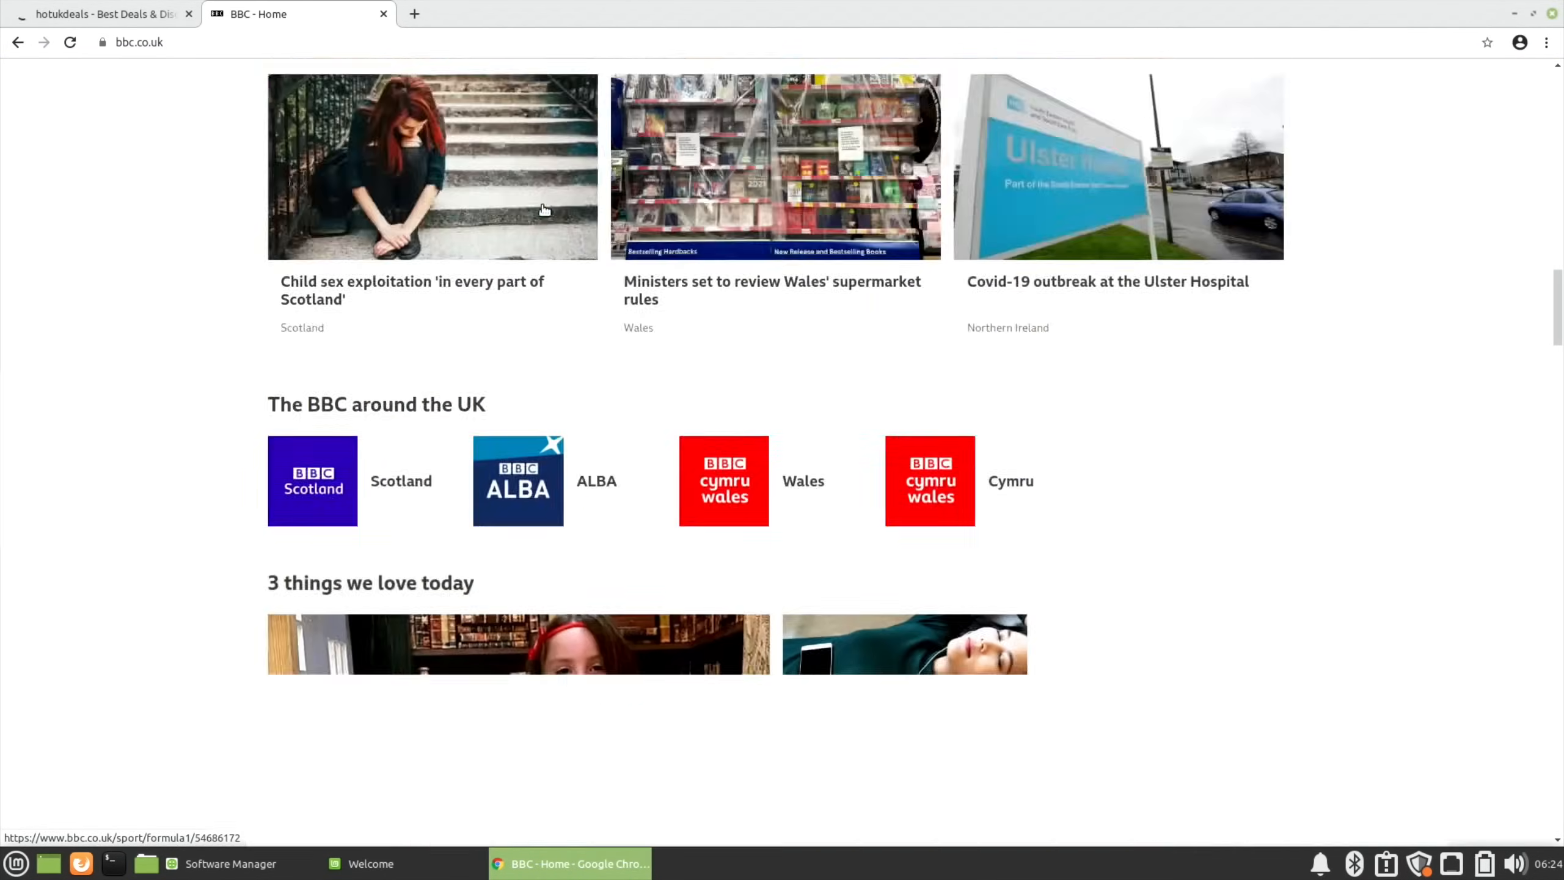
{"action": "scroll", "scroll_direction": "down", "scroll_amount": 3}
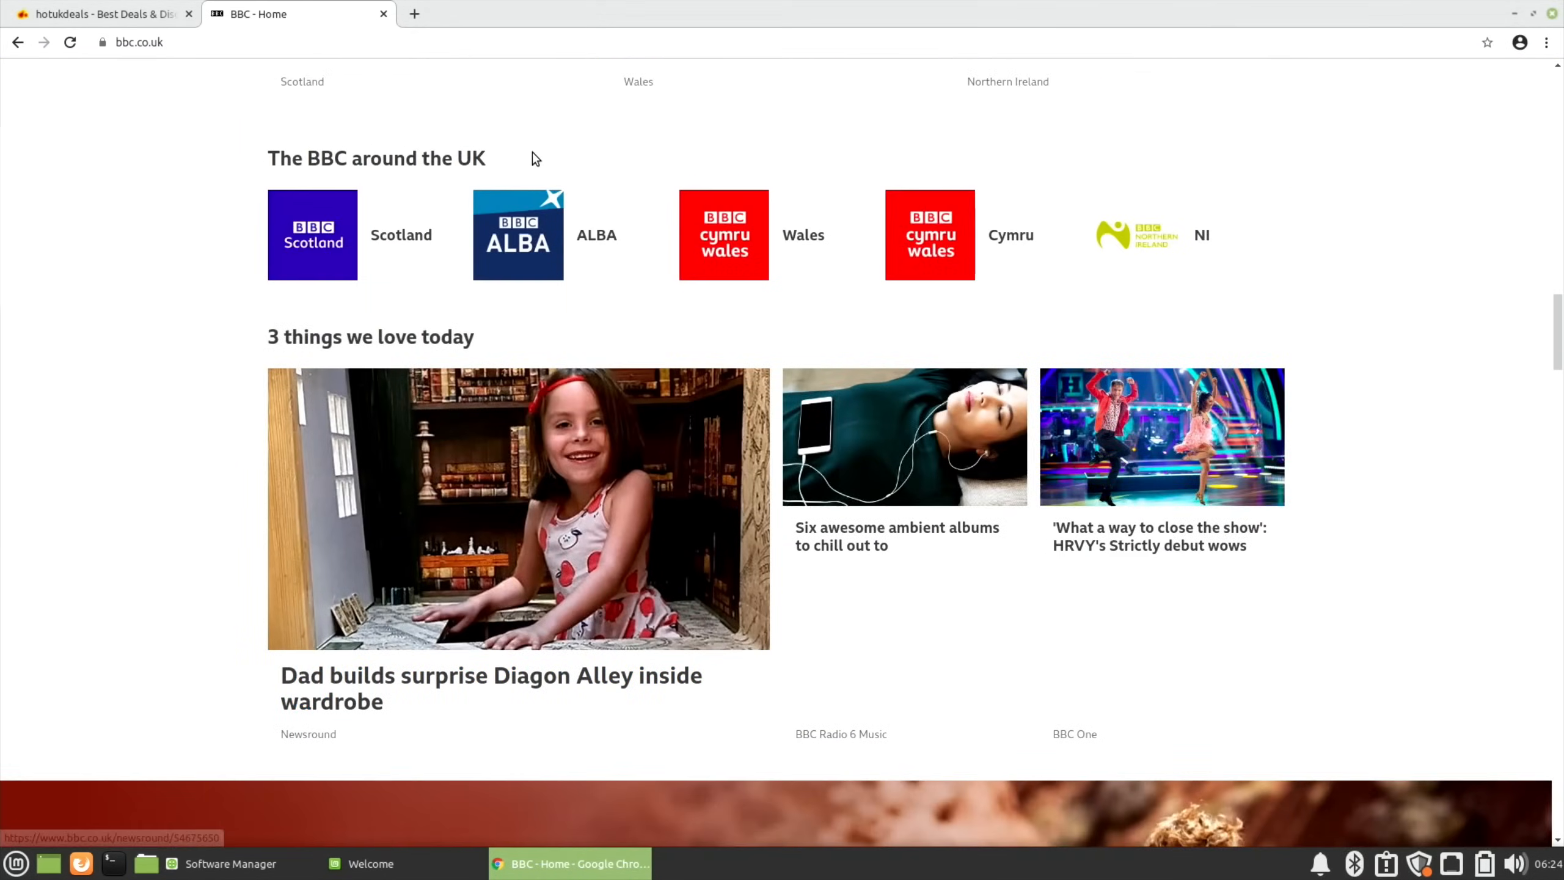
{"action": "left_click", "coordinate": [101, 13]}
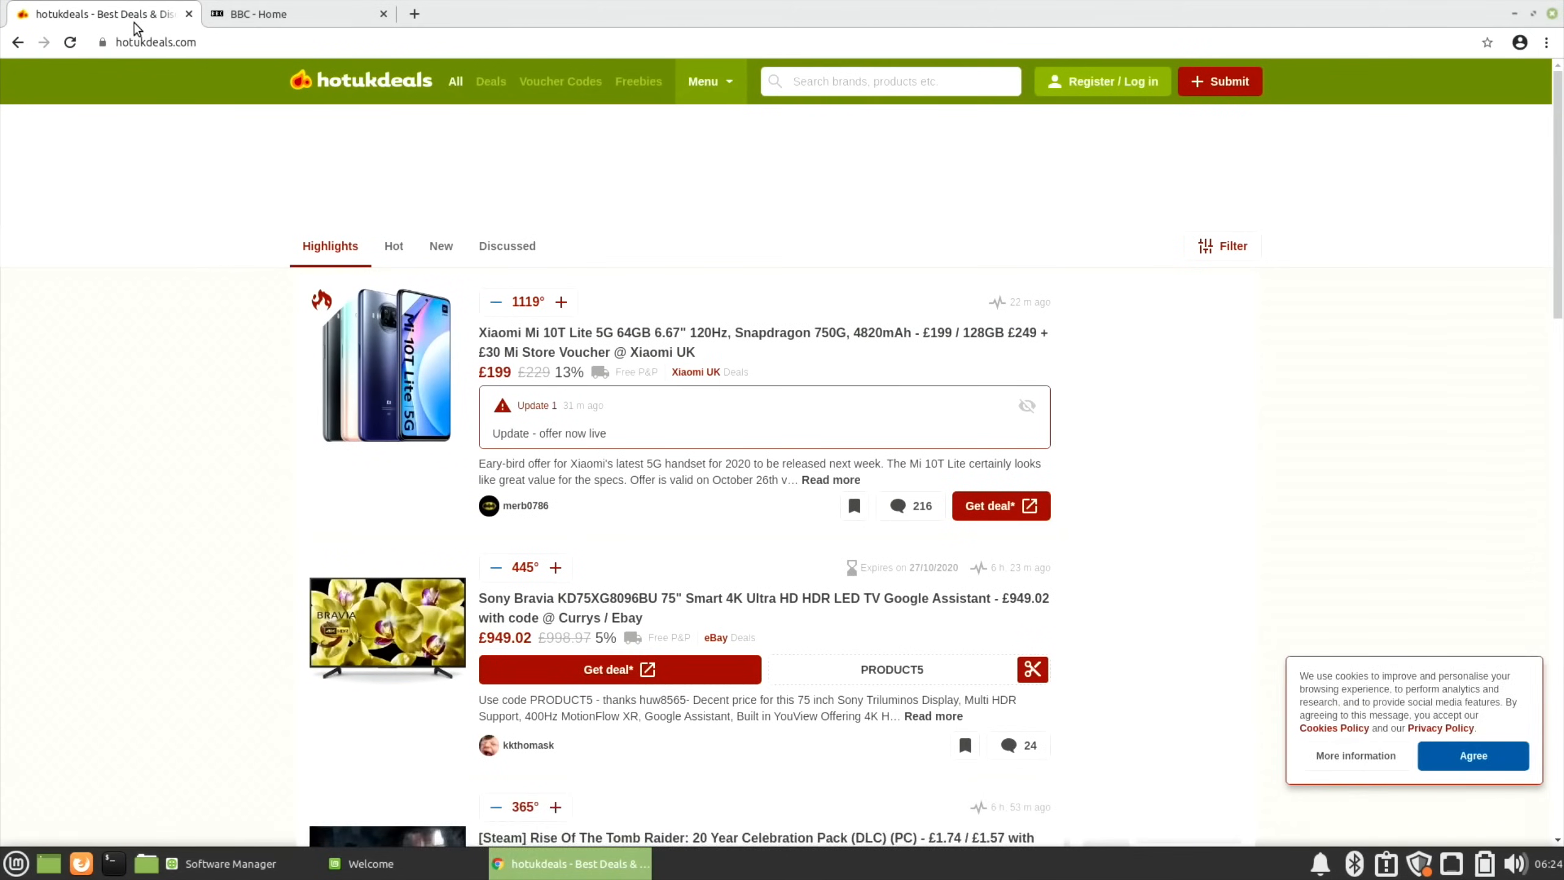
{"action": "scroll", "scroll_direction": "down", "scroll_amount": 3}
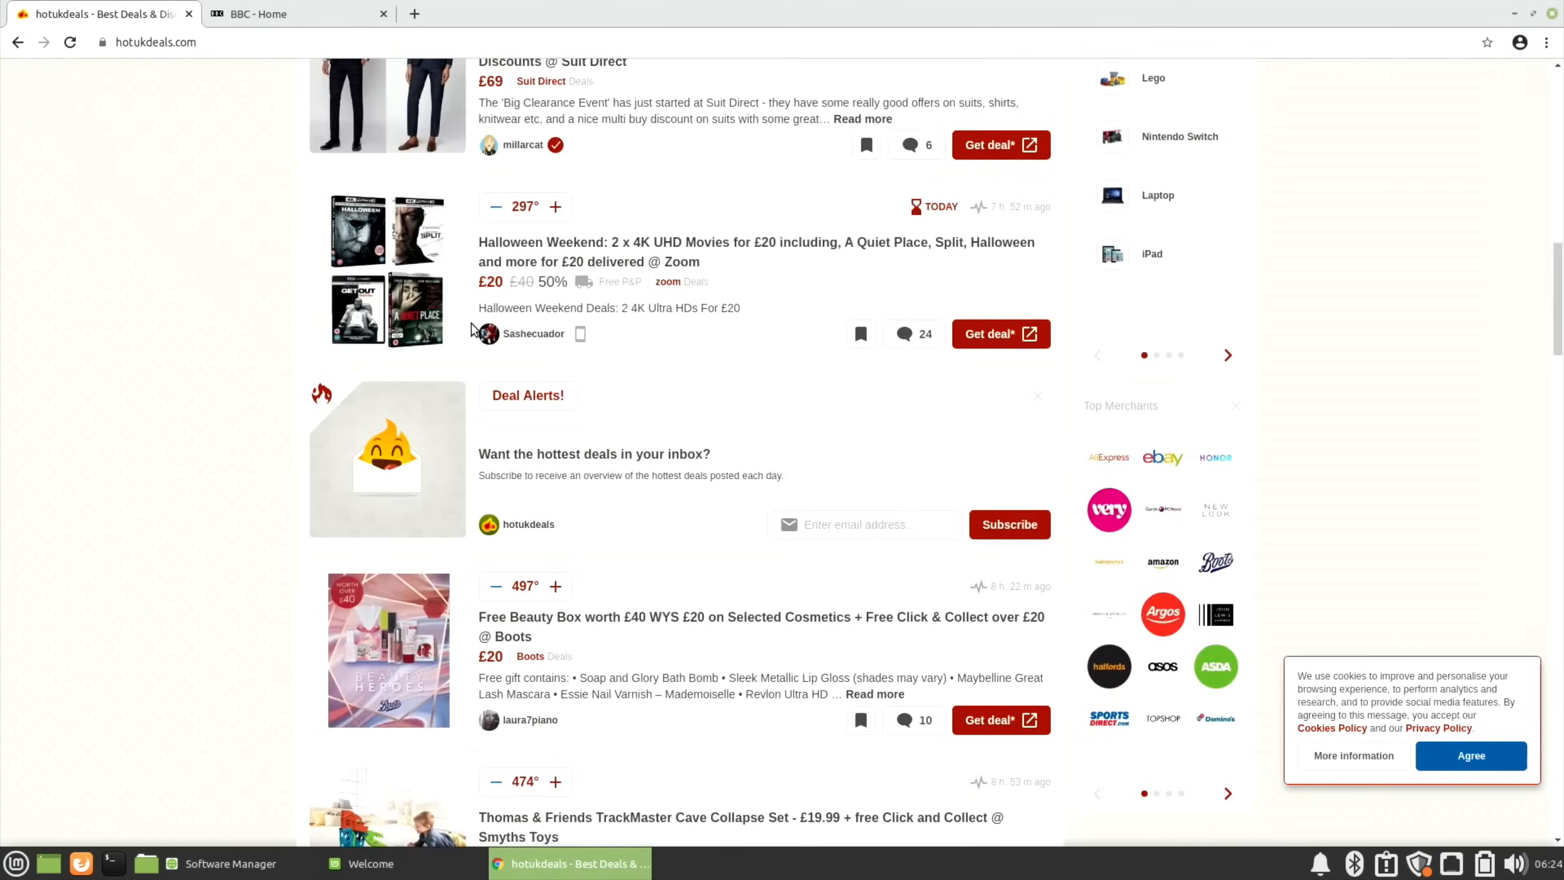
{"action": "scroll", "scroll_direction": "down", "scroll_amount": 3}
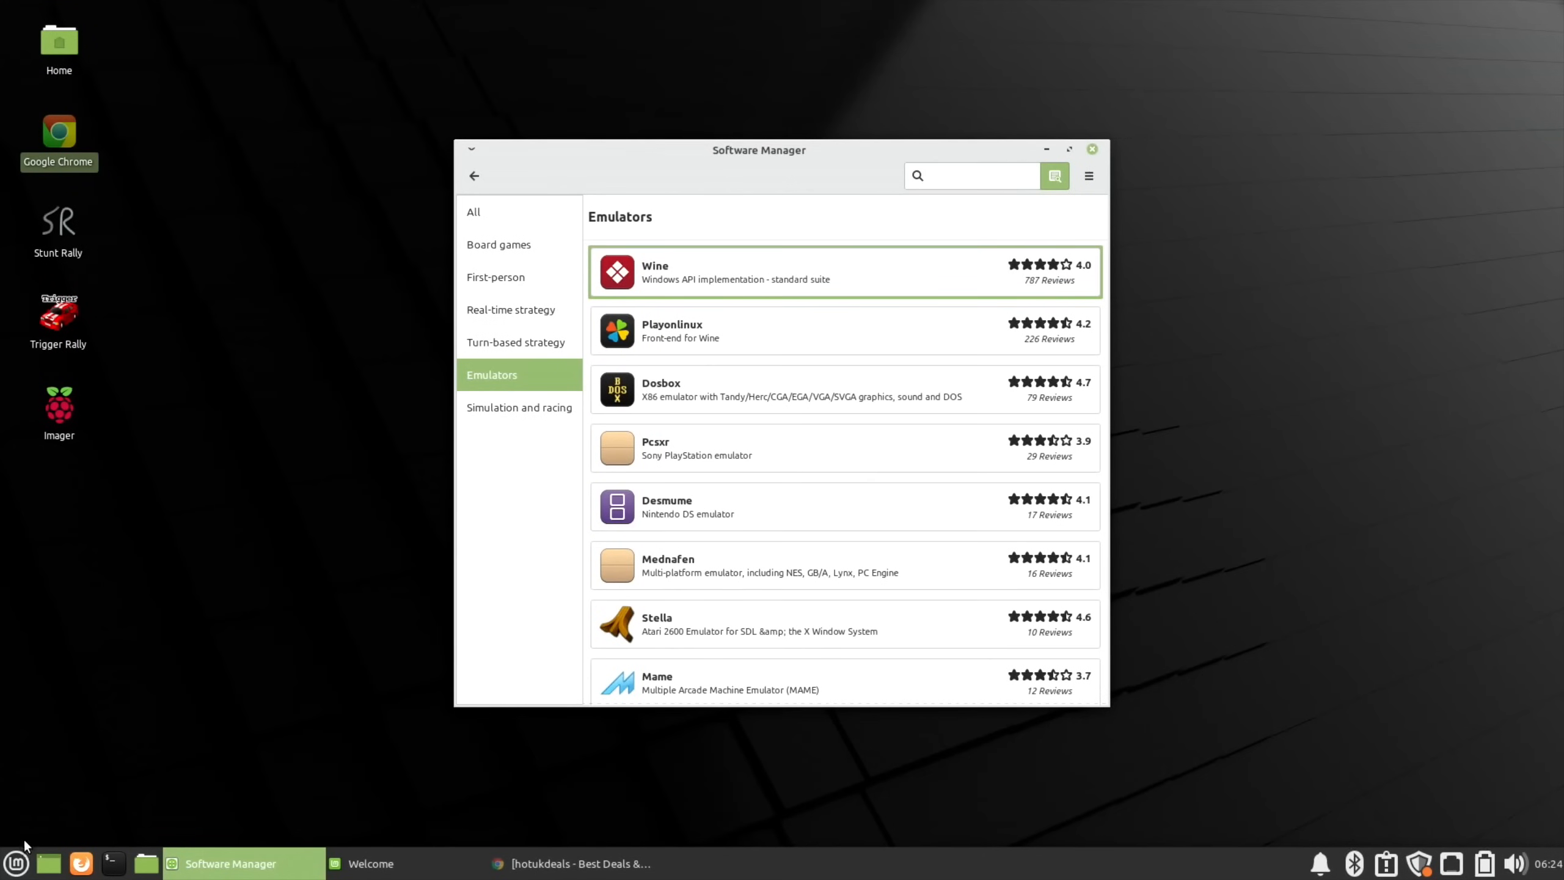
Step: Launch Mouse and Touchpad from the menu search 'mous' and show the bcm5974 Touchpad settings
{"action": "left_click", "coordinate": [16, 863]}
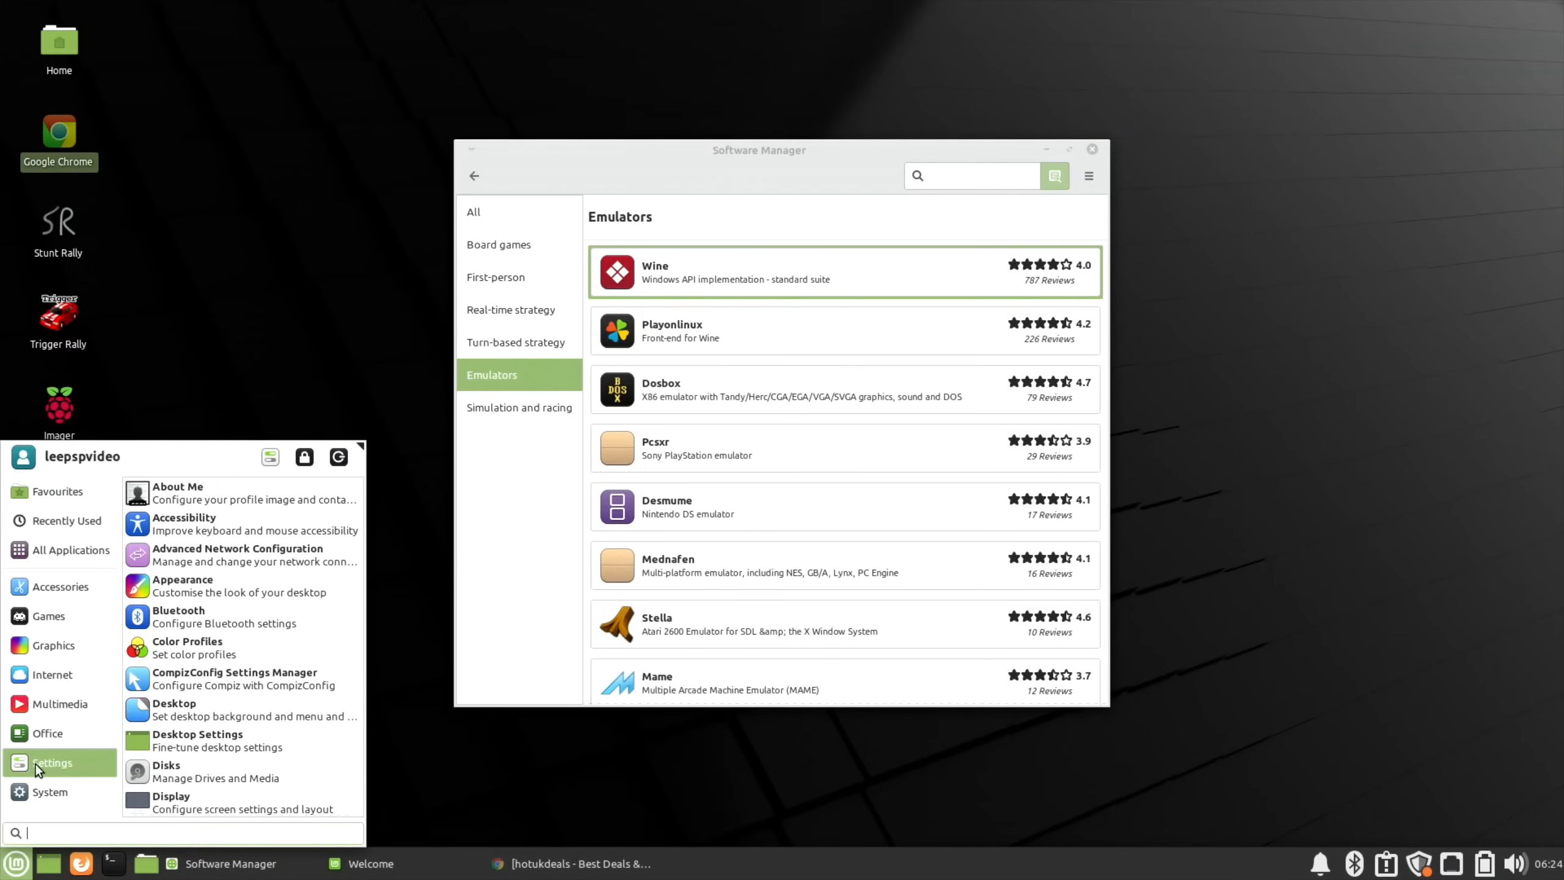
{"action": "type", "text": "m"}
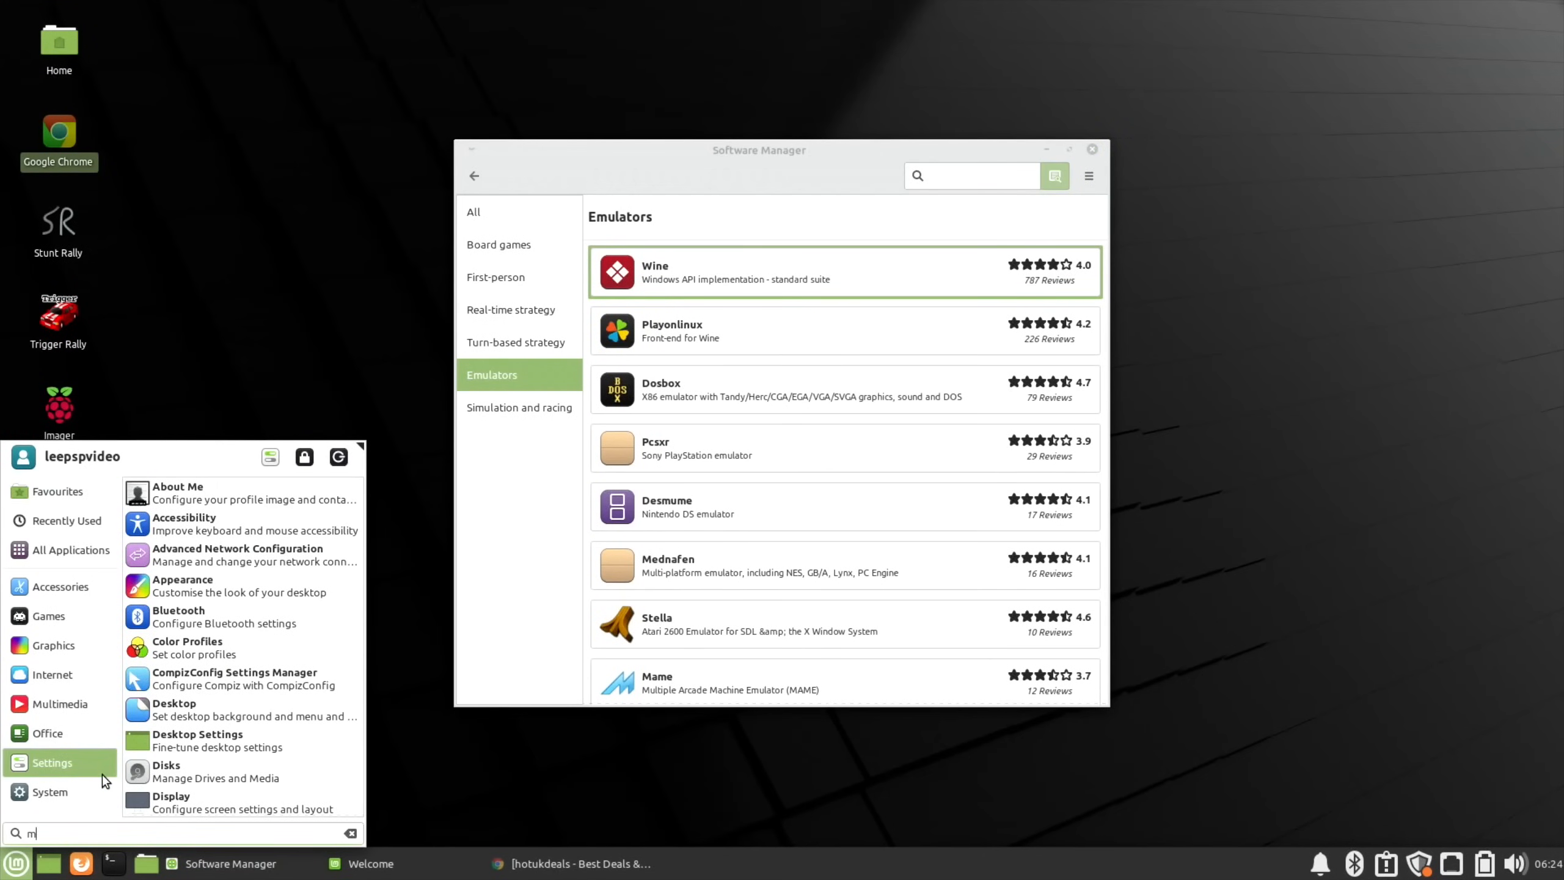
{"action": "type", "text": "ous"}
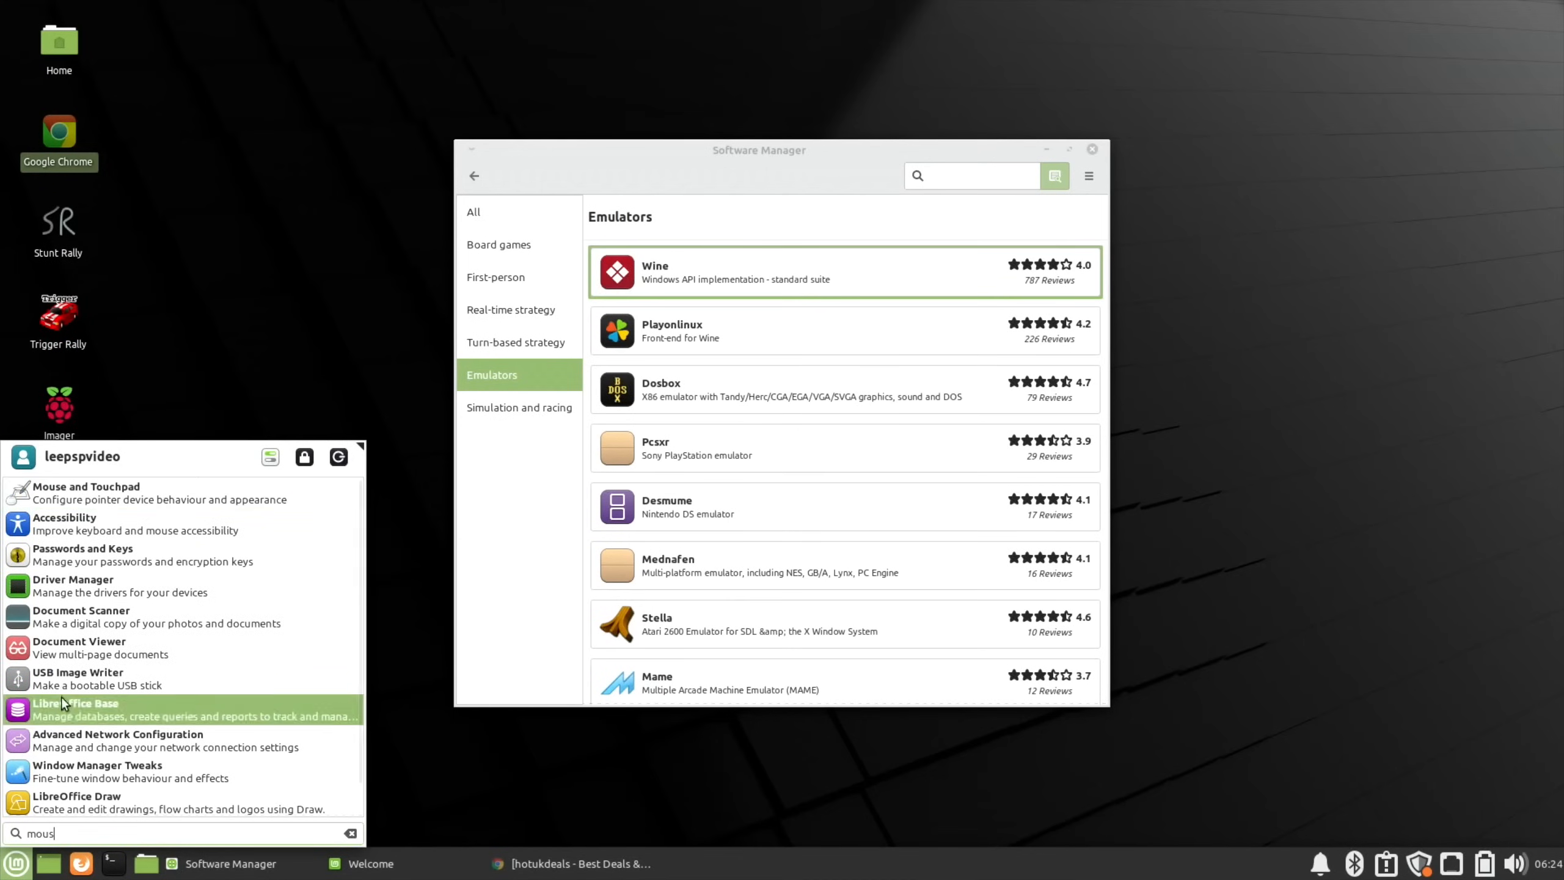
{"action": "left_click", "coordinate": [87, 492]}
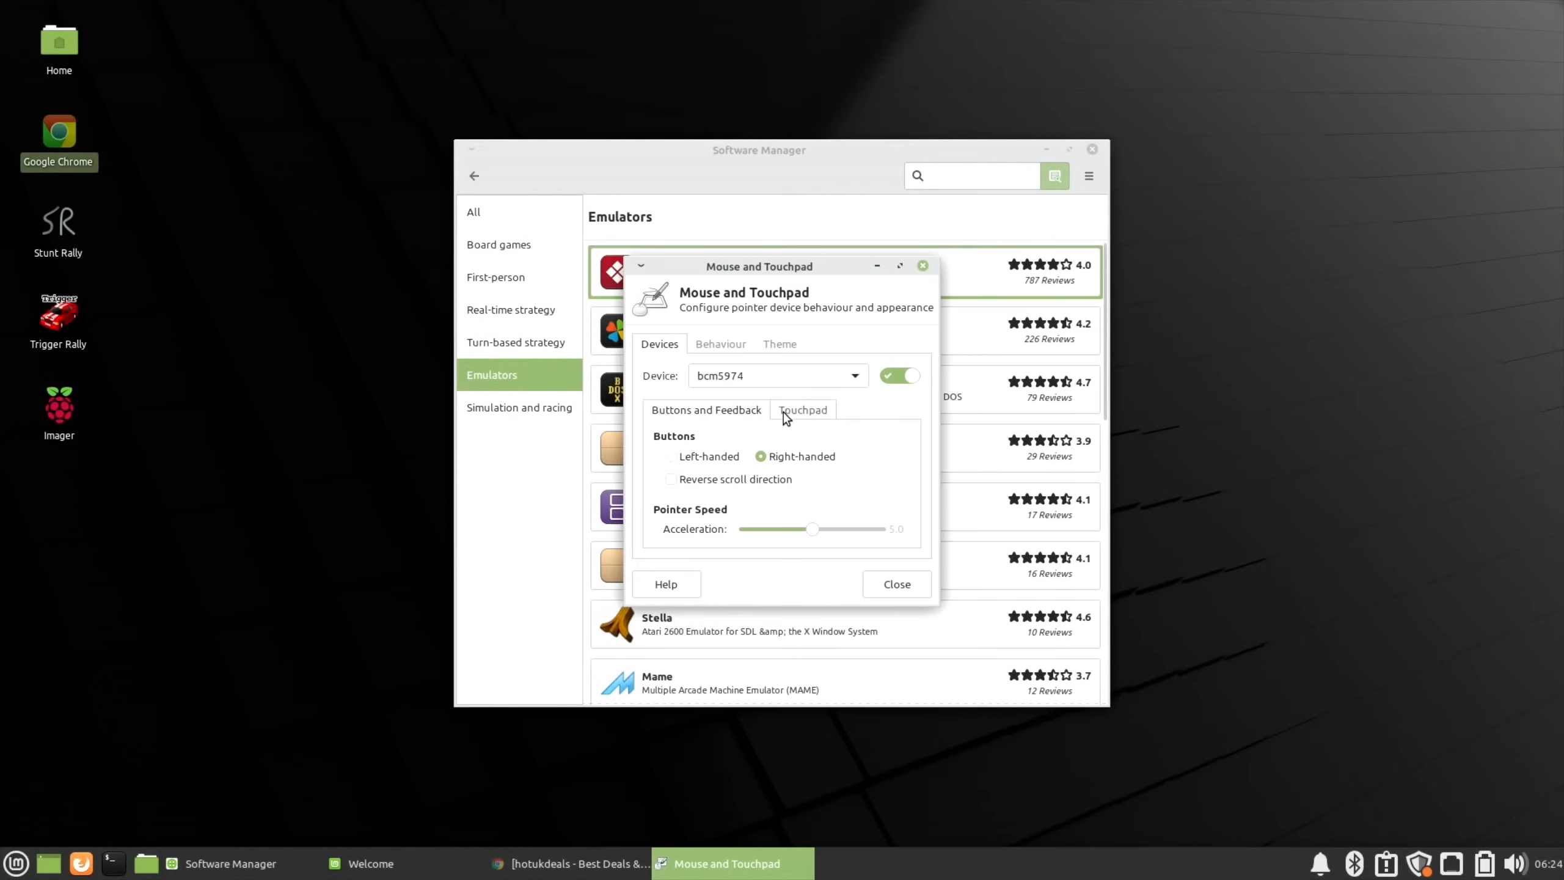
{"action": "left_click", "coordinate": [802, 410]}
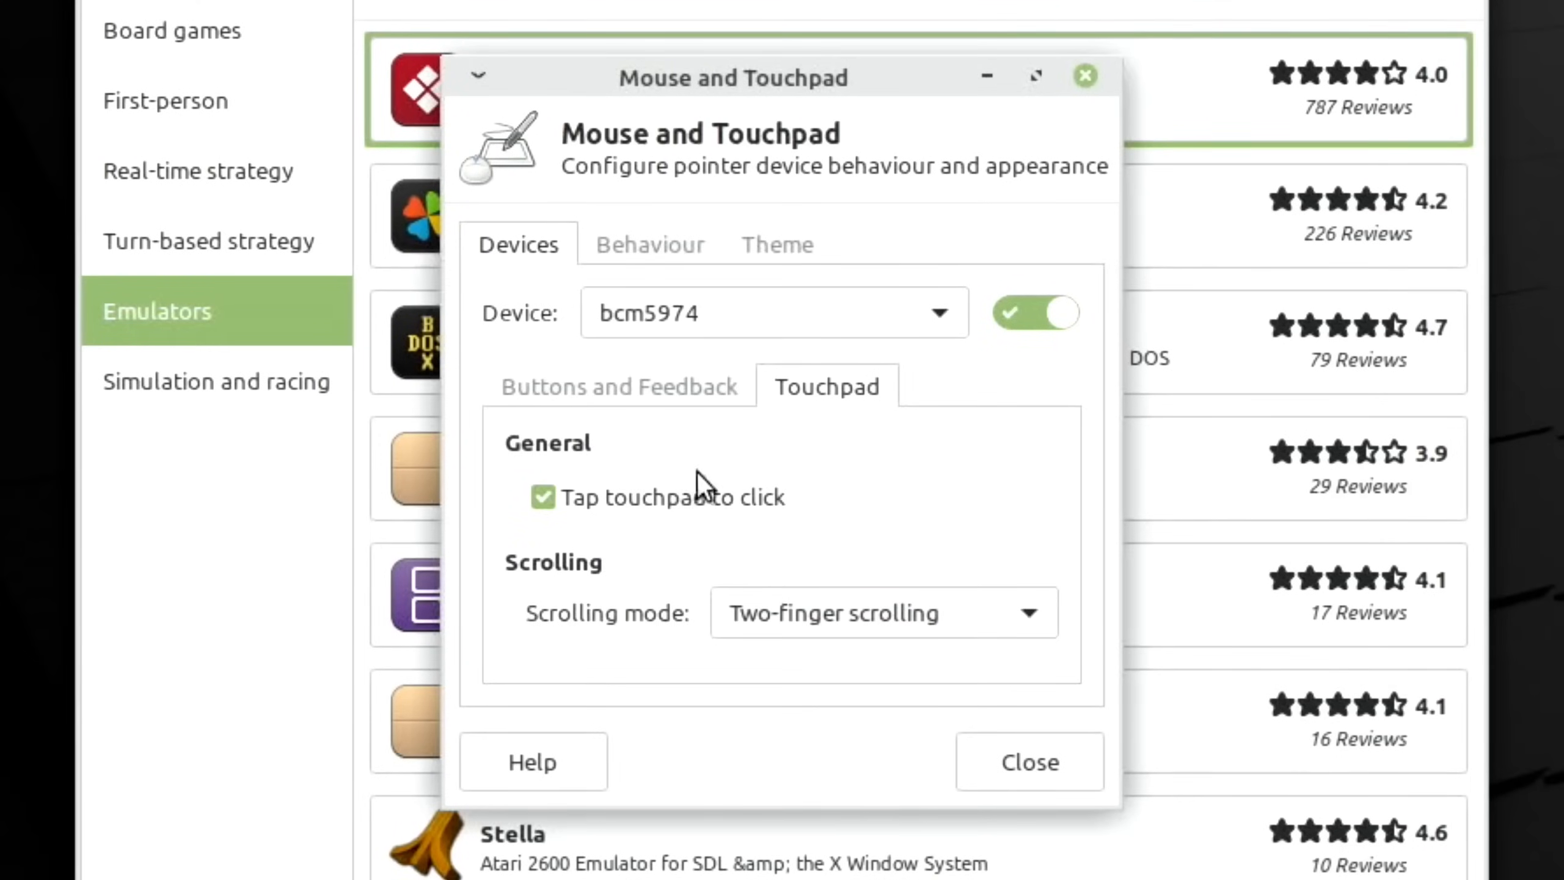
{"action": "mouse_move", "coordinate": [672, 520]}
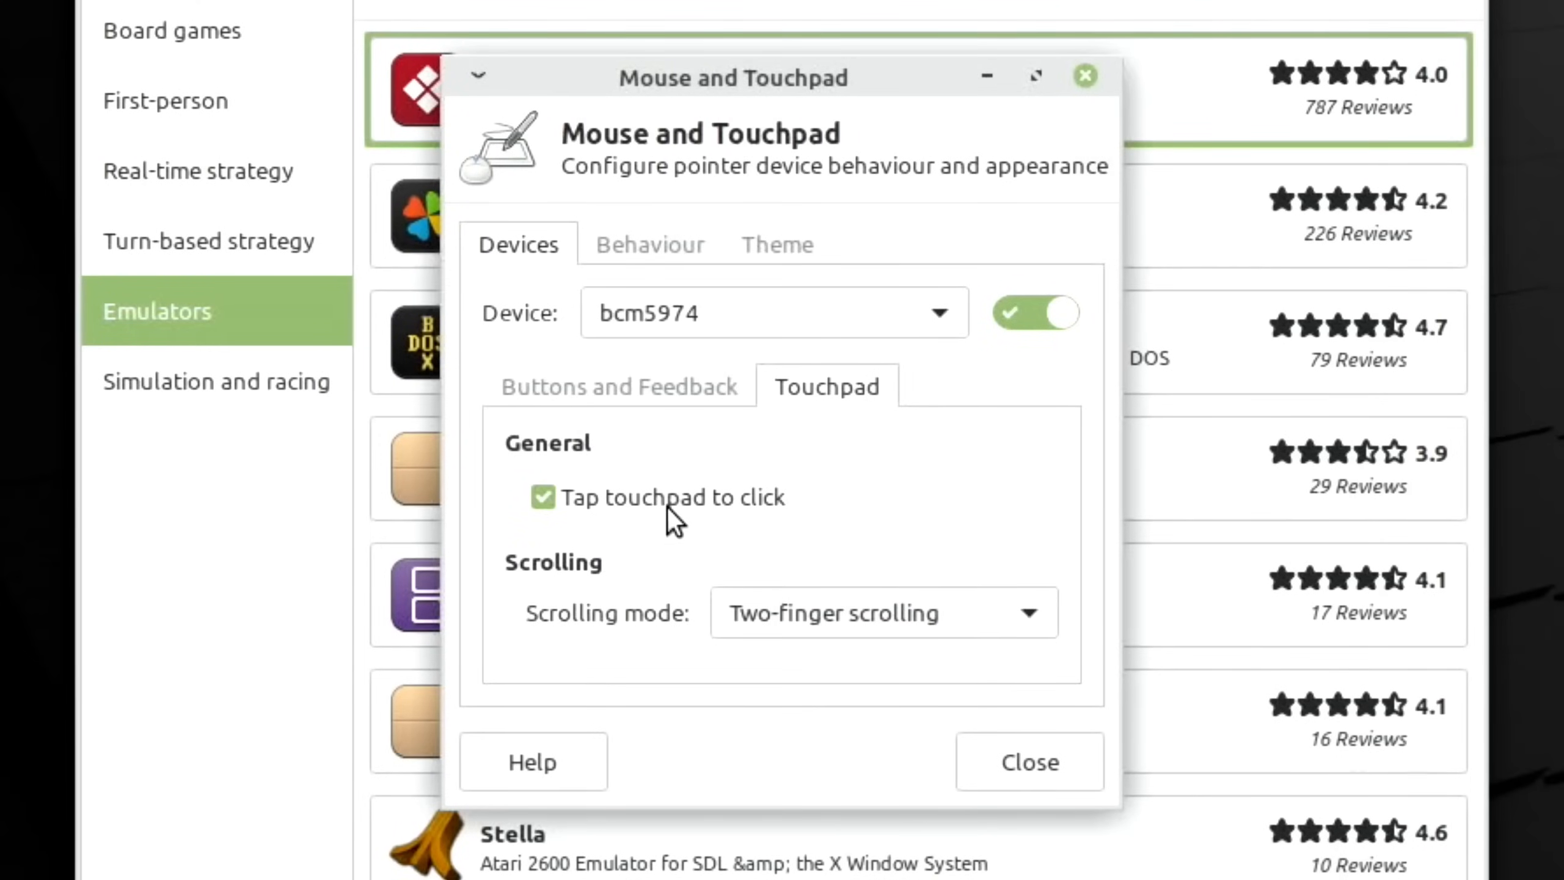
{"action": "mouse_move", "coordinate": [581, 581]}
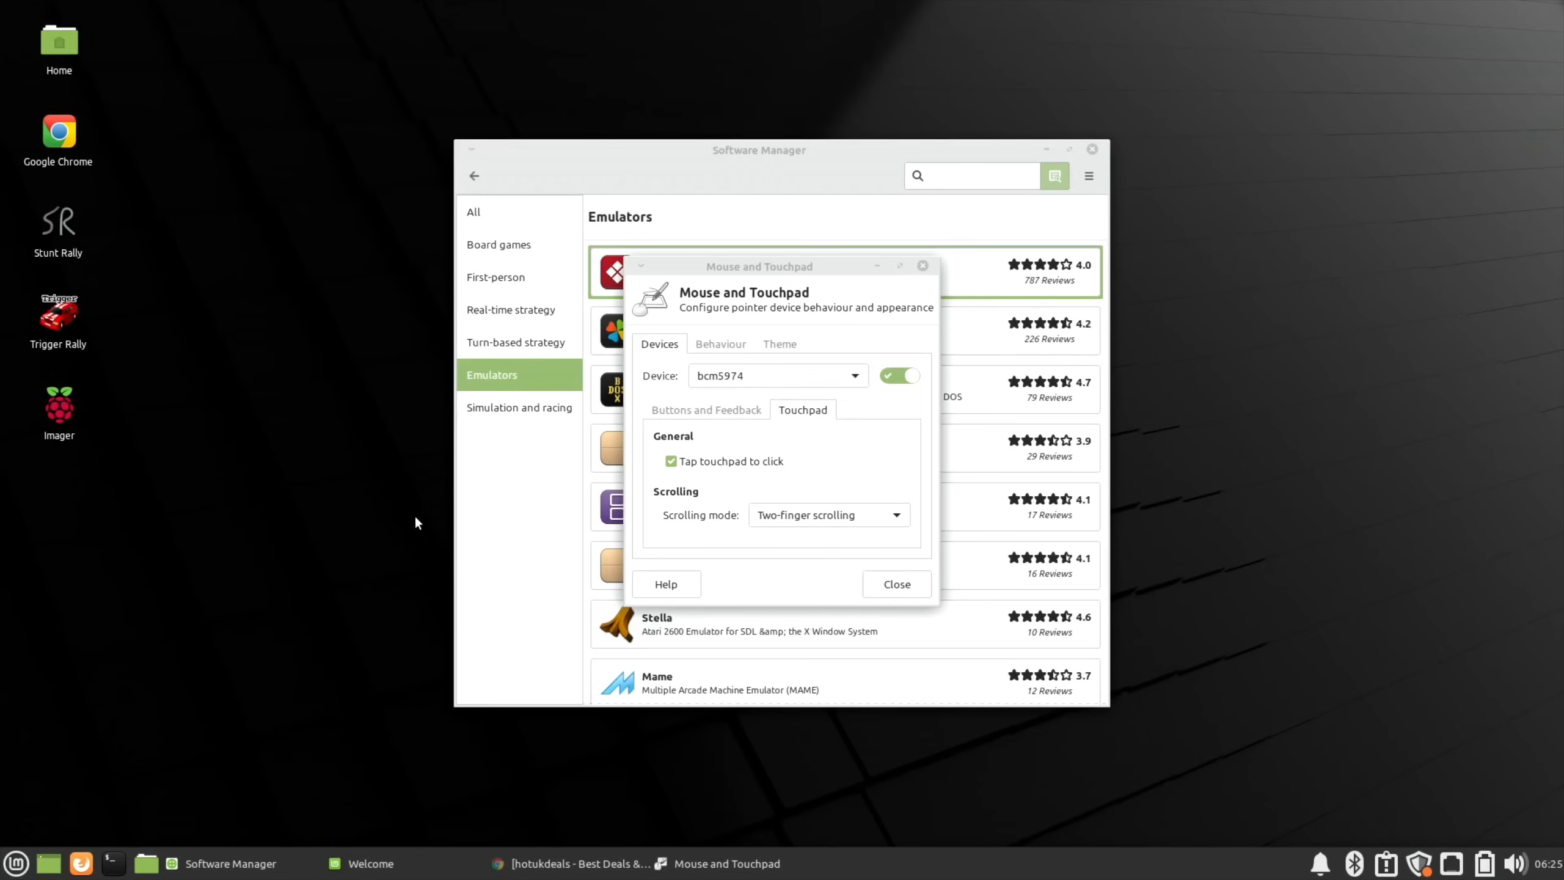
{"action": "mouse_move", "coordinate": [666, 448]}
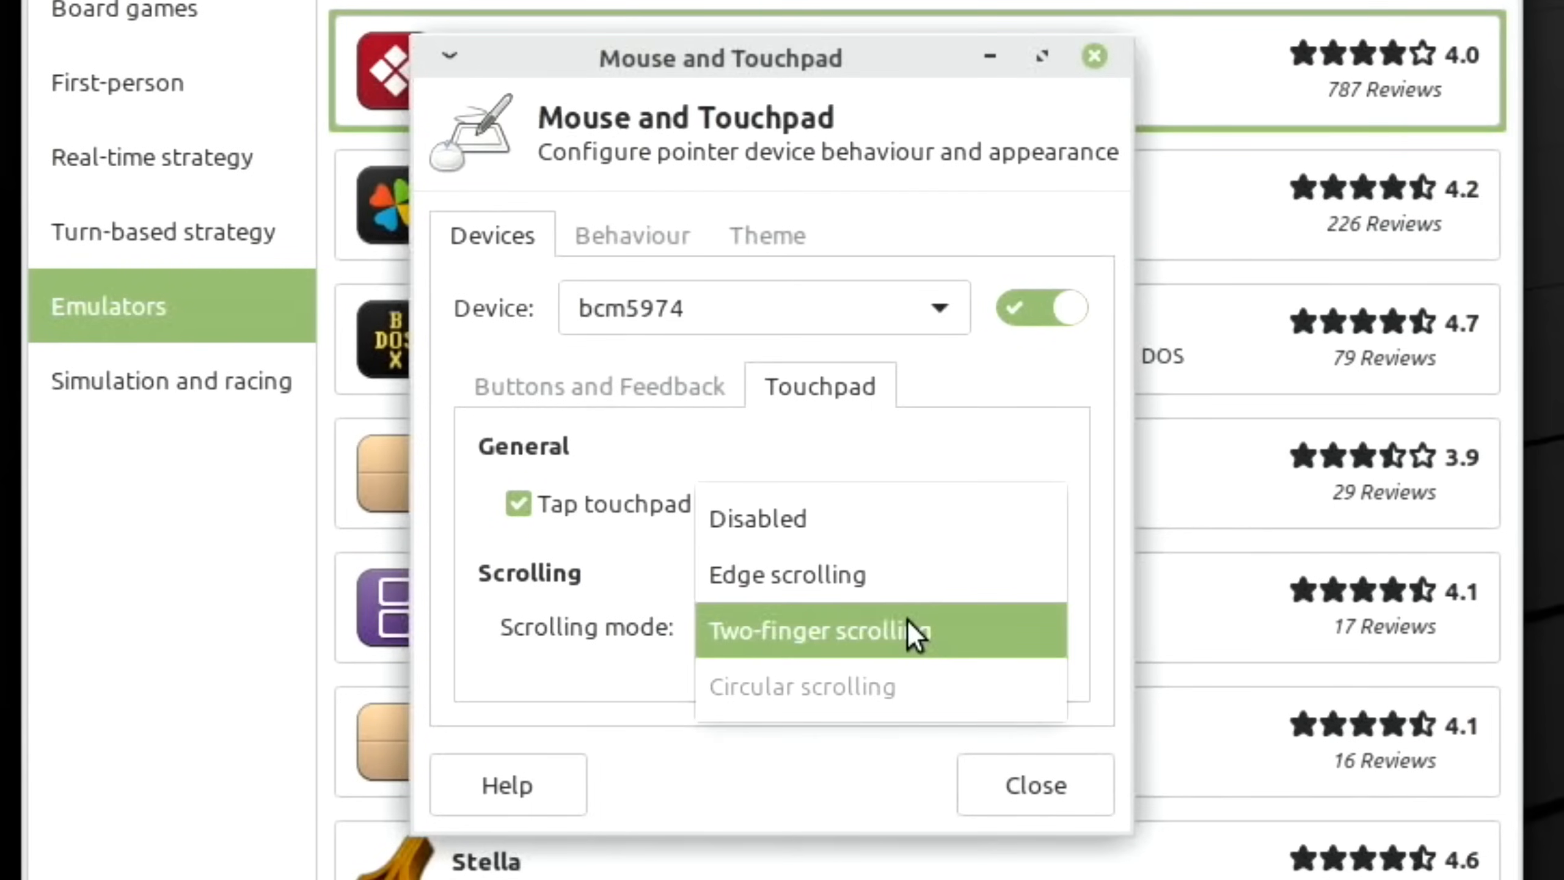
Step: Keep two-finger scrolling, then scroll through the Accessories applications in the menu
{"action": "left_click", "coordinate": [813, 629]}
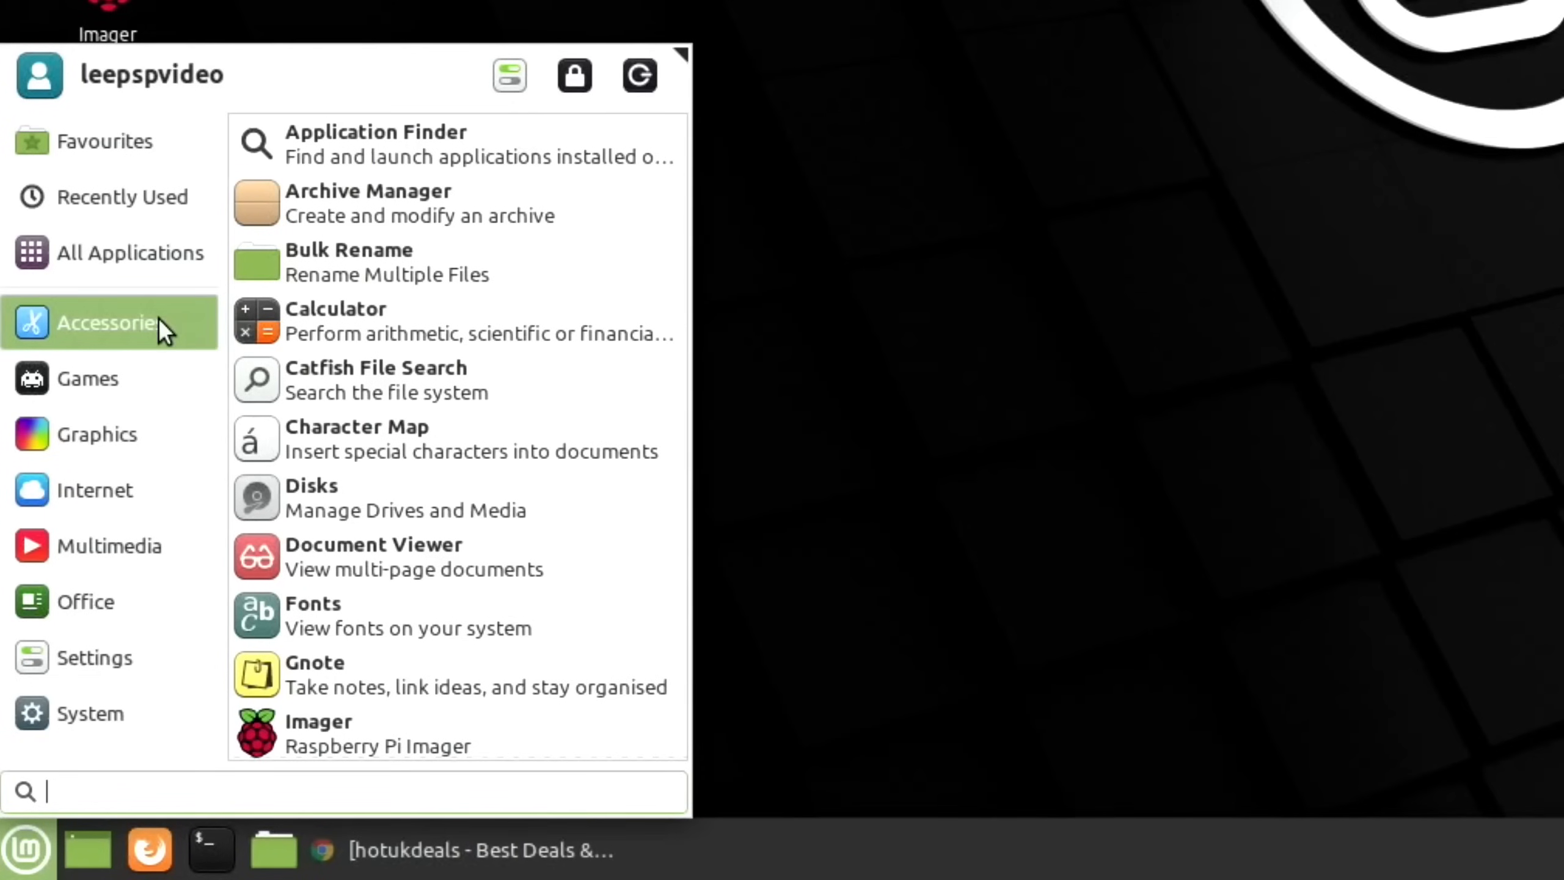
{"action": "mouse_move", "coordinate": [546, 321]}
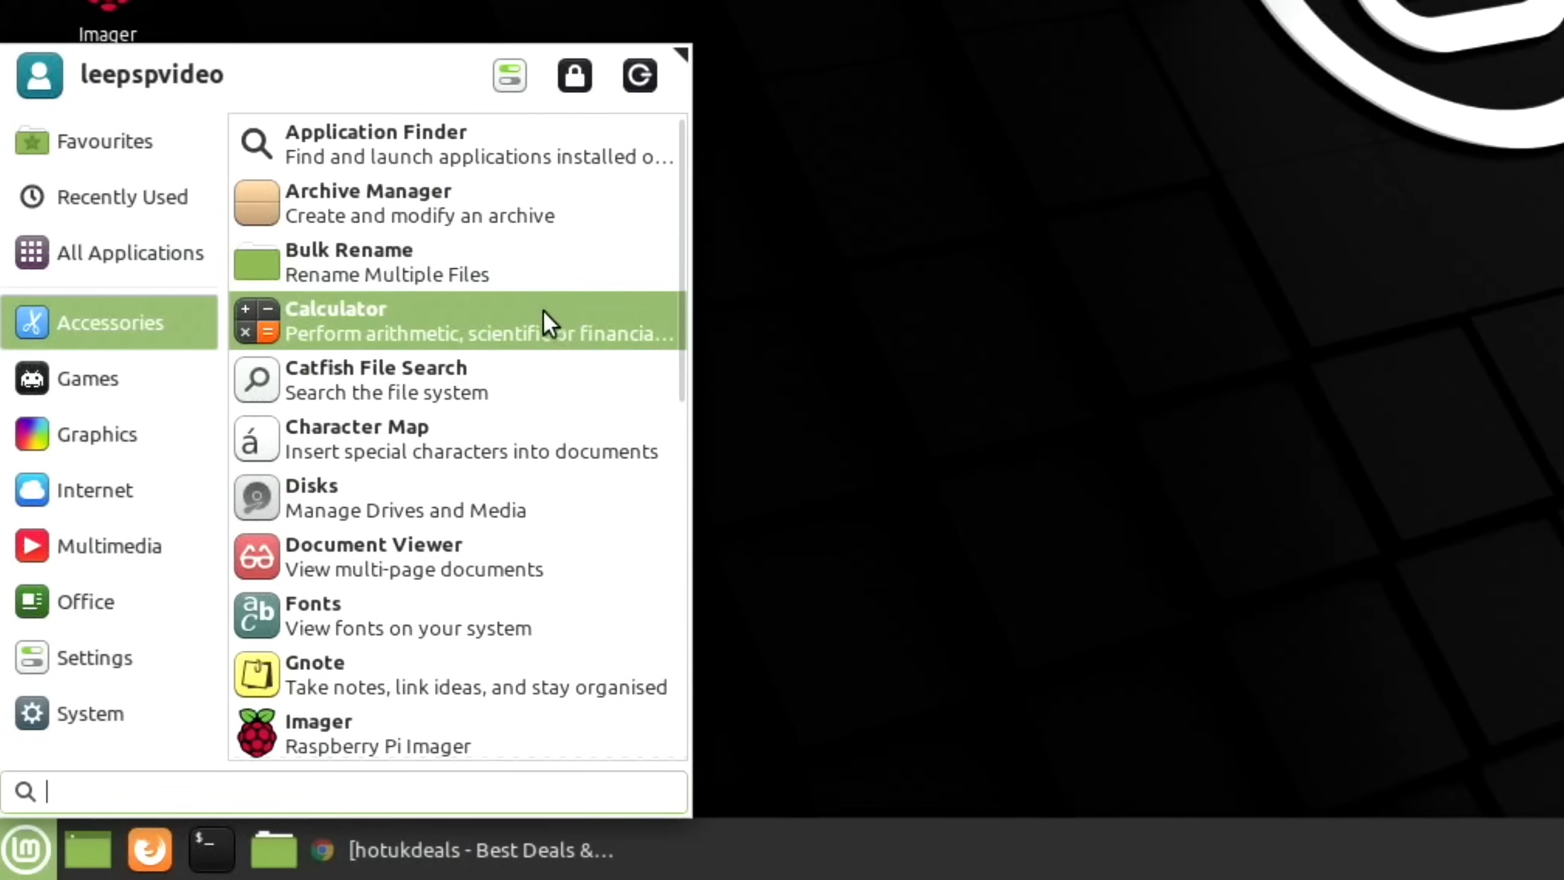
{"action": "mouse_move", "coordinate": [549, 438]}
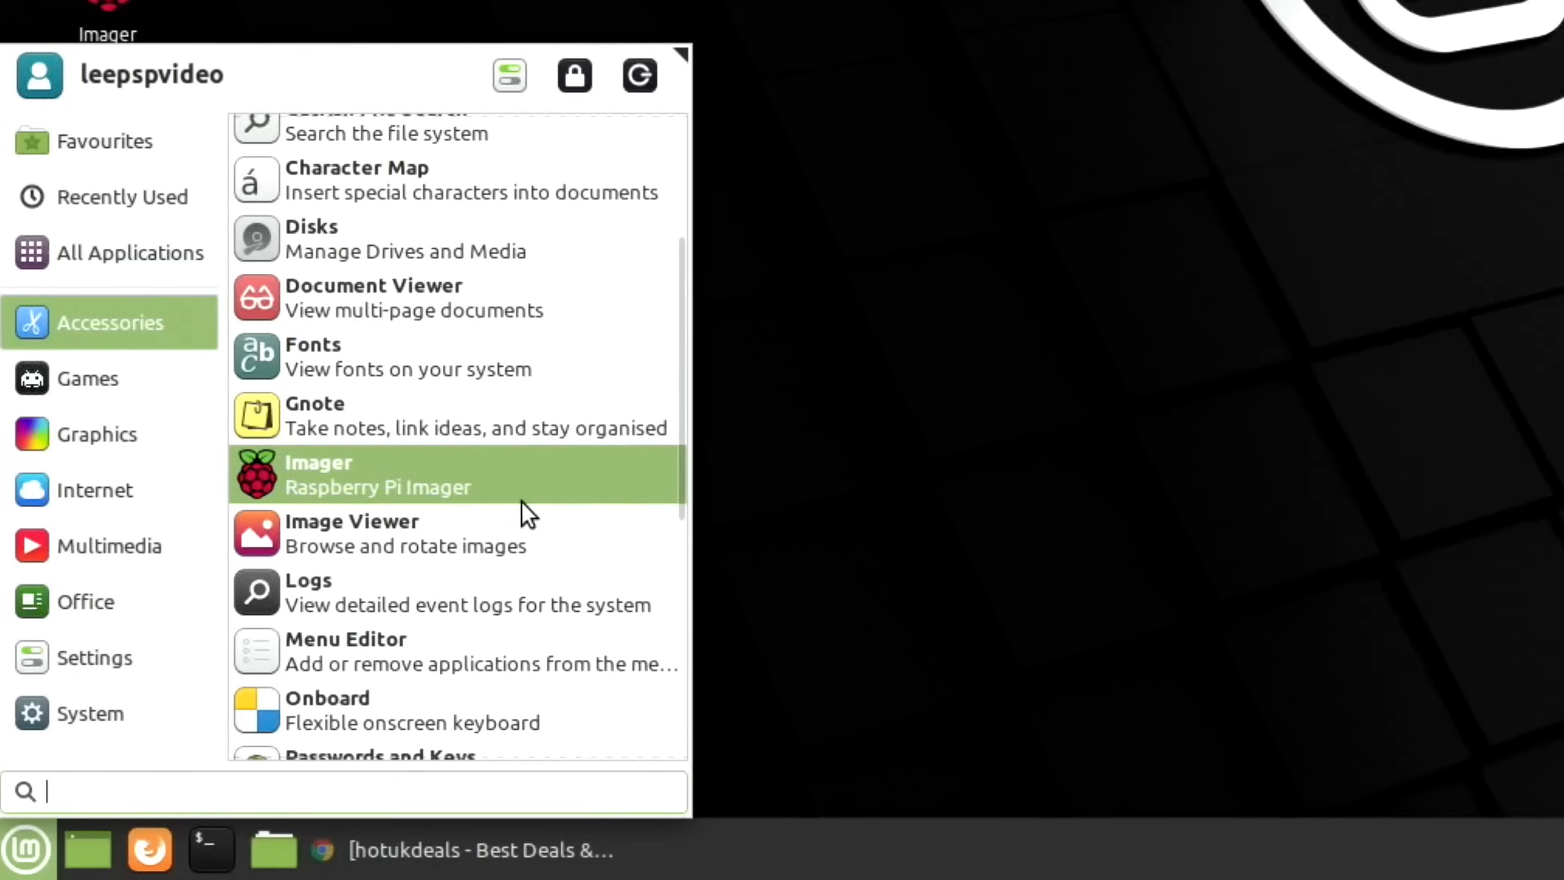
{"action": "mouse_move", "coordinate": [508, 538]}
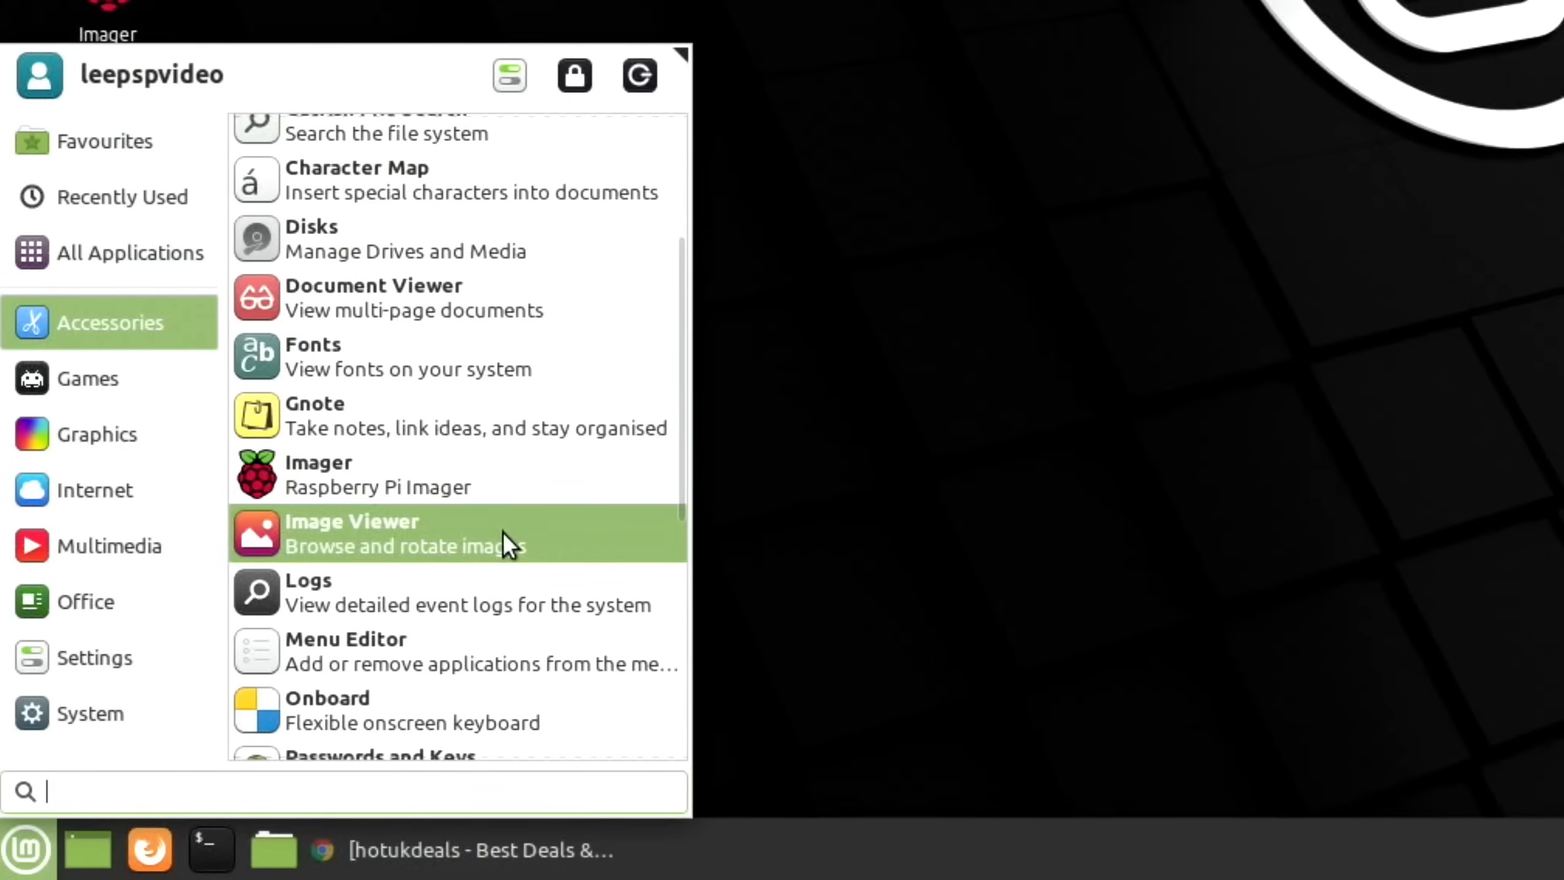
{"action": "scroll", "scroll_direction": "down", "scroll_amount": 3}
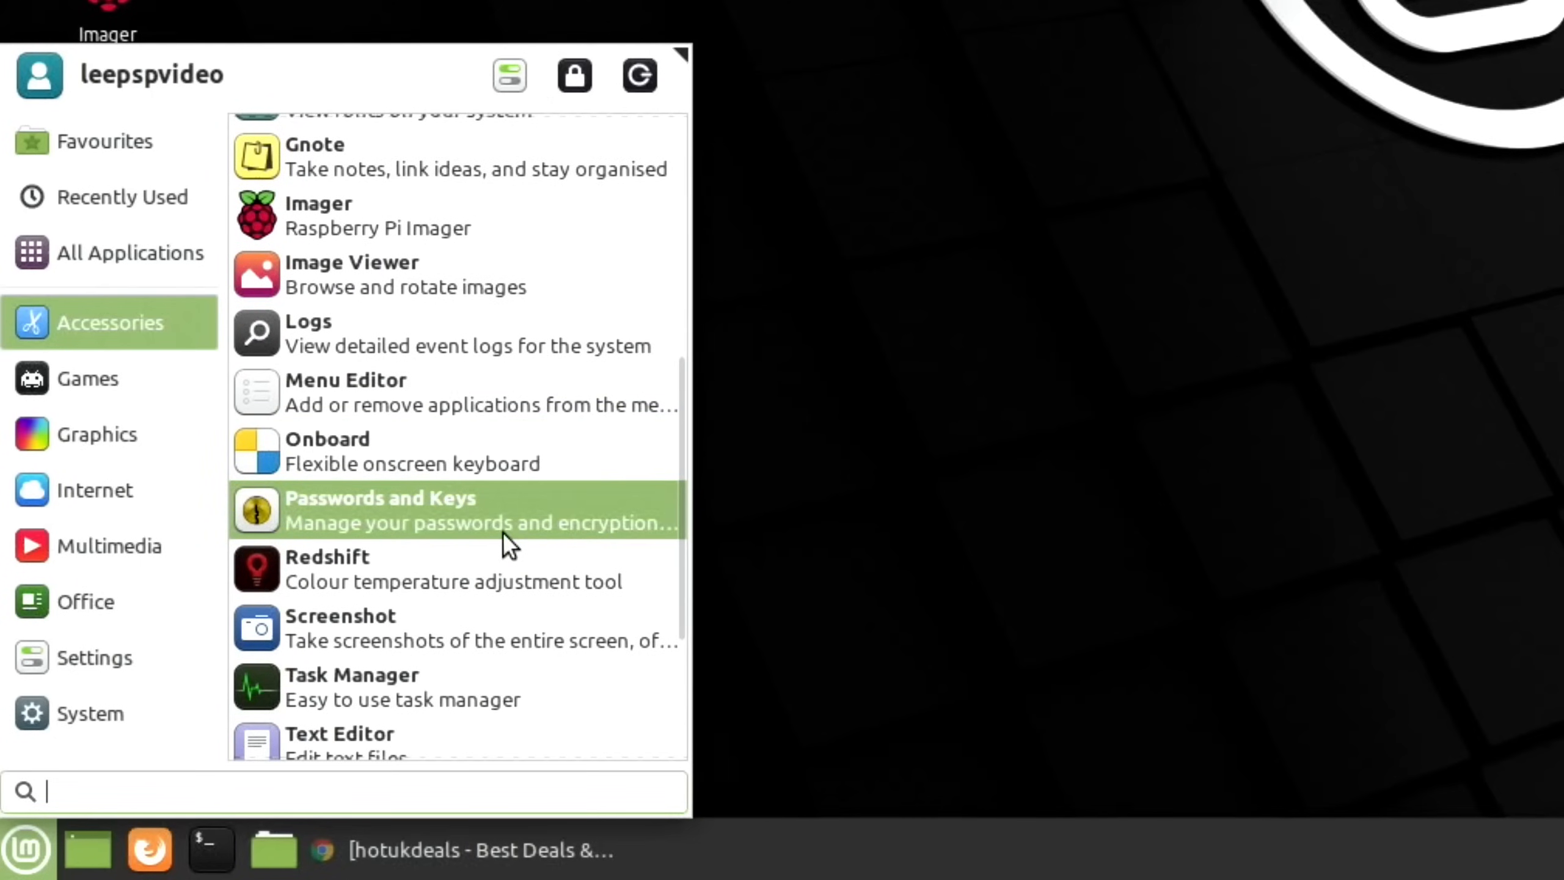
{"action": "scroll", "scroll_direction": "down", "scroll_amount": 3}
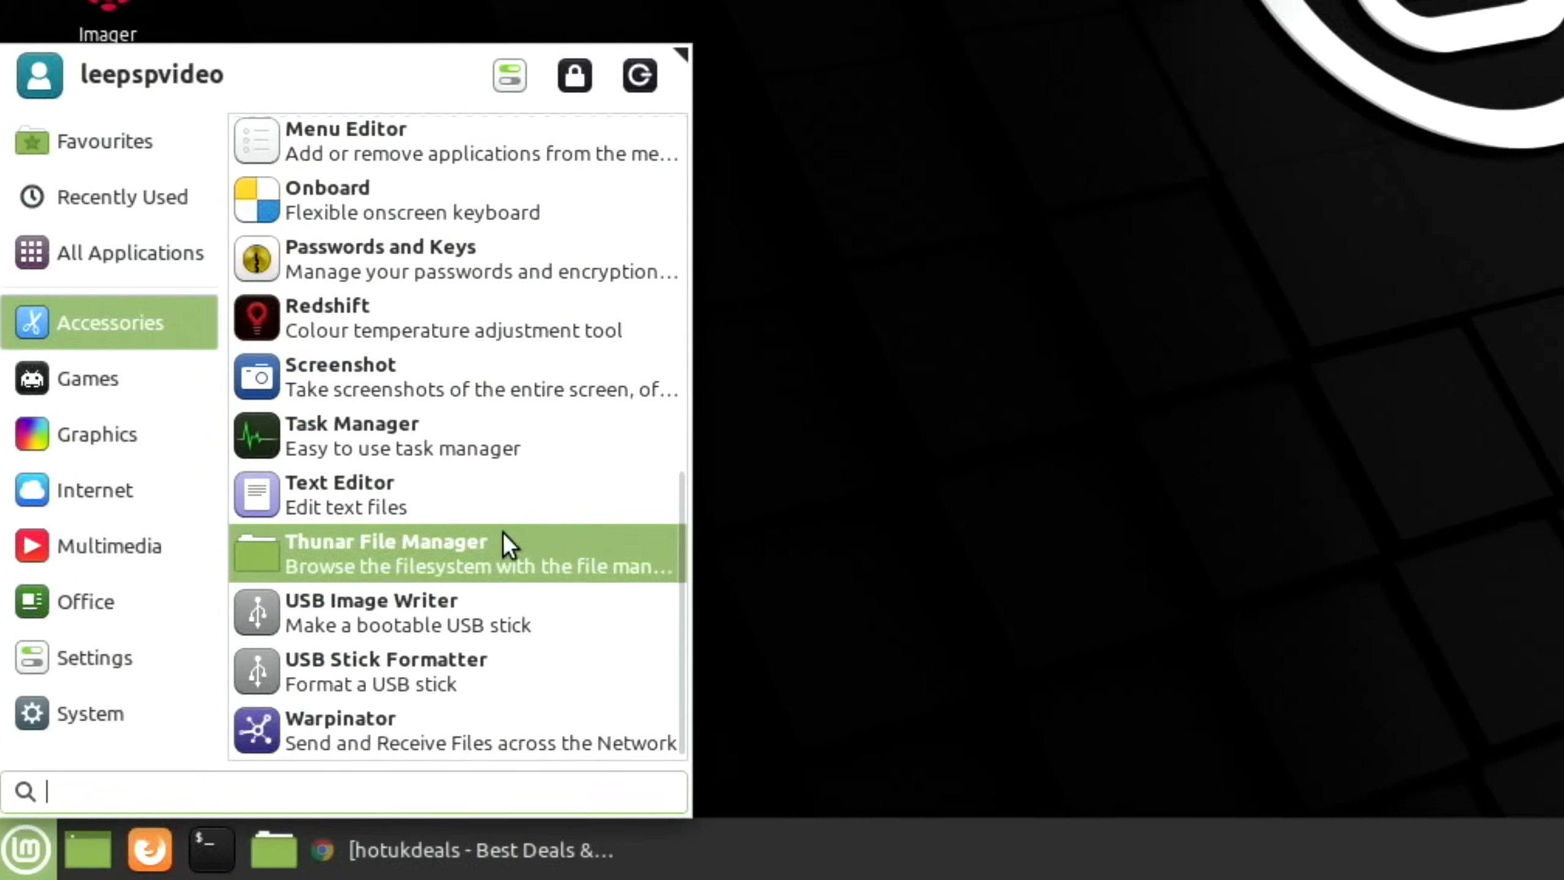
{"action": "mouse_move", "coordinate": [401, 575]}
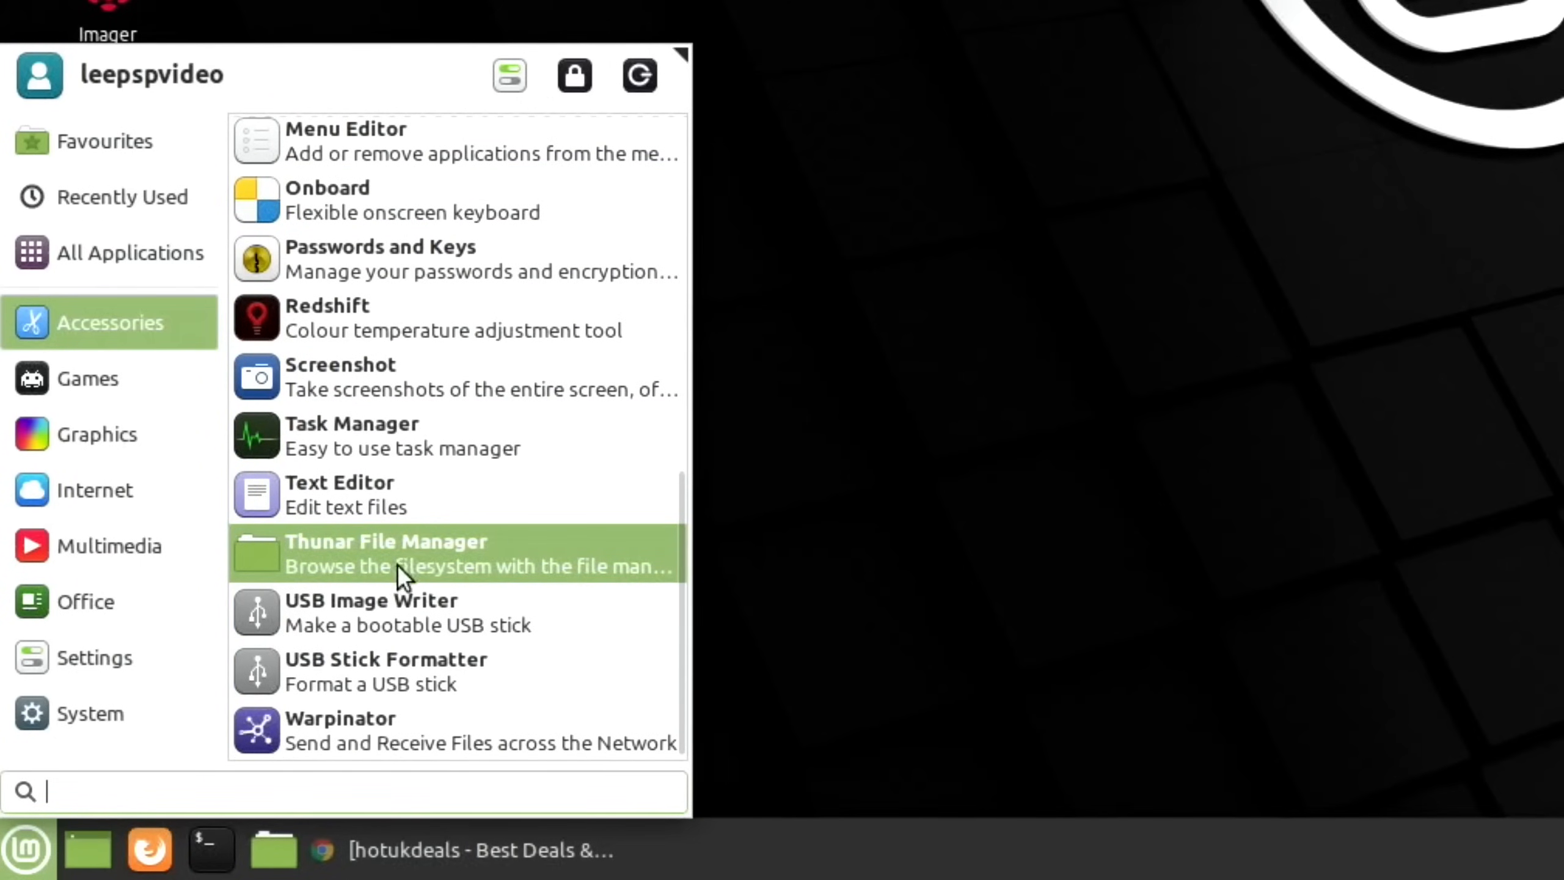
{"action": "mouse_move", "coordinate": [436, 624]}
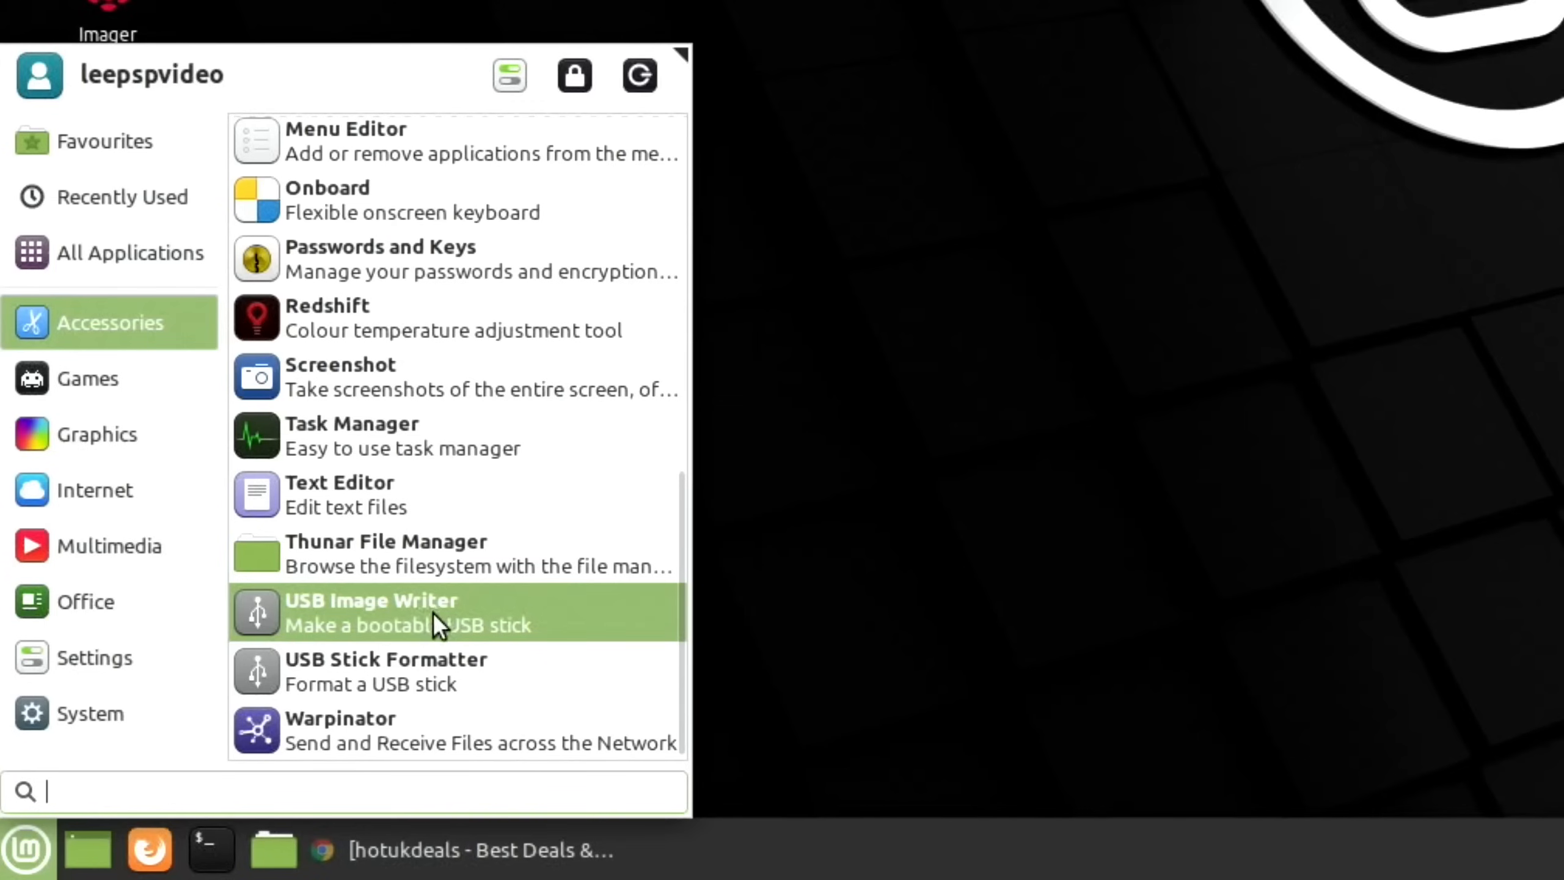
{"action": "mouse_move", "coordinate": [420, 683]}
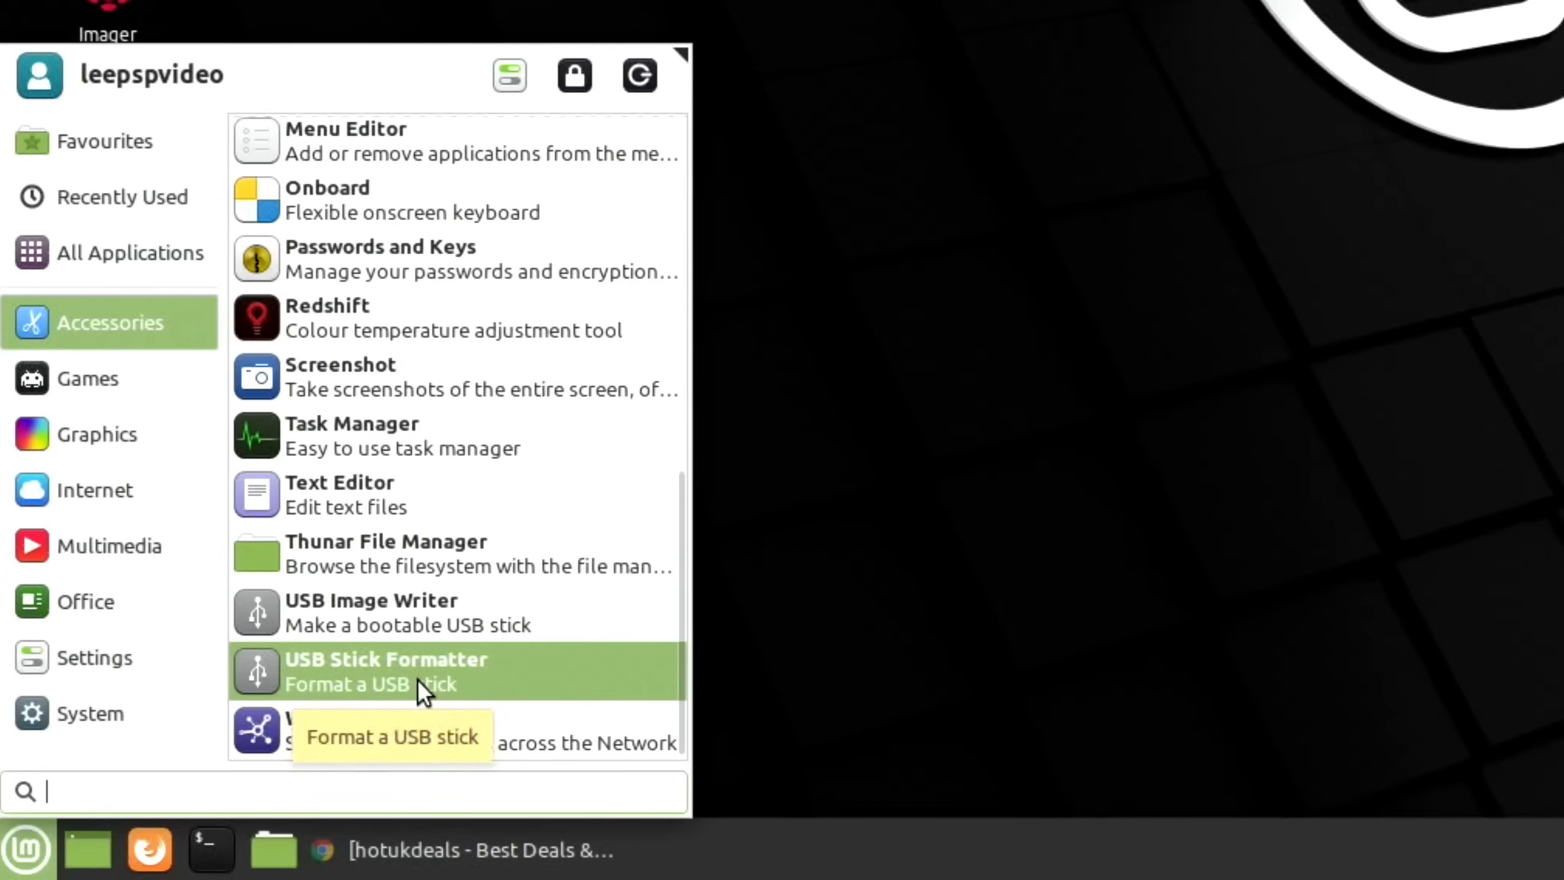
{"action": "mouse_move", "coordinate": [418, 494]}
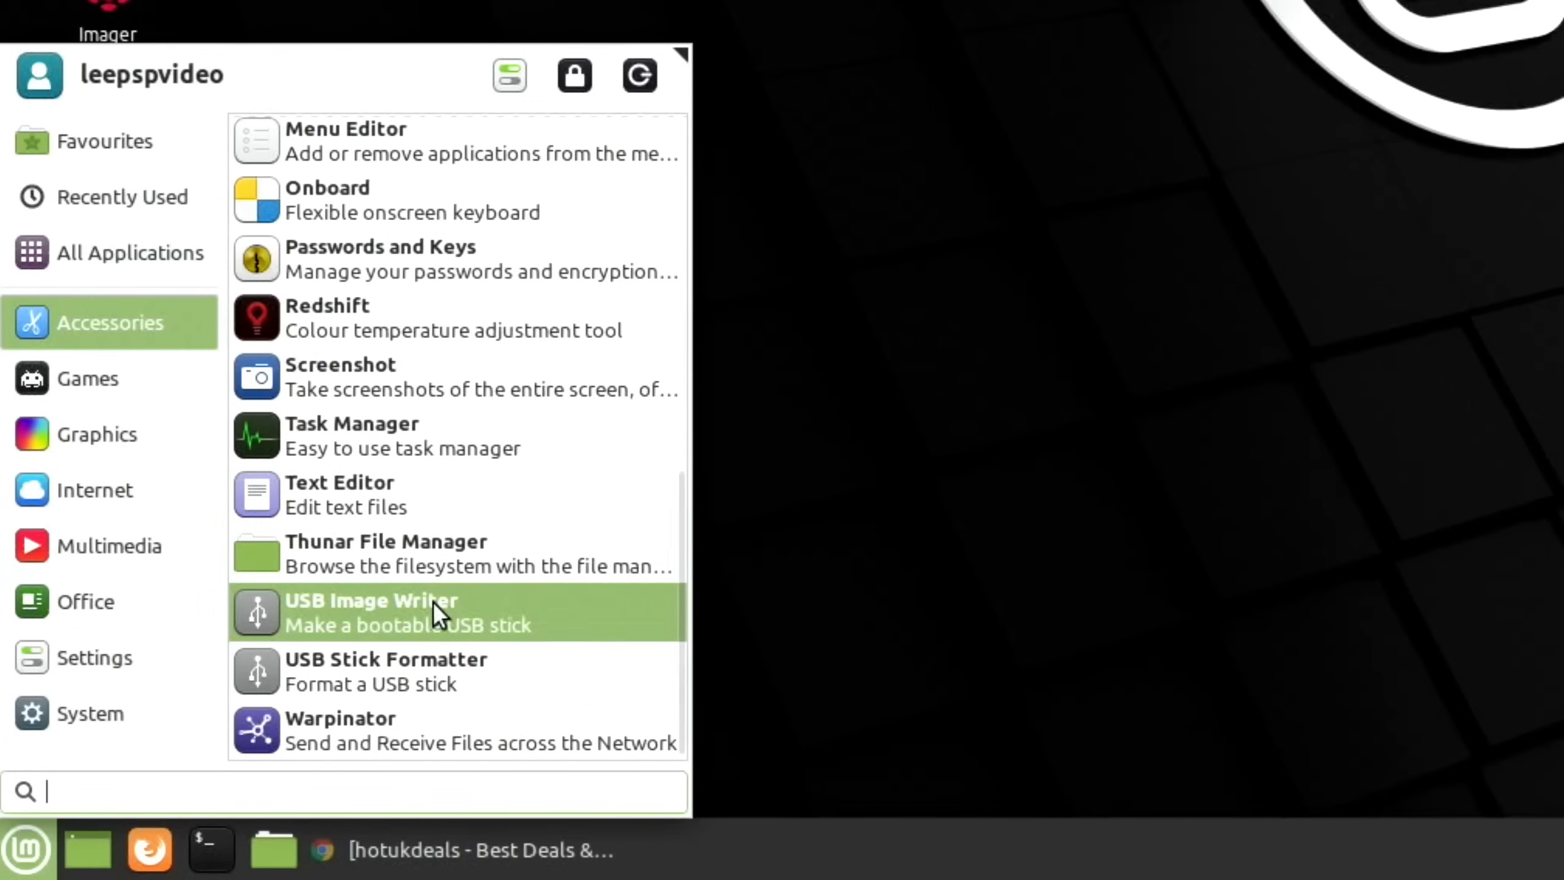
{"action": "mouse_move", "coordinate": [350, 623]}
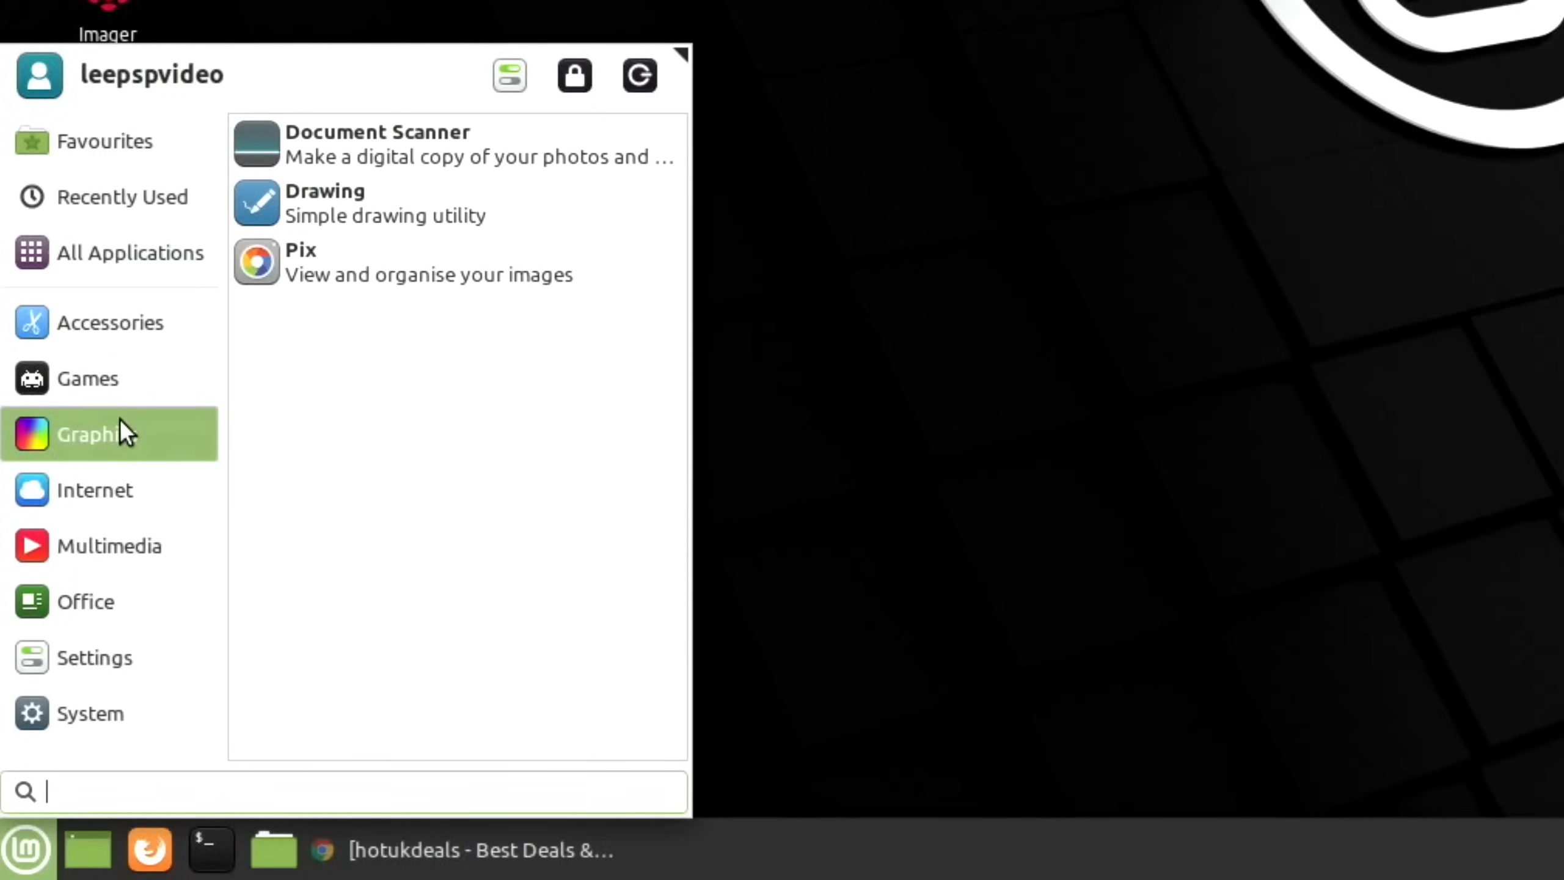
{"action": "mouse_move", "coordinate": [177, 437]}
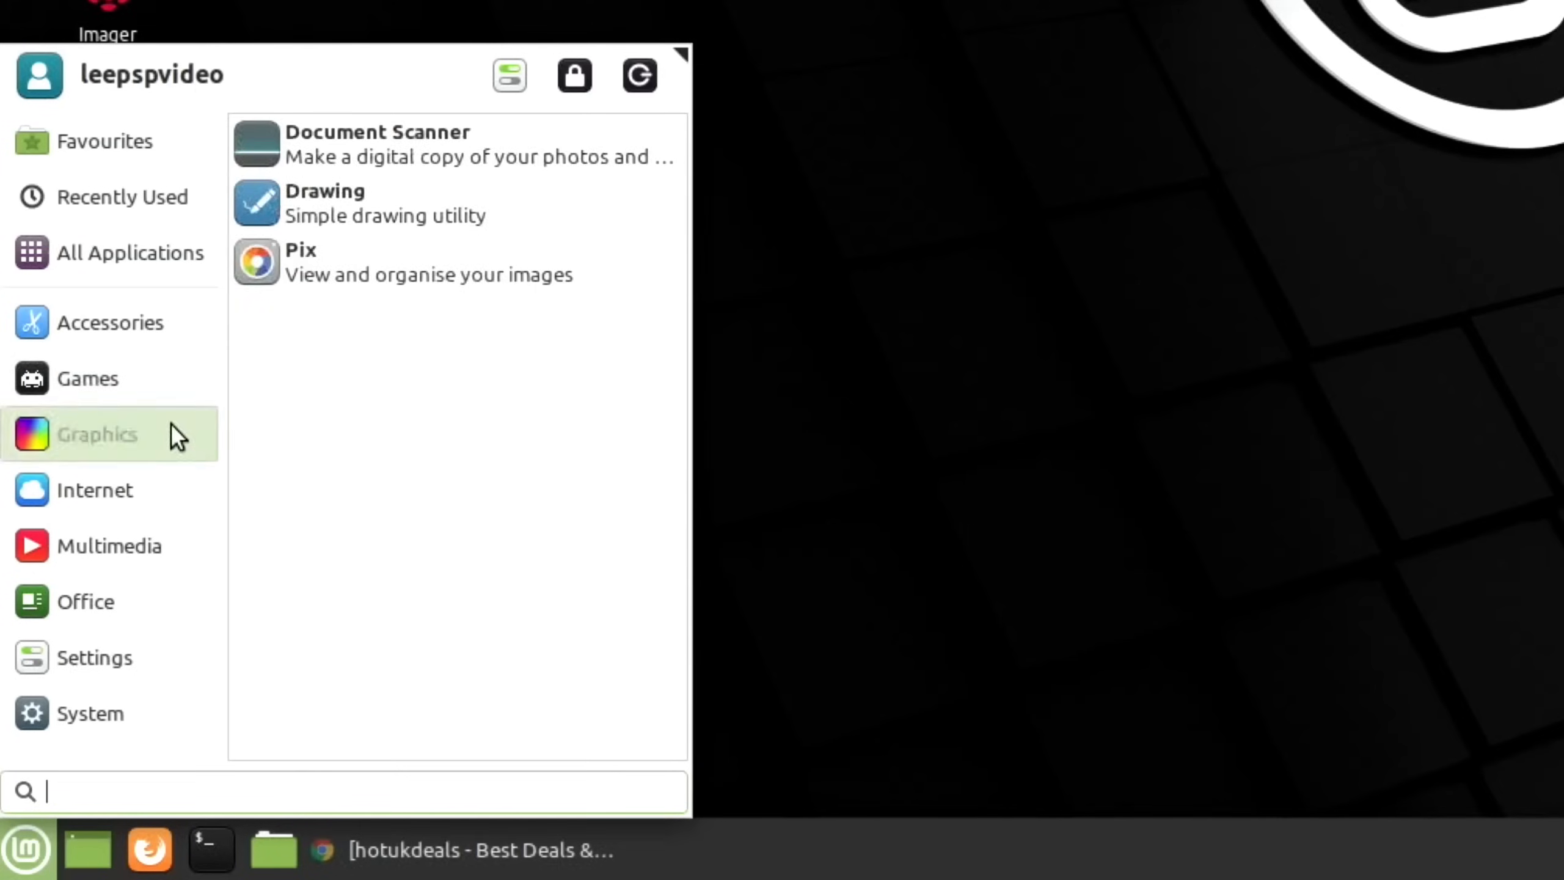
{"action": "mouse_move", "coordinate": [369, 203]}
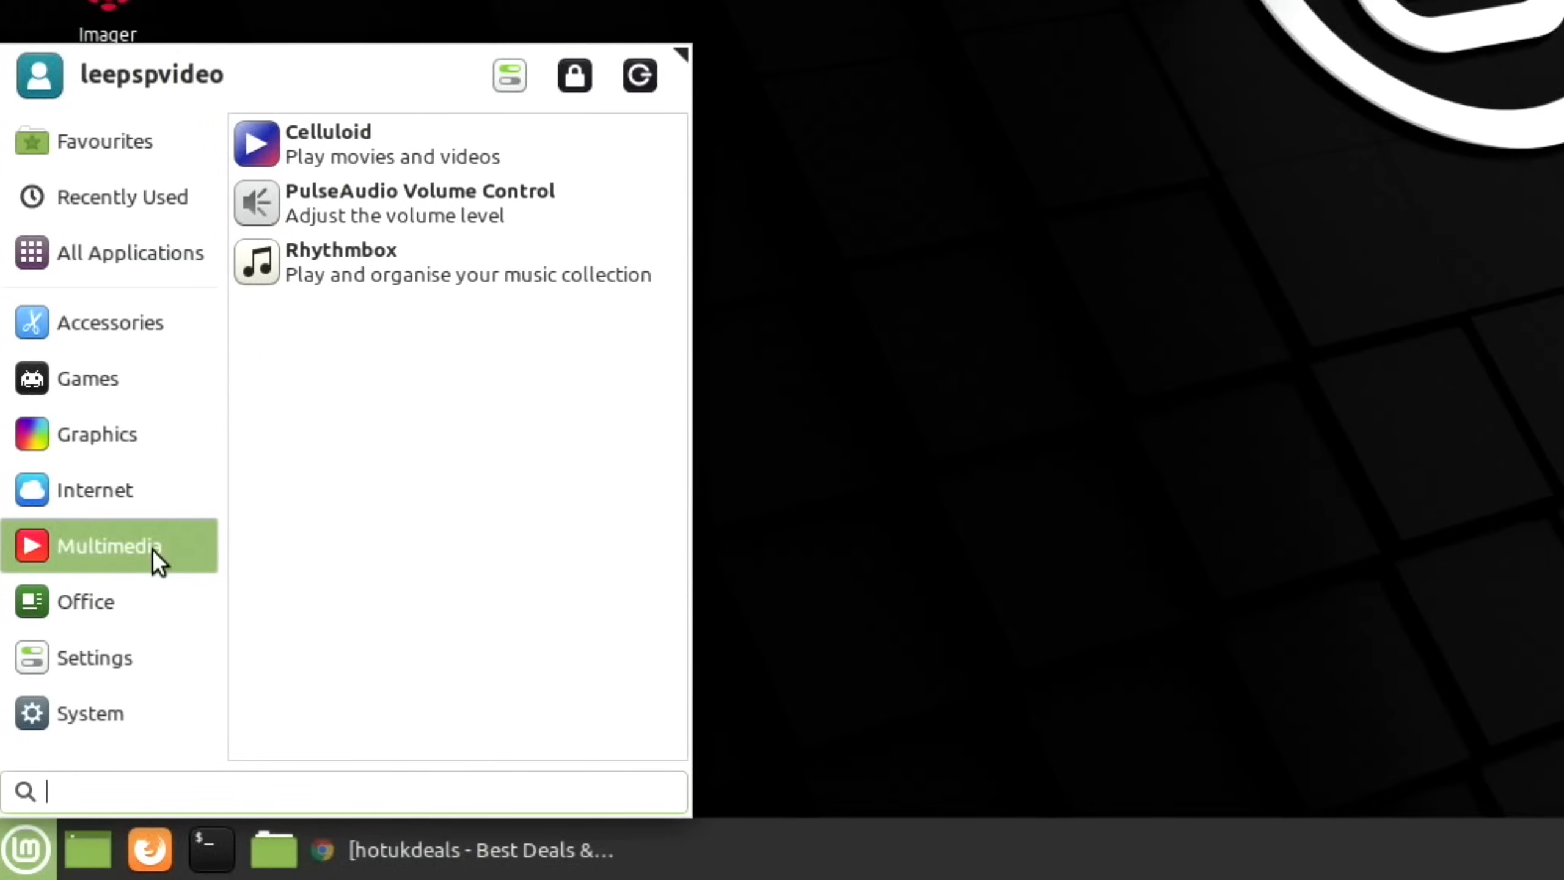
{"action": "mouse_move", "coordinate": [387, 203]}
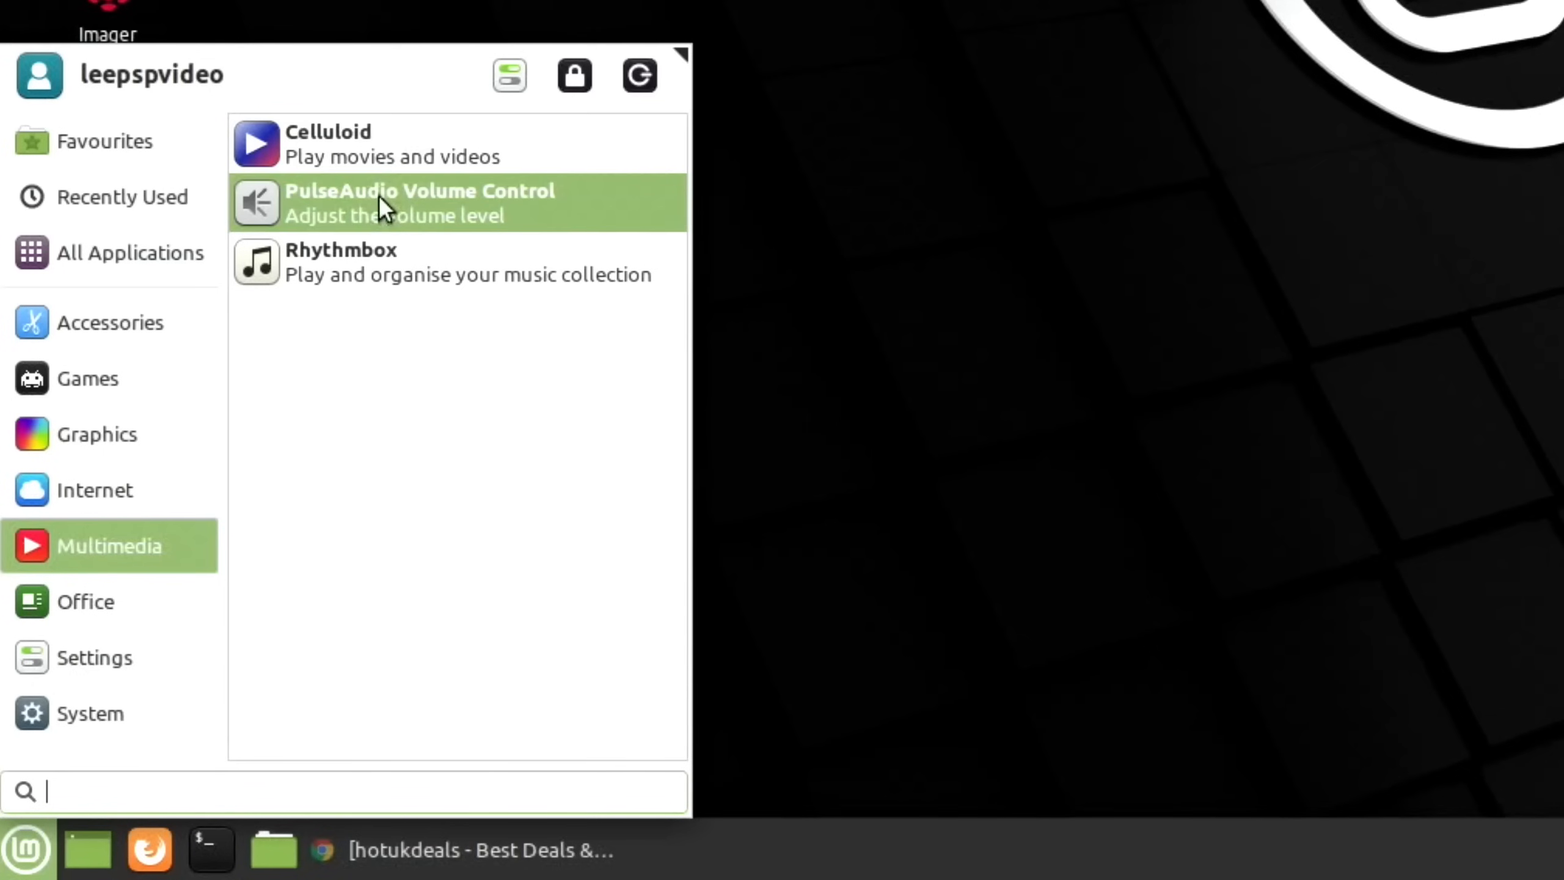
{"action": "mouse_move", "coordinate": [294, 421]}
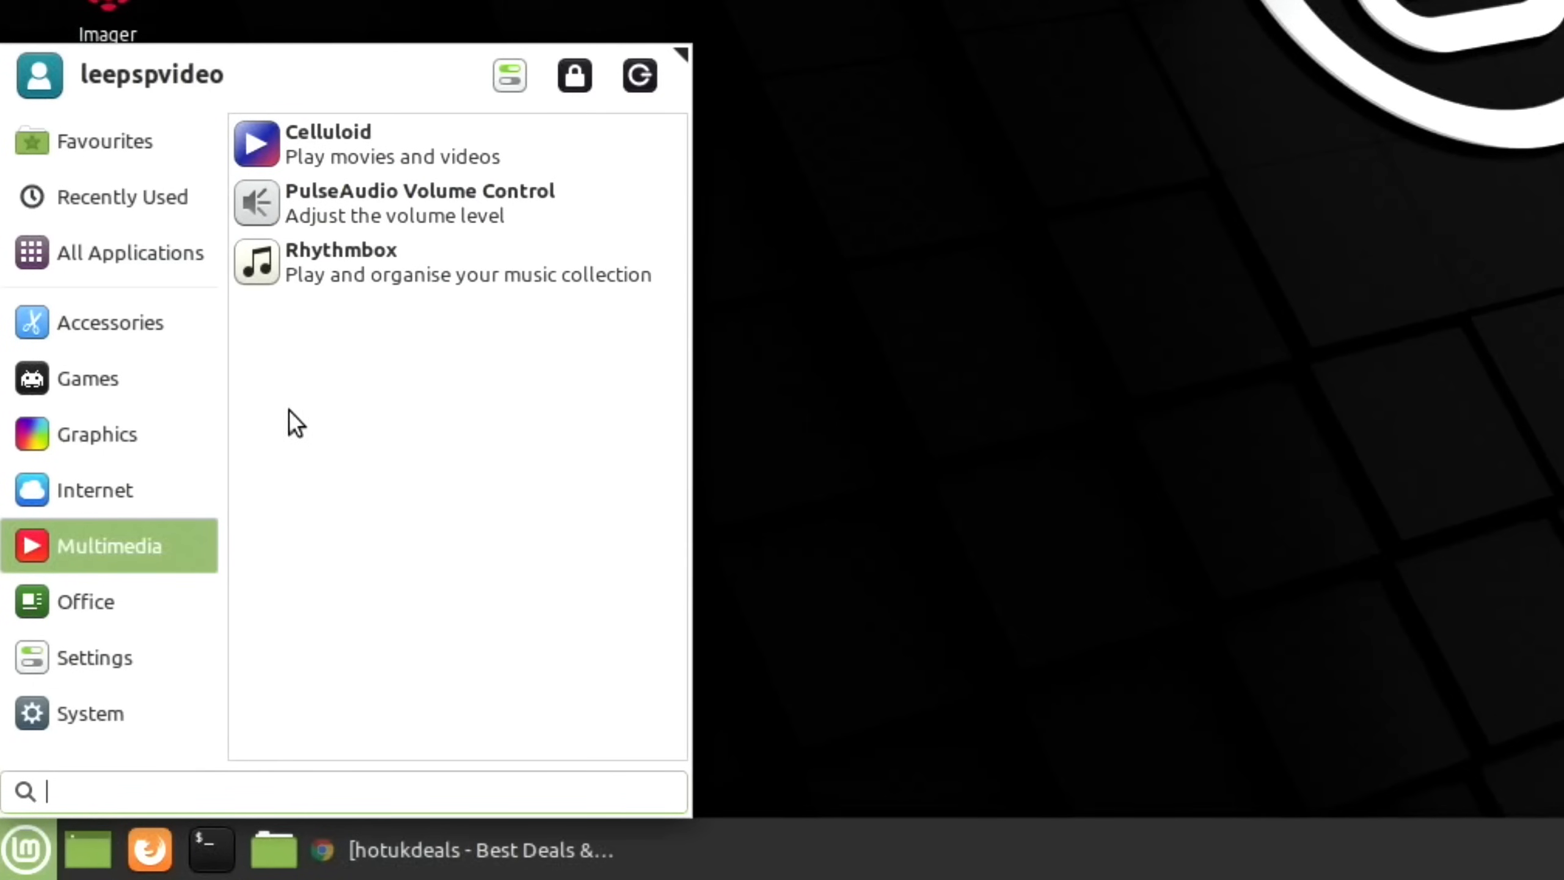
Step: Show the Office category listing Dictionary and the LibreOffice suite
{"action": "left_click", "coordinate": [85, 601]}
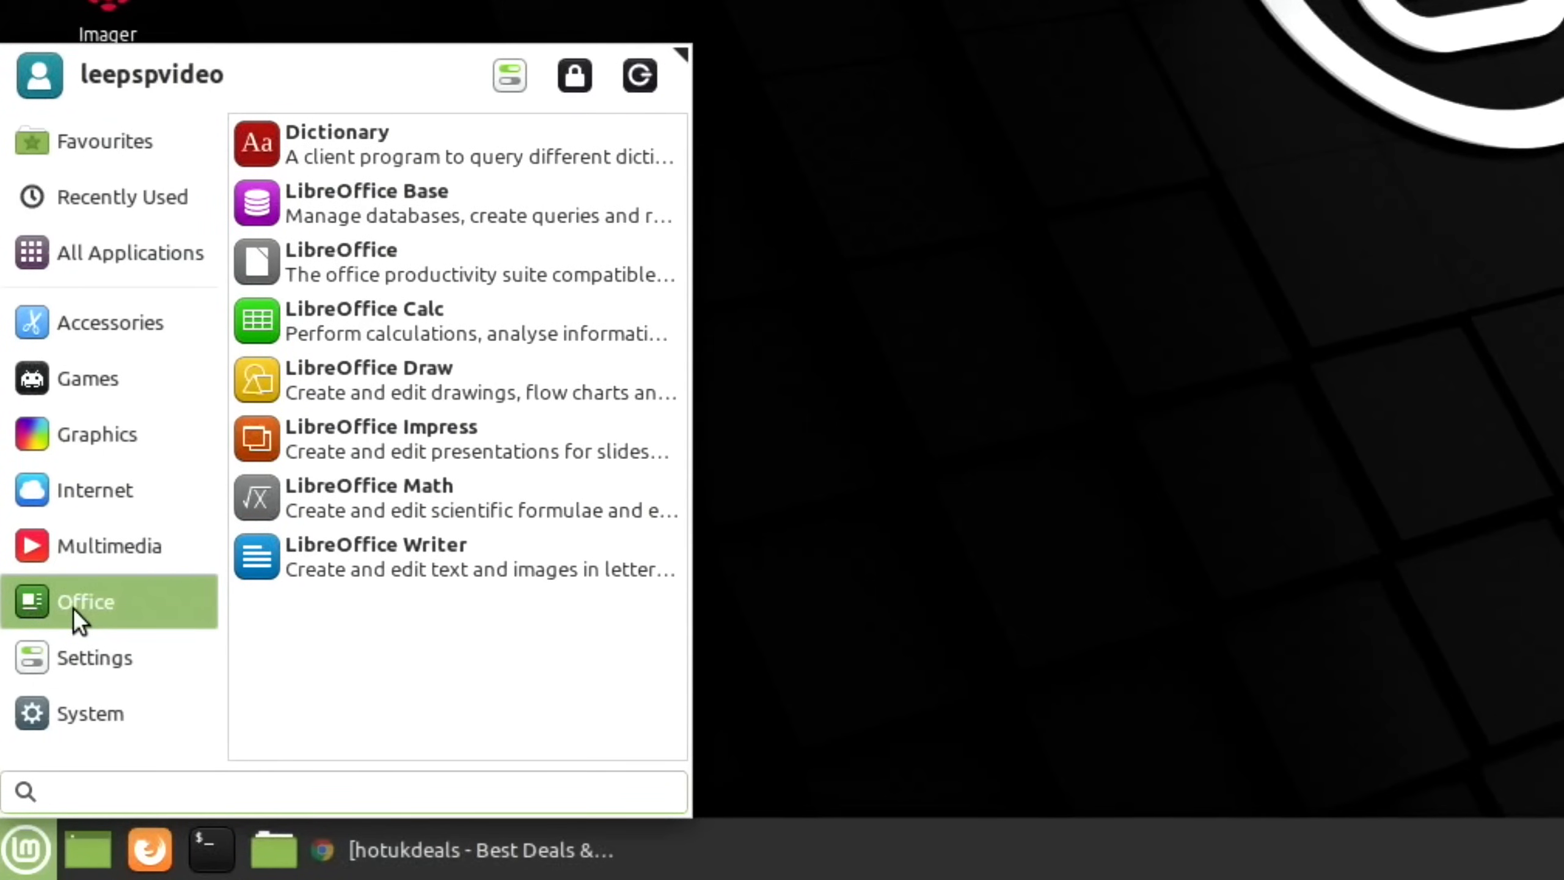
Step: Browse the Settings category down to Xfce Terminal, then close the menu to the desktop
{"action": "left_click", "coordinate": [96, 657]}
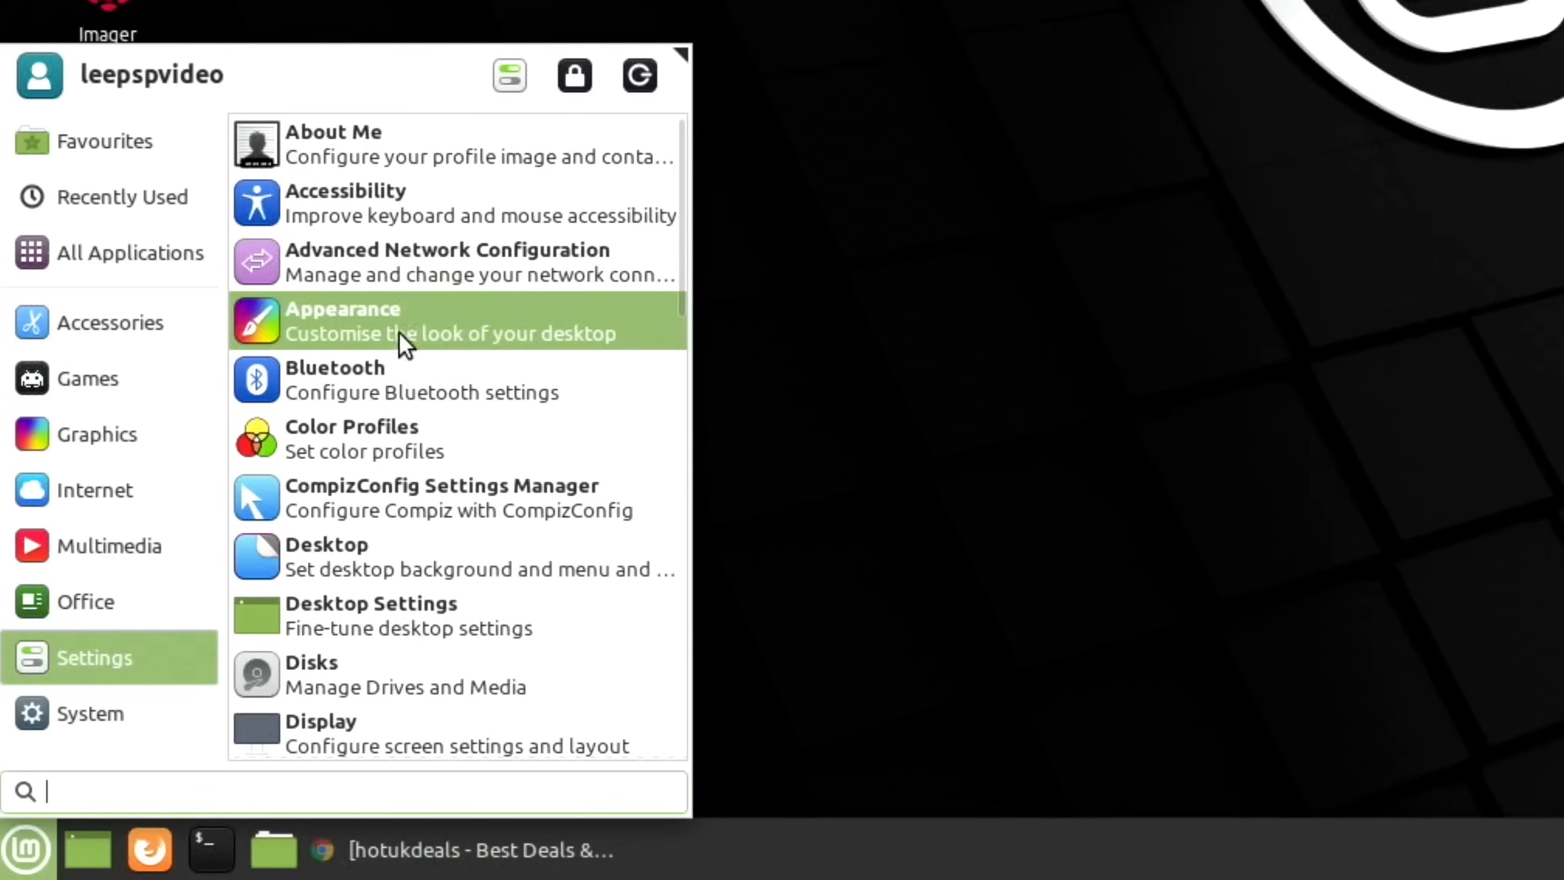
{"action": "mouse_move", "coordinate": [449, 328]}
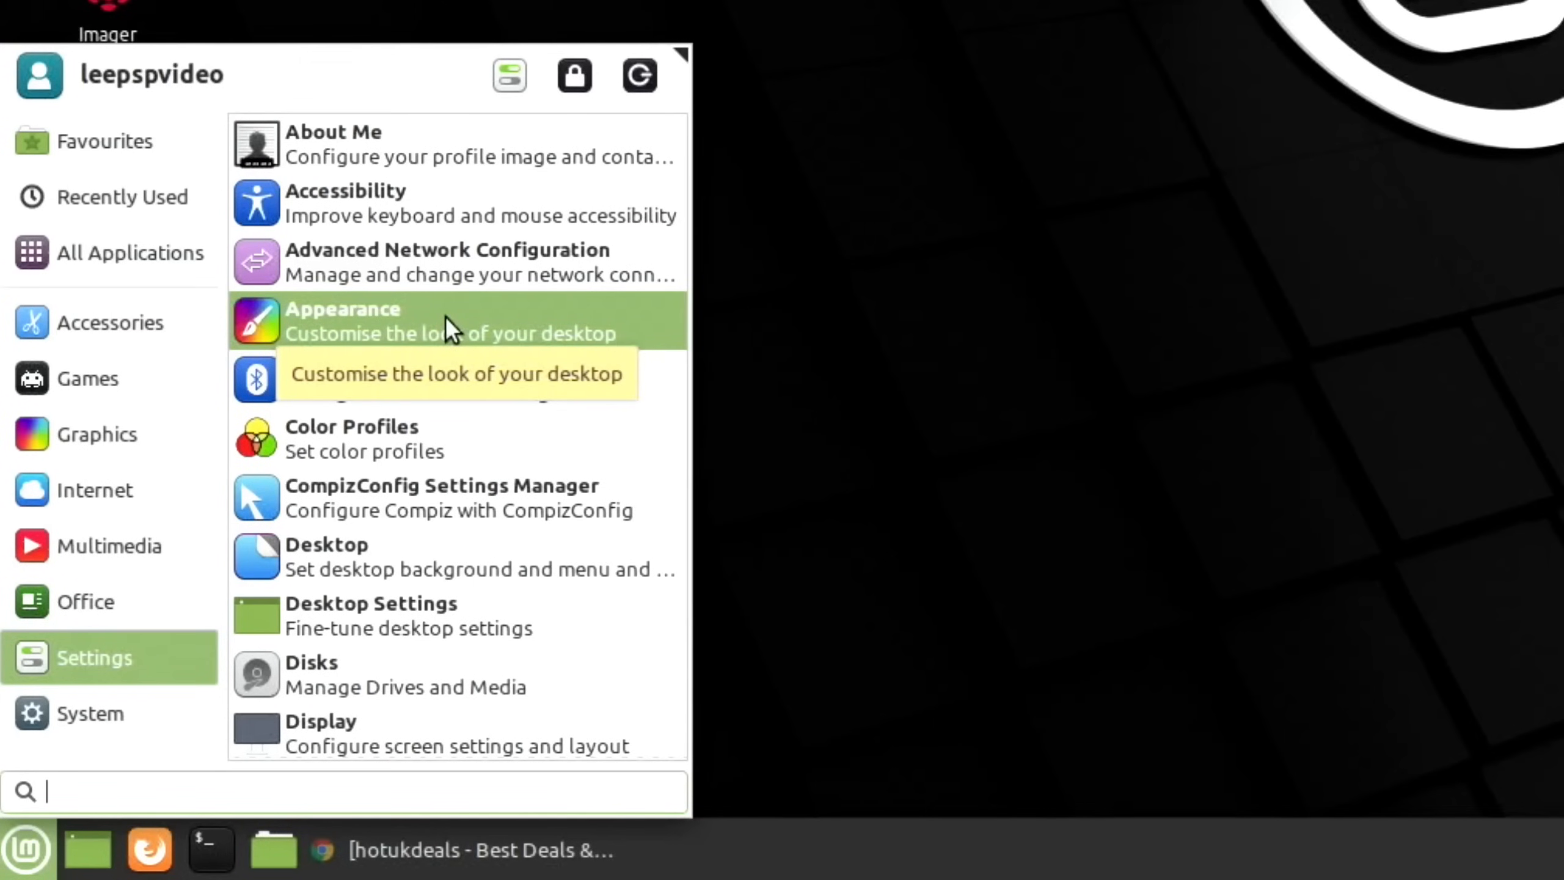
{"action": "mouse_move", "coordinate": [433, 498]}
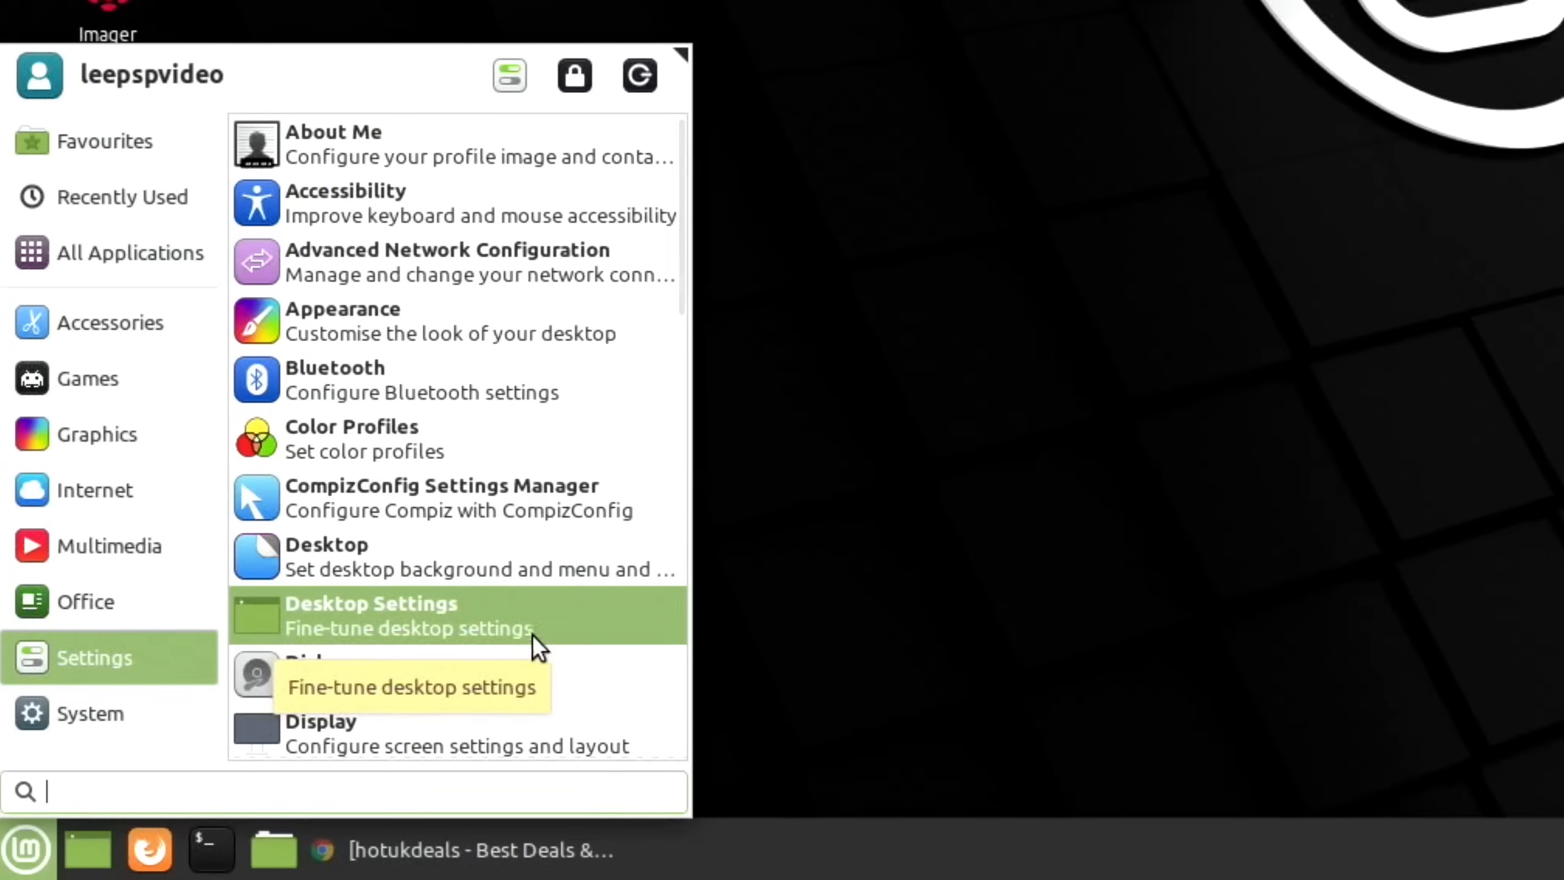
{"action": "scroll", "scroll_direction": "down", "scroll_amount": 3}
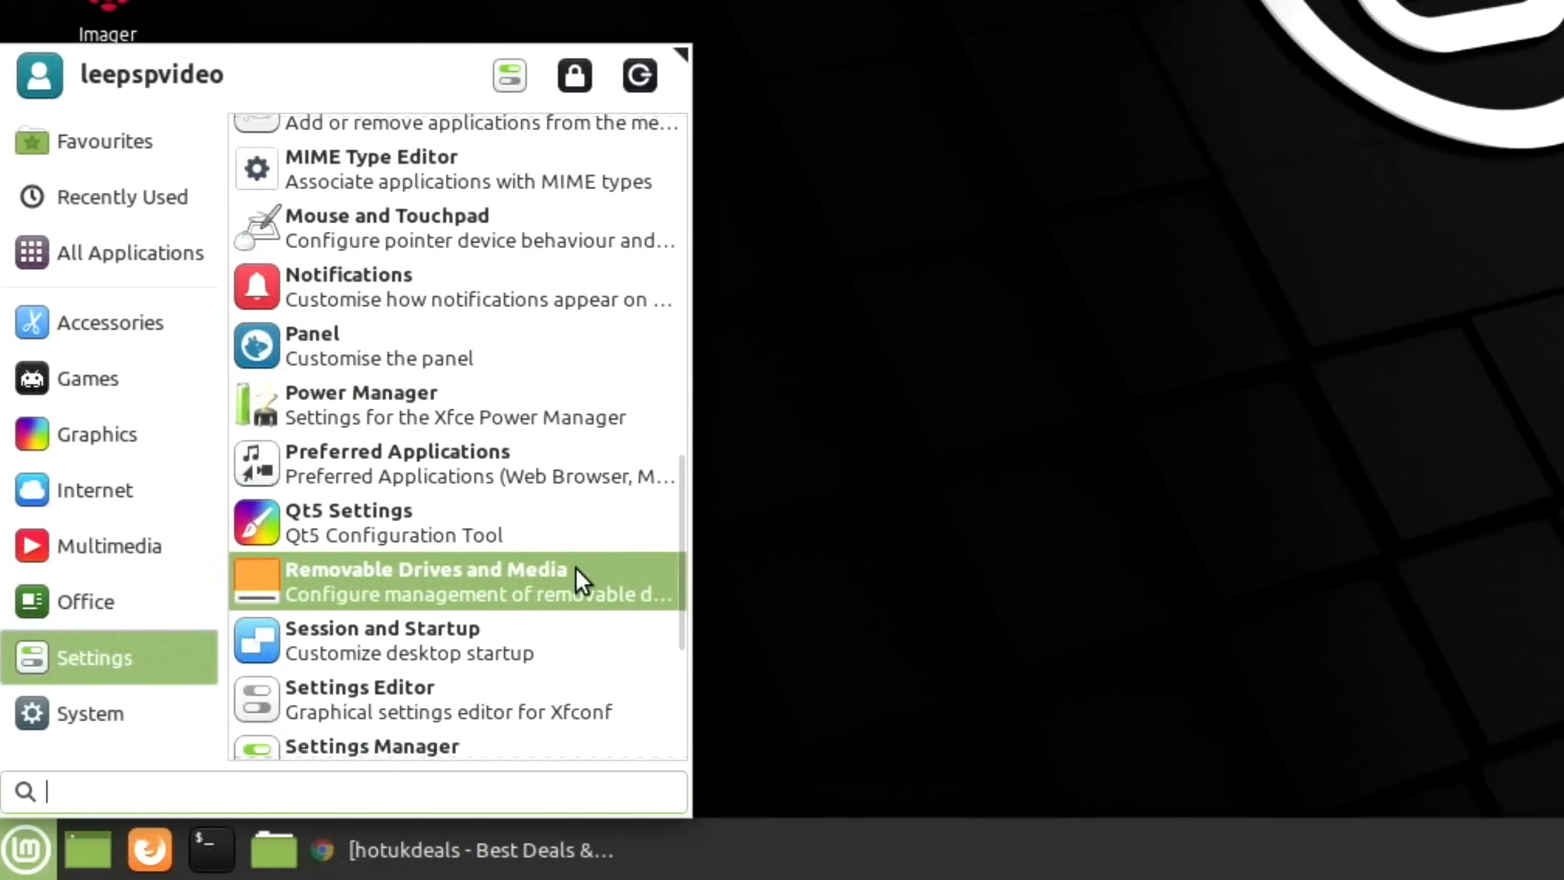
{"action": "scroll", "scroll_direction": "down", "scroll_amount": 3}
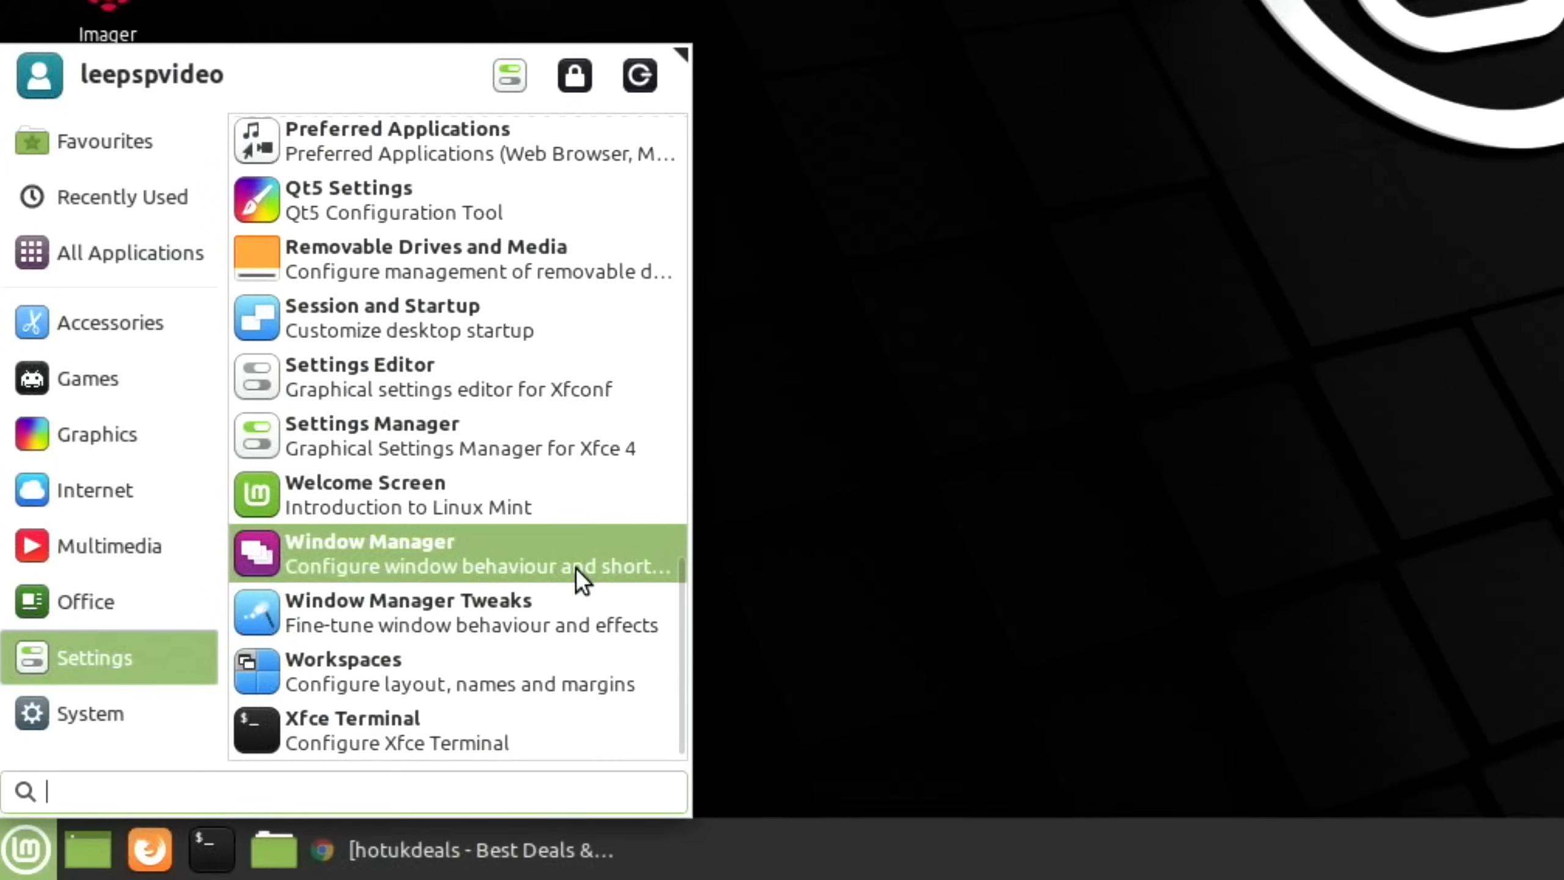
{"action": "left_click", "coordinate": [89, 713]}
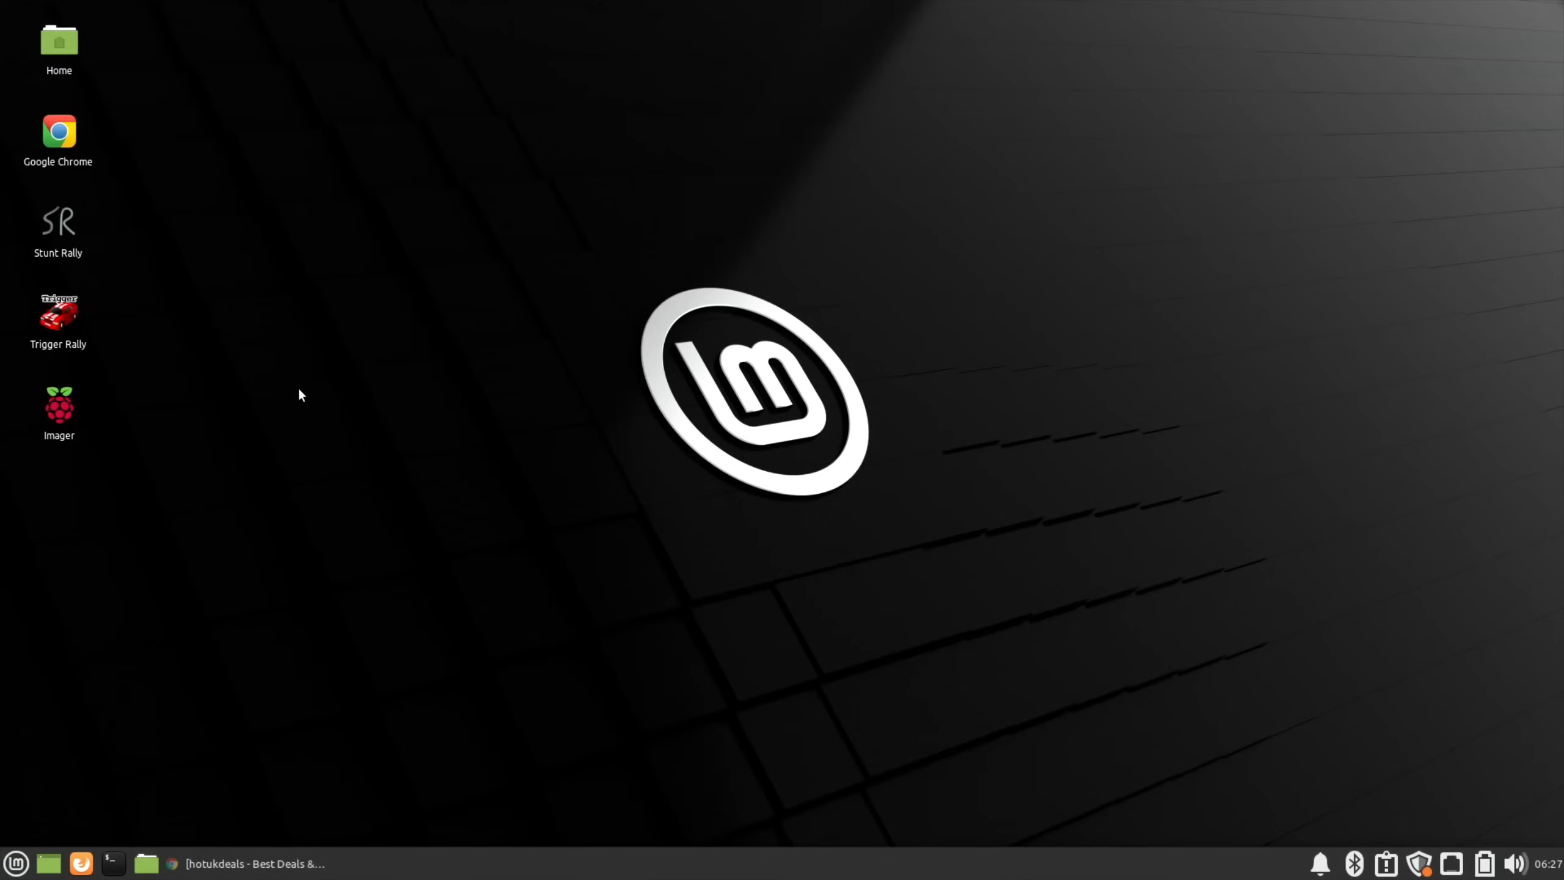
Step: From Home, browse the network and mount the WDMyCloud Public share as an anonymous user
{"action": "double_click", "coordinate": [57, 46]}
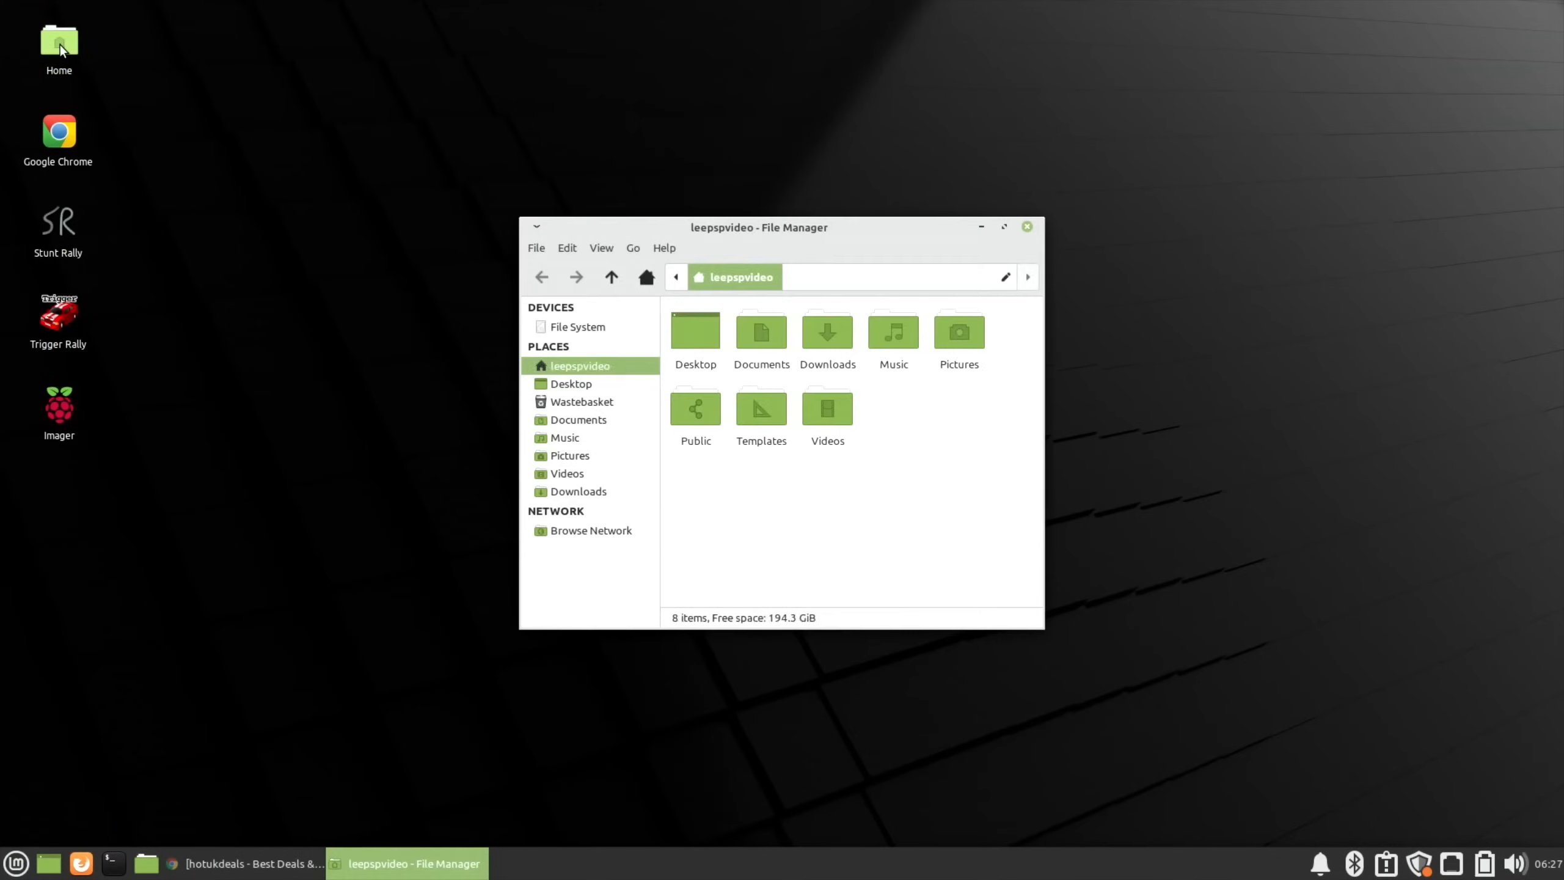
{"action": "mouse_move", "coordinate": [768, 528]}
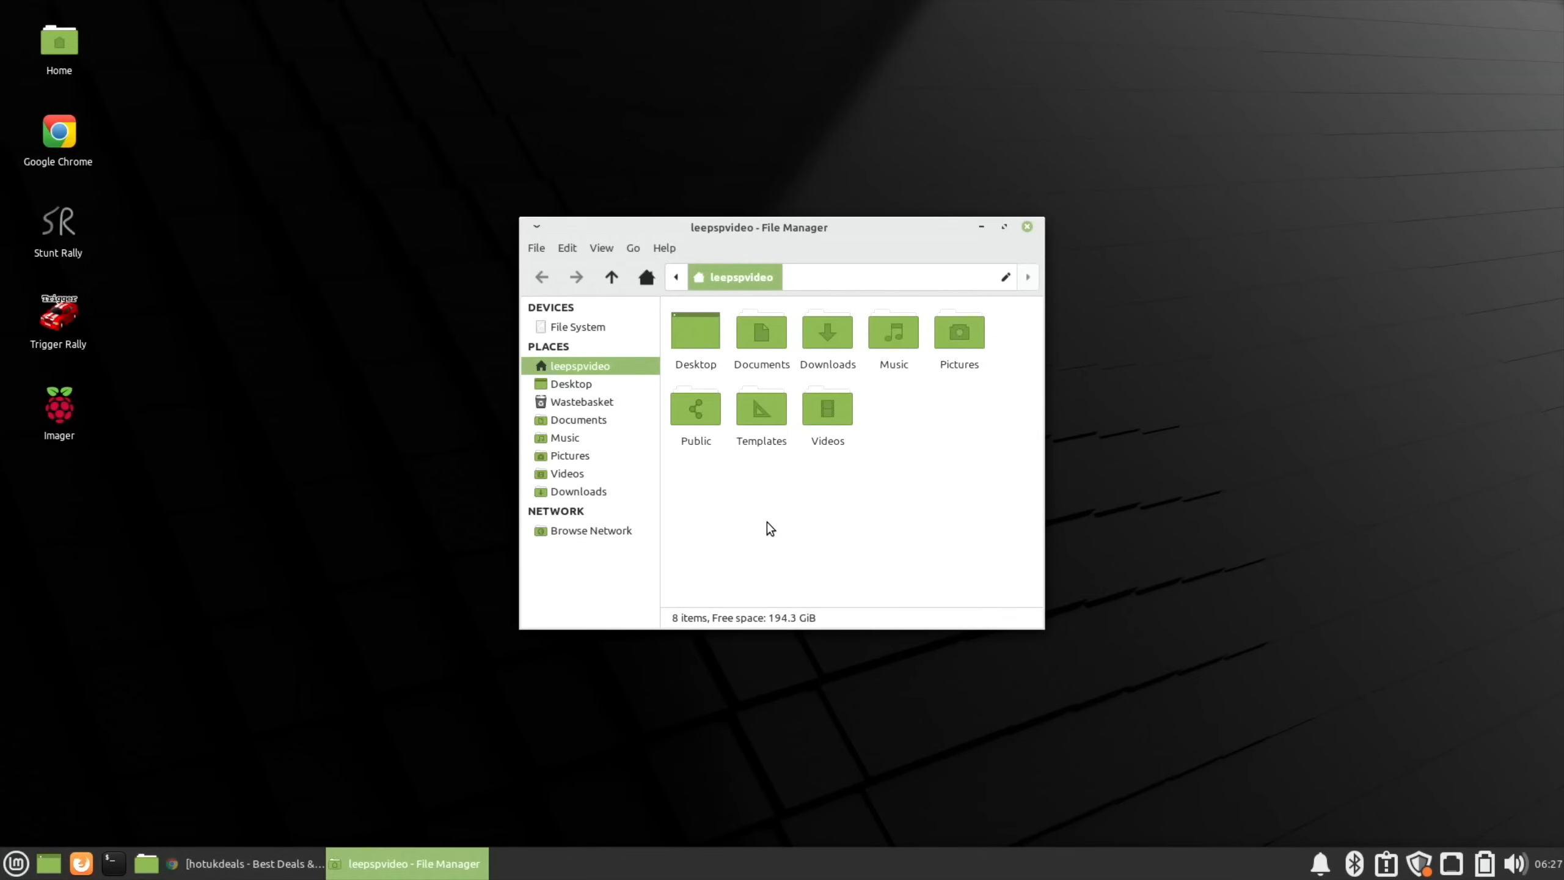
{"action": "mouse_move", "coordinate": [693, 529]}
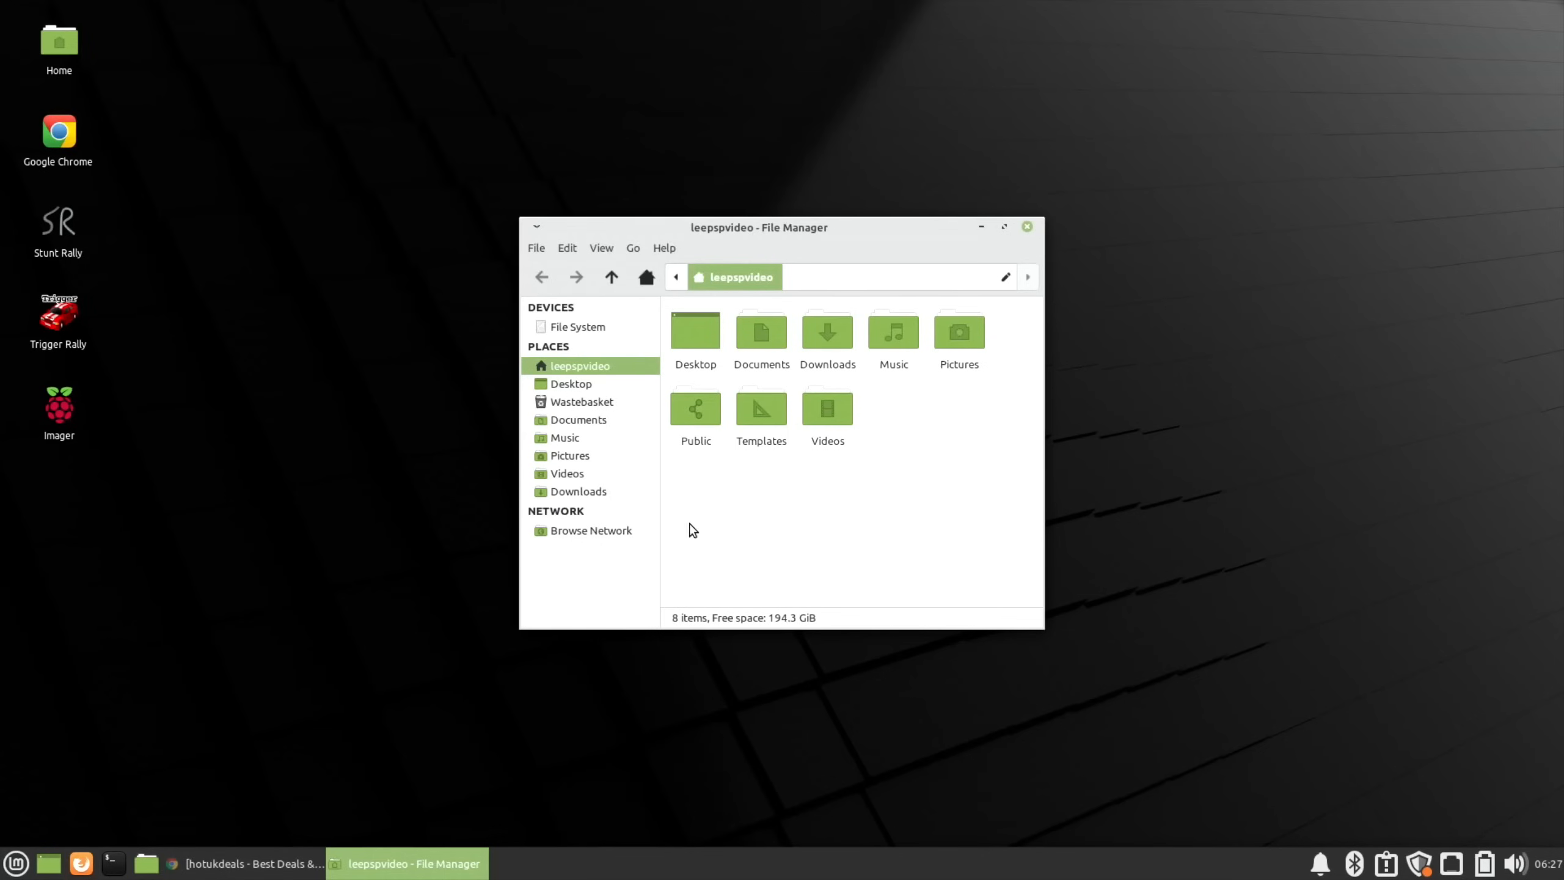
{"action": "left_click", "coordinate": [1005, 226]}
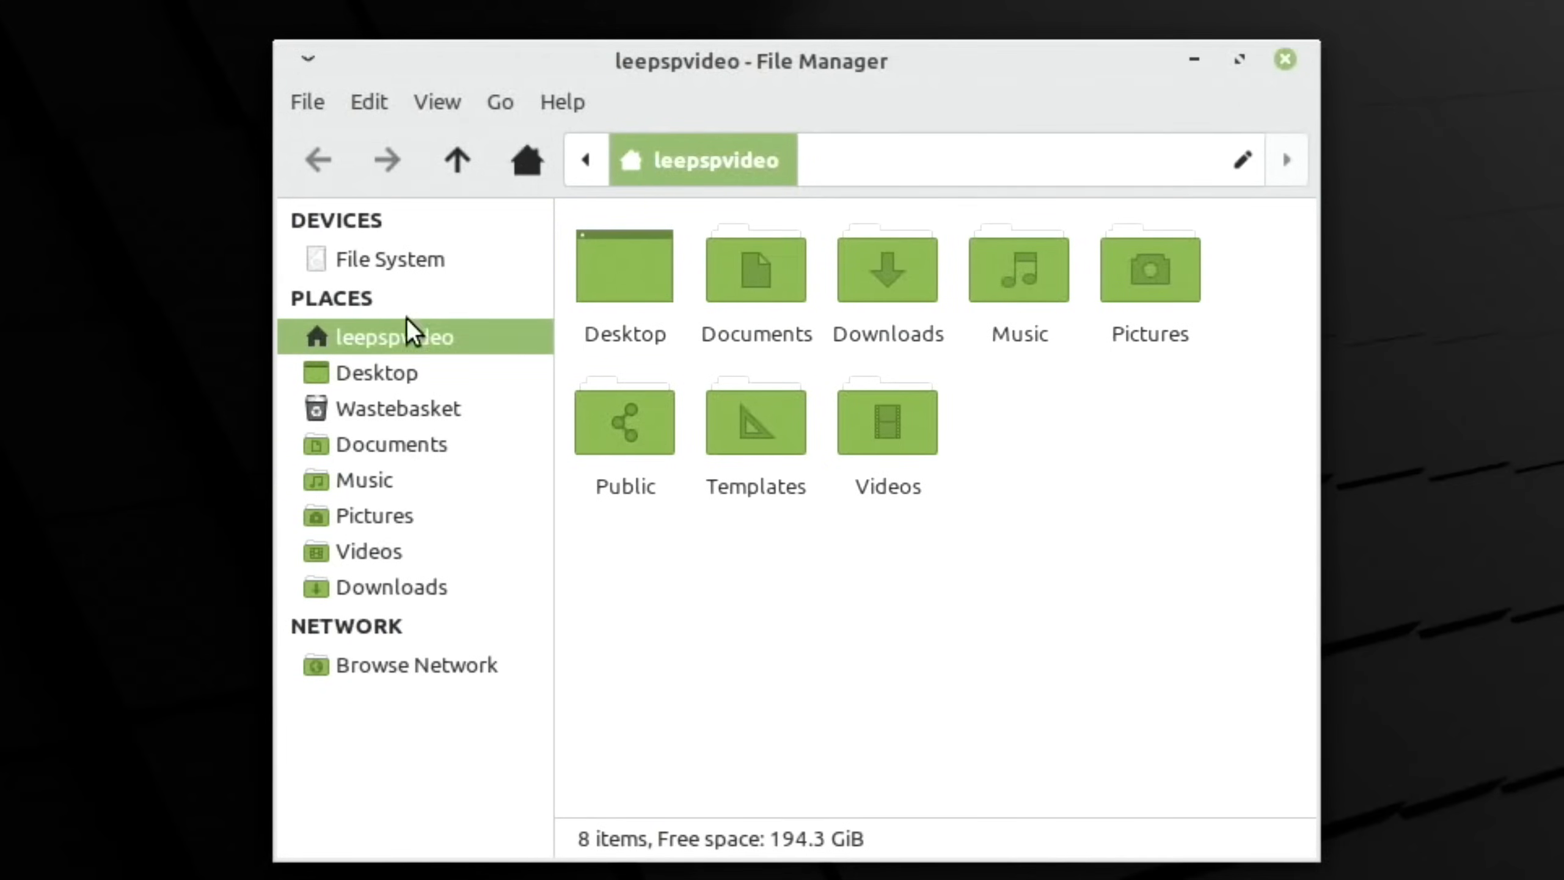
{"action": "left_click", "coordinate": [417, 664]}
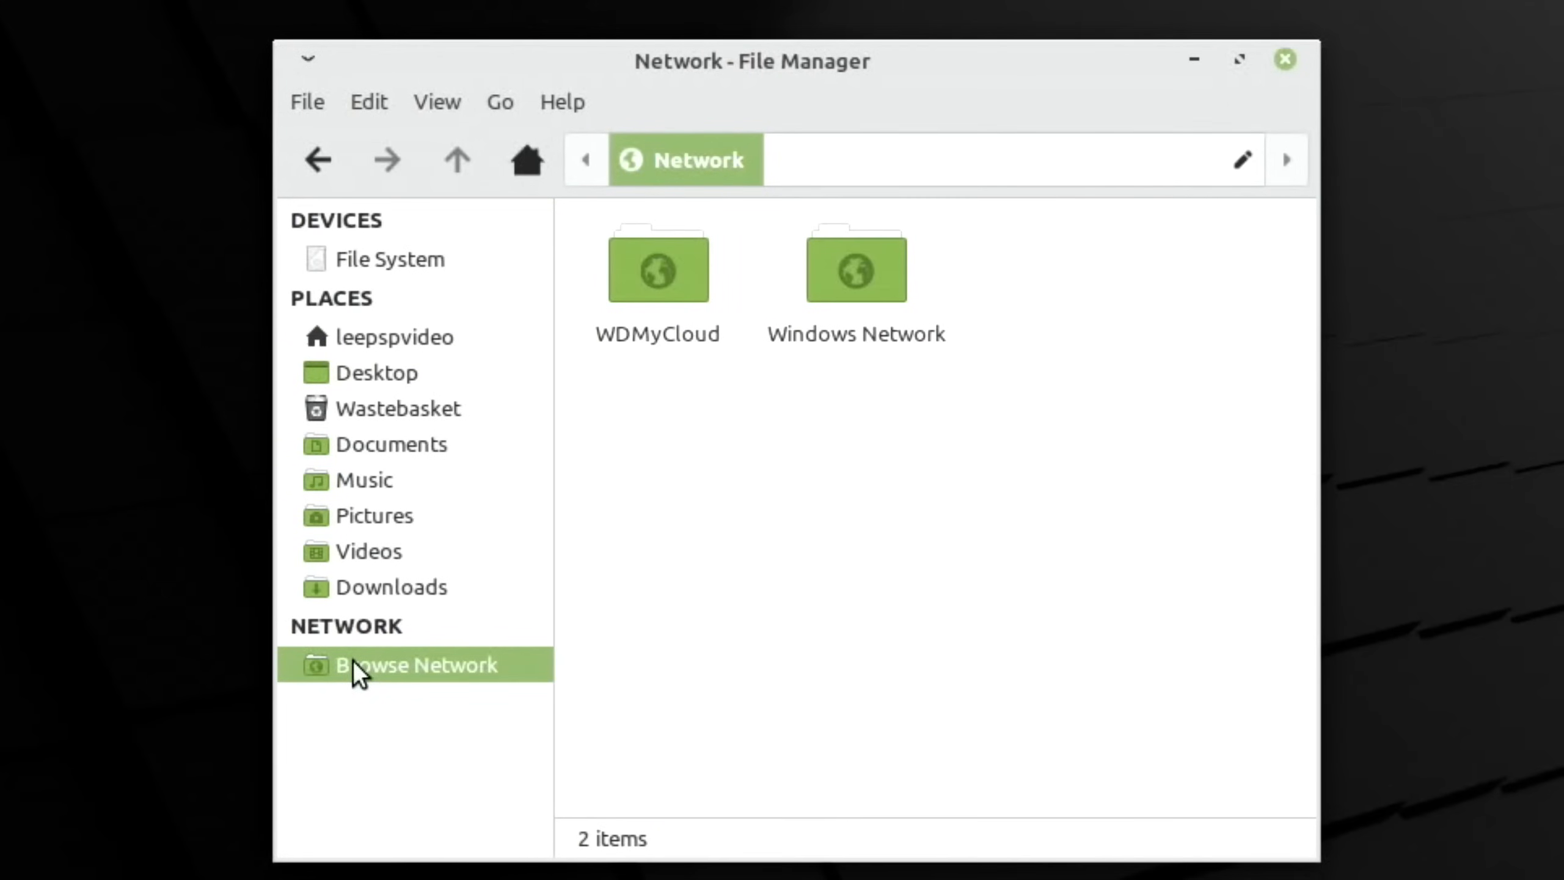
{"action": "double_click", "coordinate": [657, 266]}
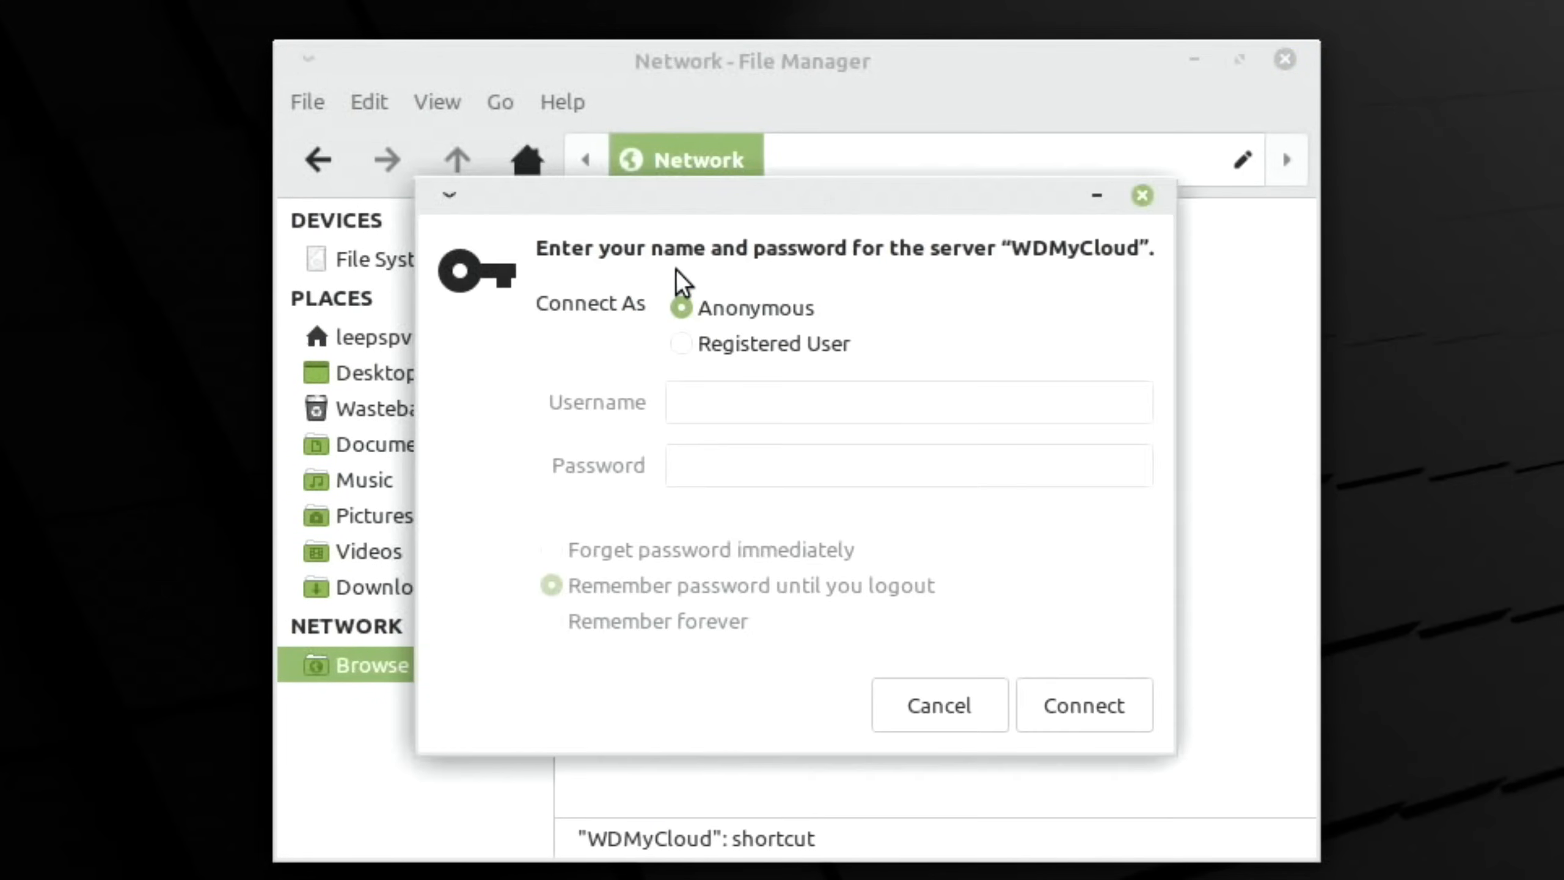
{"action": "left_click", "coordinate": [1083, 705]}
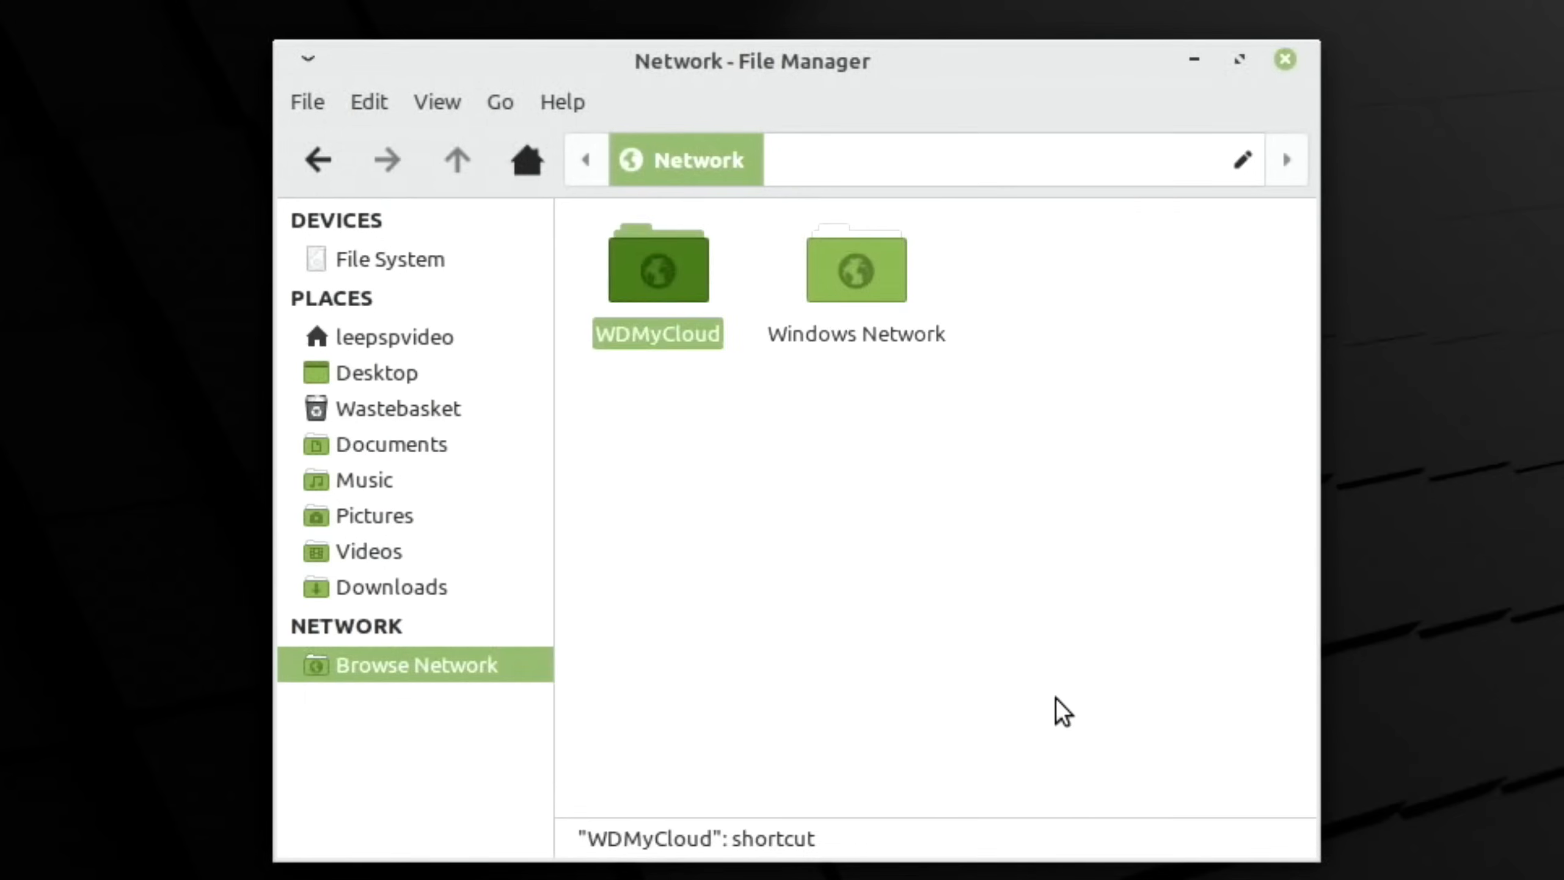
{"action": "double_click", "coordinate": [657, 264]}
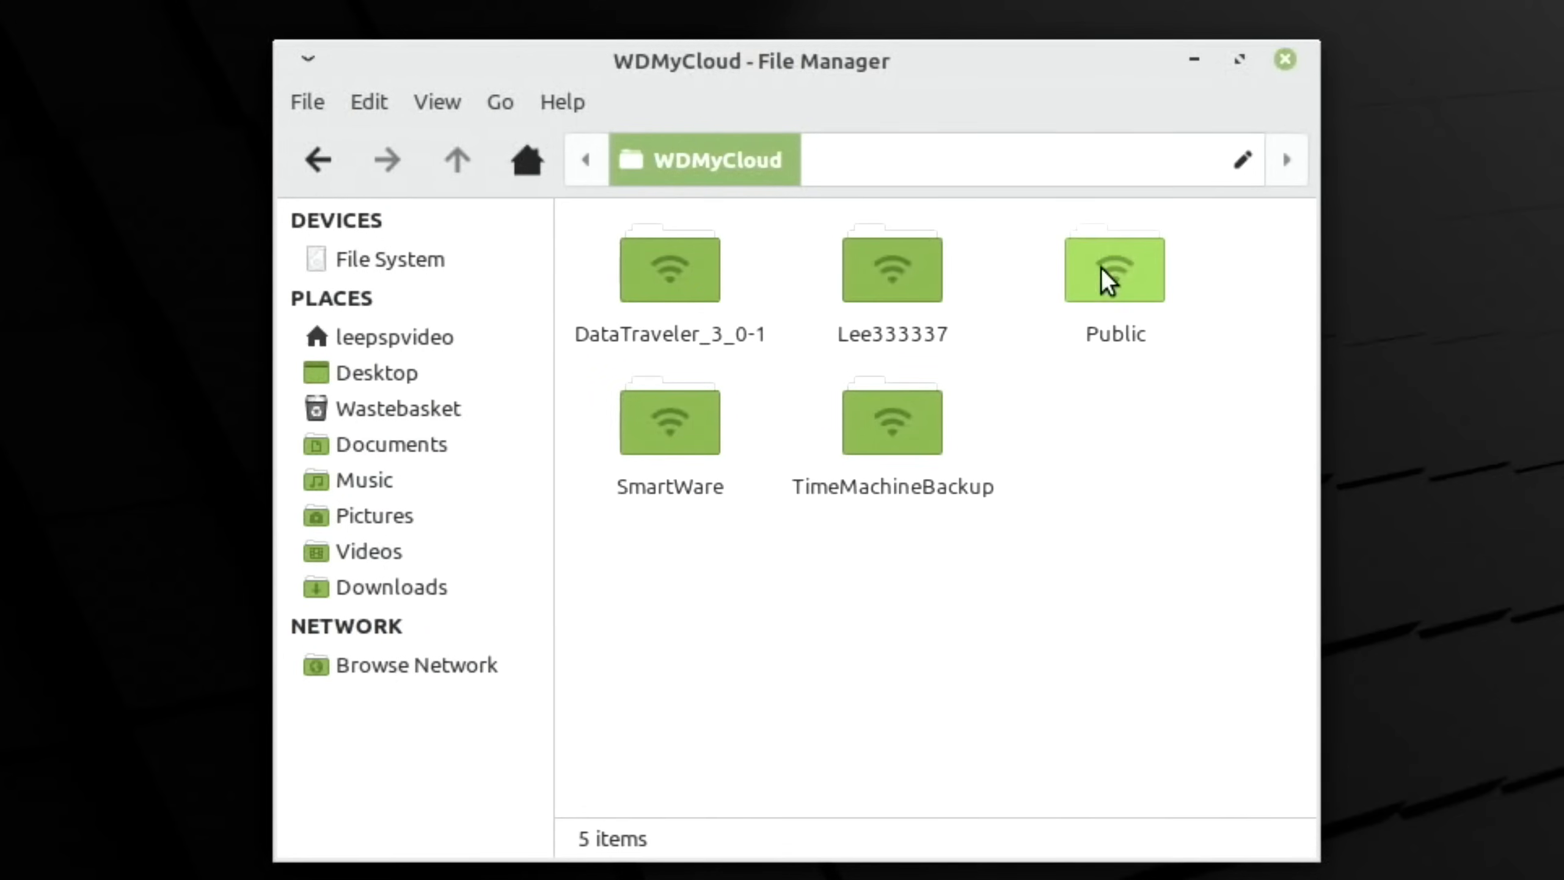
{"action": "double_click", "coordinate": [1115, 267]}
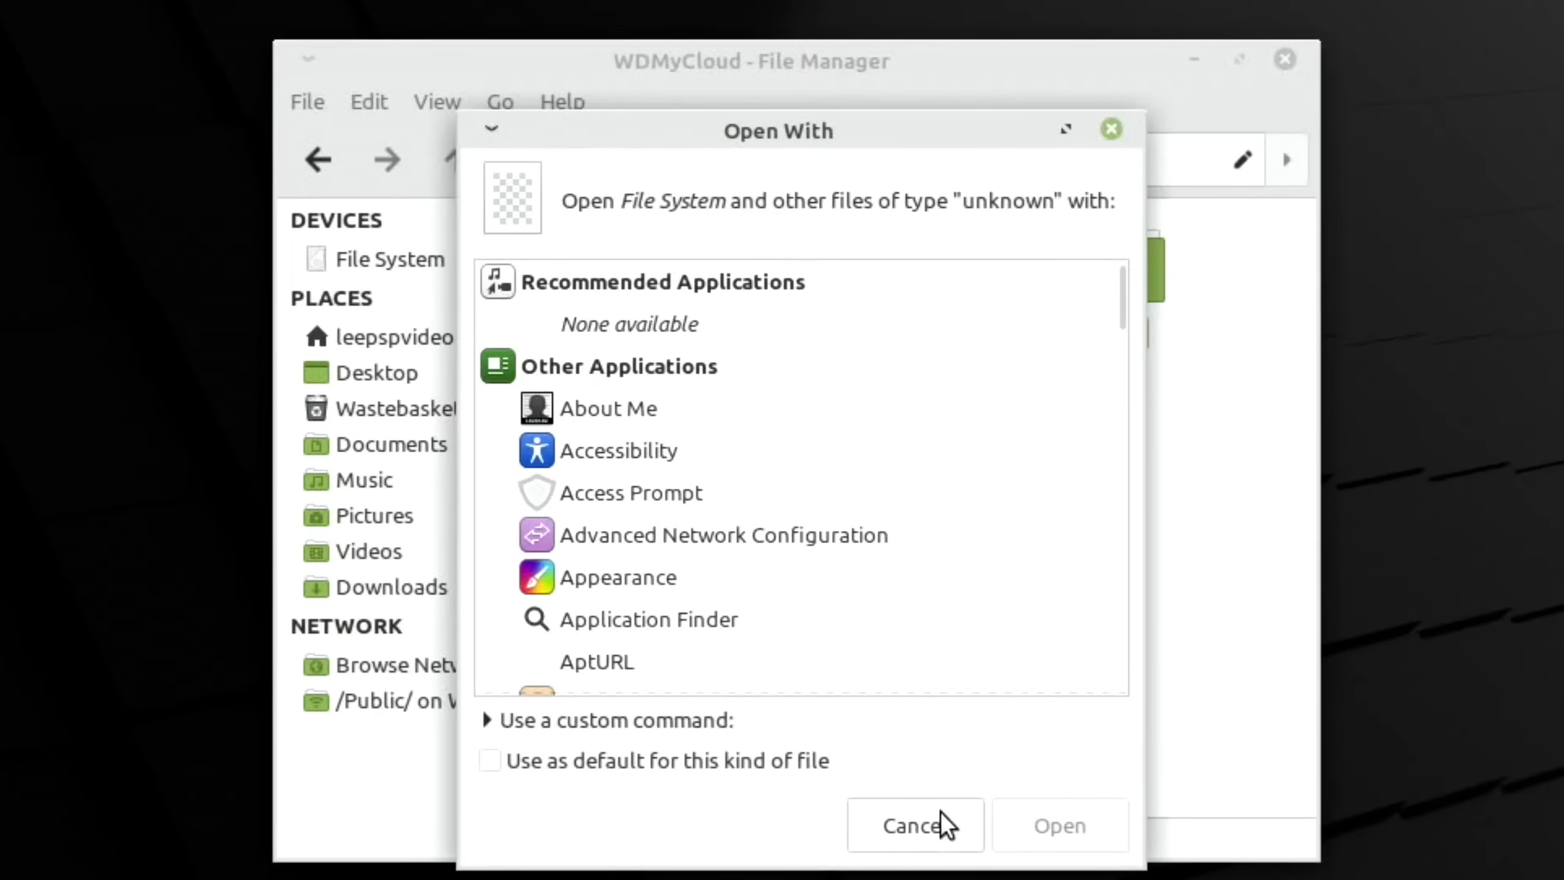
Step: Open WORK and then the 20-item 'work 4k memory stick tdk' folder
{"action": "left_click", "coordinate": [914, 824]}
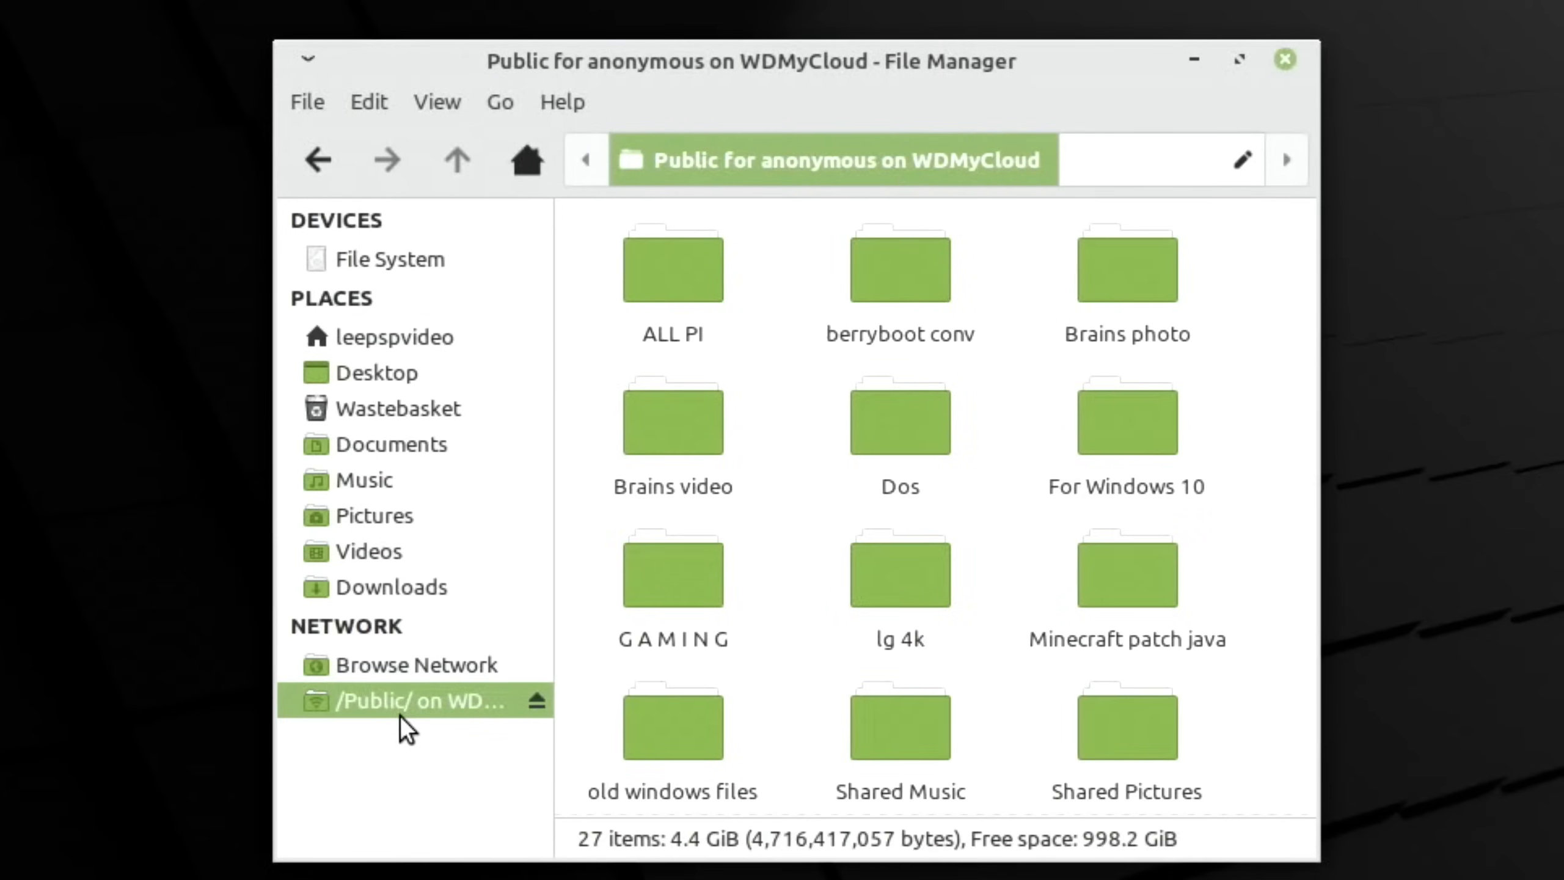
{"action": "scroll", "scroll_direction": "down", "scroll_amount": 3}
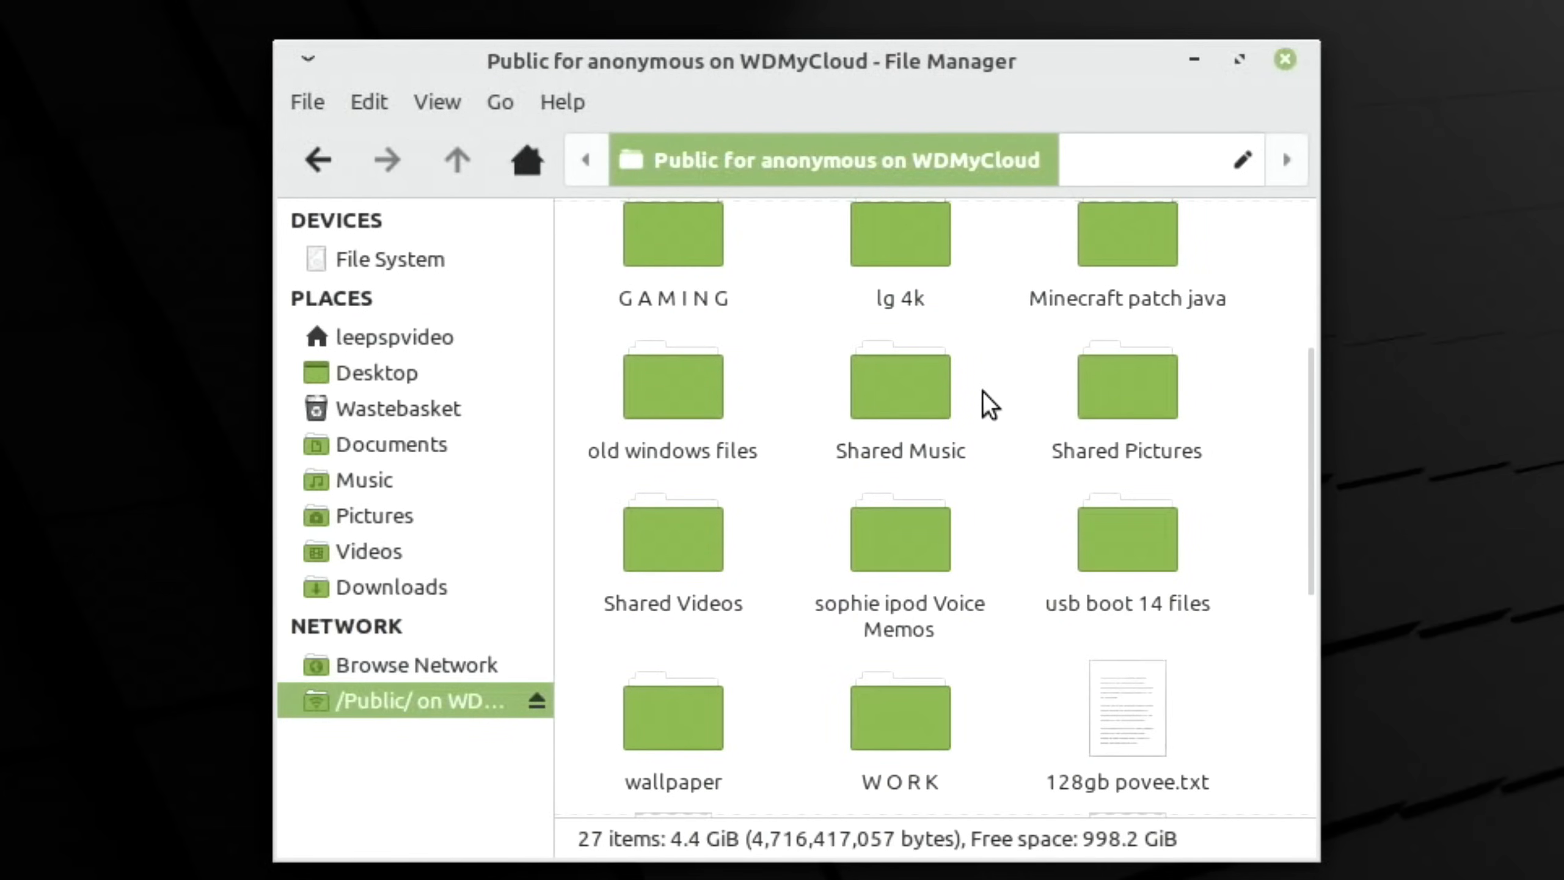
{"action": "double_click", "coordinate": [897, 713]}
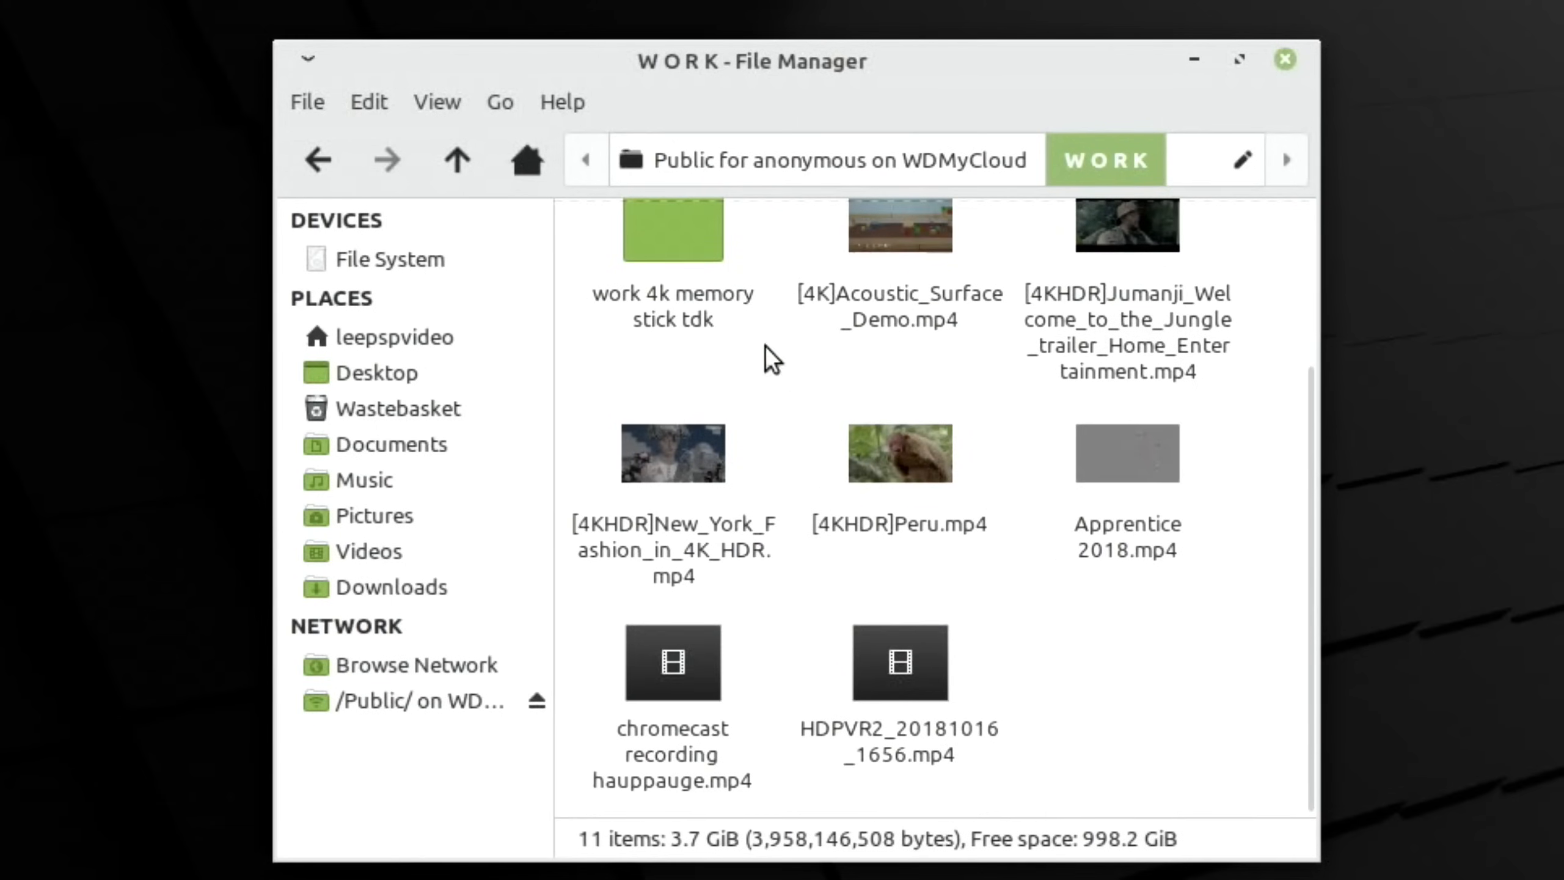
{"action": "left_click", "coordinate": [672, 253]}
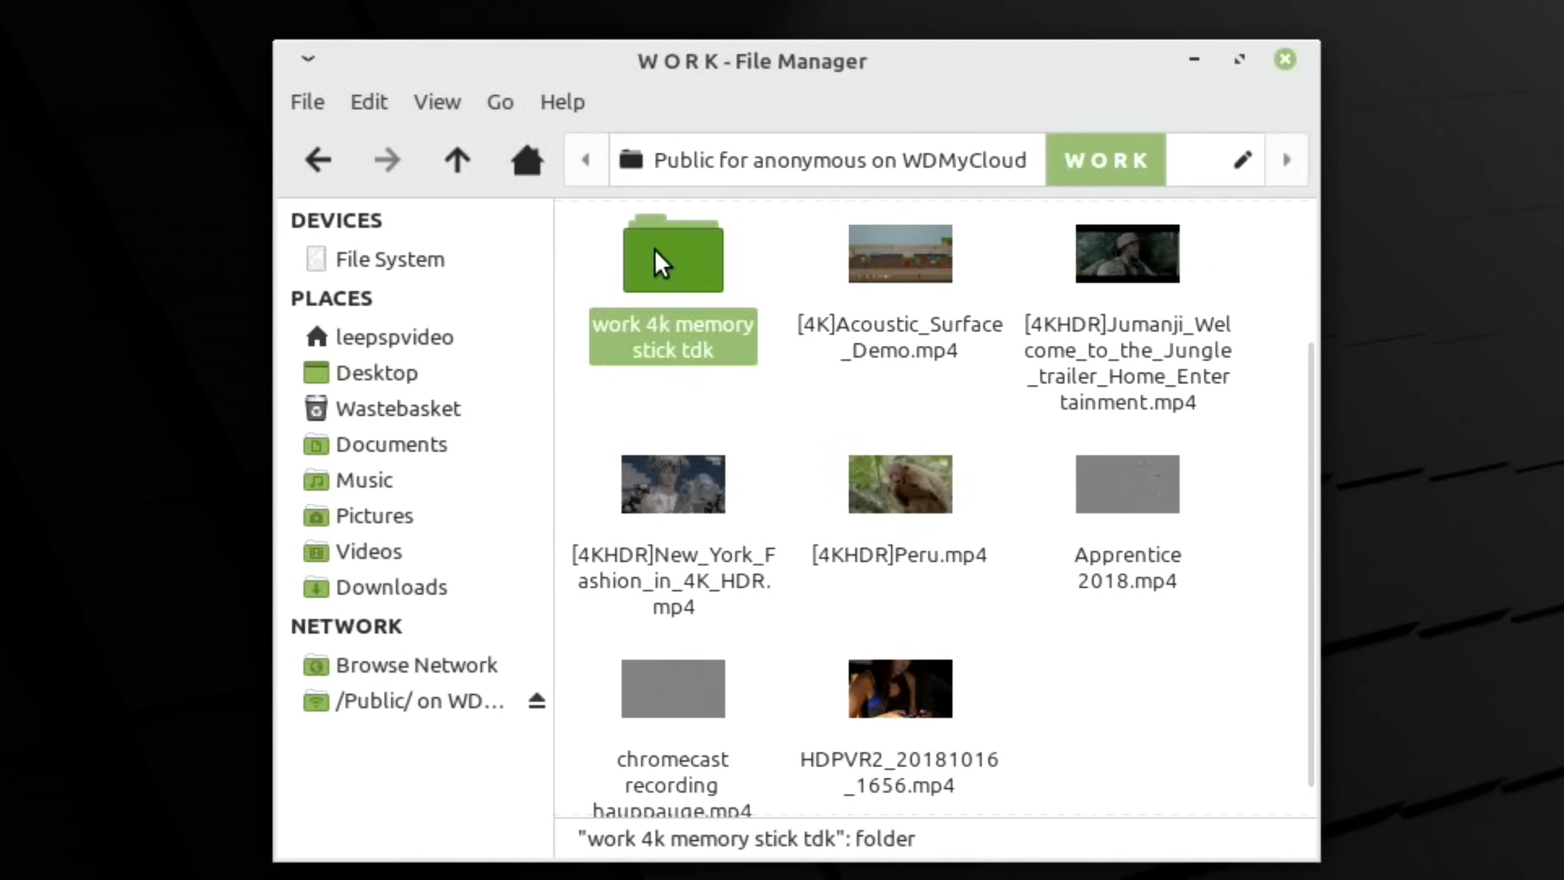
{"action": "double_click", "coordinate": [672, 253]}
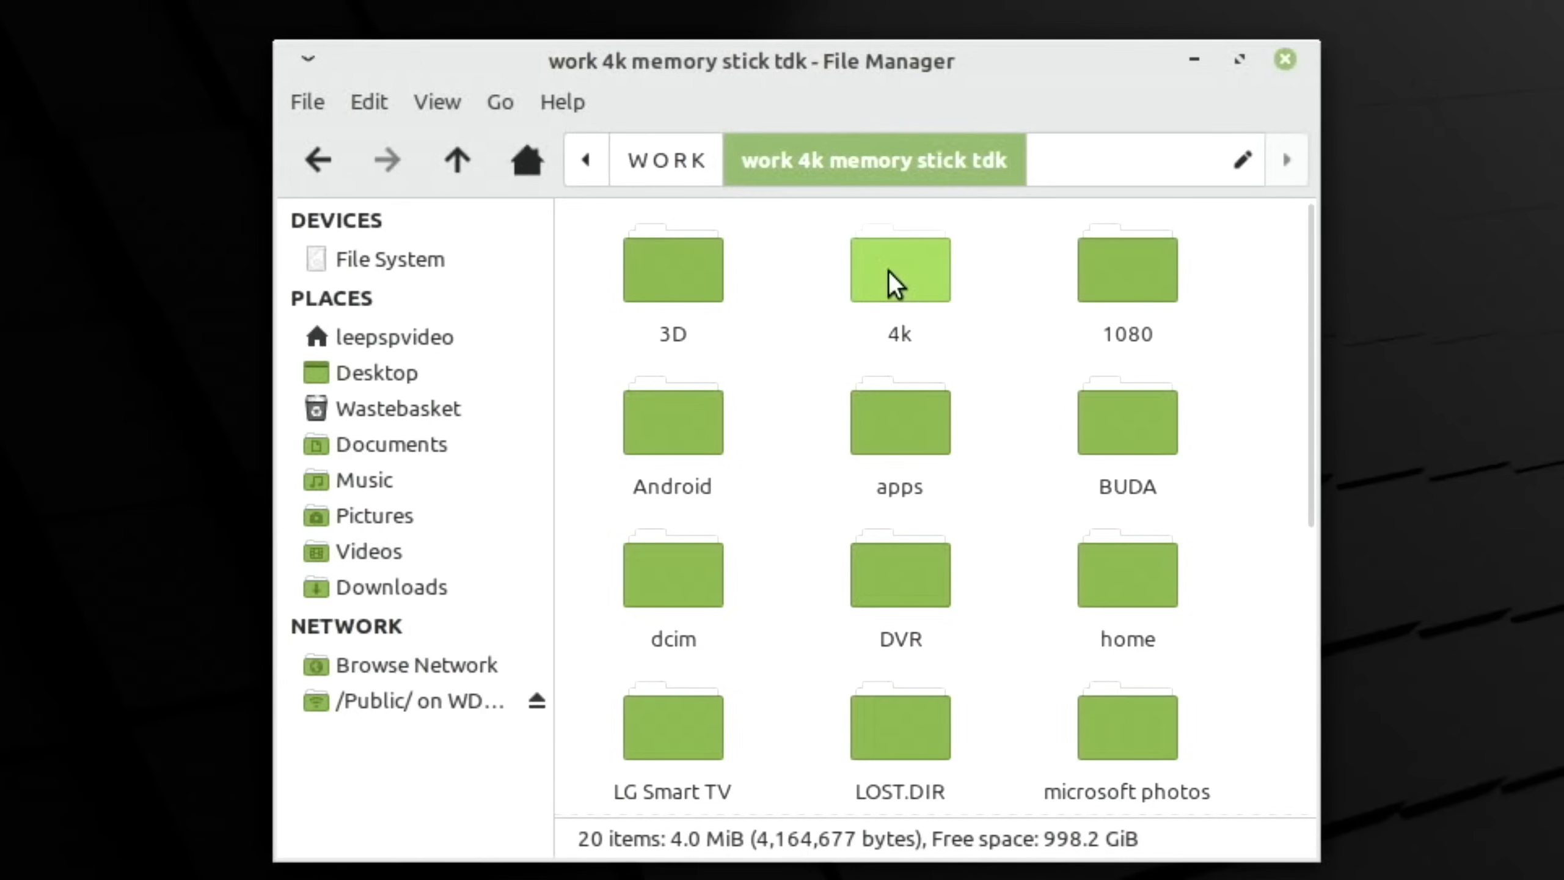
Step: Open the 1080 folder on the work 4k memory stick tdk share
{"action": "double_click", "coordinate": [1126, 264]}
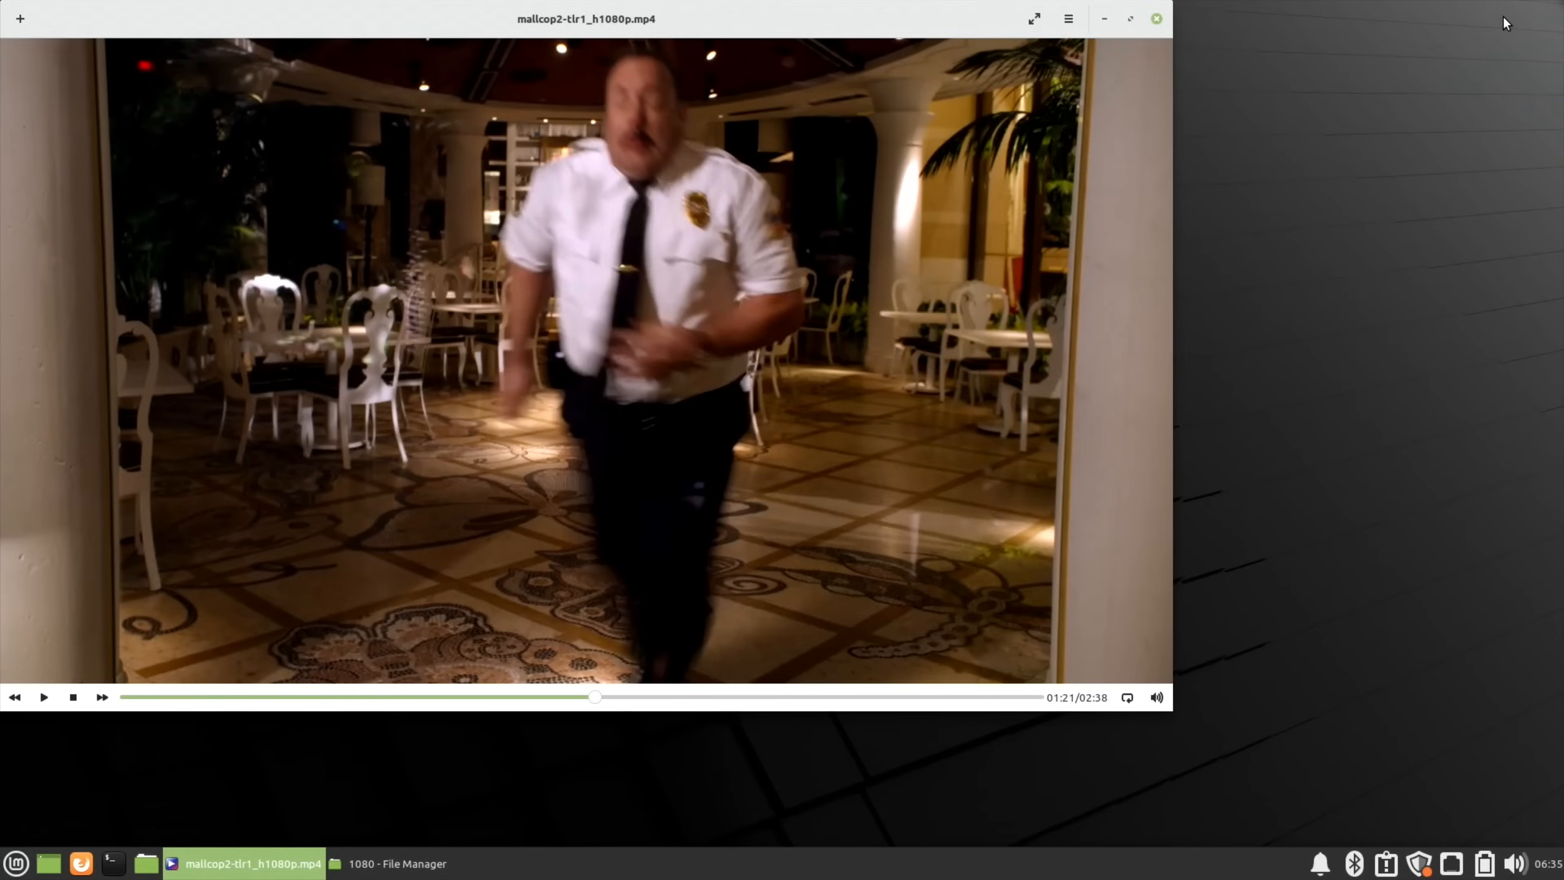
{"action": "mouse_move", "coordinate": [738, 54]}
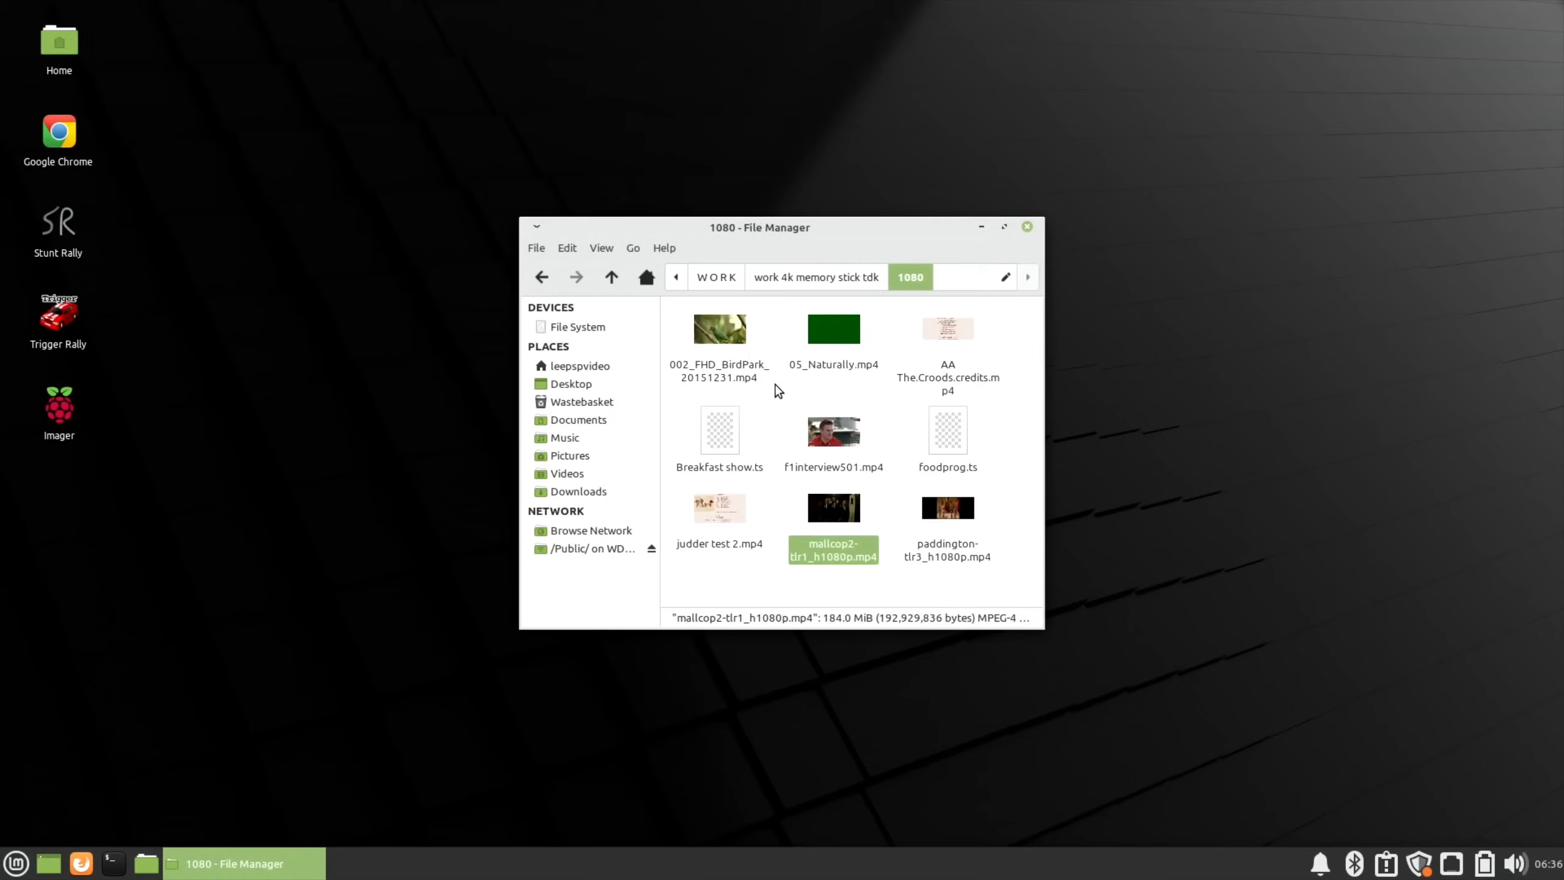
{"action": "mouse_move", "coordinate": [788, 396]}
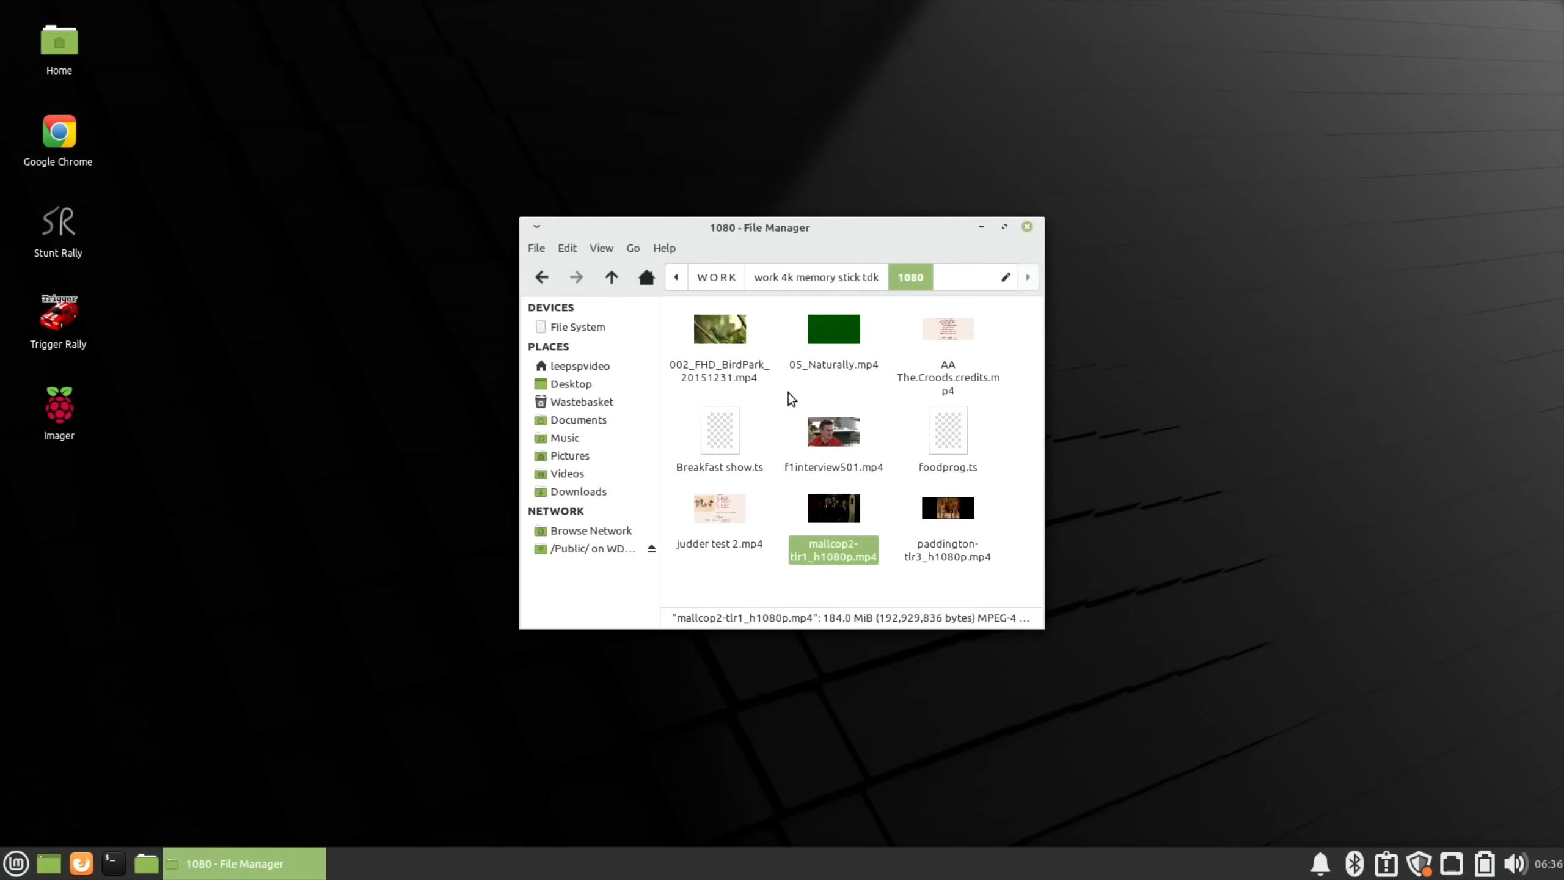
{"action": "mouse_move", "coordinate": [638, 327]}
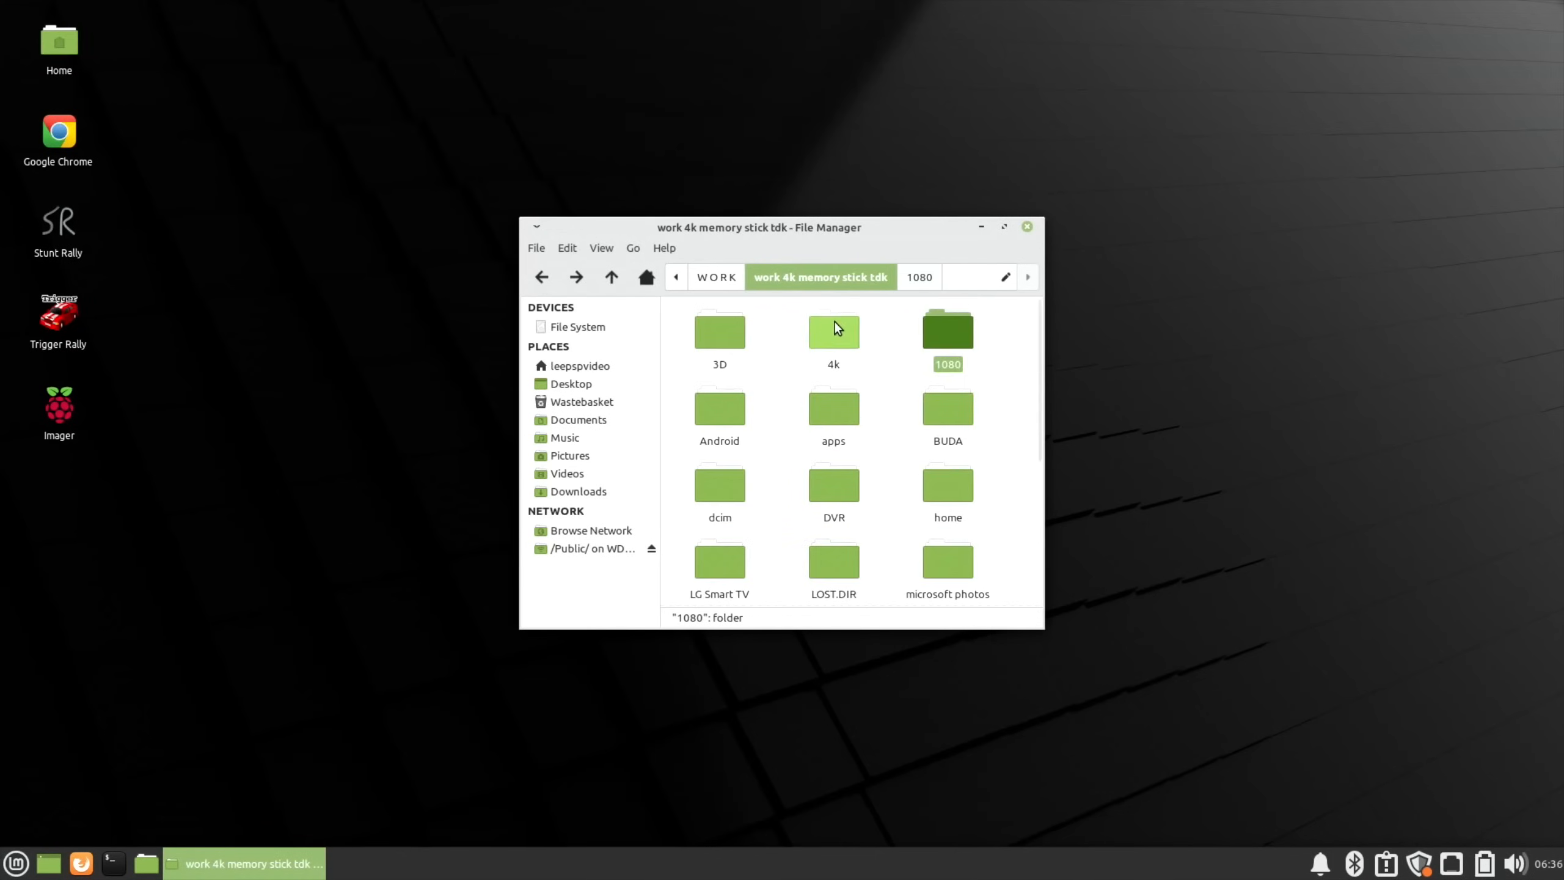
Step: Play [4KHDR]Yellowstone.mp4 from the 4k folder in Celluloid, then close the player
{"action": "double_click", "coordinate": [833, 328]}
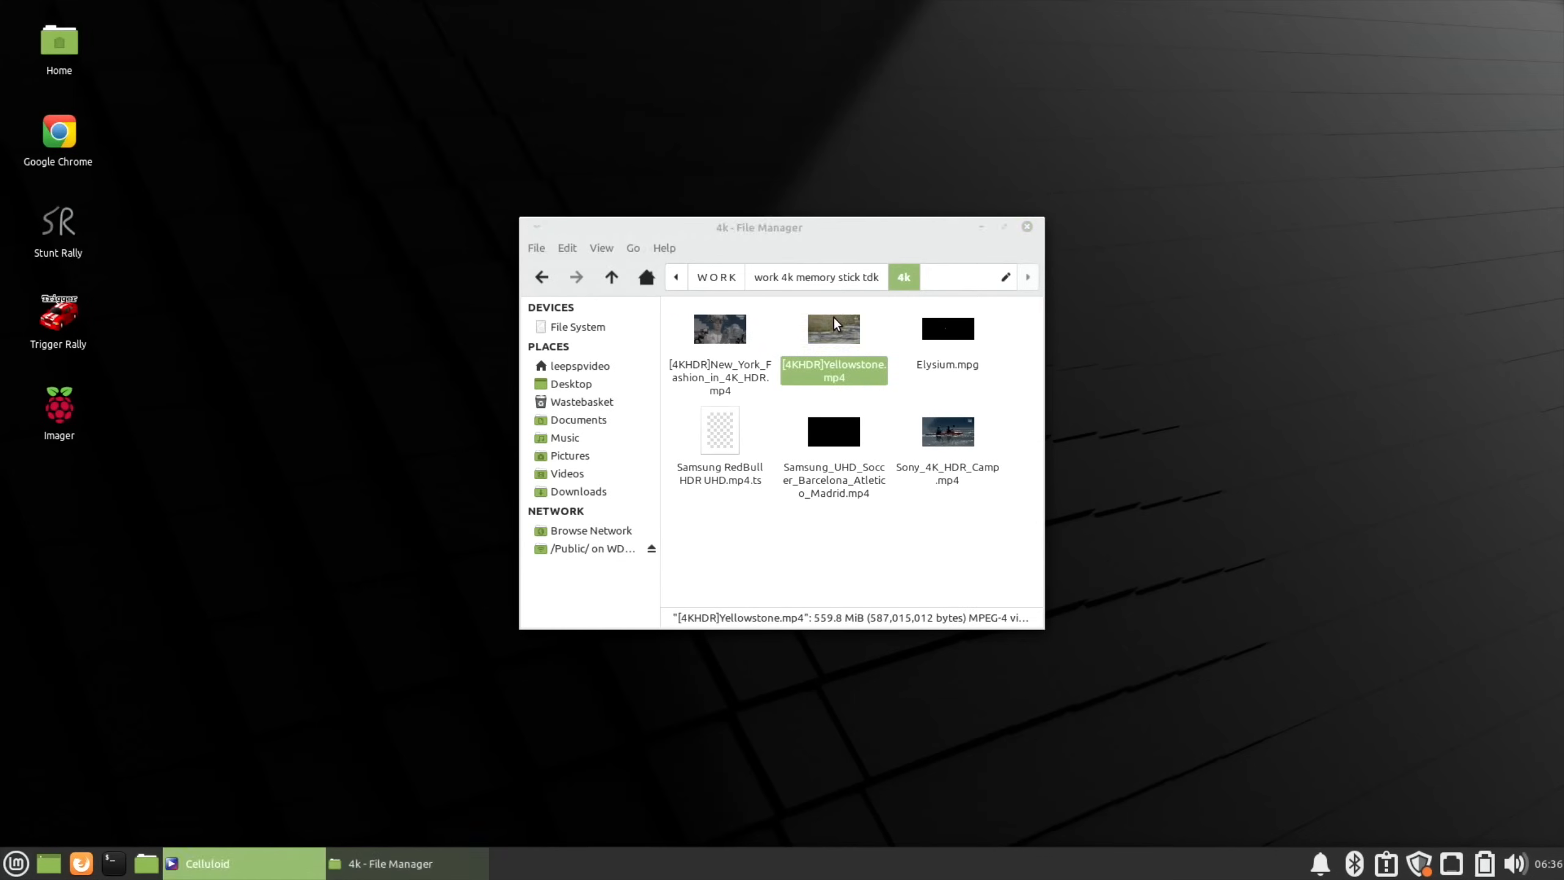
{"action": "double_click", "coordinate": [834, 329]}
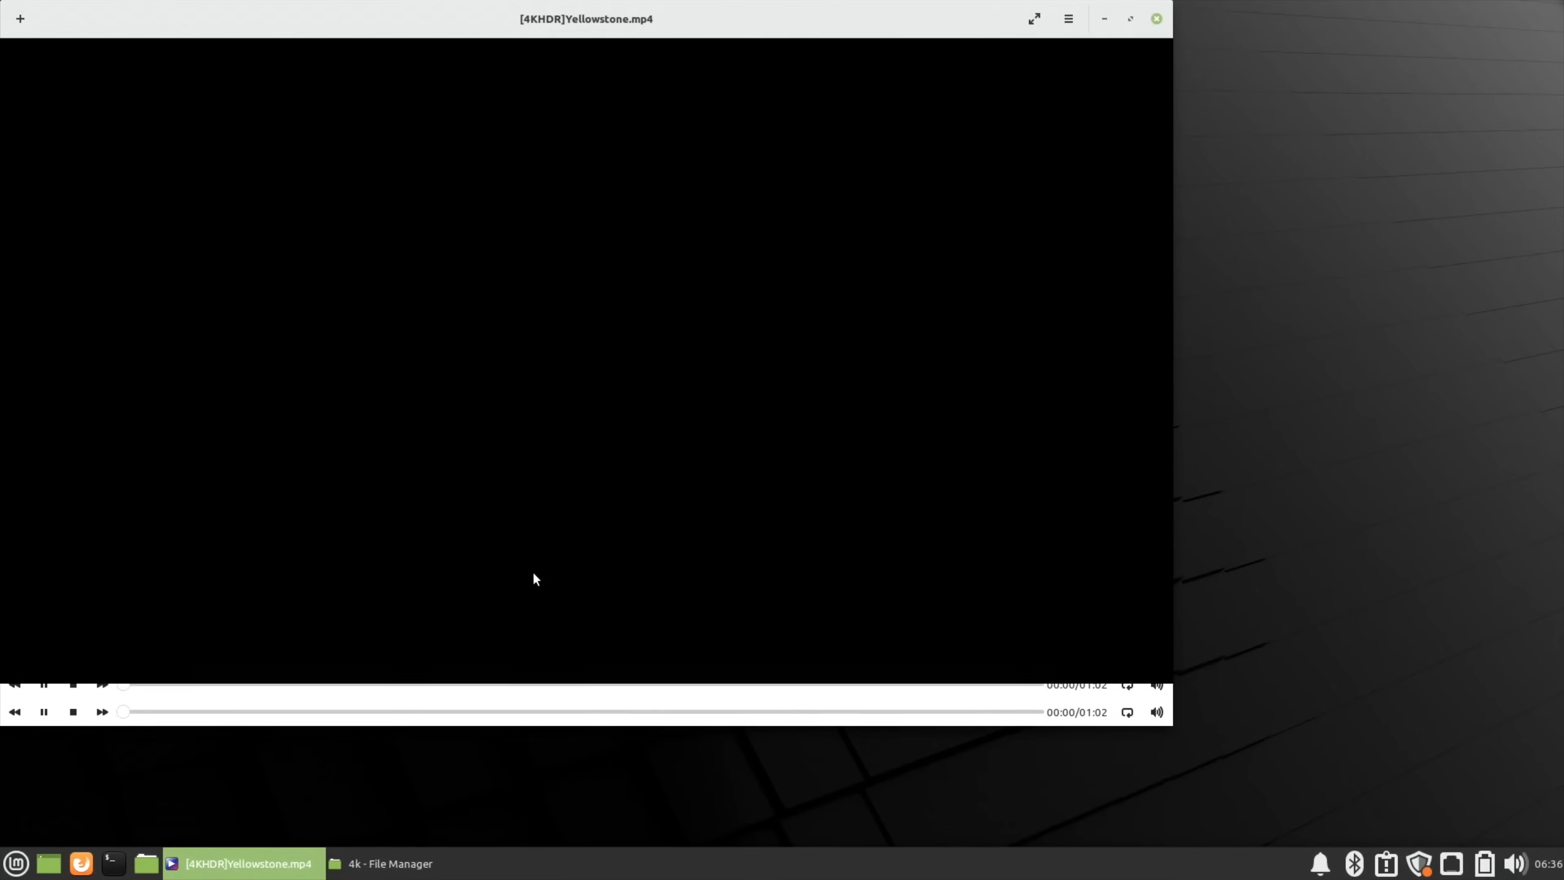
{"action": "left_click", "coordinate": [383, 711]}
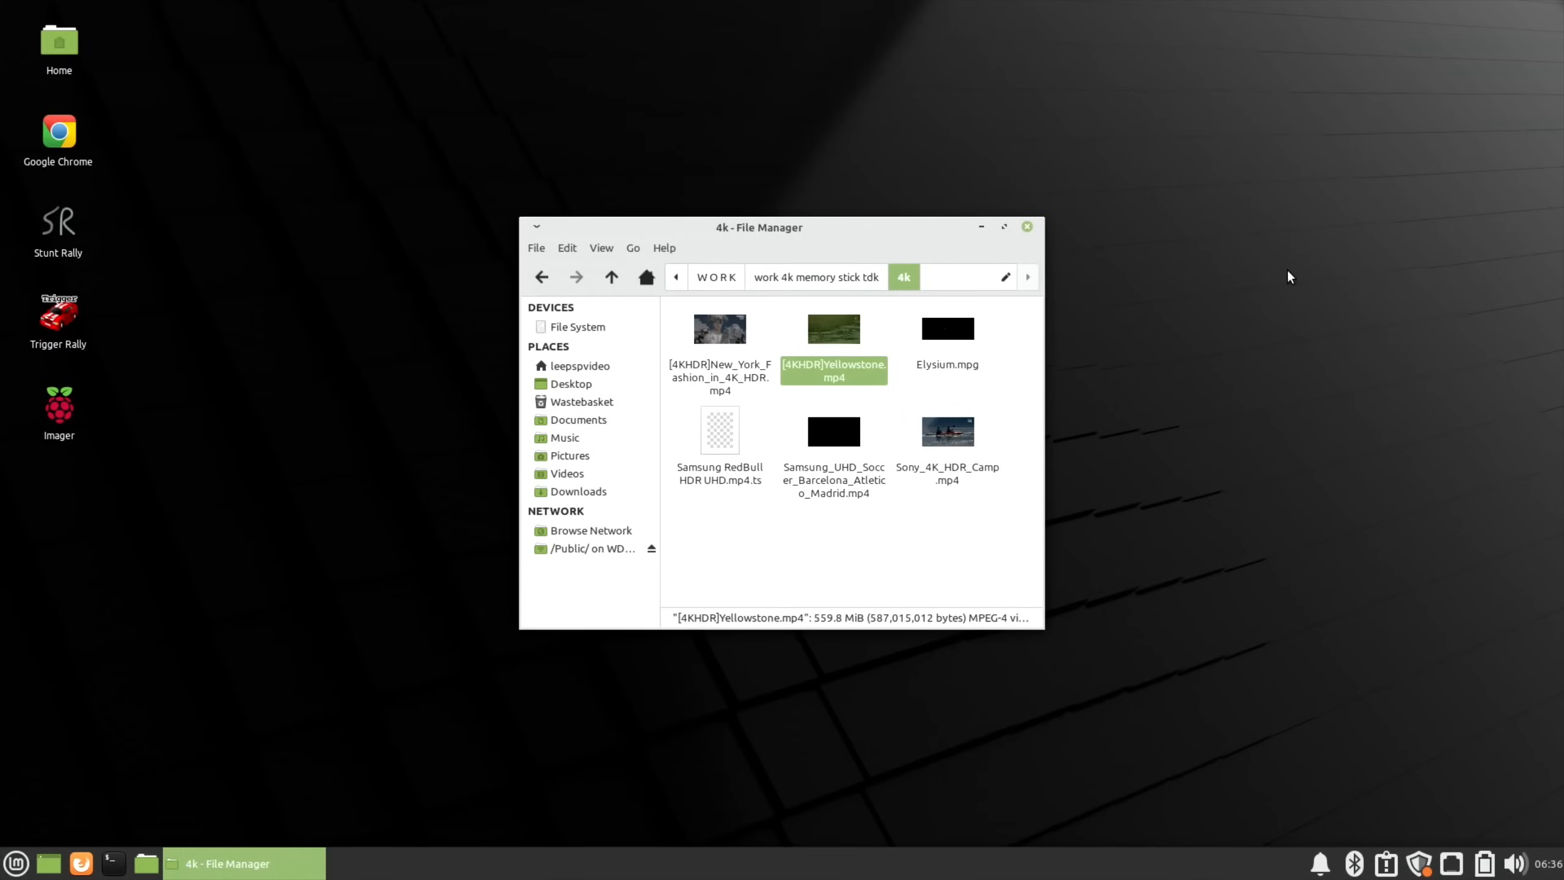
Step: Close the file manager and launch System Reports from the panel tray
{"action": "left_click", "coordinate": [1026, 226]}
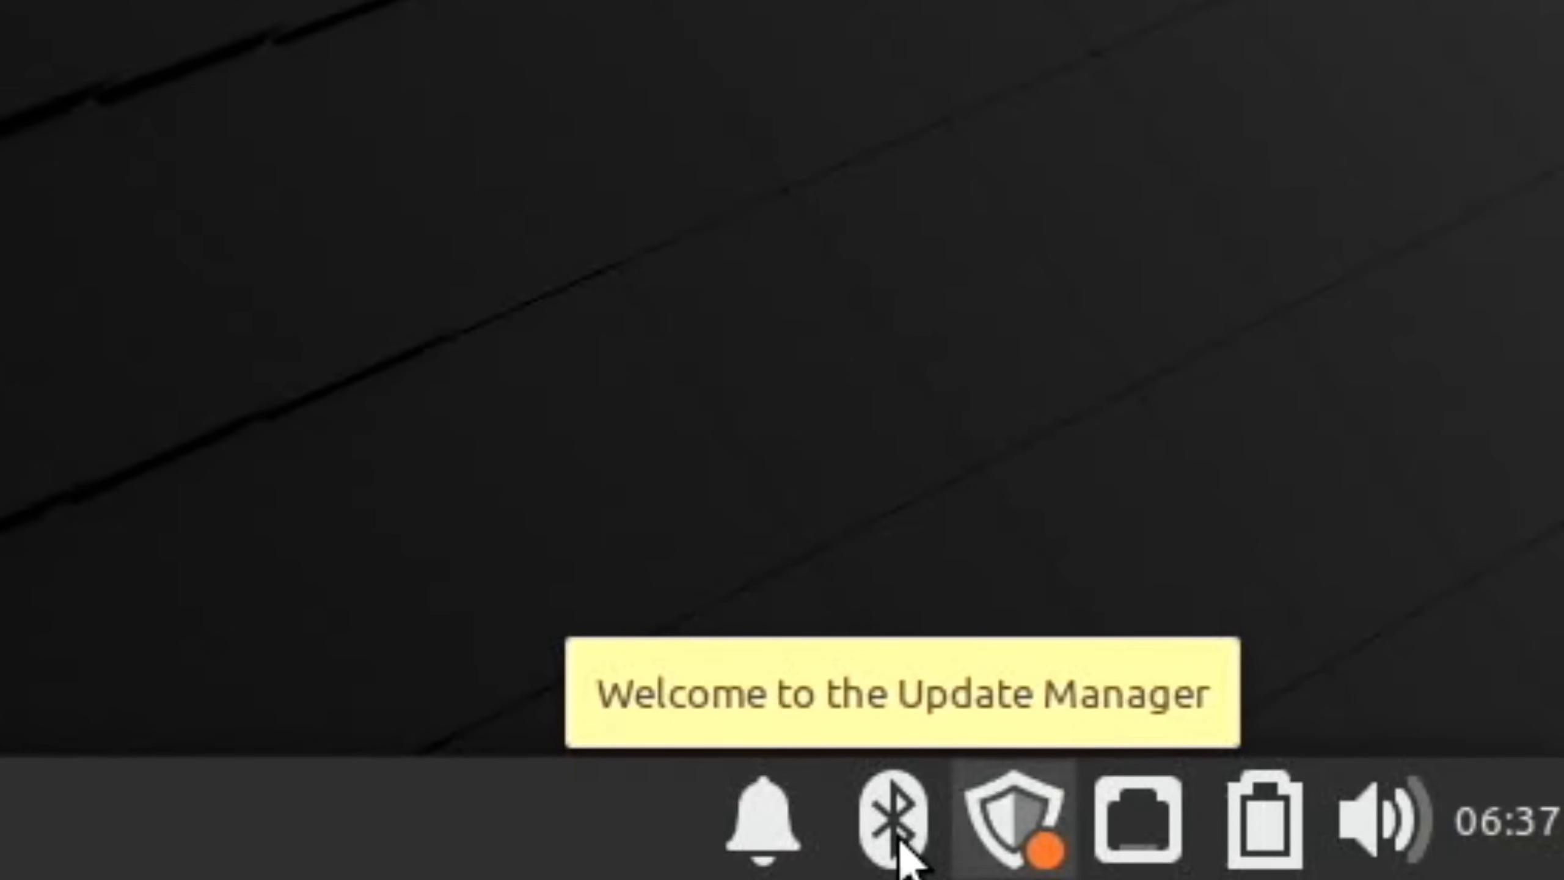
{"action": "left_click", "coordinate": [1010, 830]}
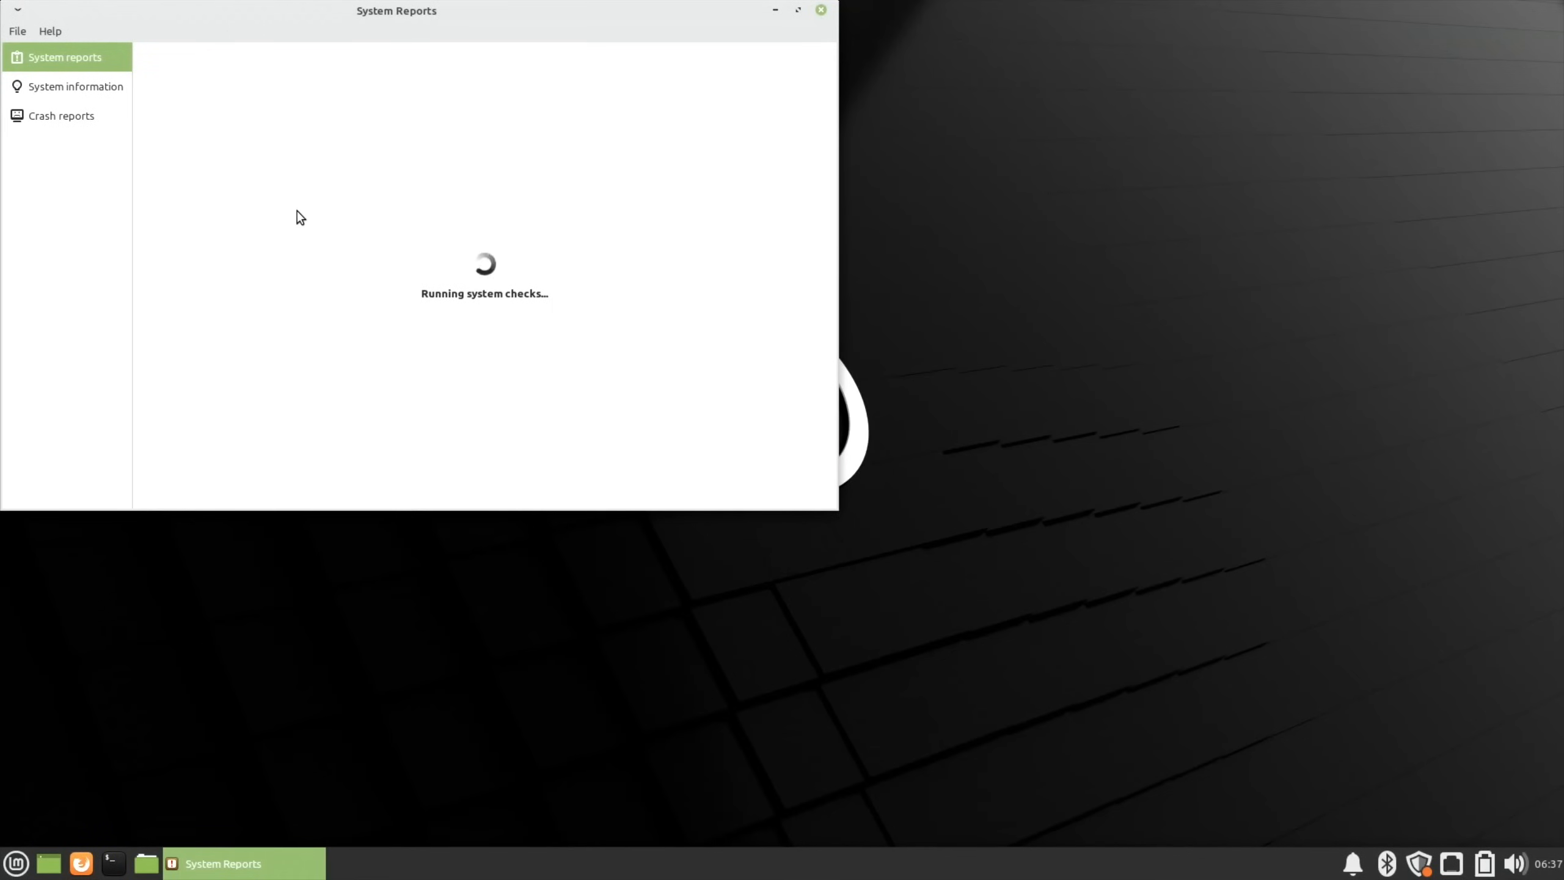
{"action": "mouse_move", "coordinate": [248, 178]}
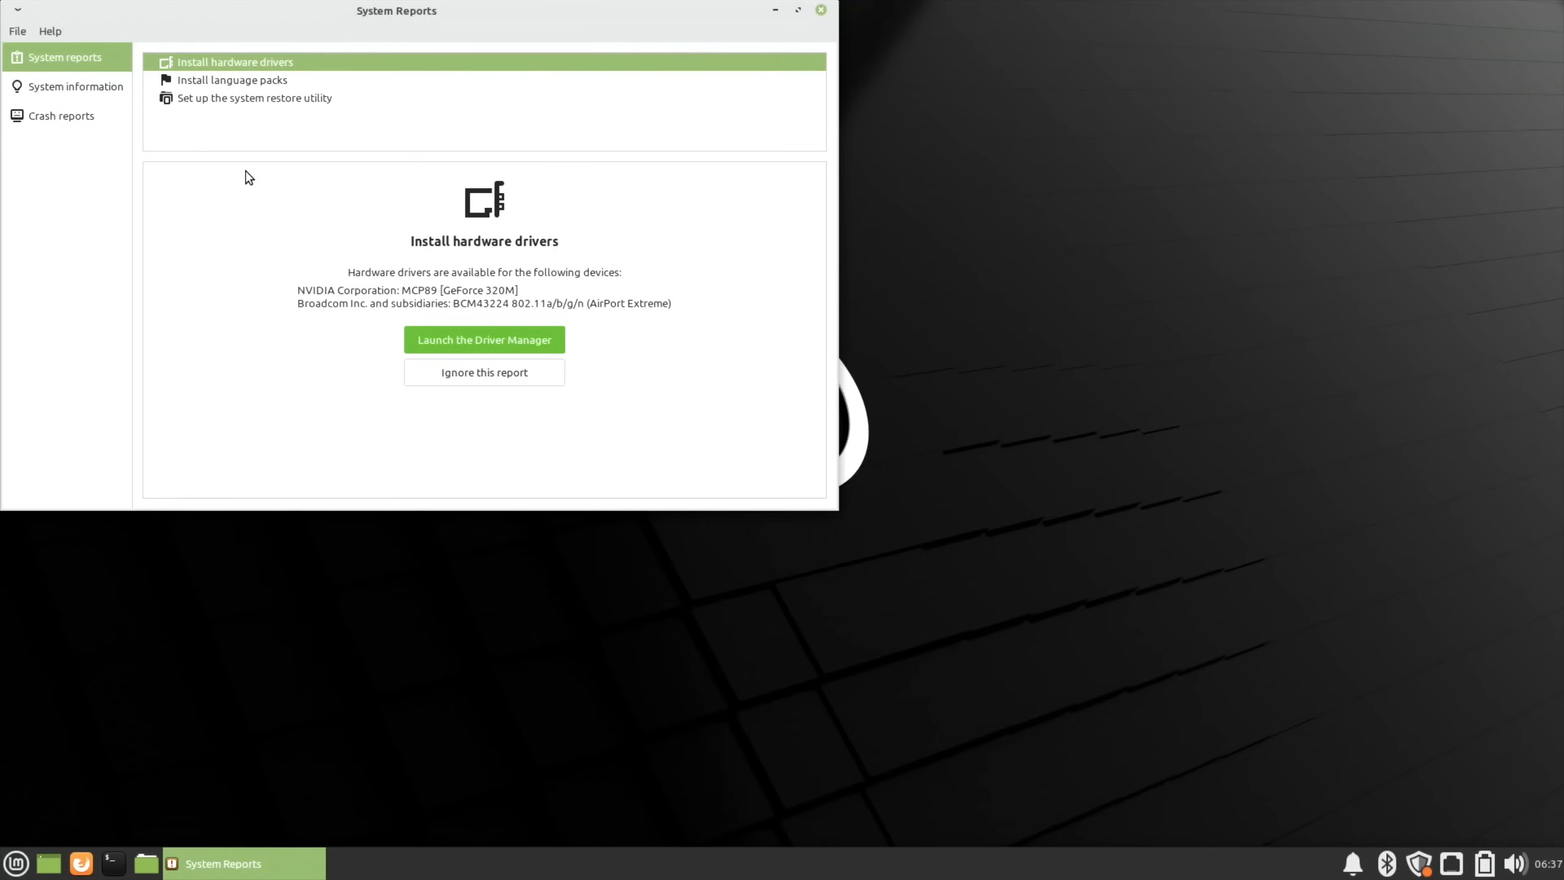
{"action": "mouse_move", "coordinate": [307, 163]}
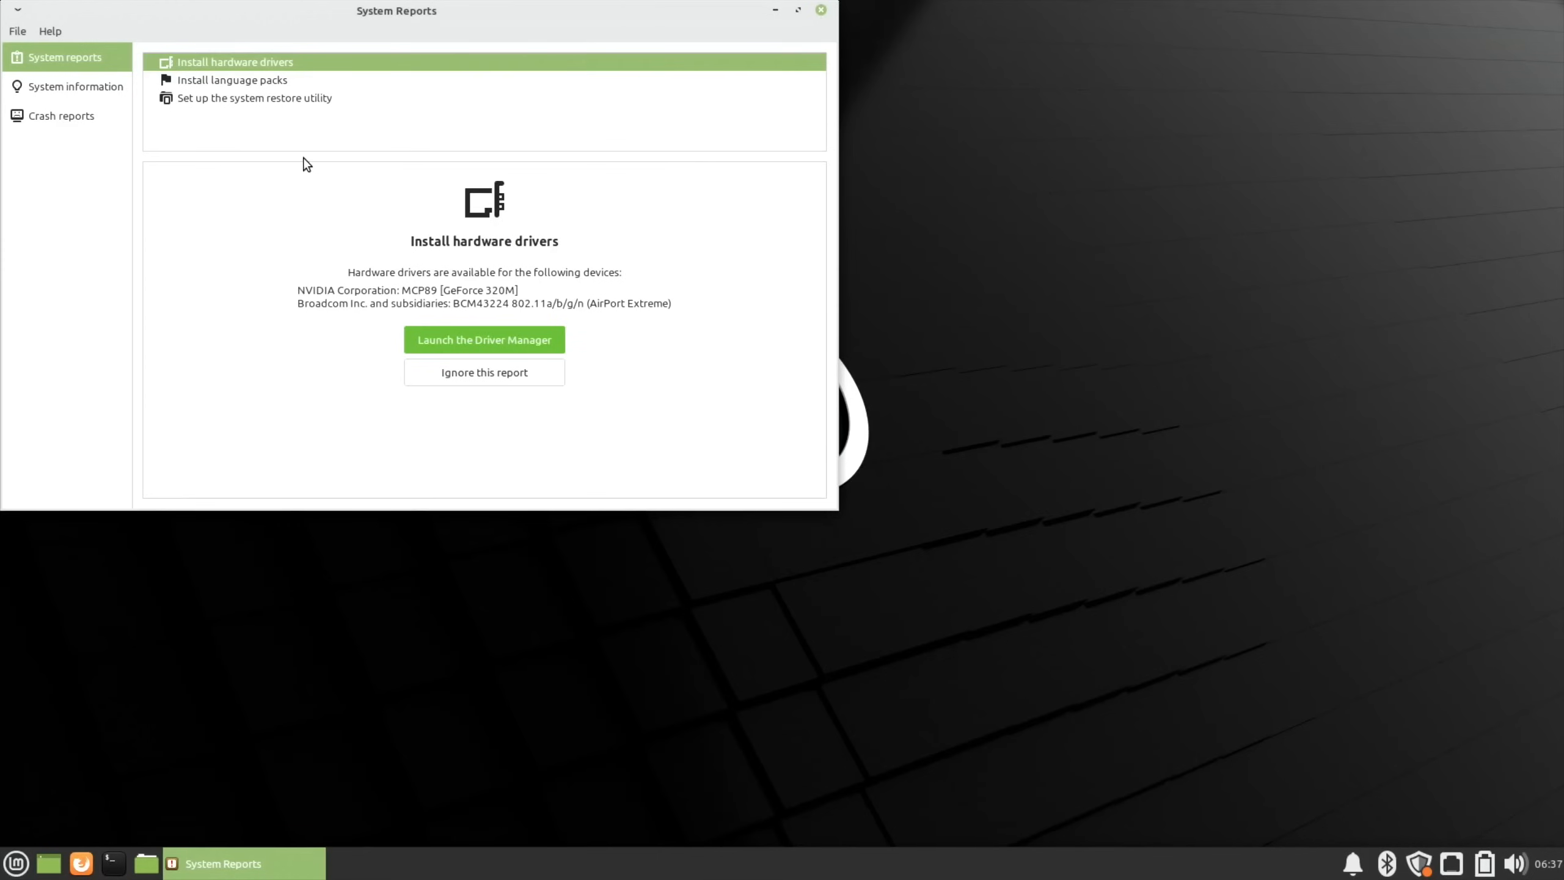
{"action": "mouse_move", "coordinate": [777, 74]}
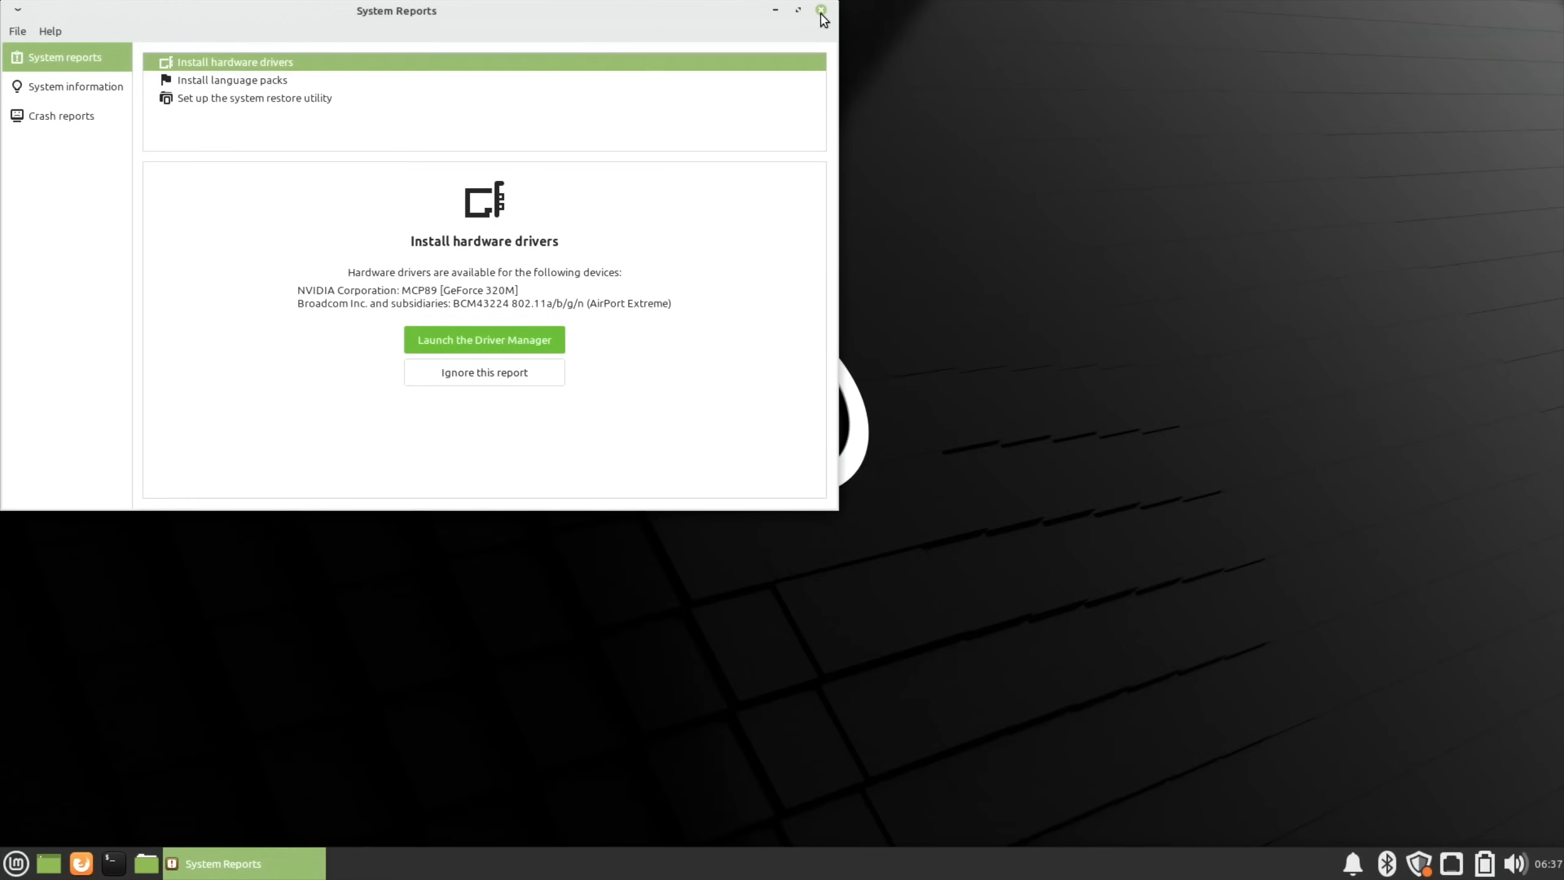
Step: Close the System Reports window
{"action": "left_click", "coordinate": [820, 10]}
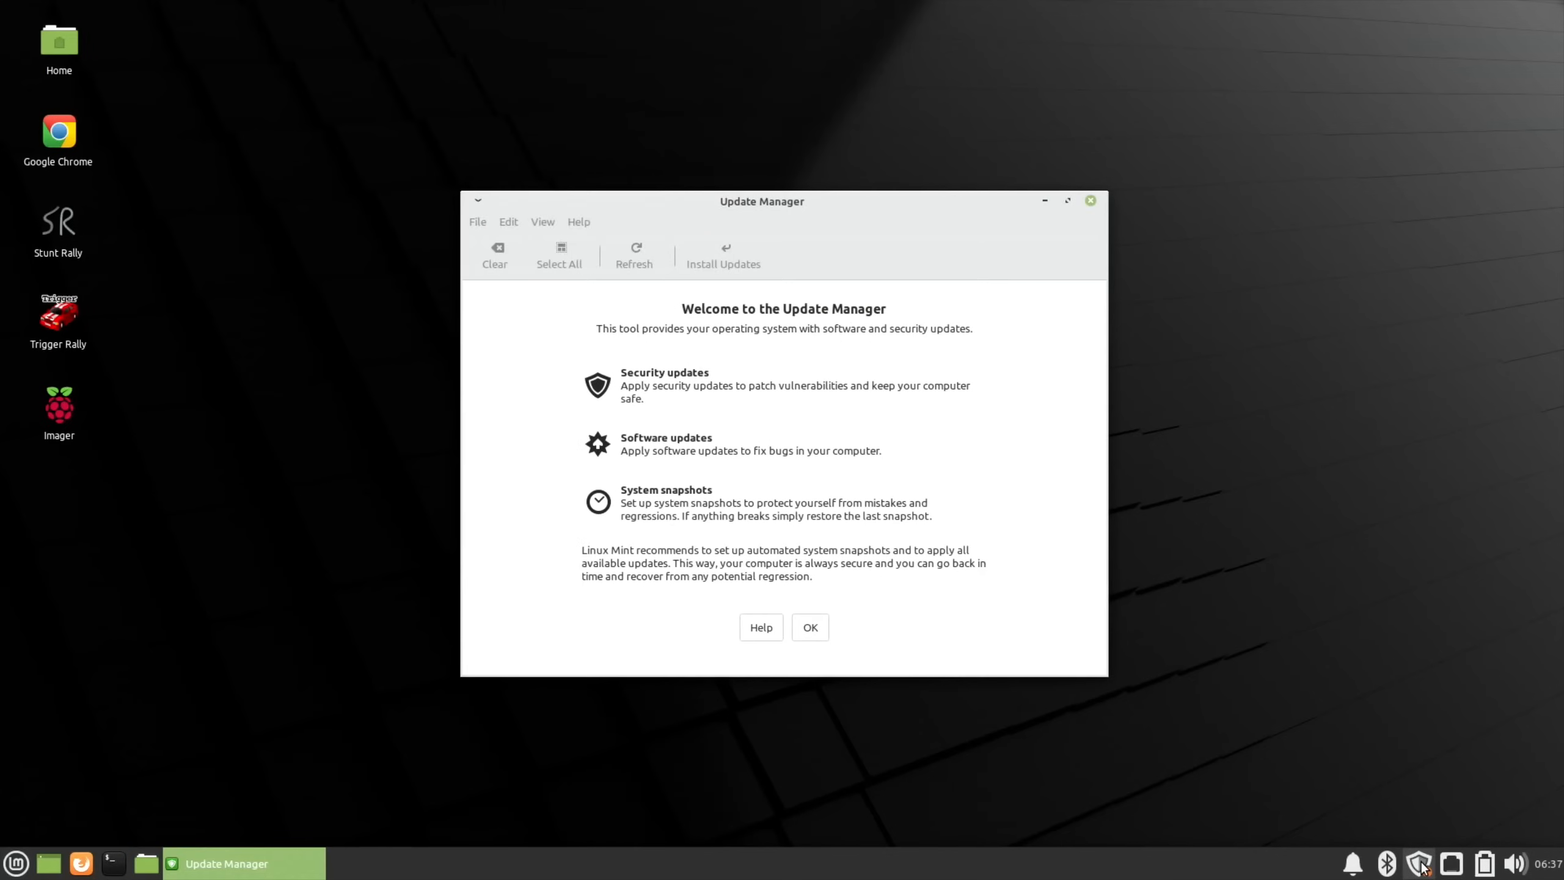
{"action": "mouse_move", "coordinate": [729, 507]}
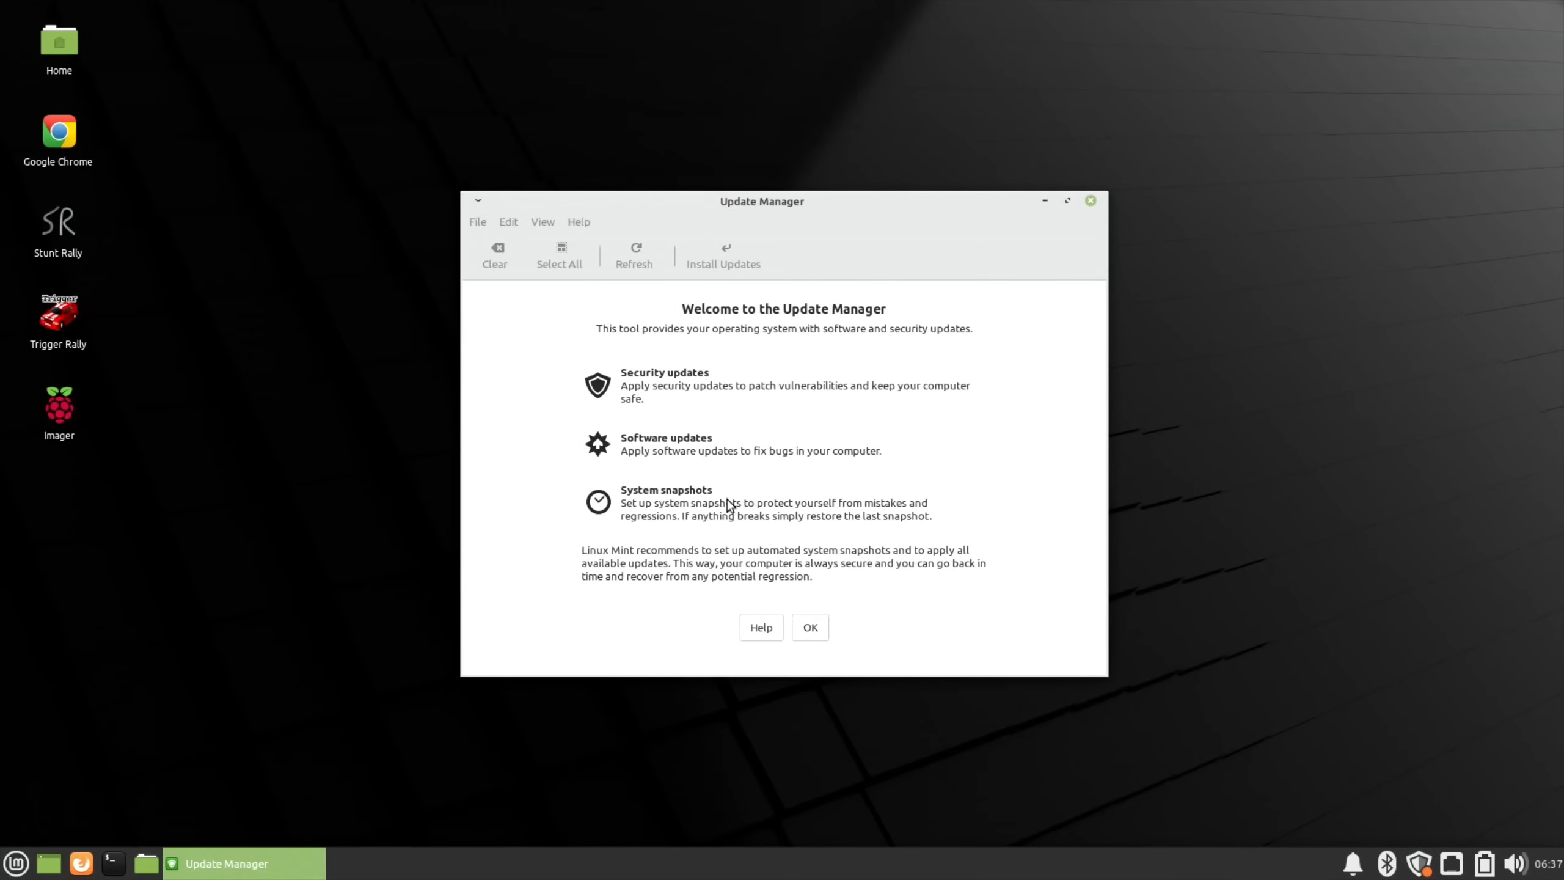
{"action": "mouse_move", "coordinate": [1304, 736]}
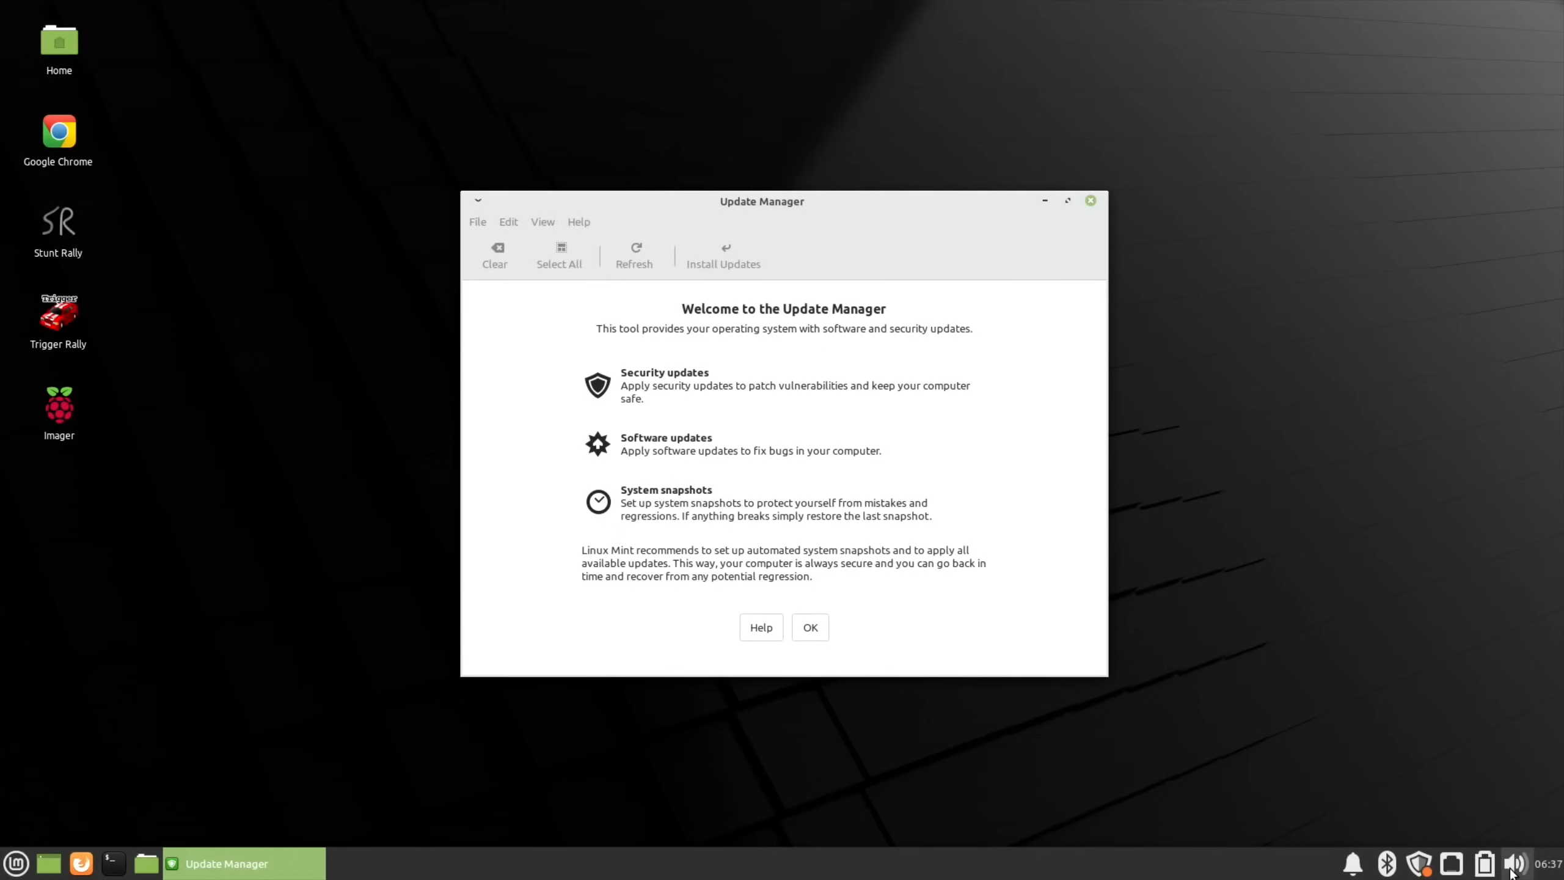
{"action": "mouse_move", "coordinate": [1309, 840]}
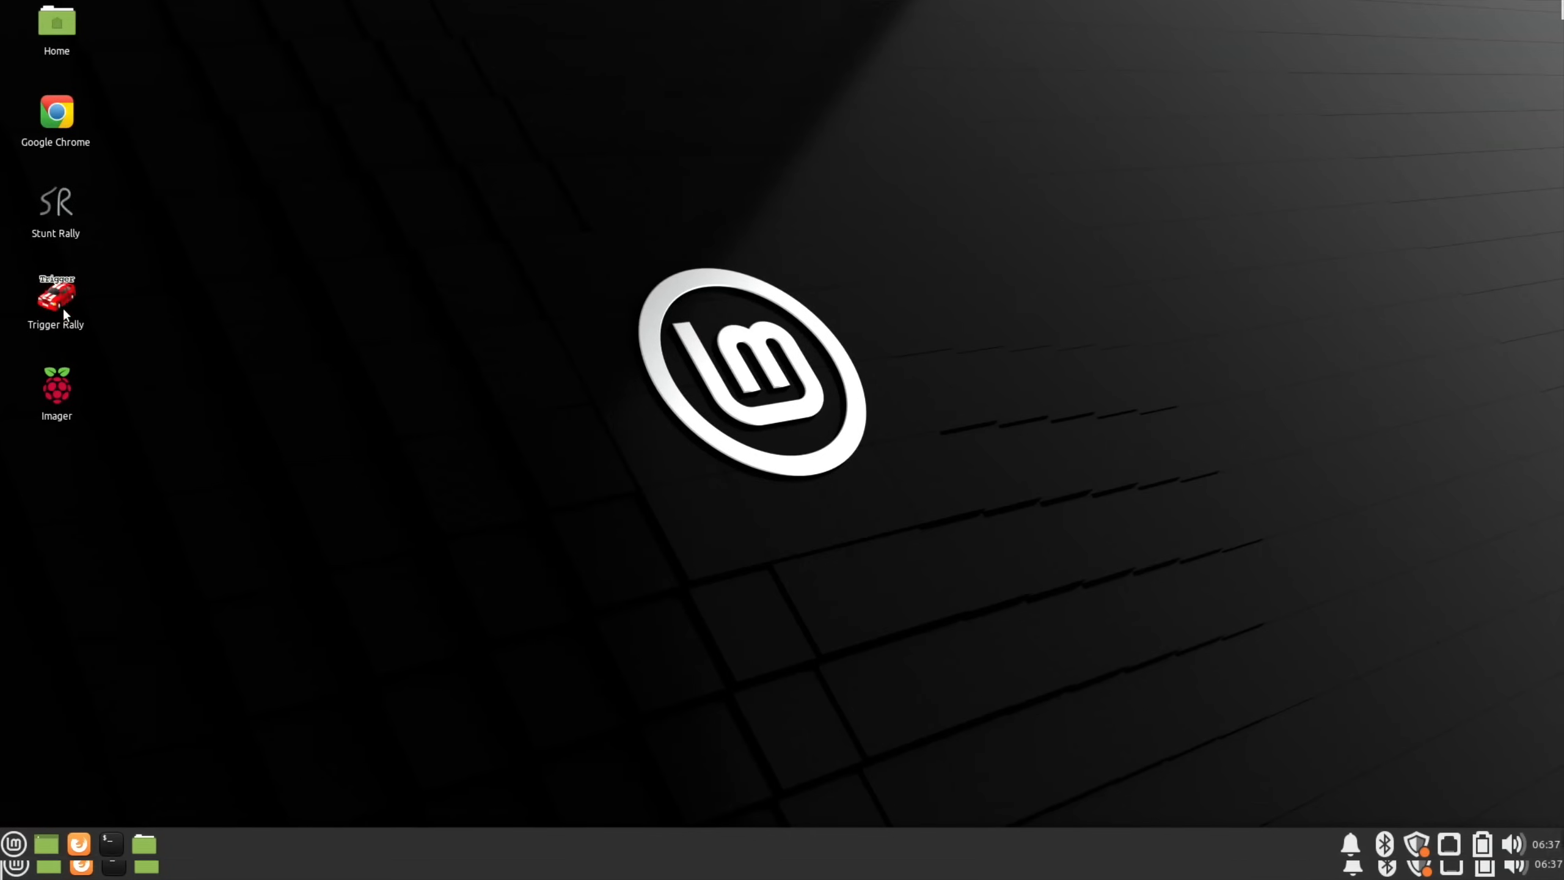
{"action": "double_click", "coordinate": [56, 294]}
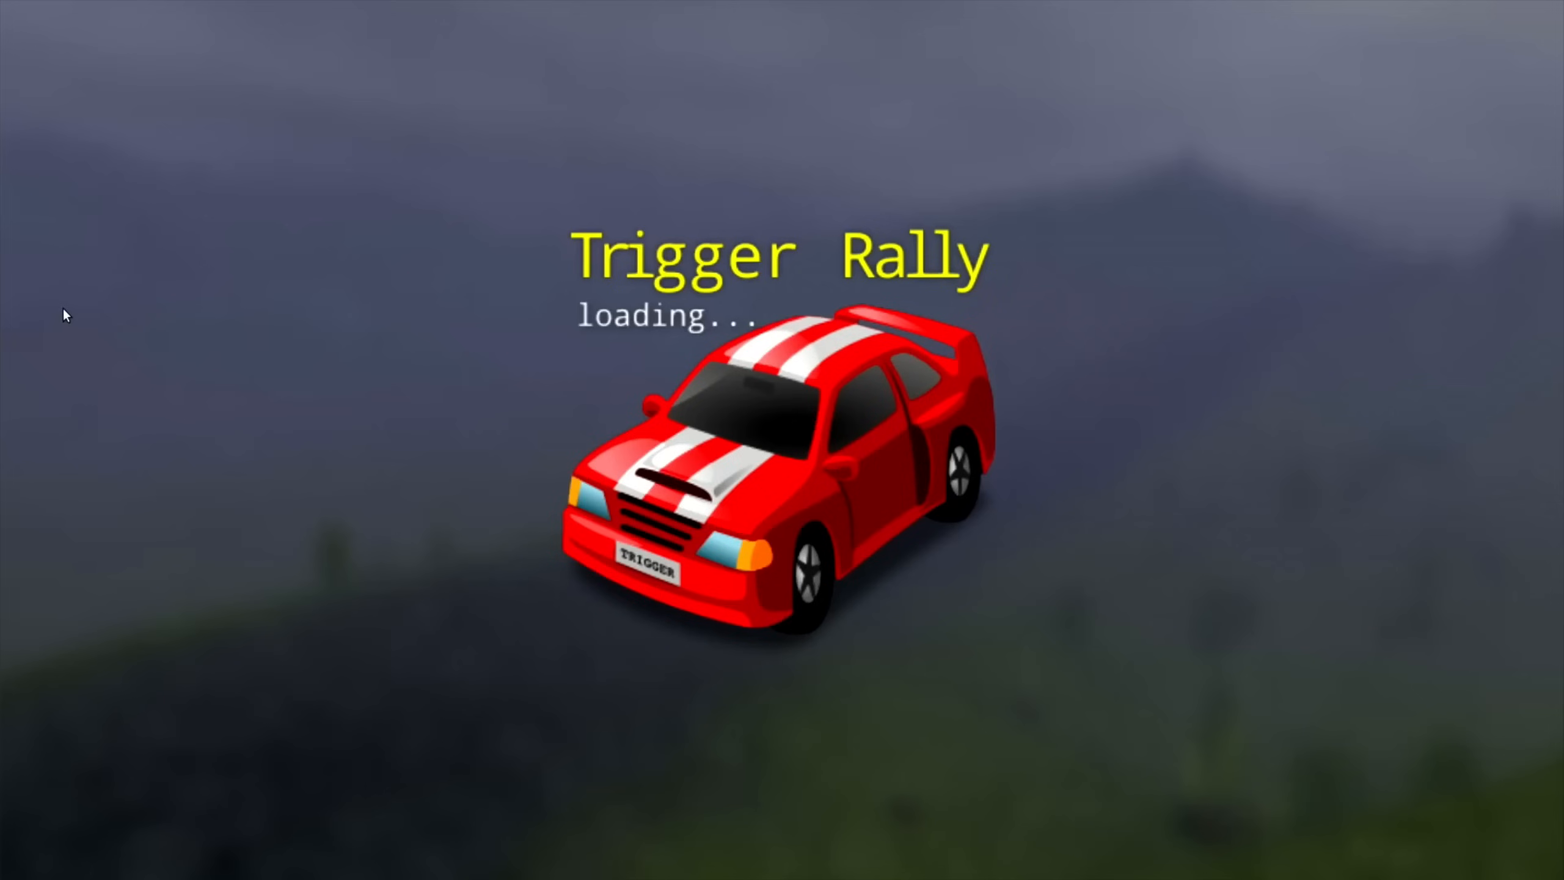
{"action": "mouse_move", "coordinate": [228, 364]}
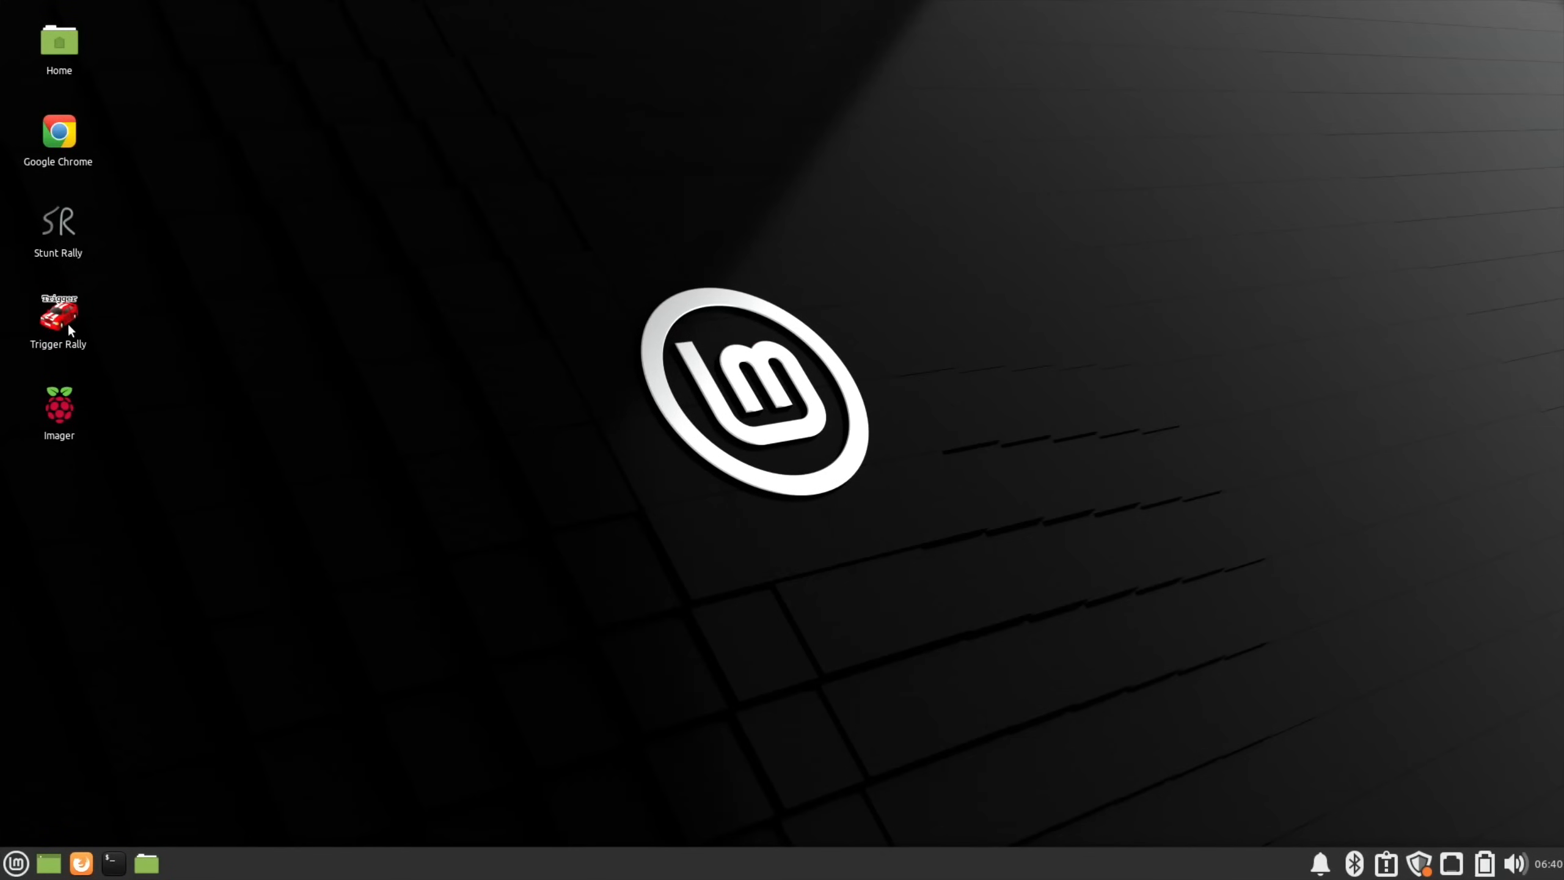
{"action": "mouse_move", "coordinate": [265, 430]}
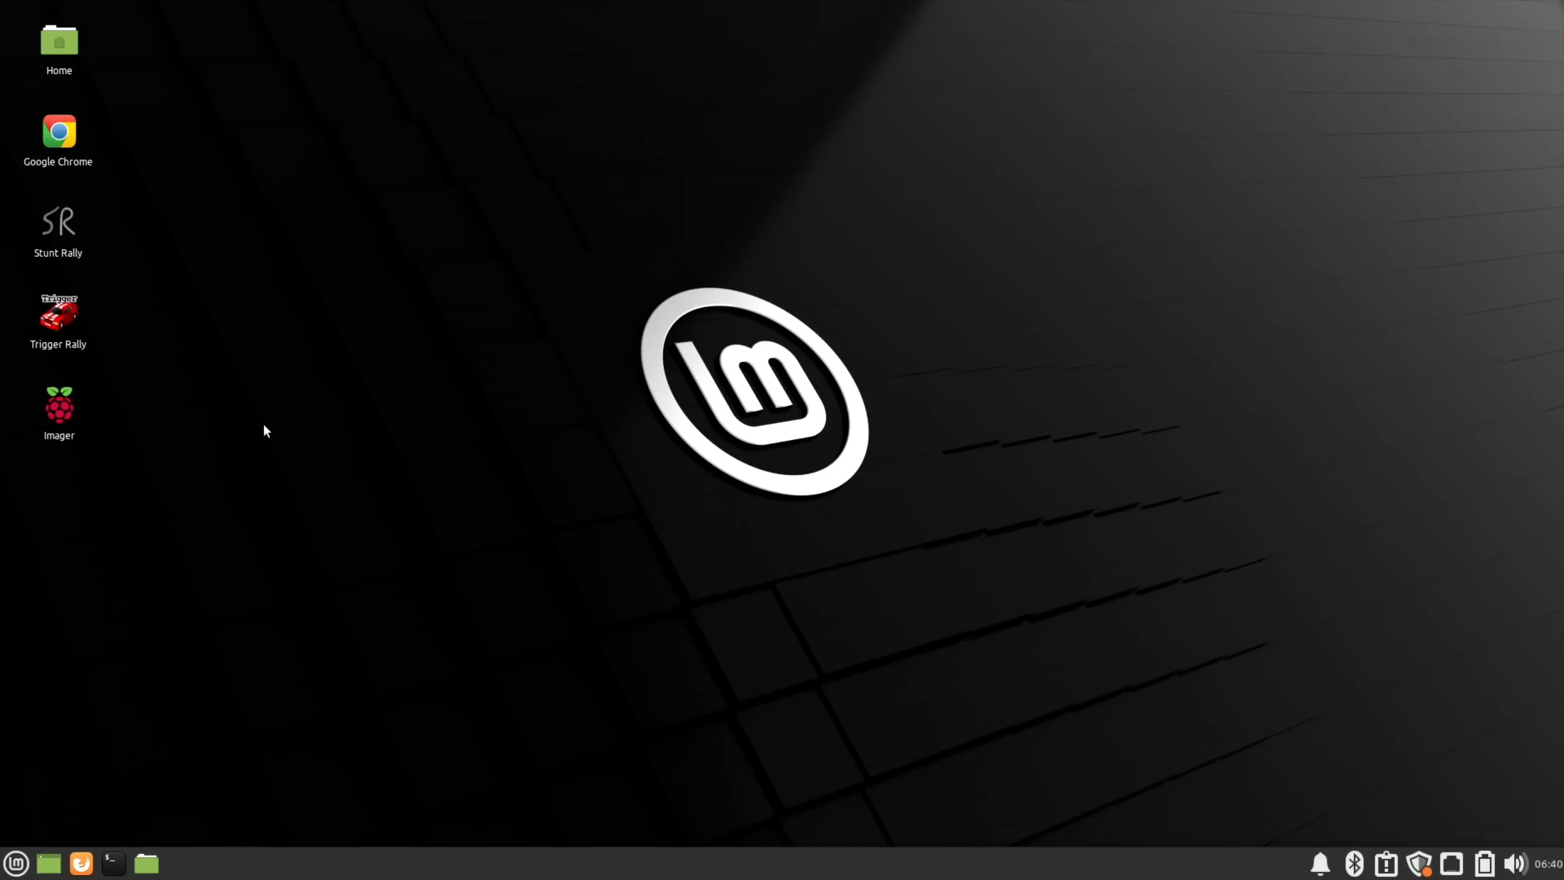
{"action": "mouse_move", "coordinate": [376, 521]}
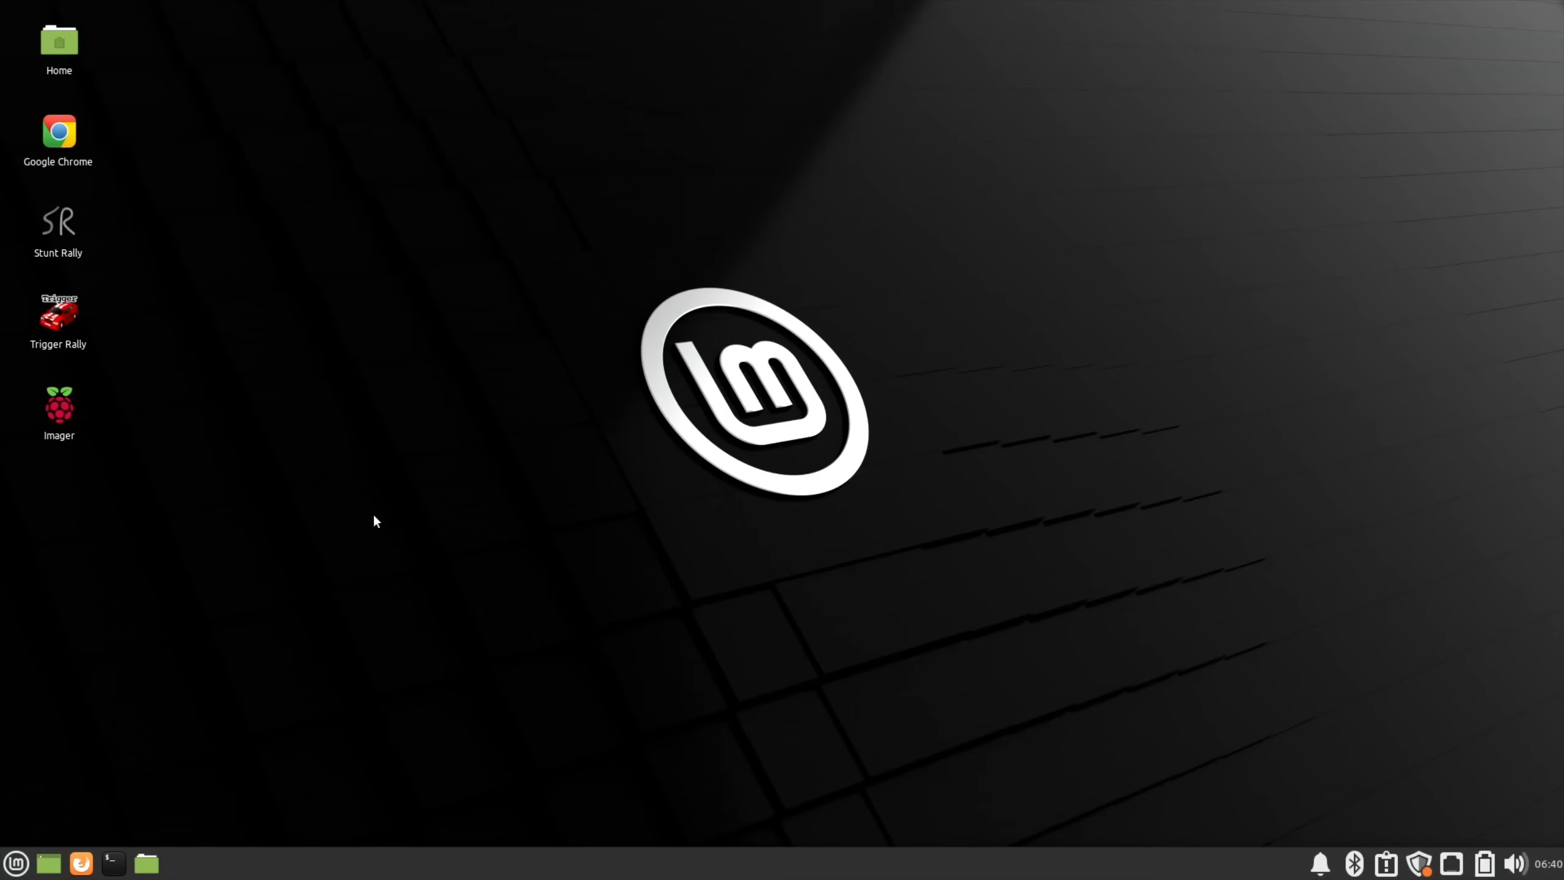
{"action": "mouse_move", "coordinate": [371, 531]}
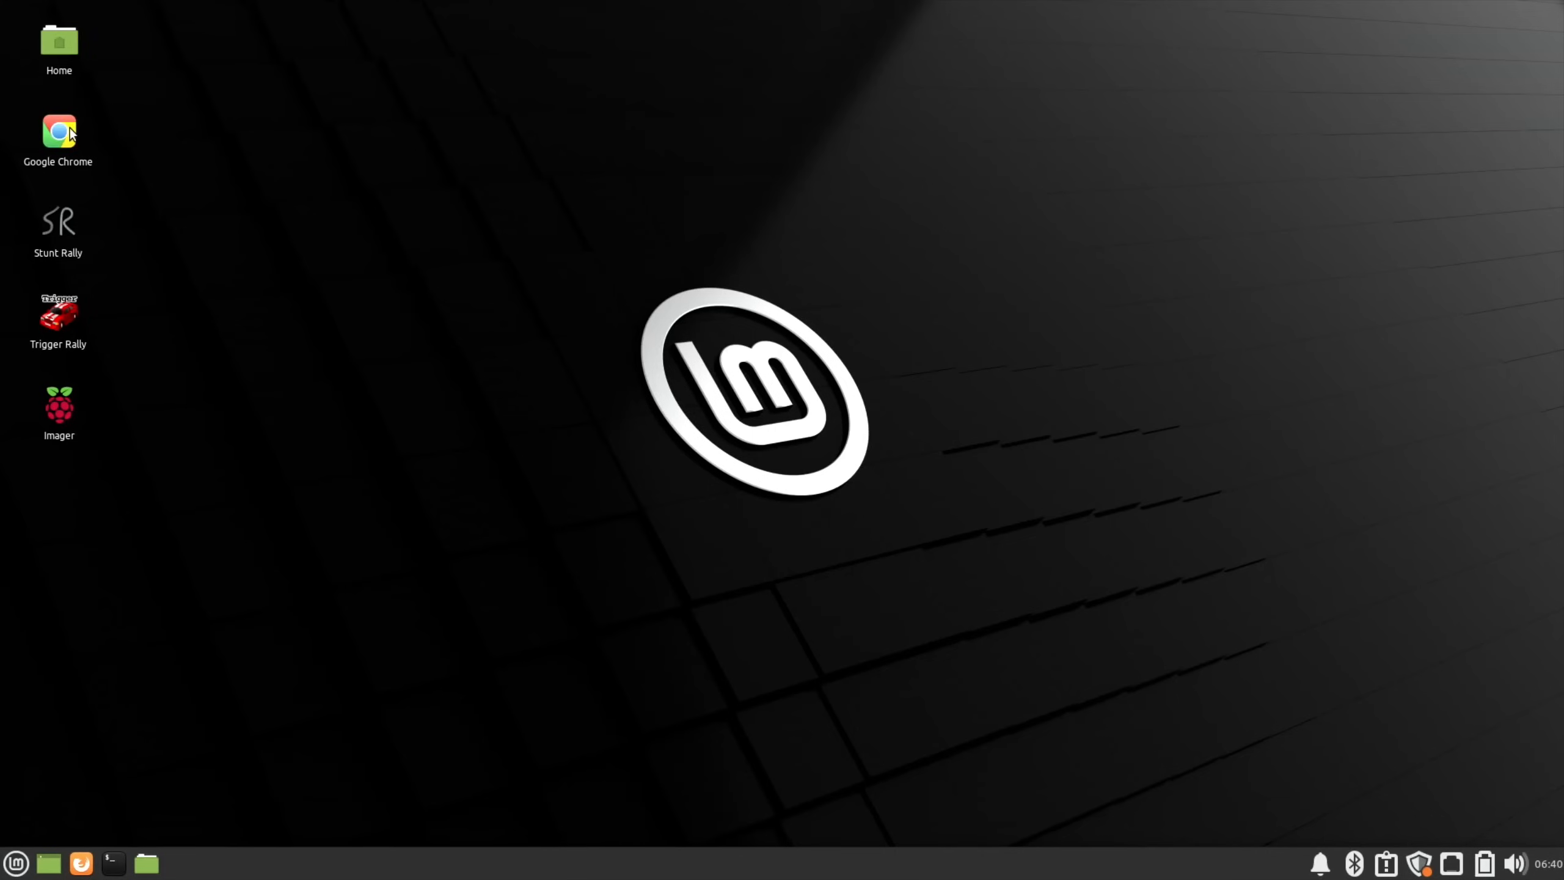
Step: Launch Google Chrome, search 'twister' and reach the Twister OS downloads page
{"action": "double_click", "coordinate": [58, 134]}
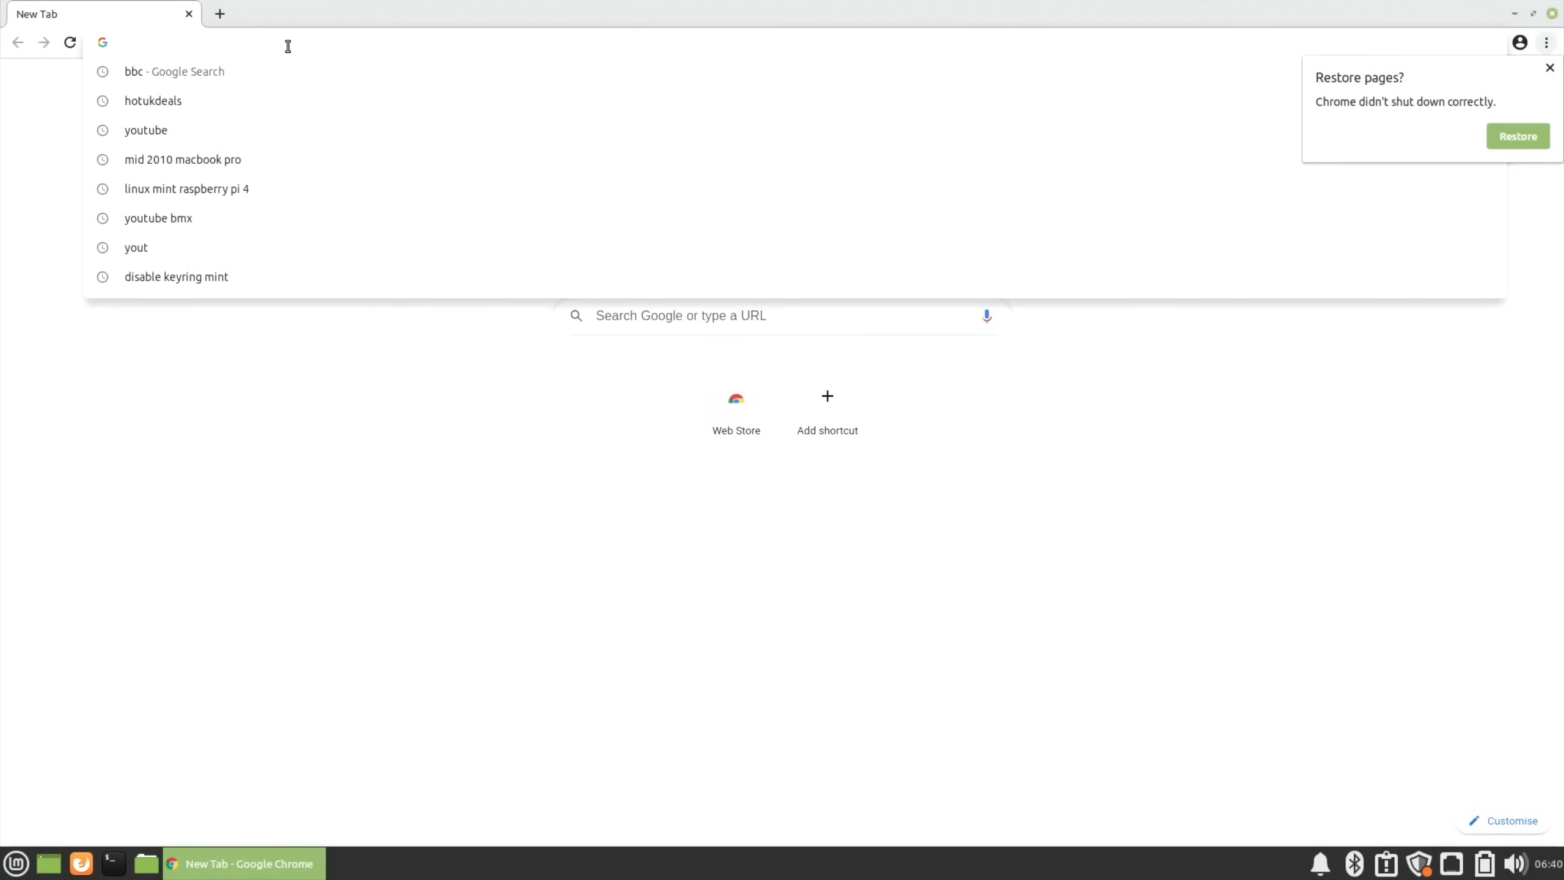
{"action": "type", "text": "twisteros.com"}
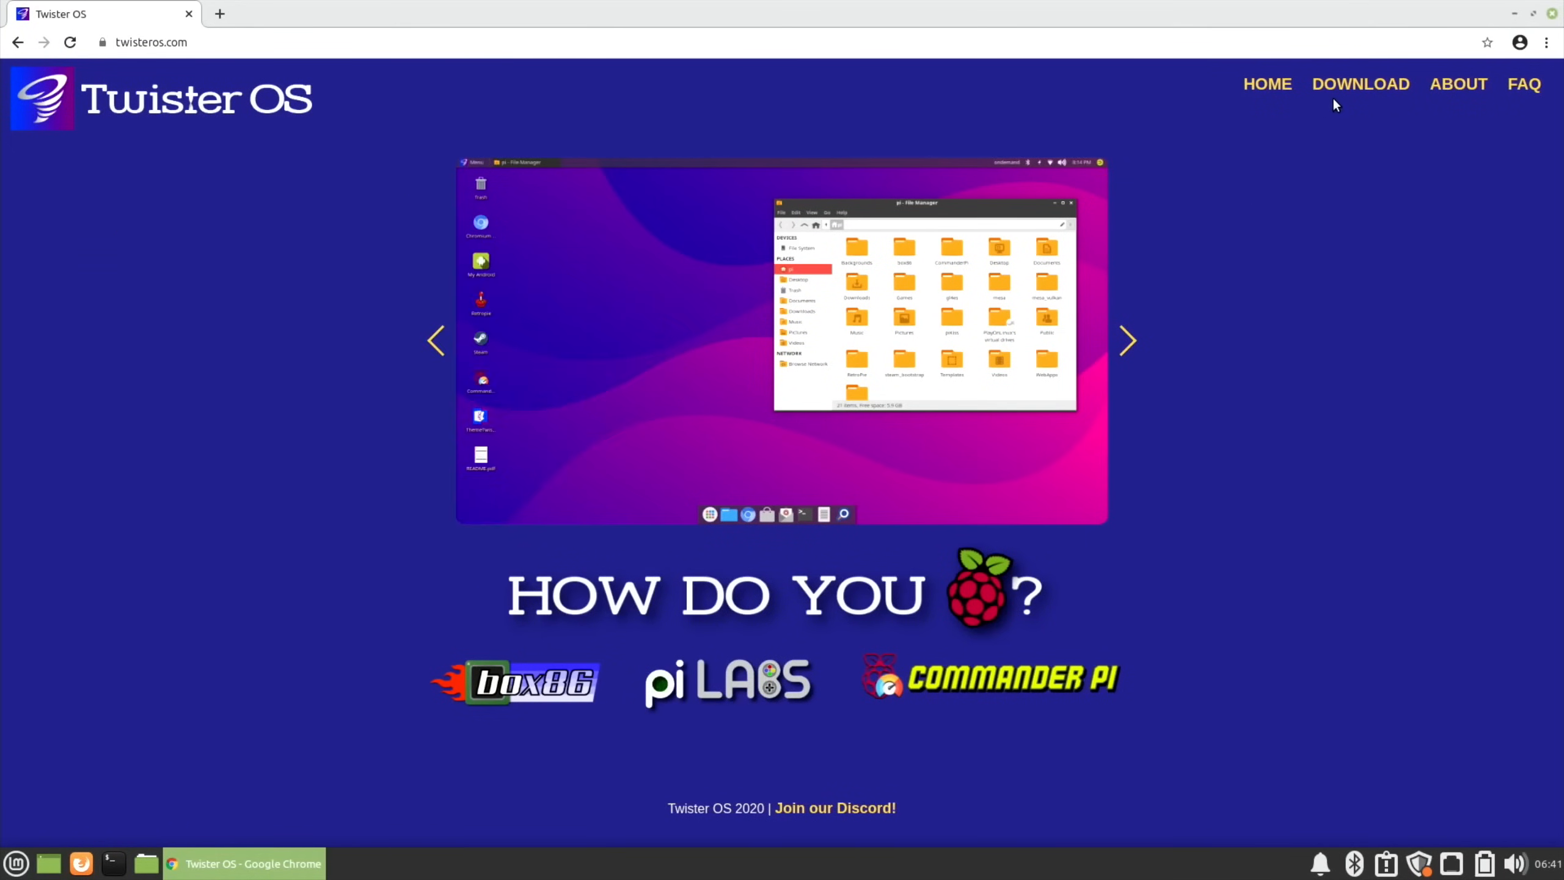
{"action": "mouse_move", "coordinate": [1359, 84]}
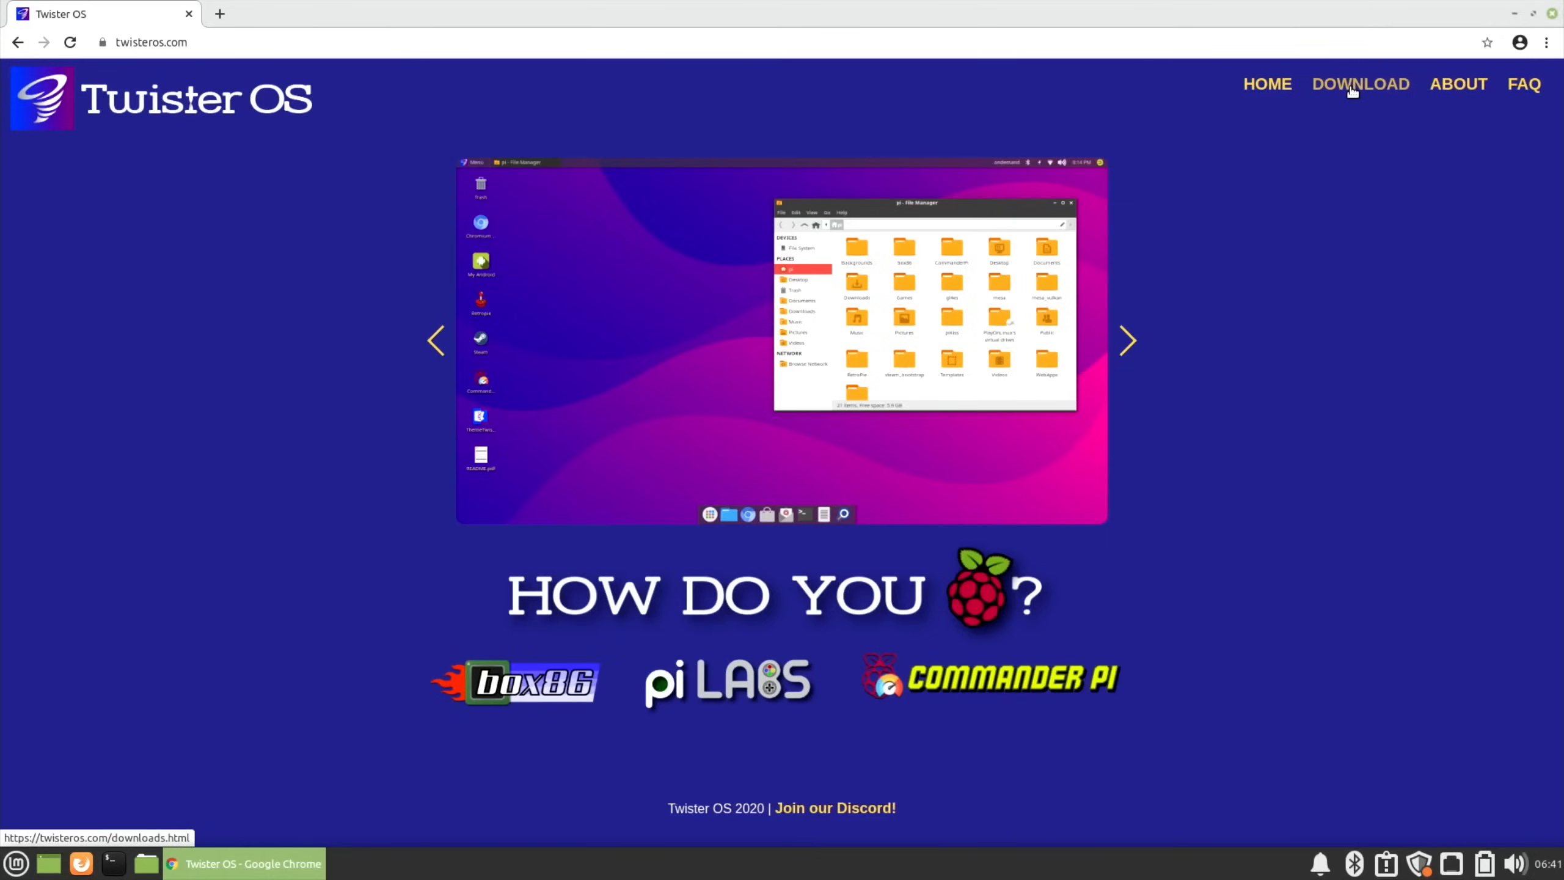
{"action": "left_click", "coordinate": [1360, 84]}
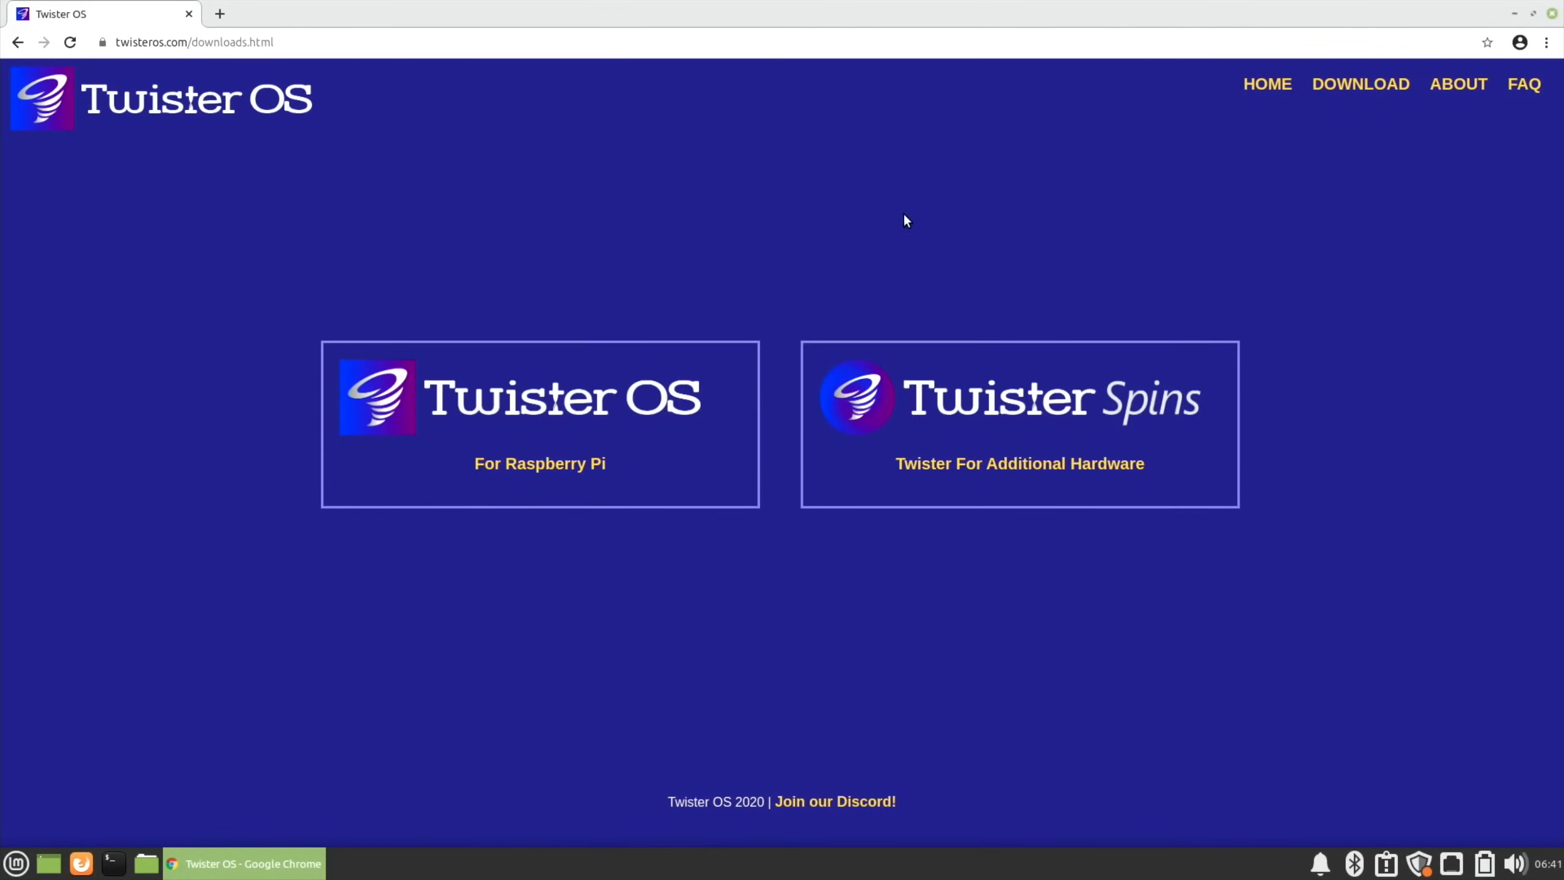
{"action": "mouse_move", "coordinate": [894, 356]}
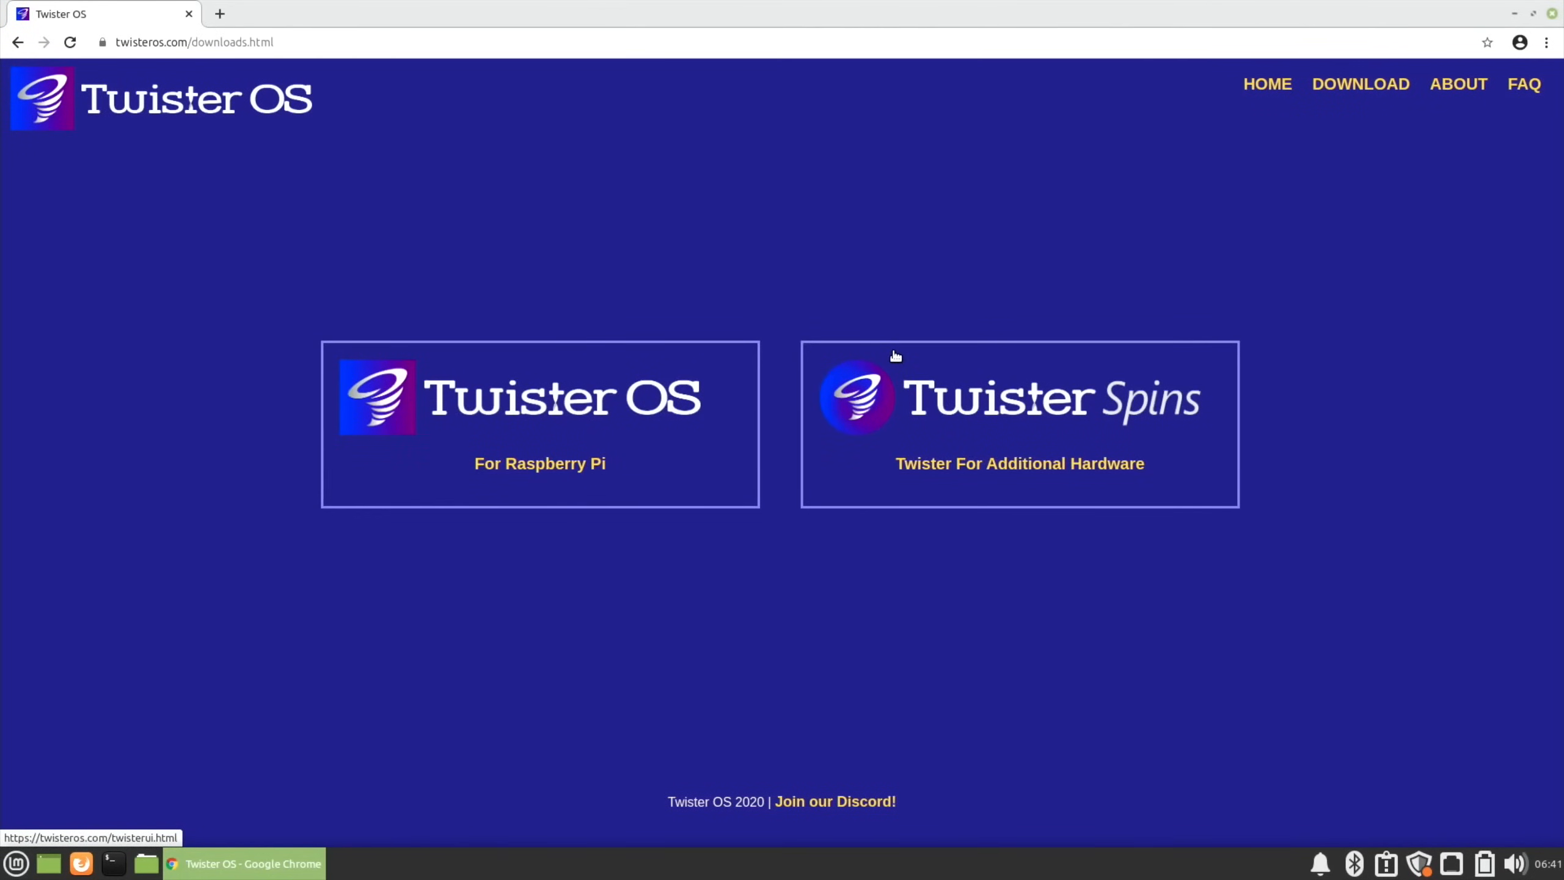
{"action": "mouse_move", "coordinate": [935, 470]}
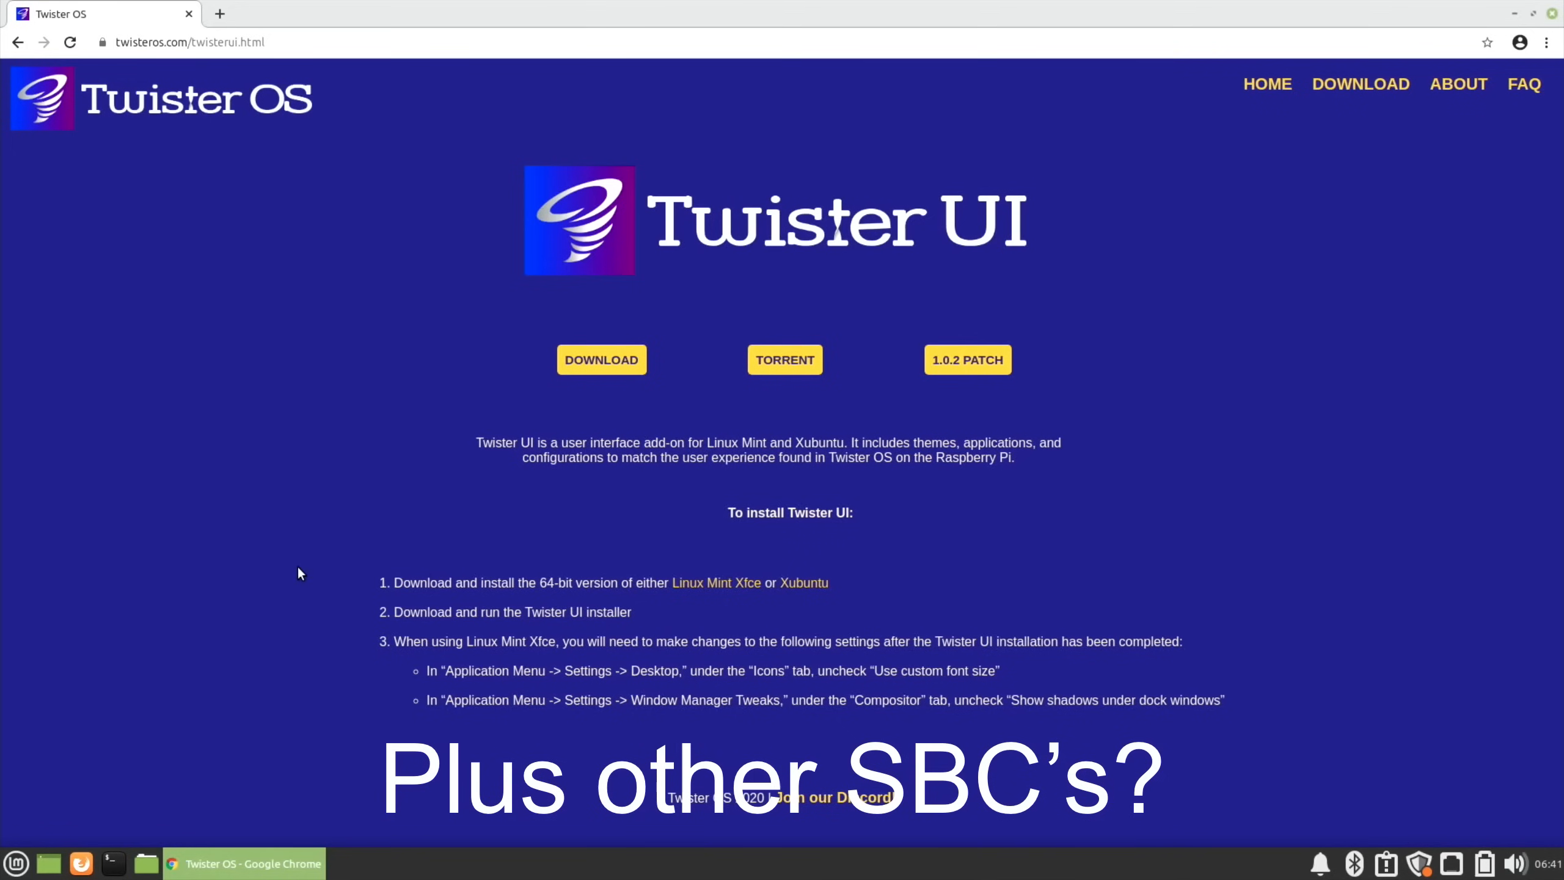
{"action": "mouse_move", "coordinate": [575, 374]}
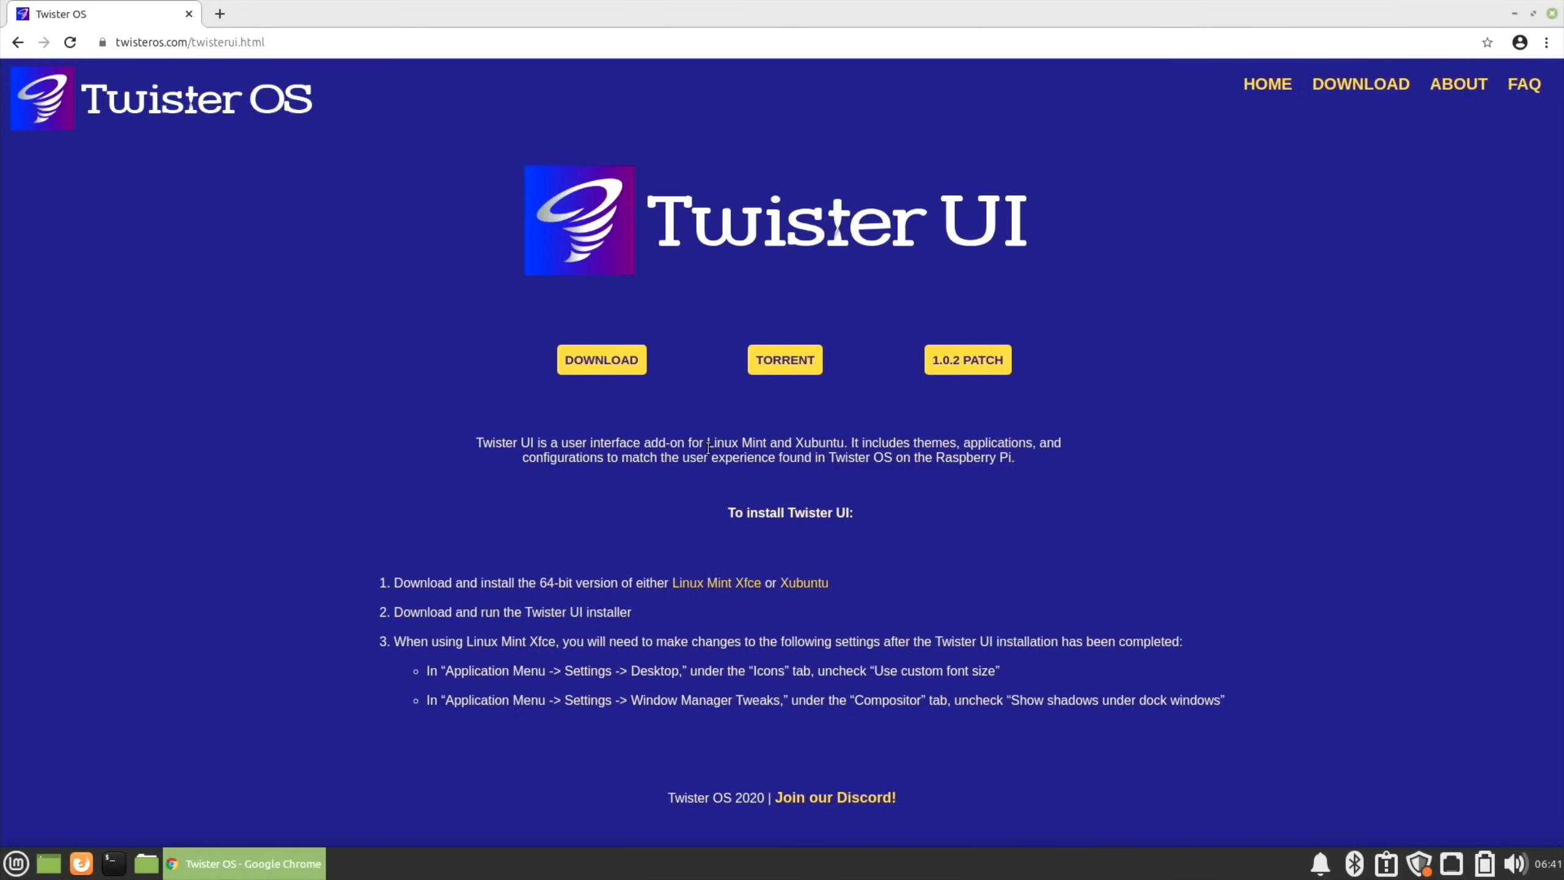
{"action": "mouse_move", "coordinate": [699, 596]}
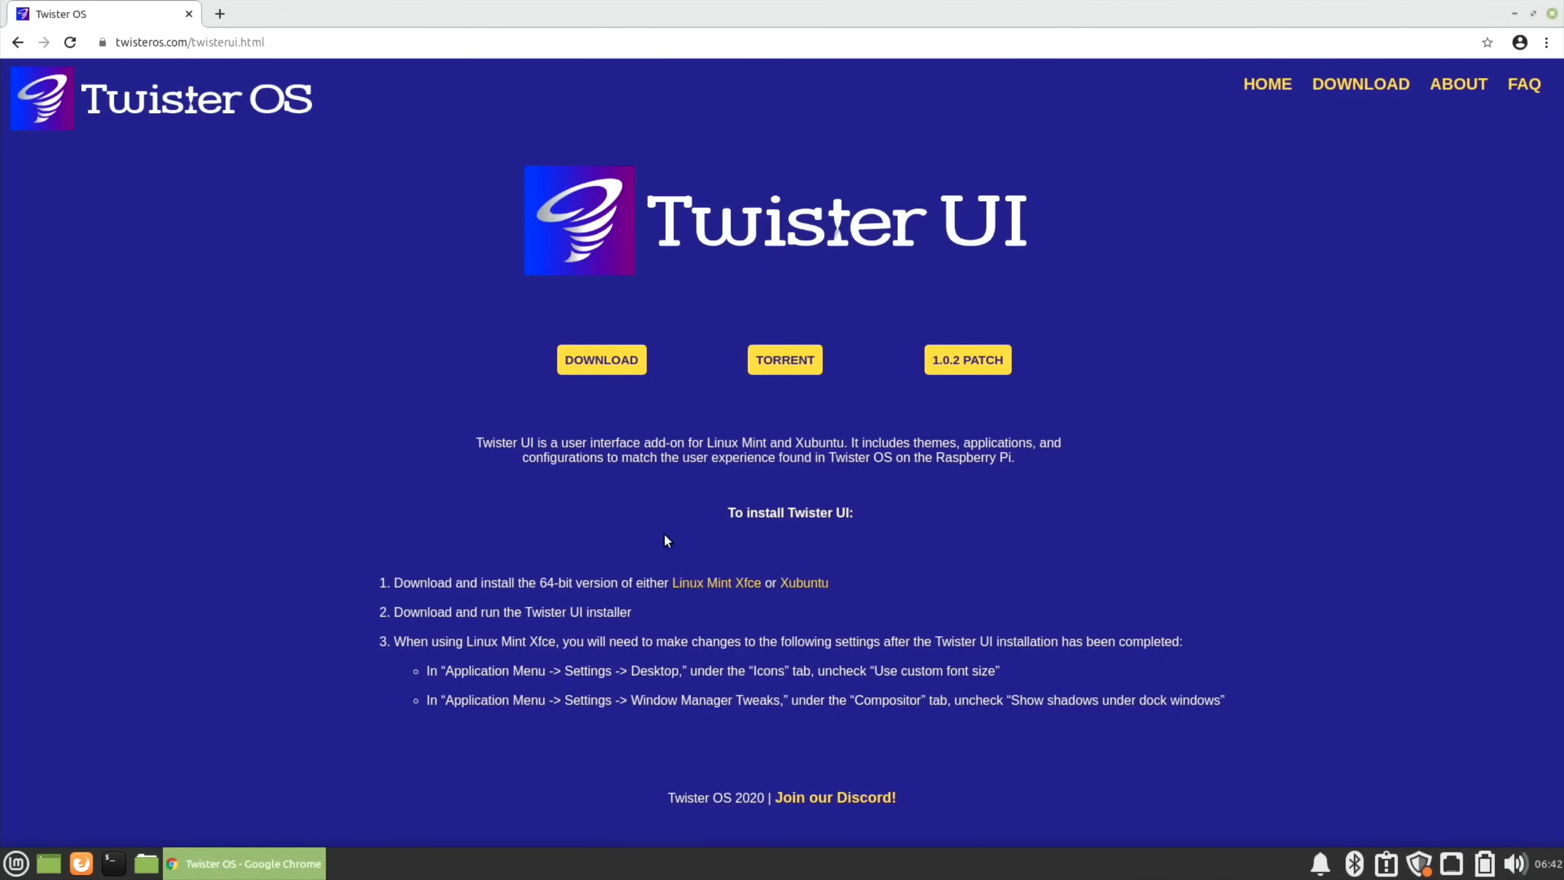
Step: Follow the Linux Mint Xfce link to the Linux Mint 20 Ulyana download page
{"action": "left_click", "coordinate": [716, 583]}
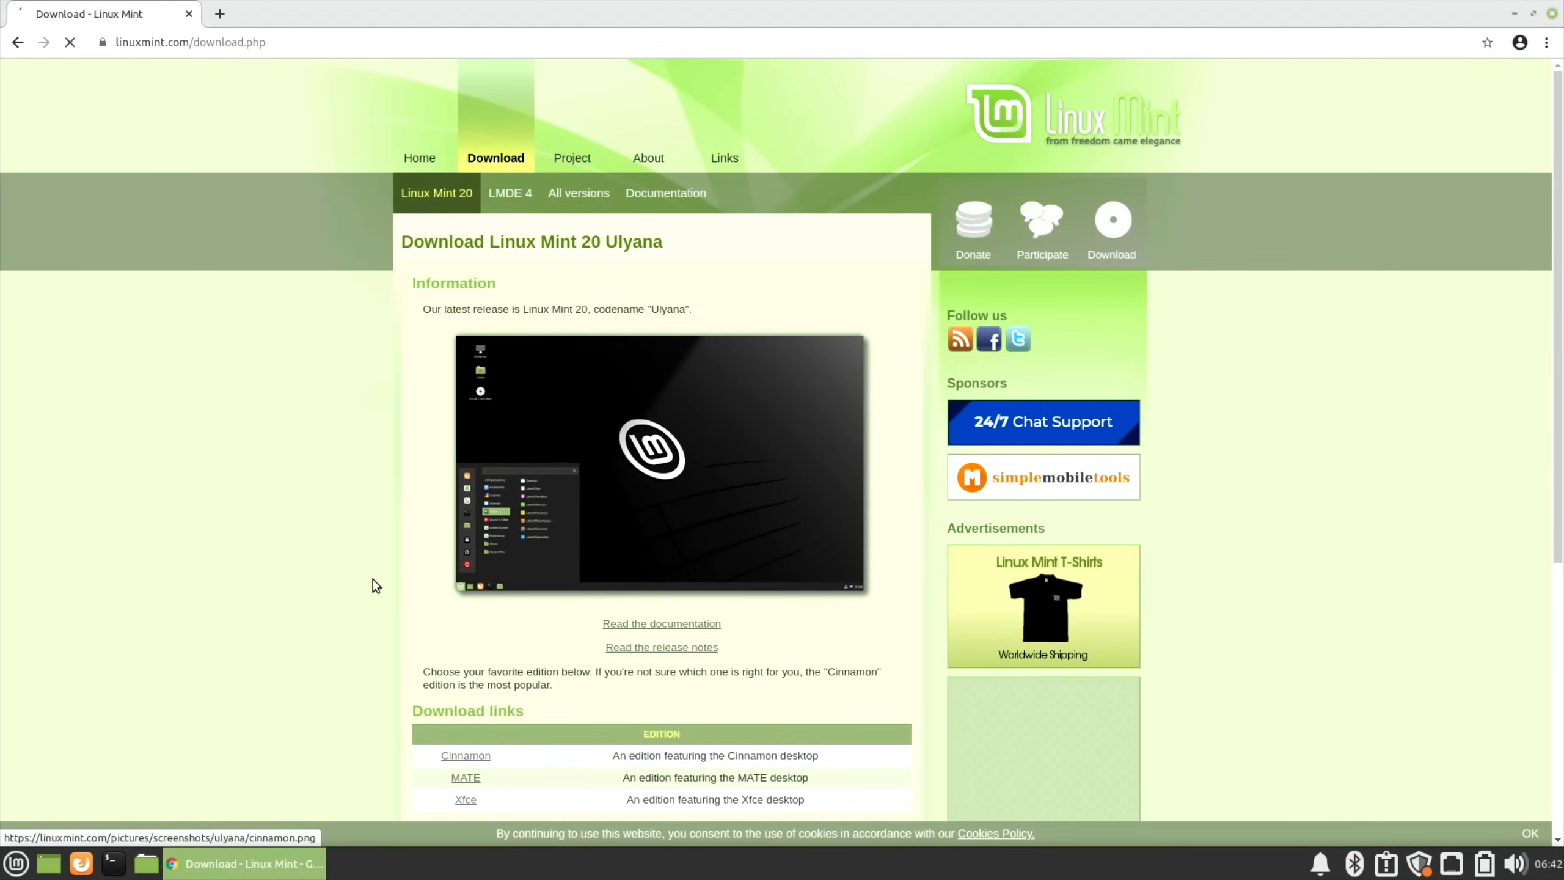
{"action": "scroll", "scroll_direction": "down", "scroll_amount": 3}
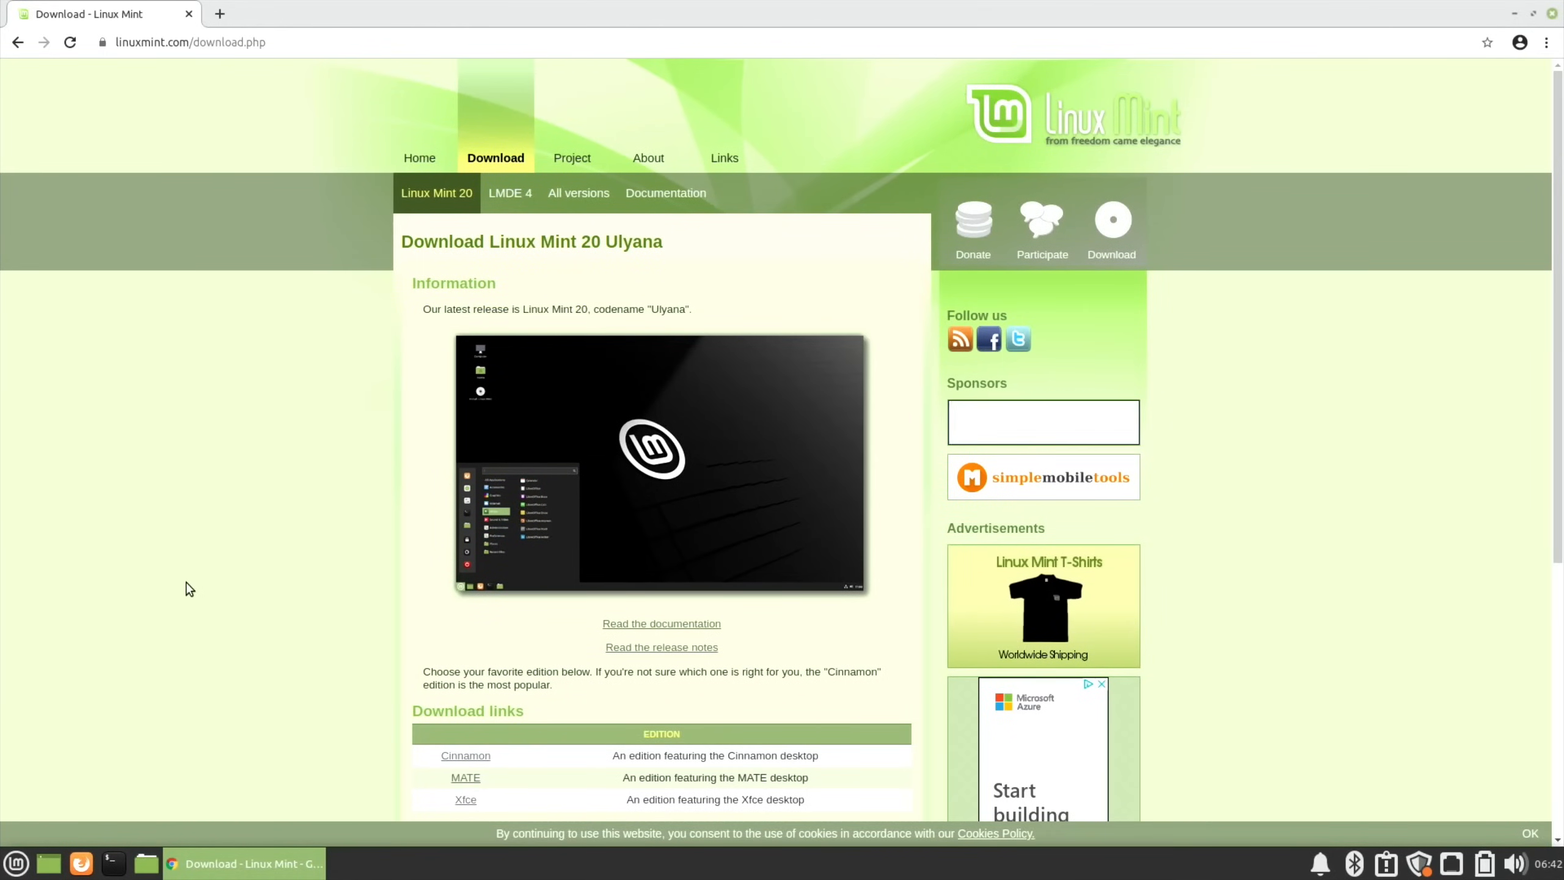
{"action": "mouse_move", "coordinate": [1204, 248]}
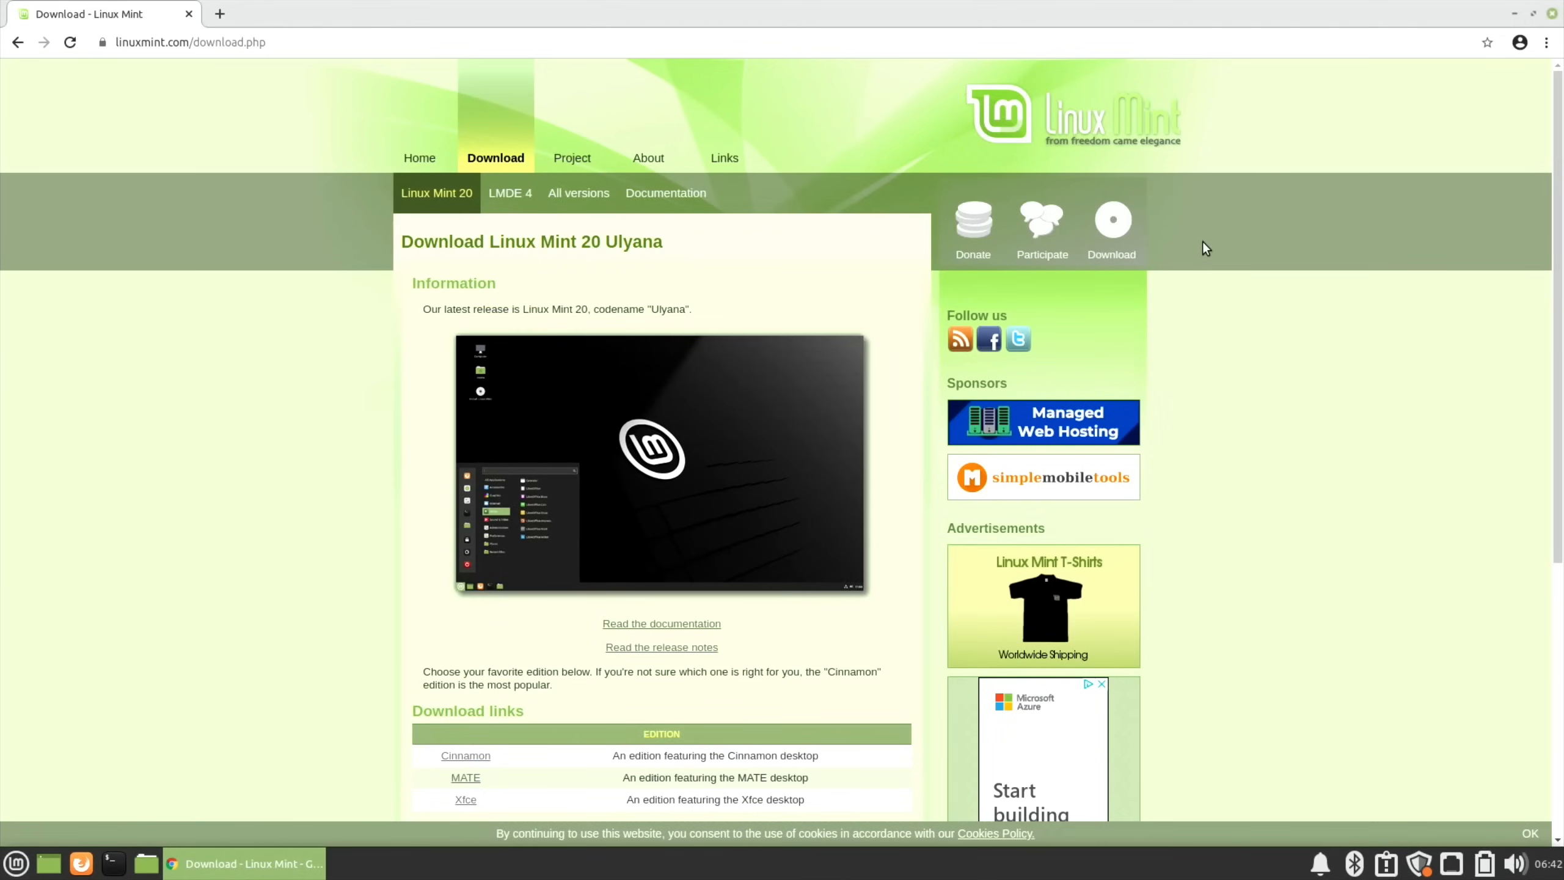